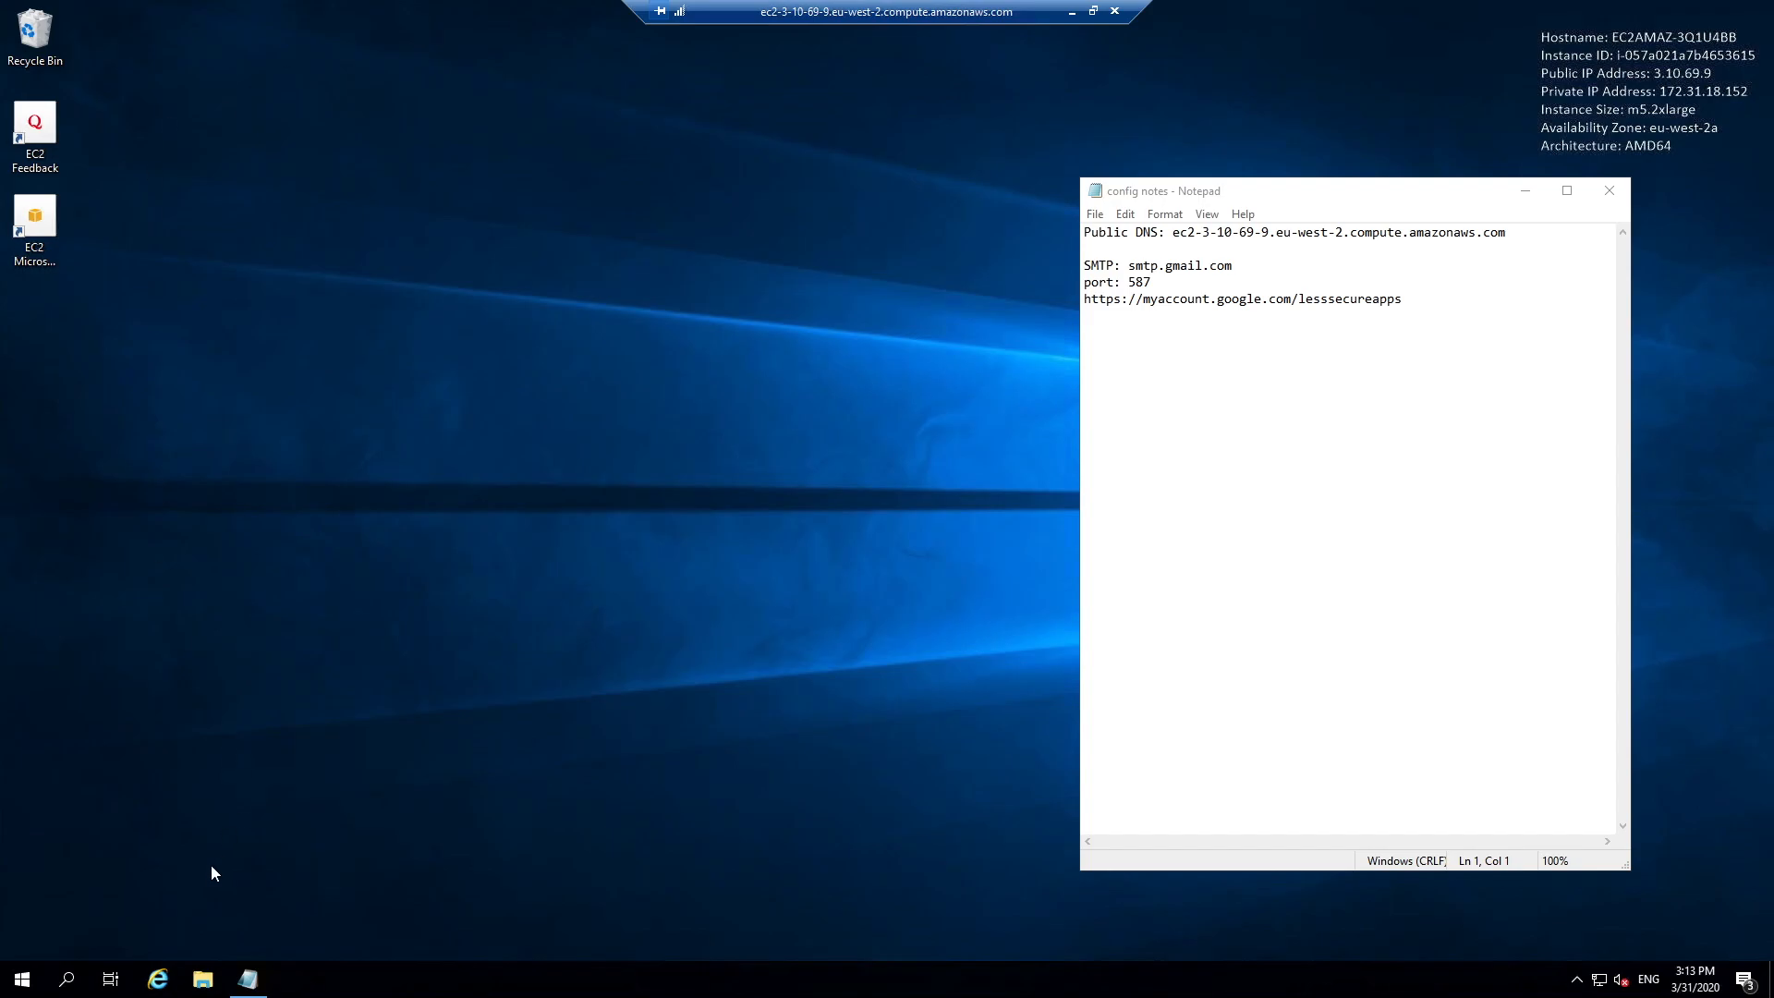
Launch Internet Explorer and go to the Alteryx licenses site
left_click(158, 979)
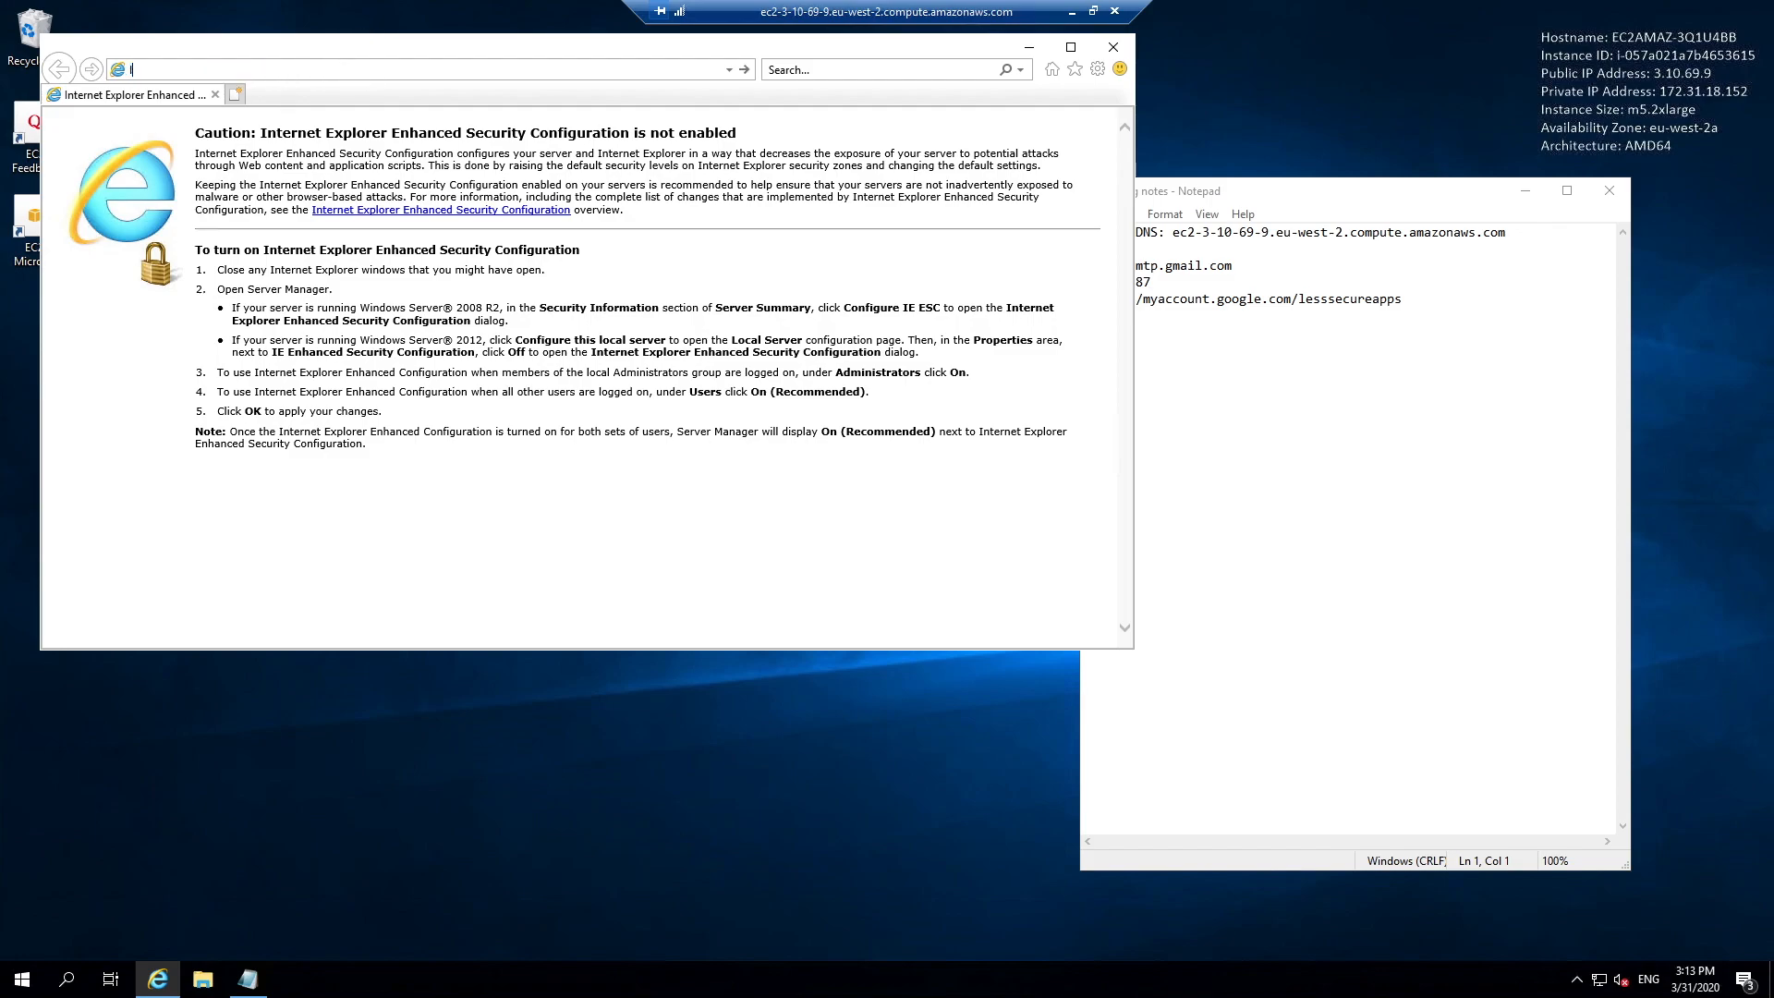
type("licenses.a")
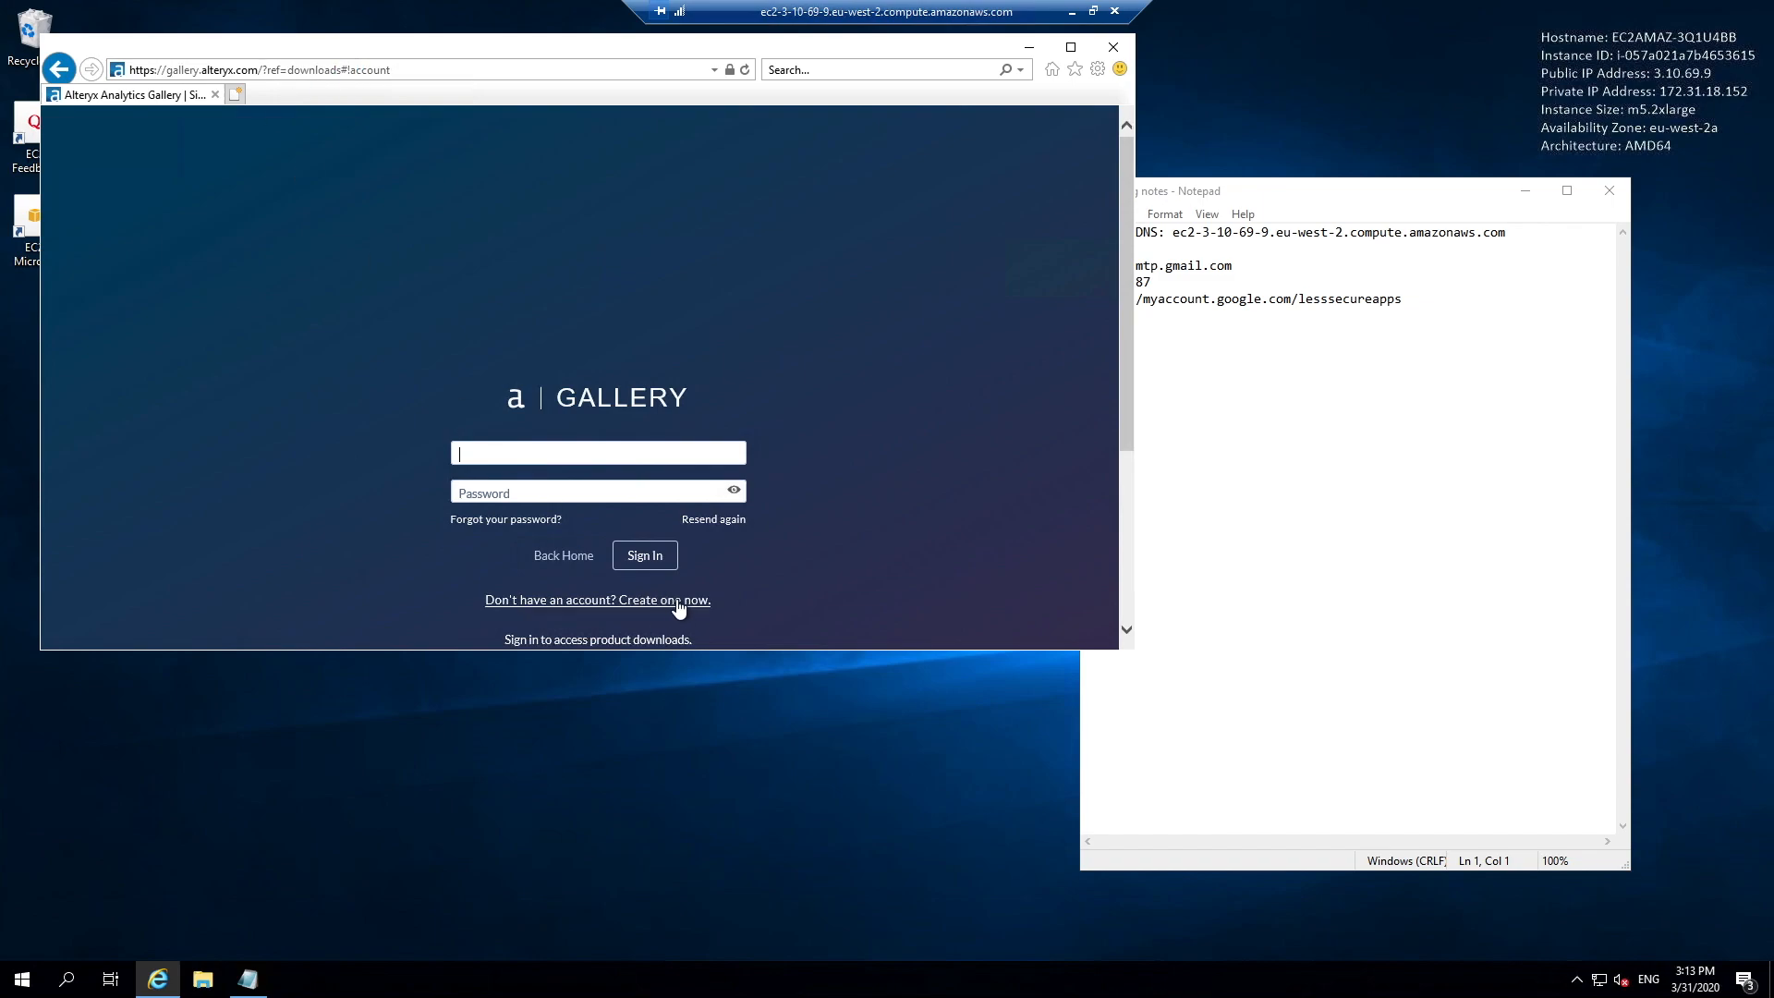
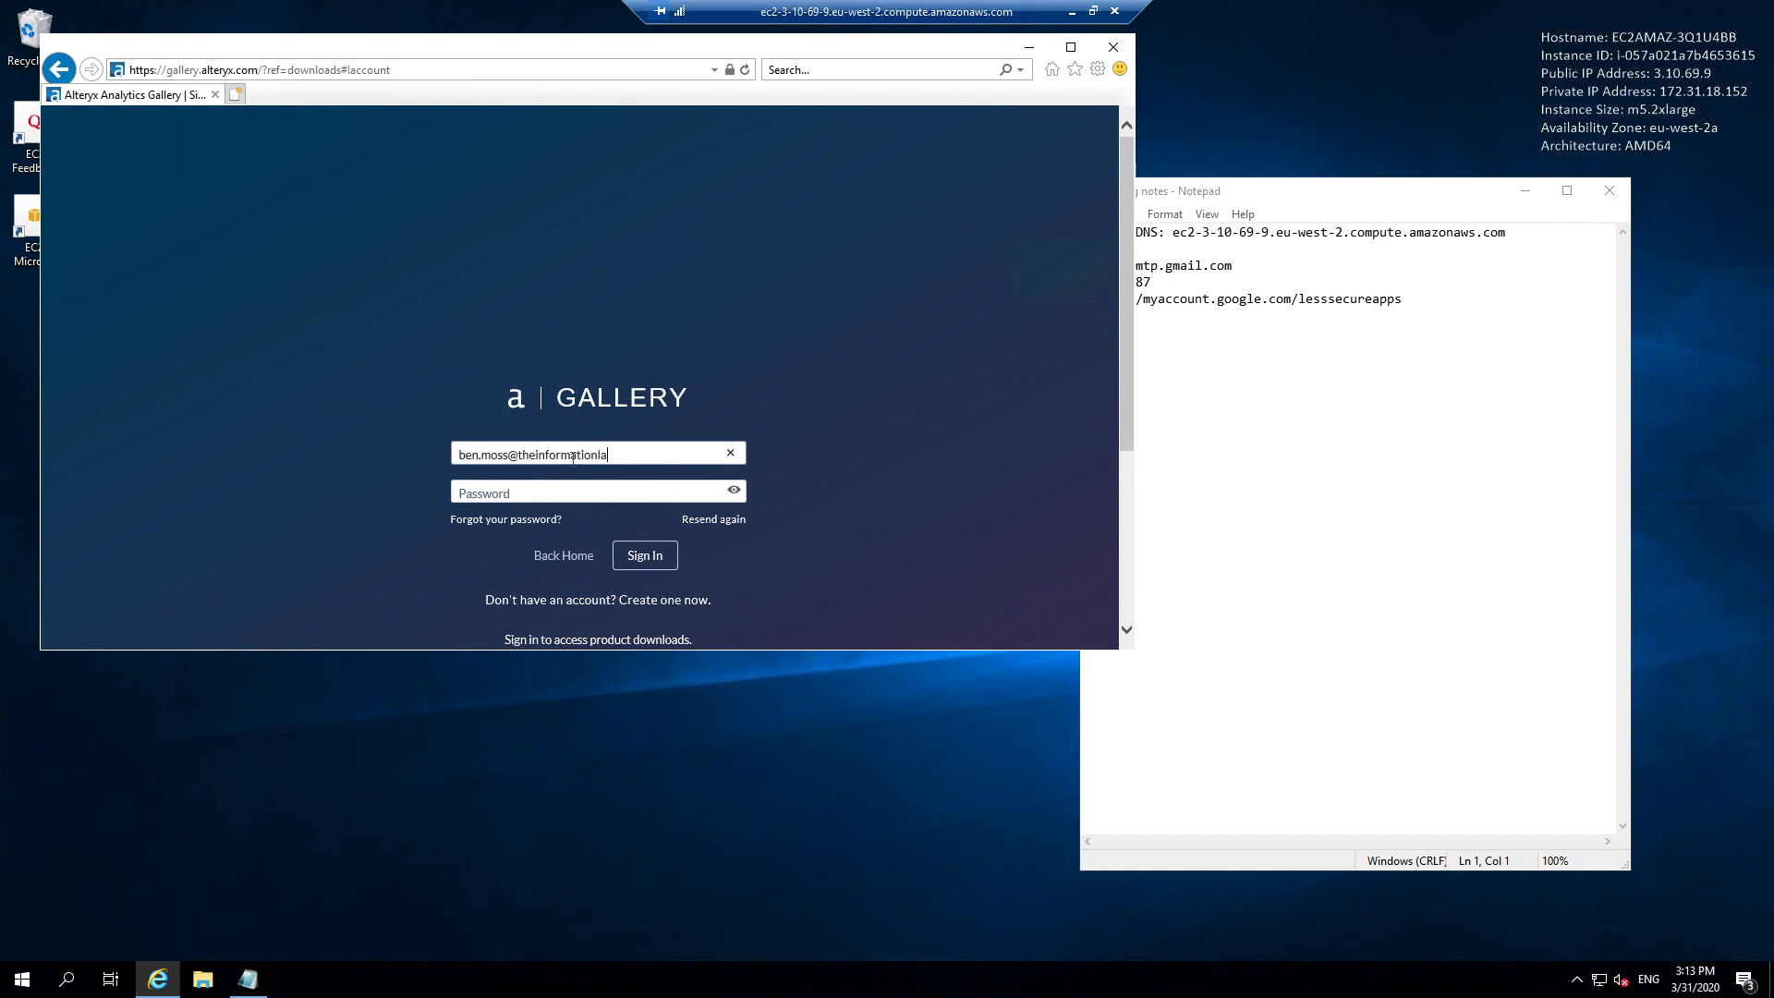
type("•••")
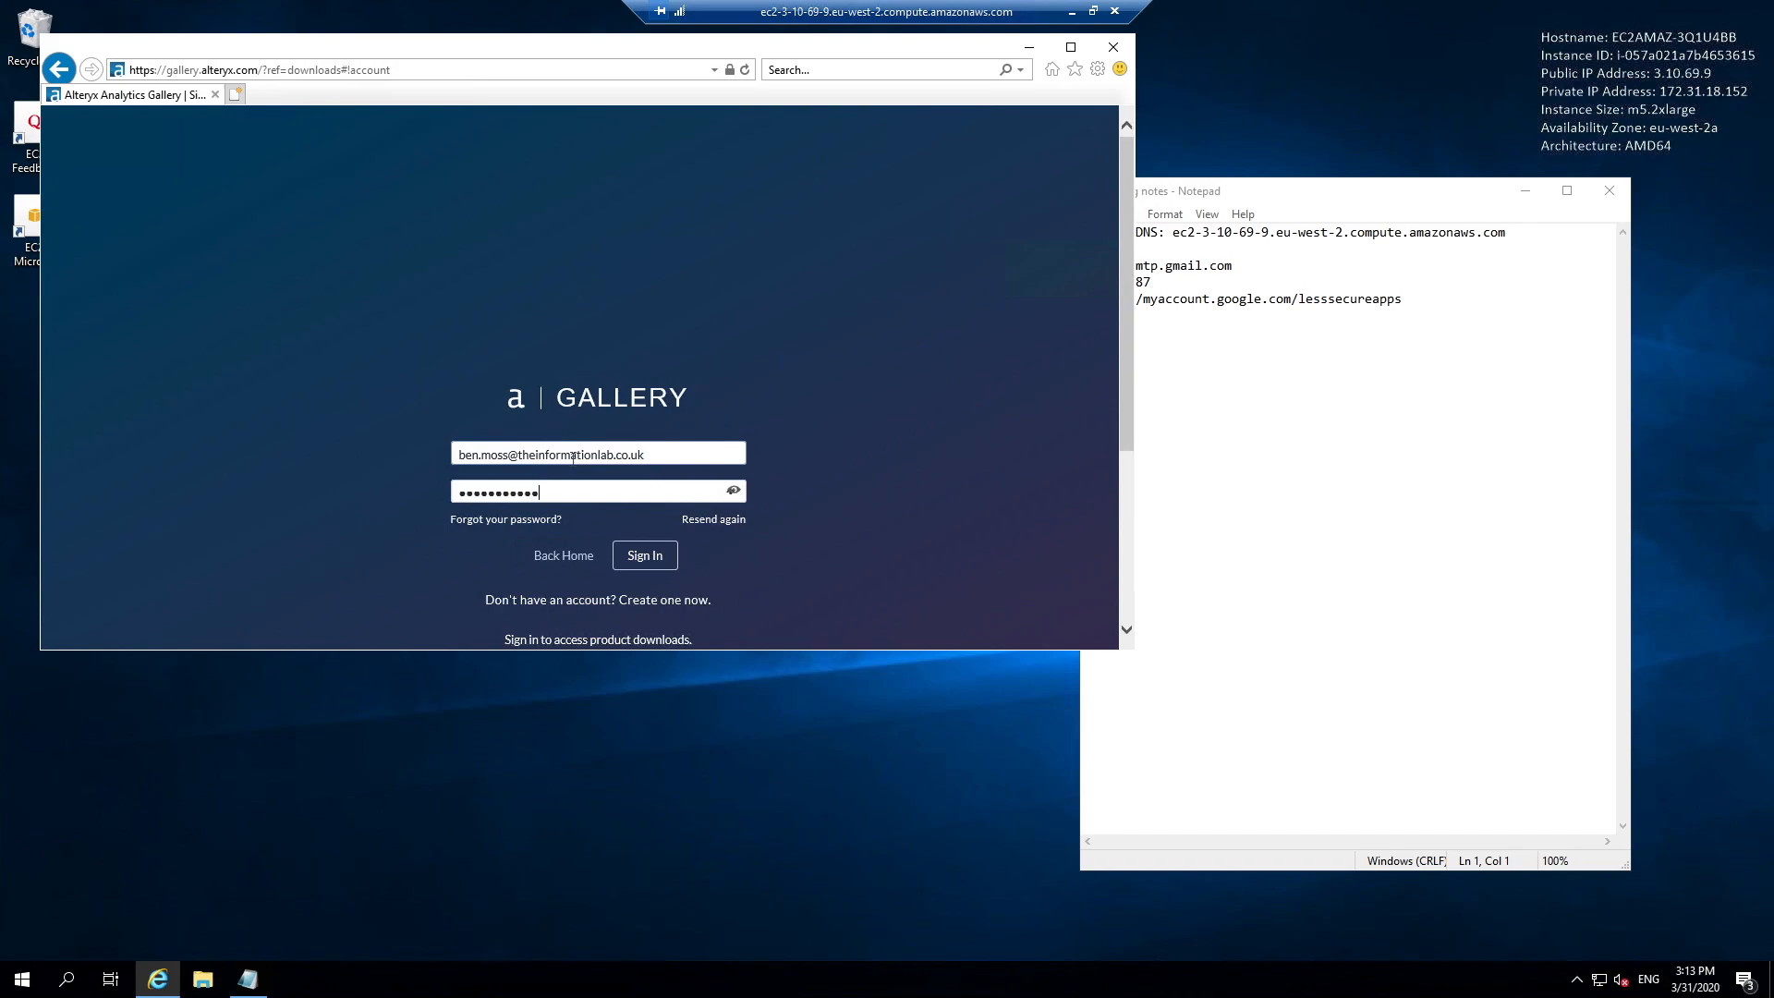
Submit the sign-in to reach the Downloads & Licenses home page
left_click(643, 555)
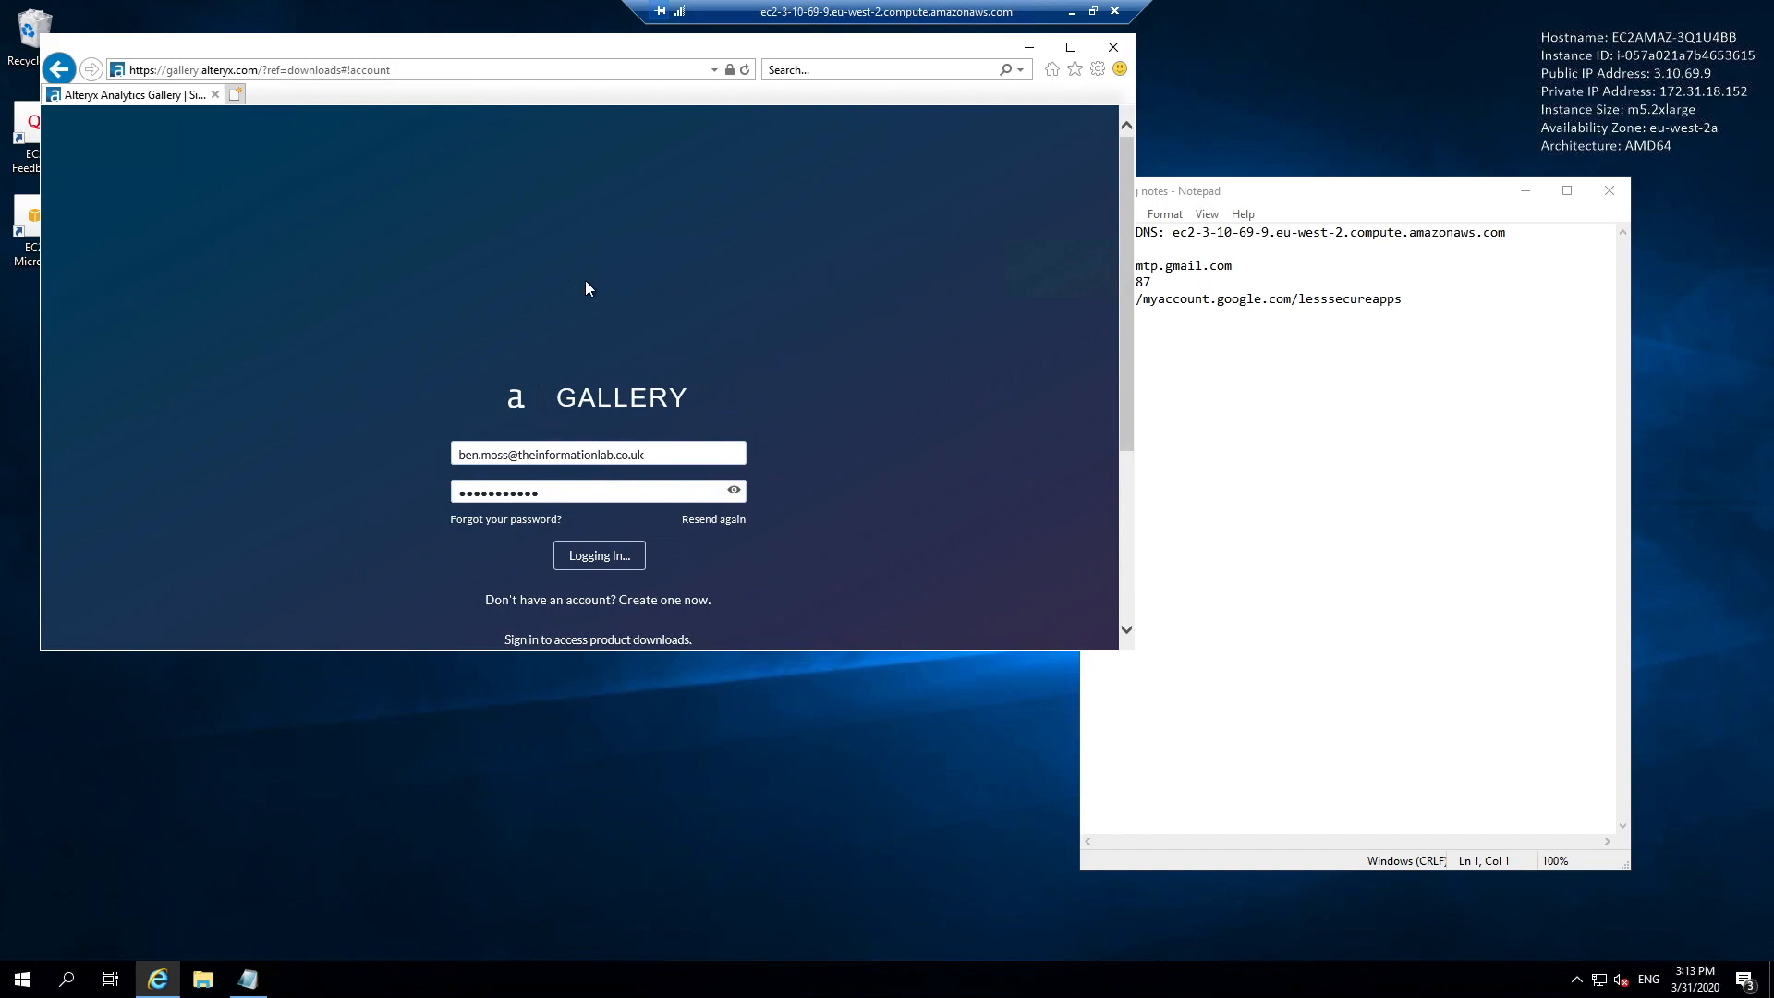
mouse_move(532, 294)
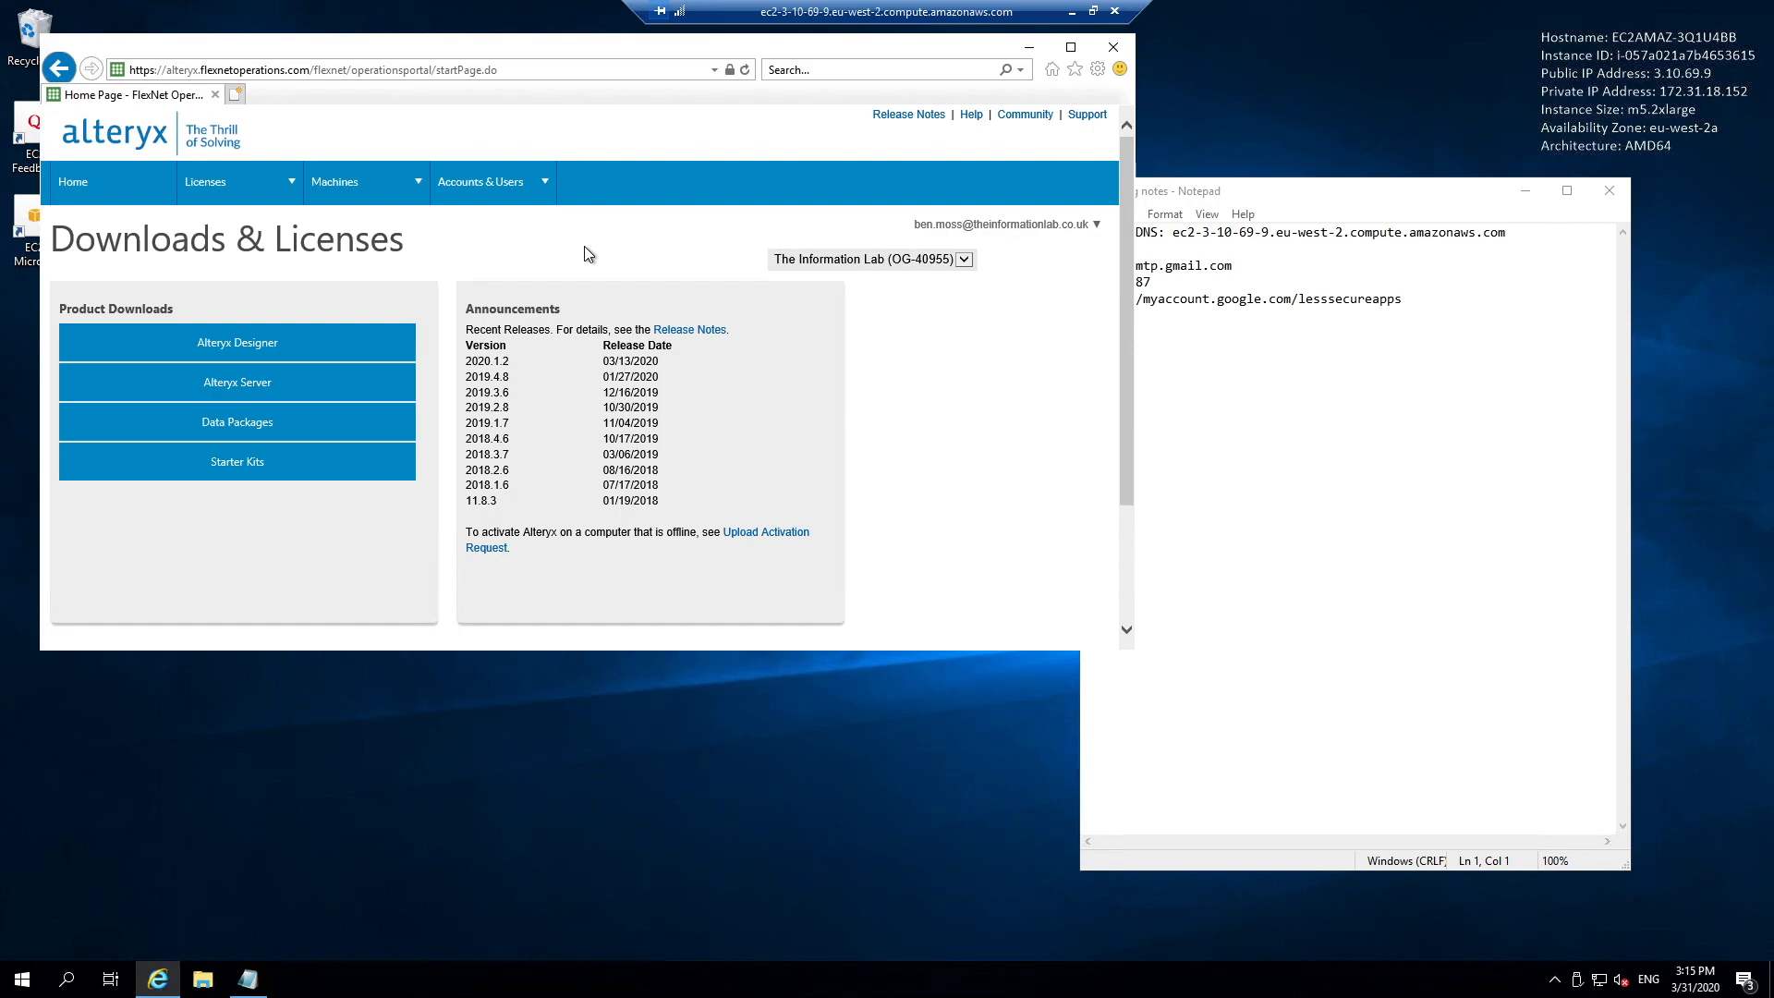
mouse_move(422, 261)
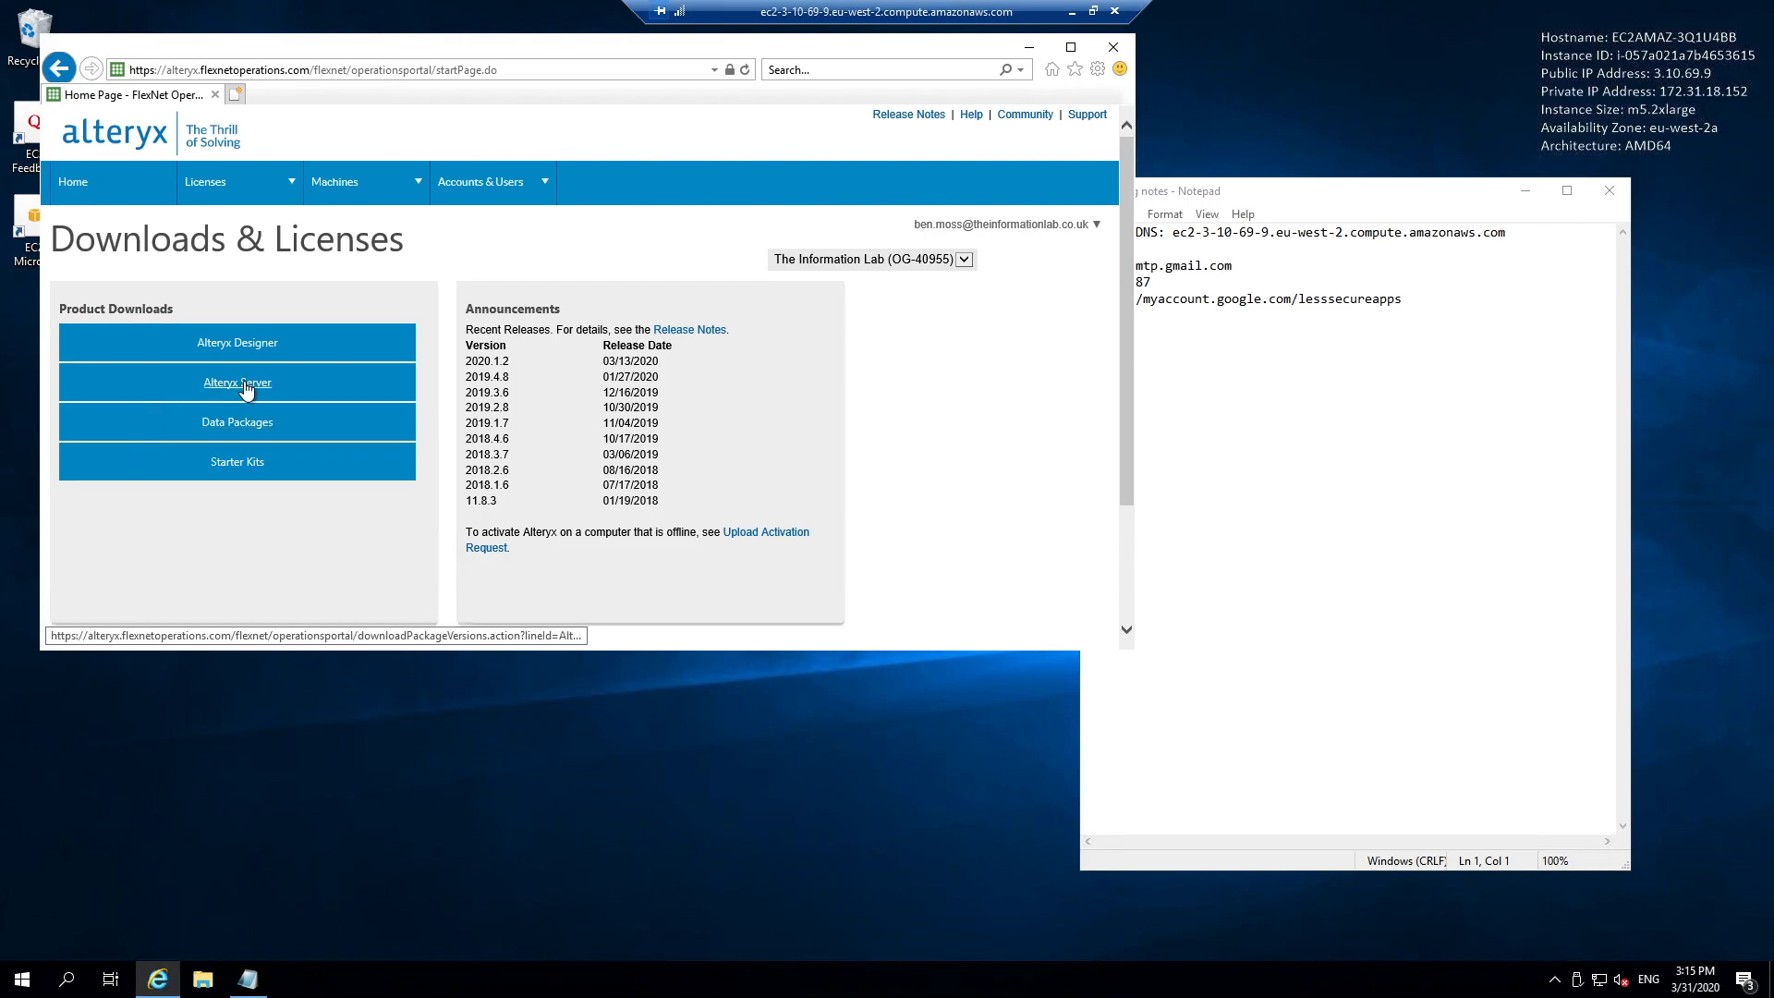
Browse Alteryx Server downloads, check Previous Versions, then list the 2020.1 files
left_click(236, 381)
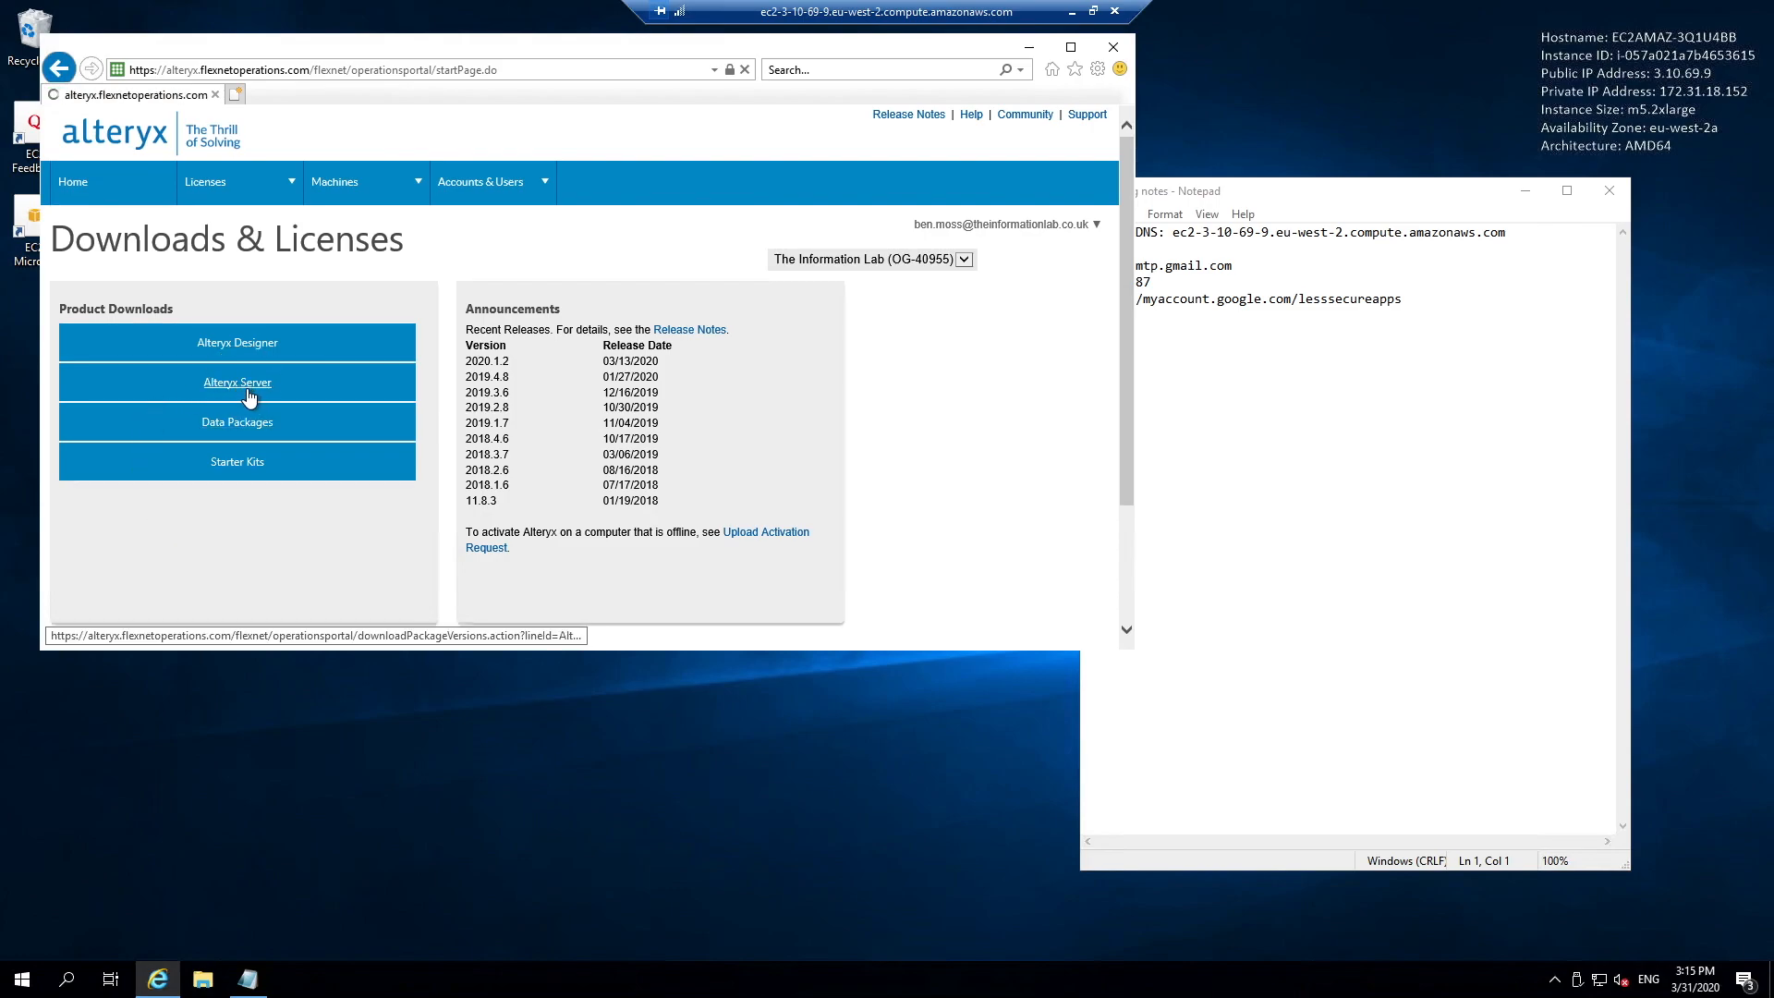
left_click(236, 380)
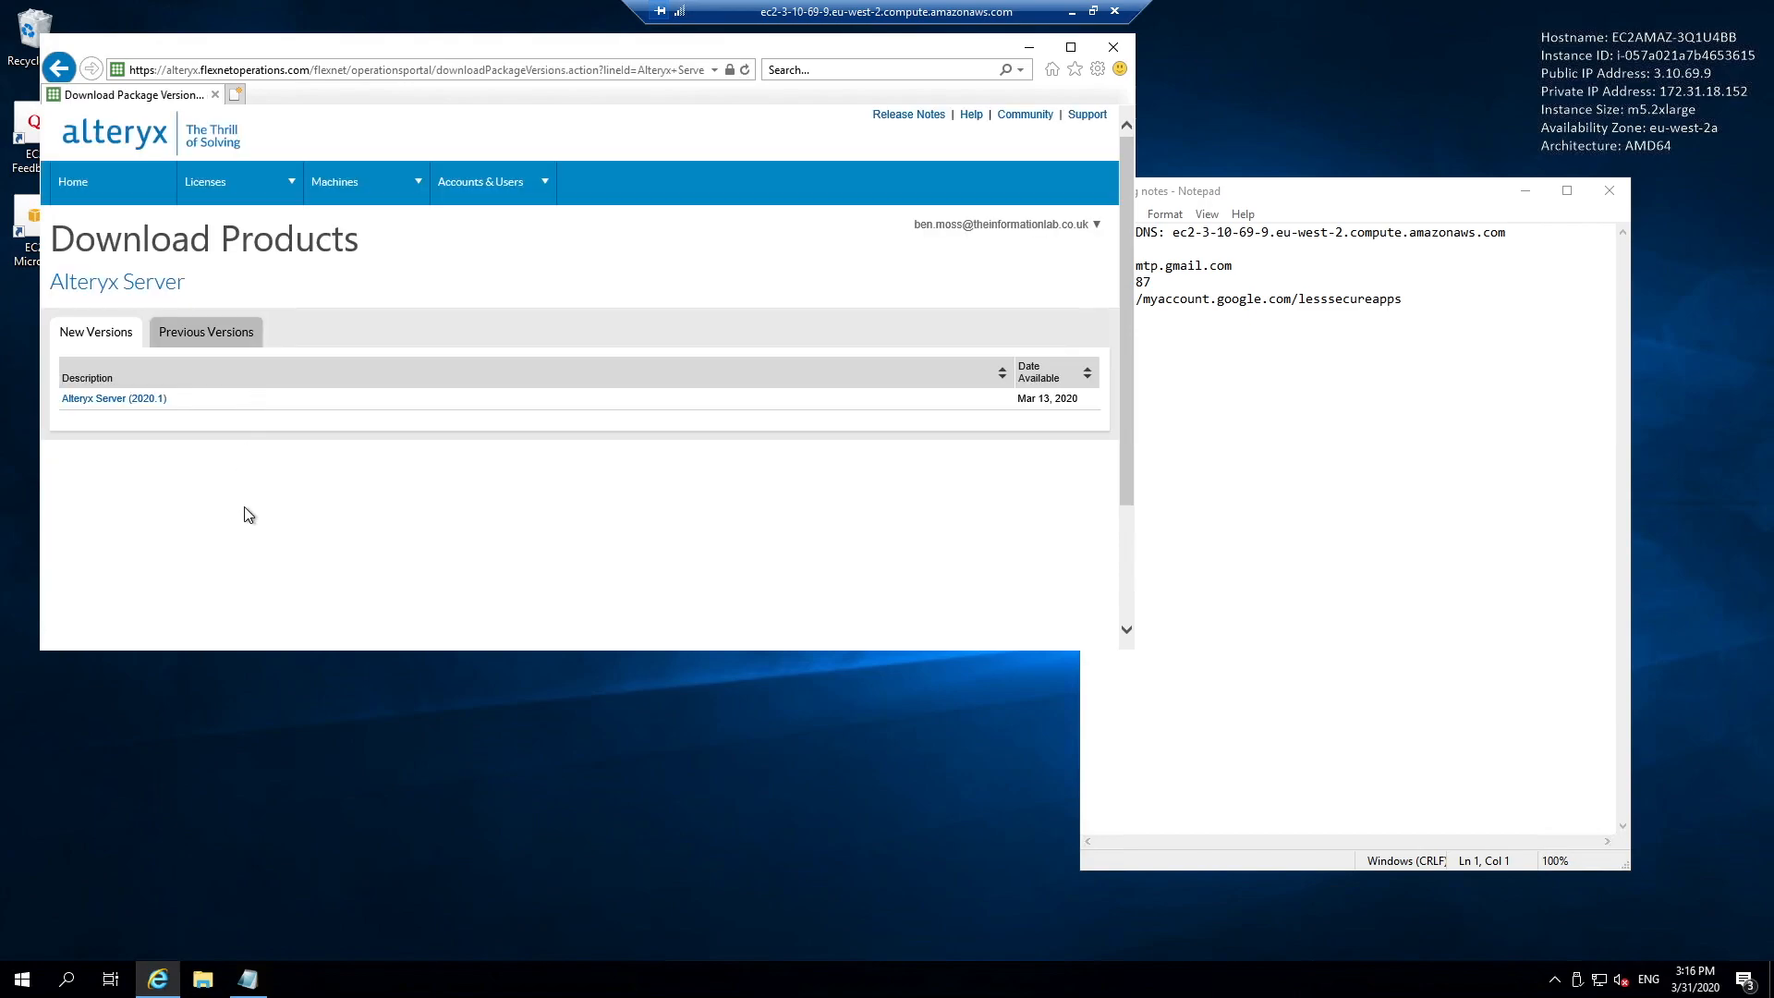
mouse_move(255, 500)
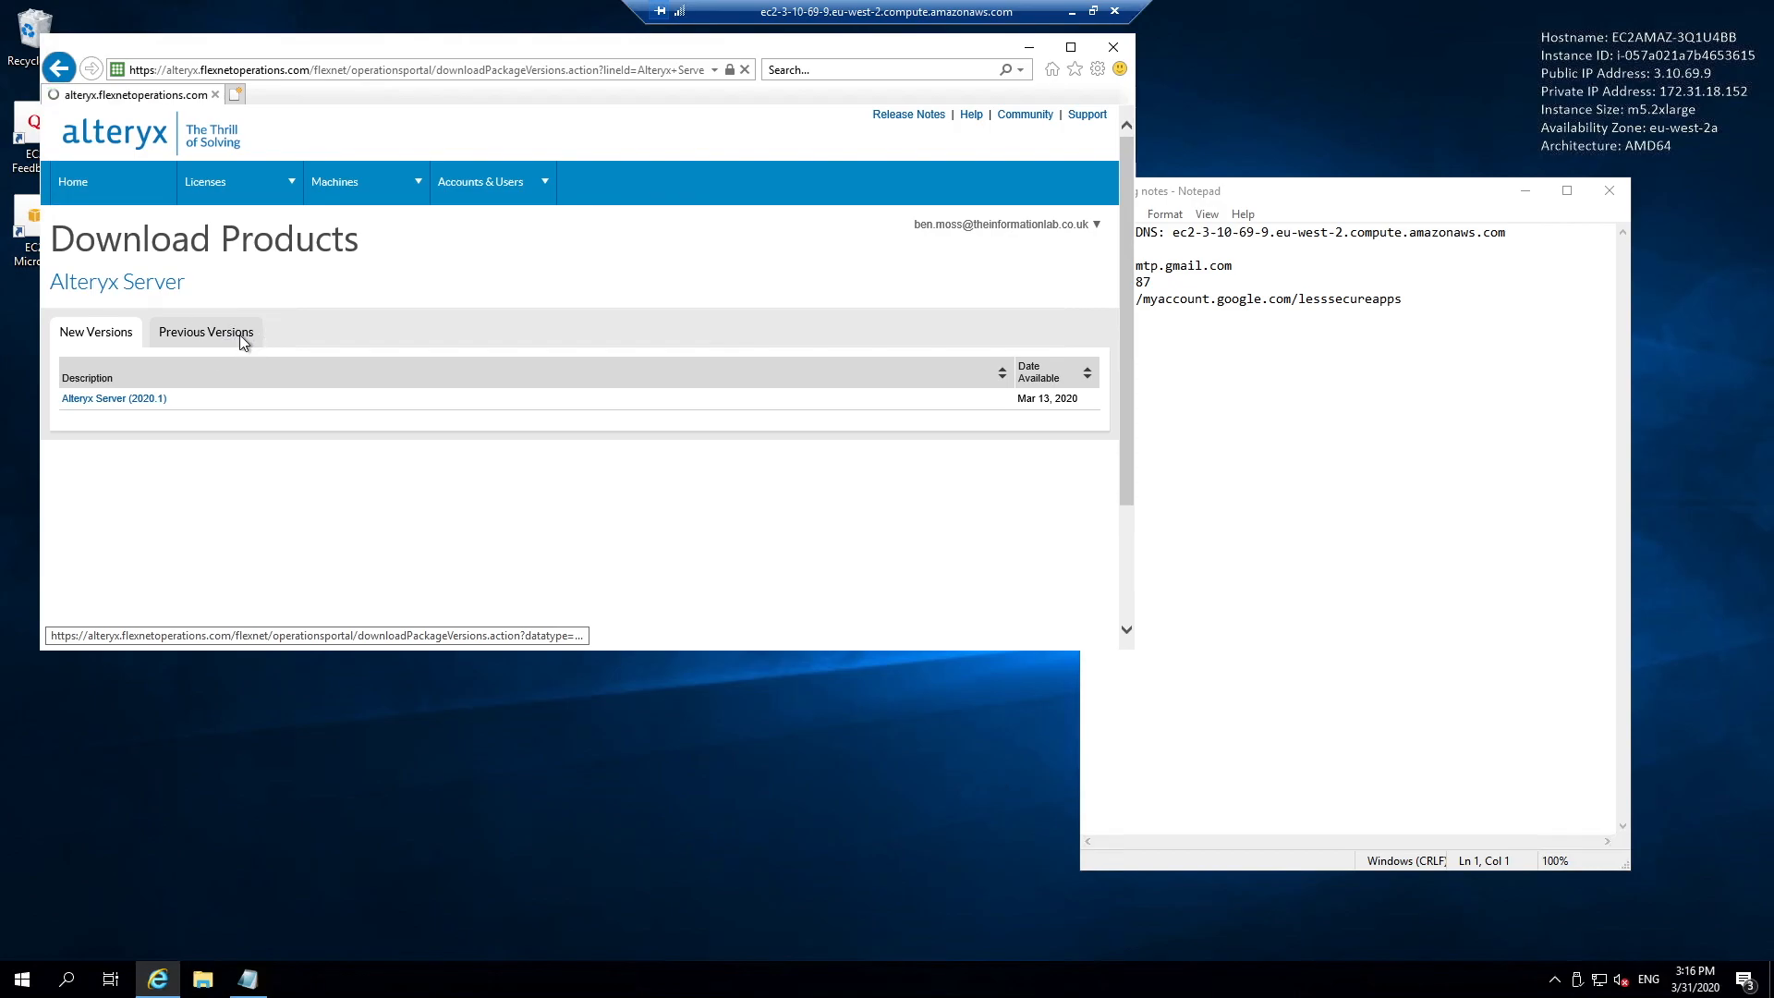
left_click(206, 331)
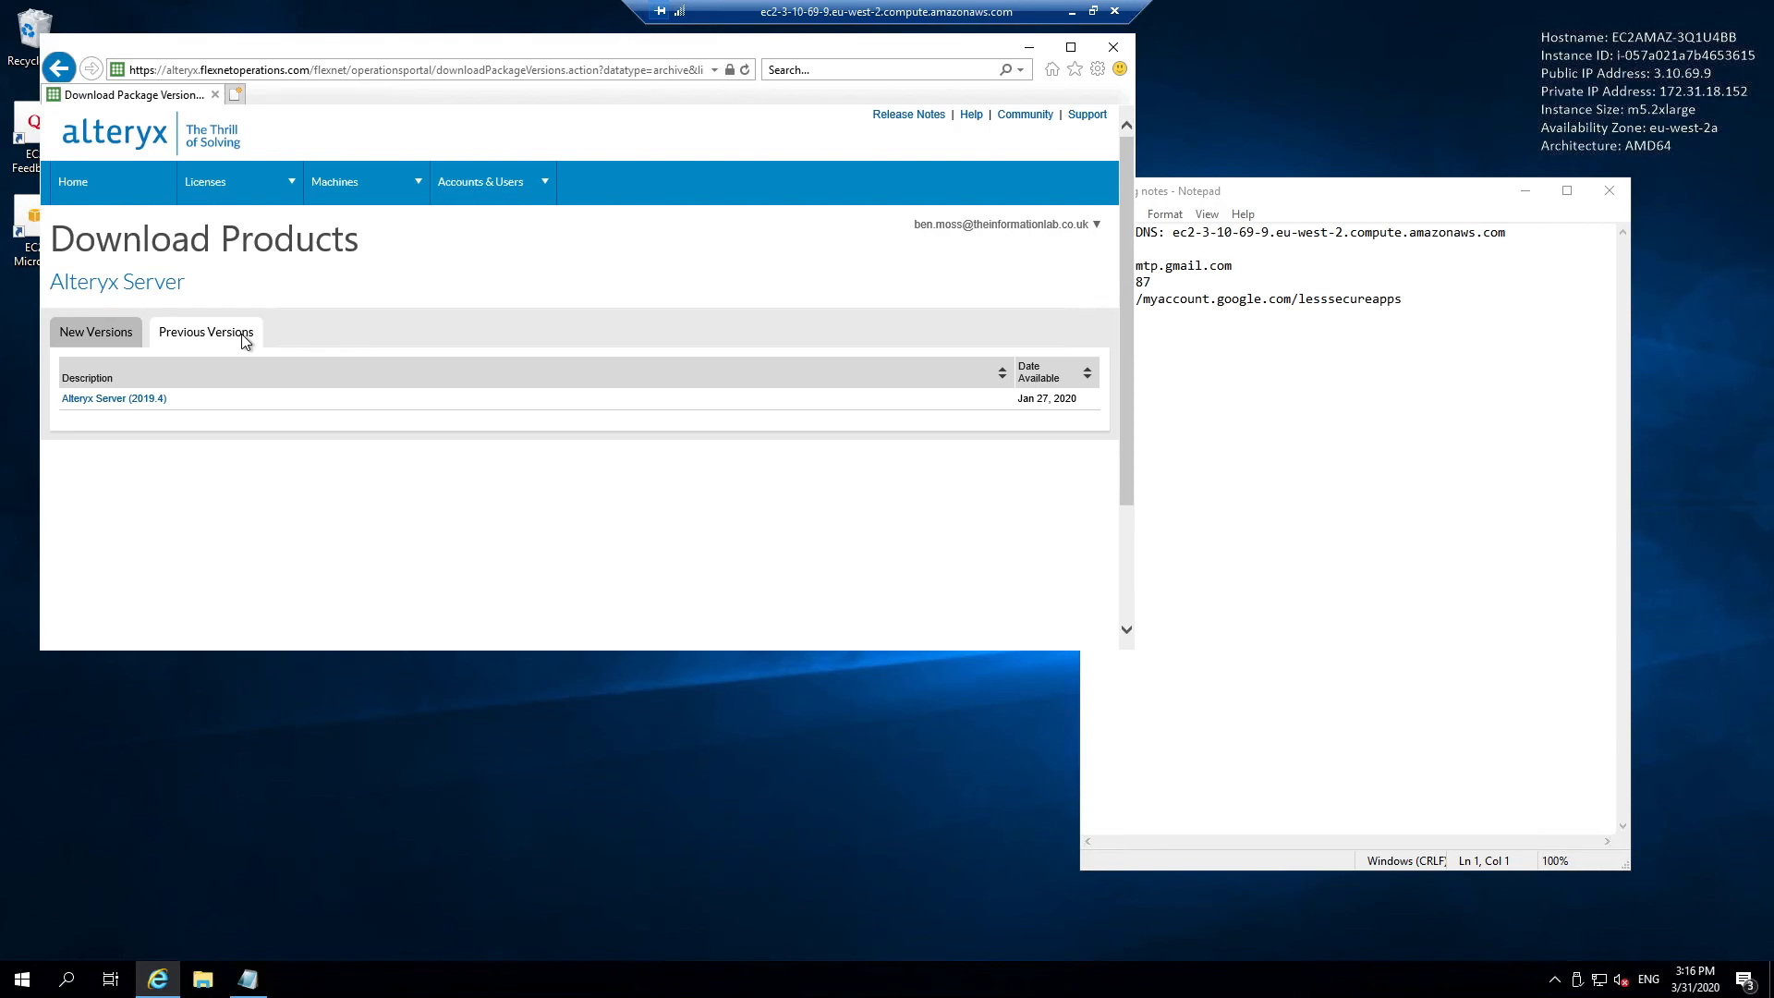
mouse_move(94, 331)
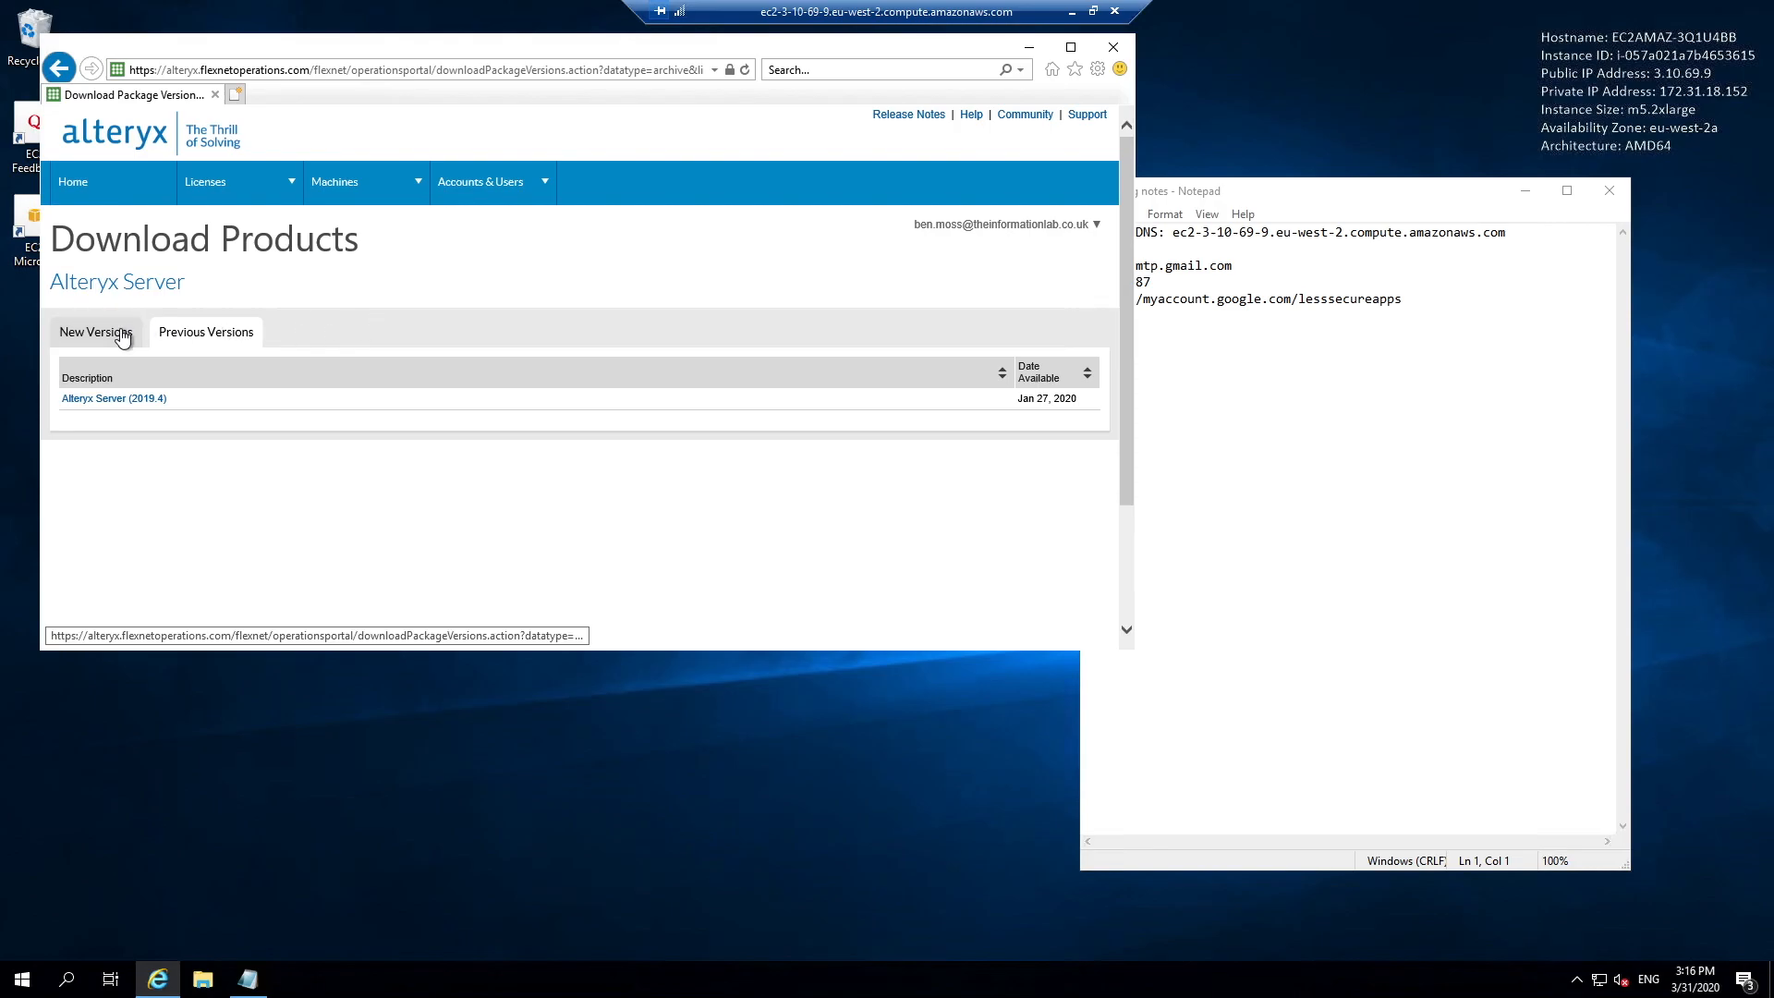
left_click(94, 331)
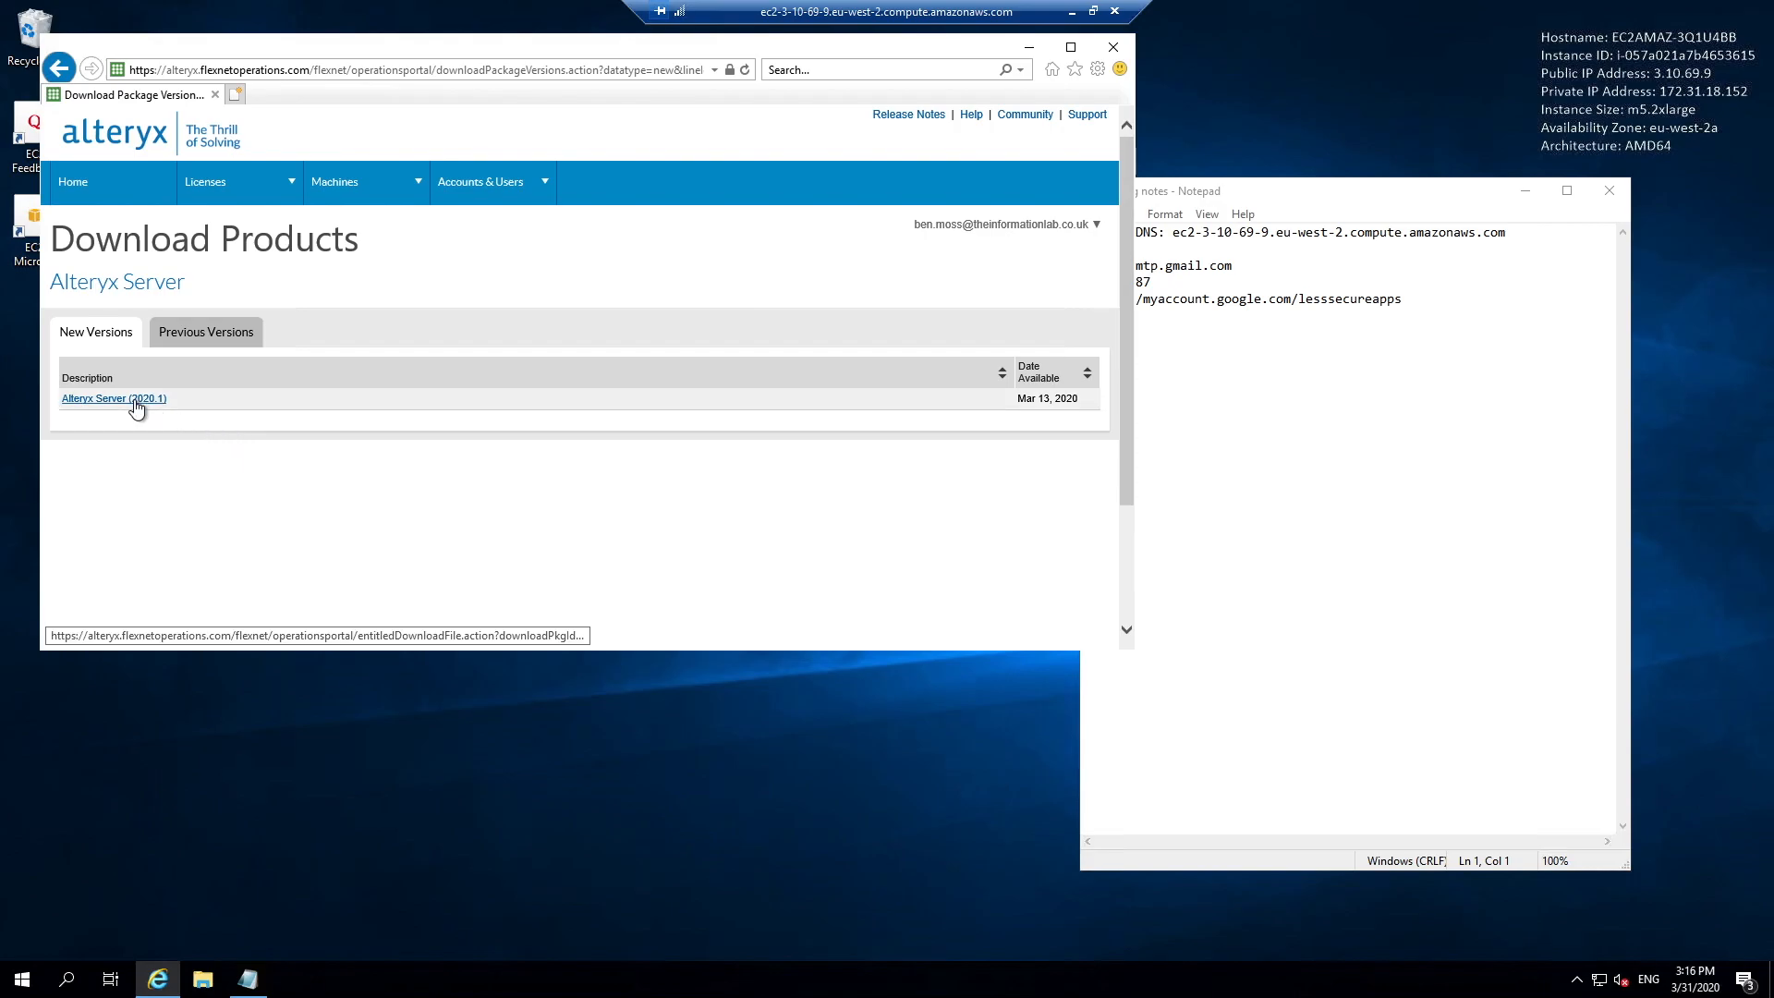
left_click(112, 397)
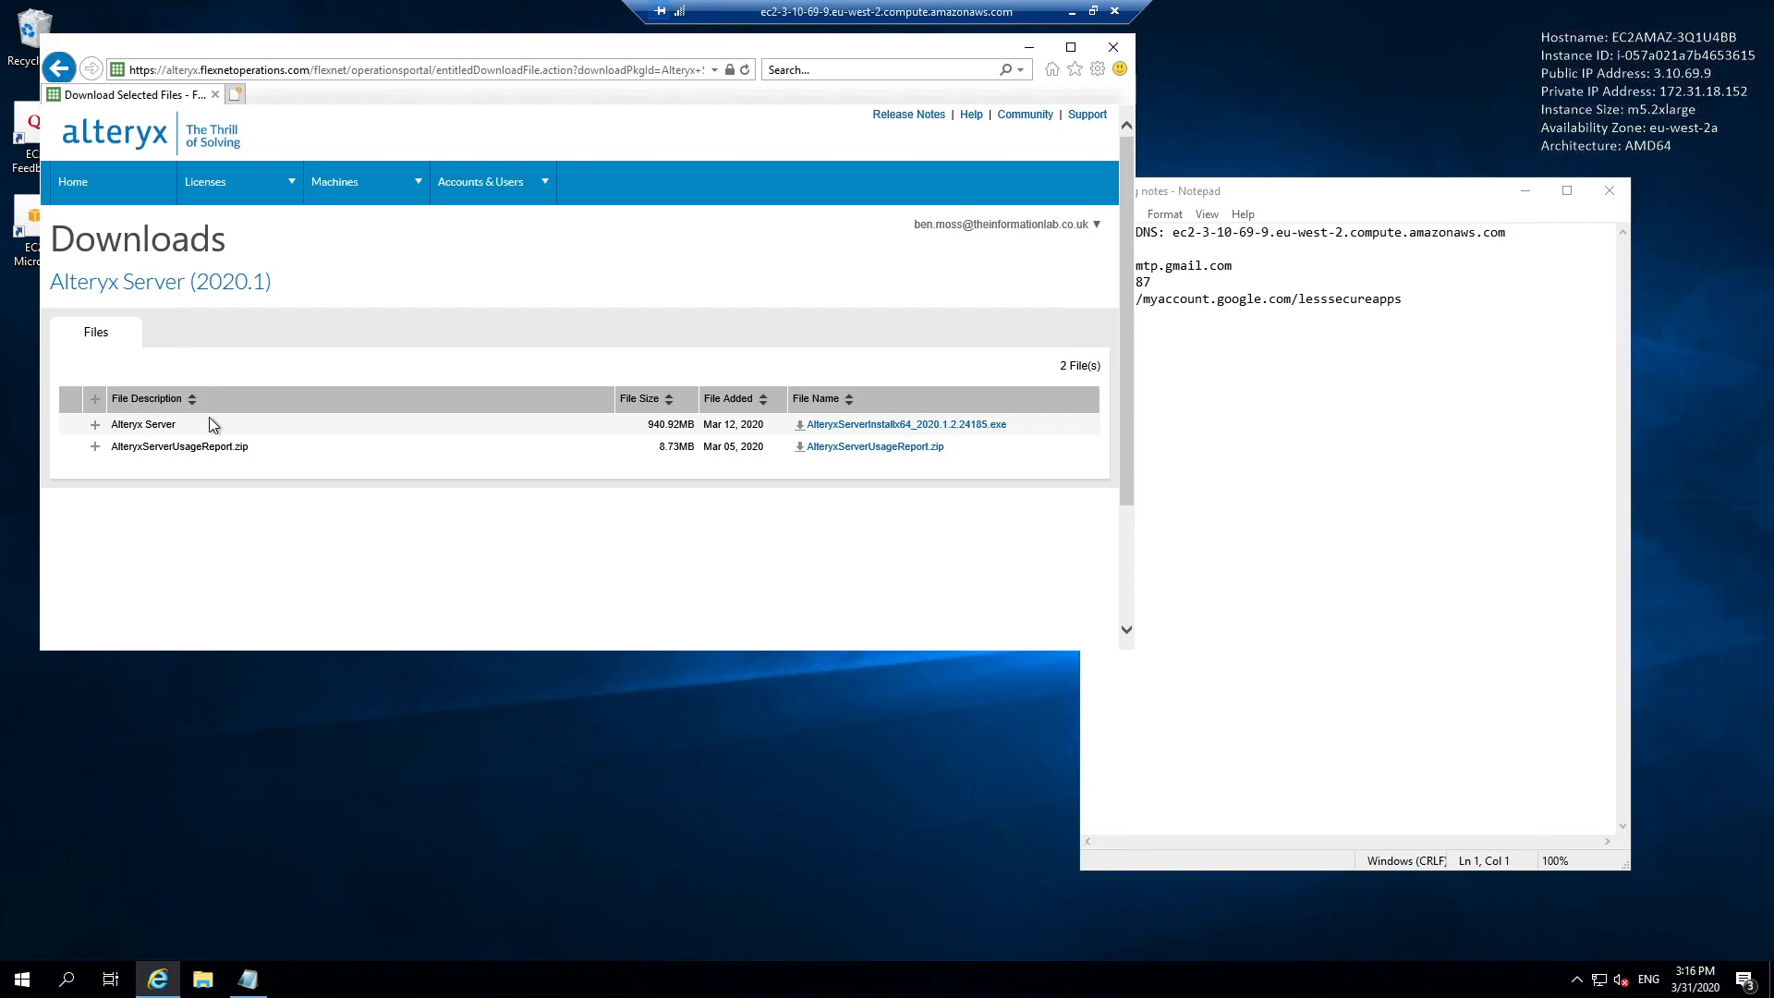
mouse_move(889, 442)
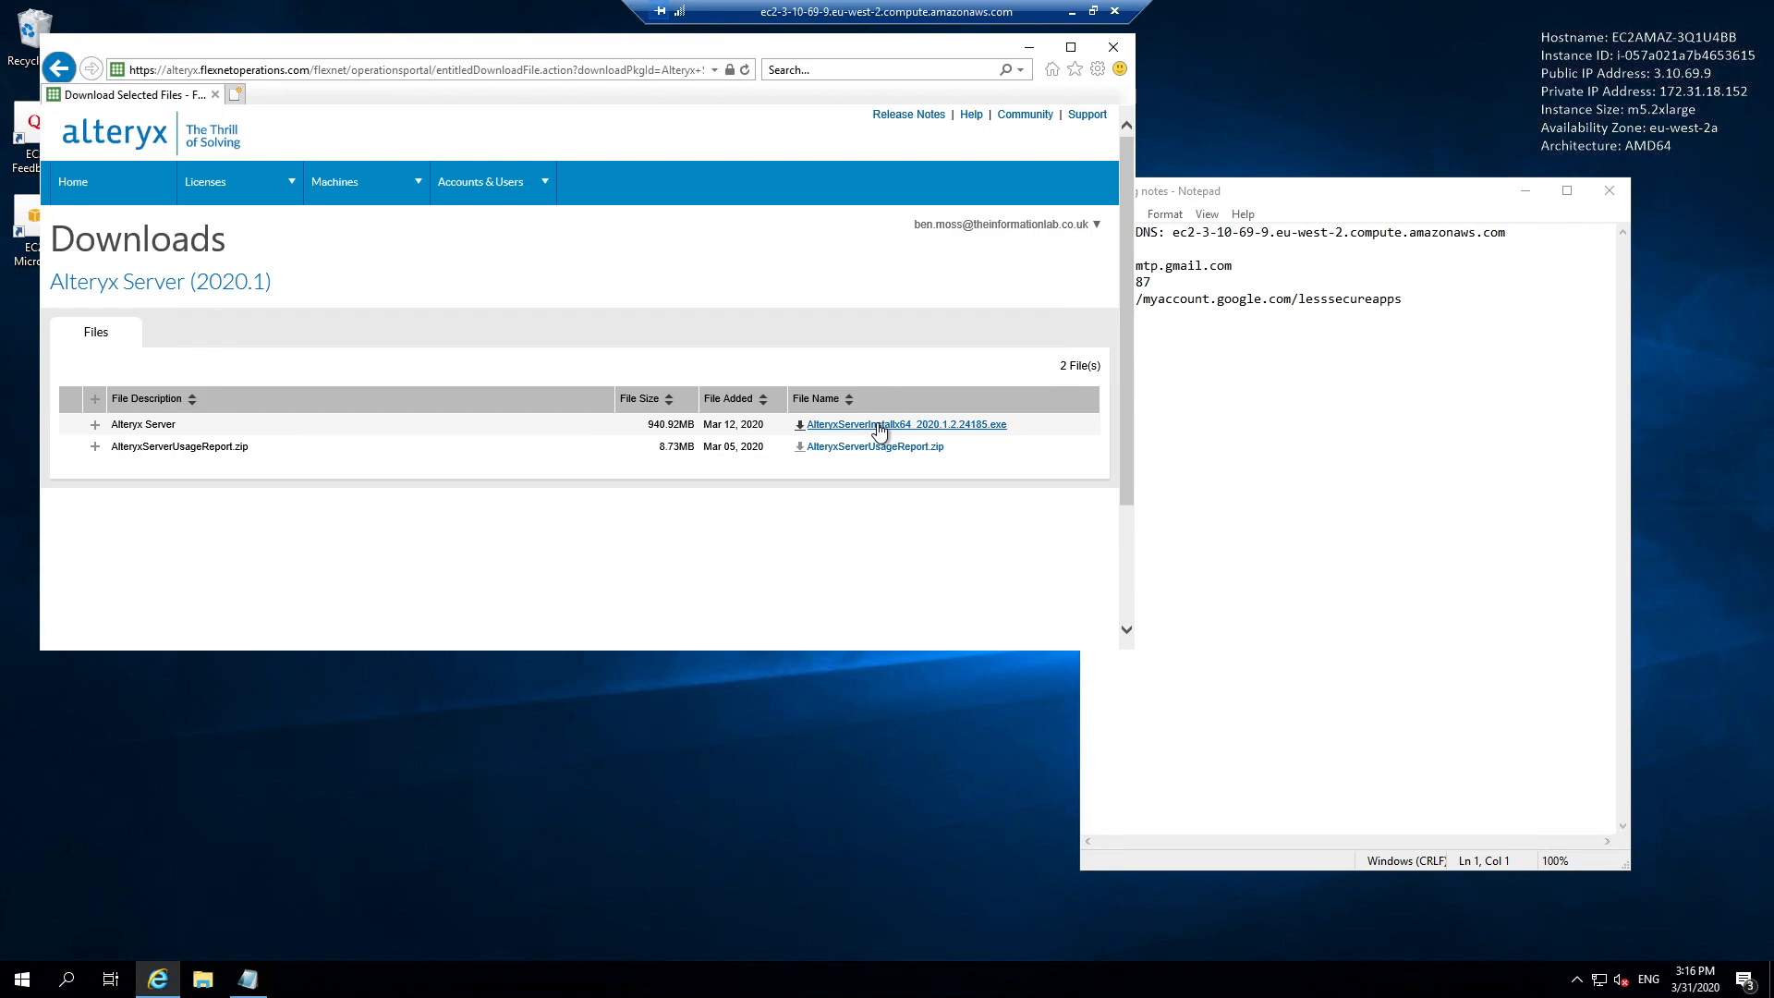
Download the Alteryx Server 2020.1 installer and run it directly from the browser
left_click(898, 423)
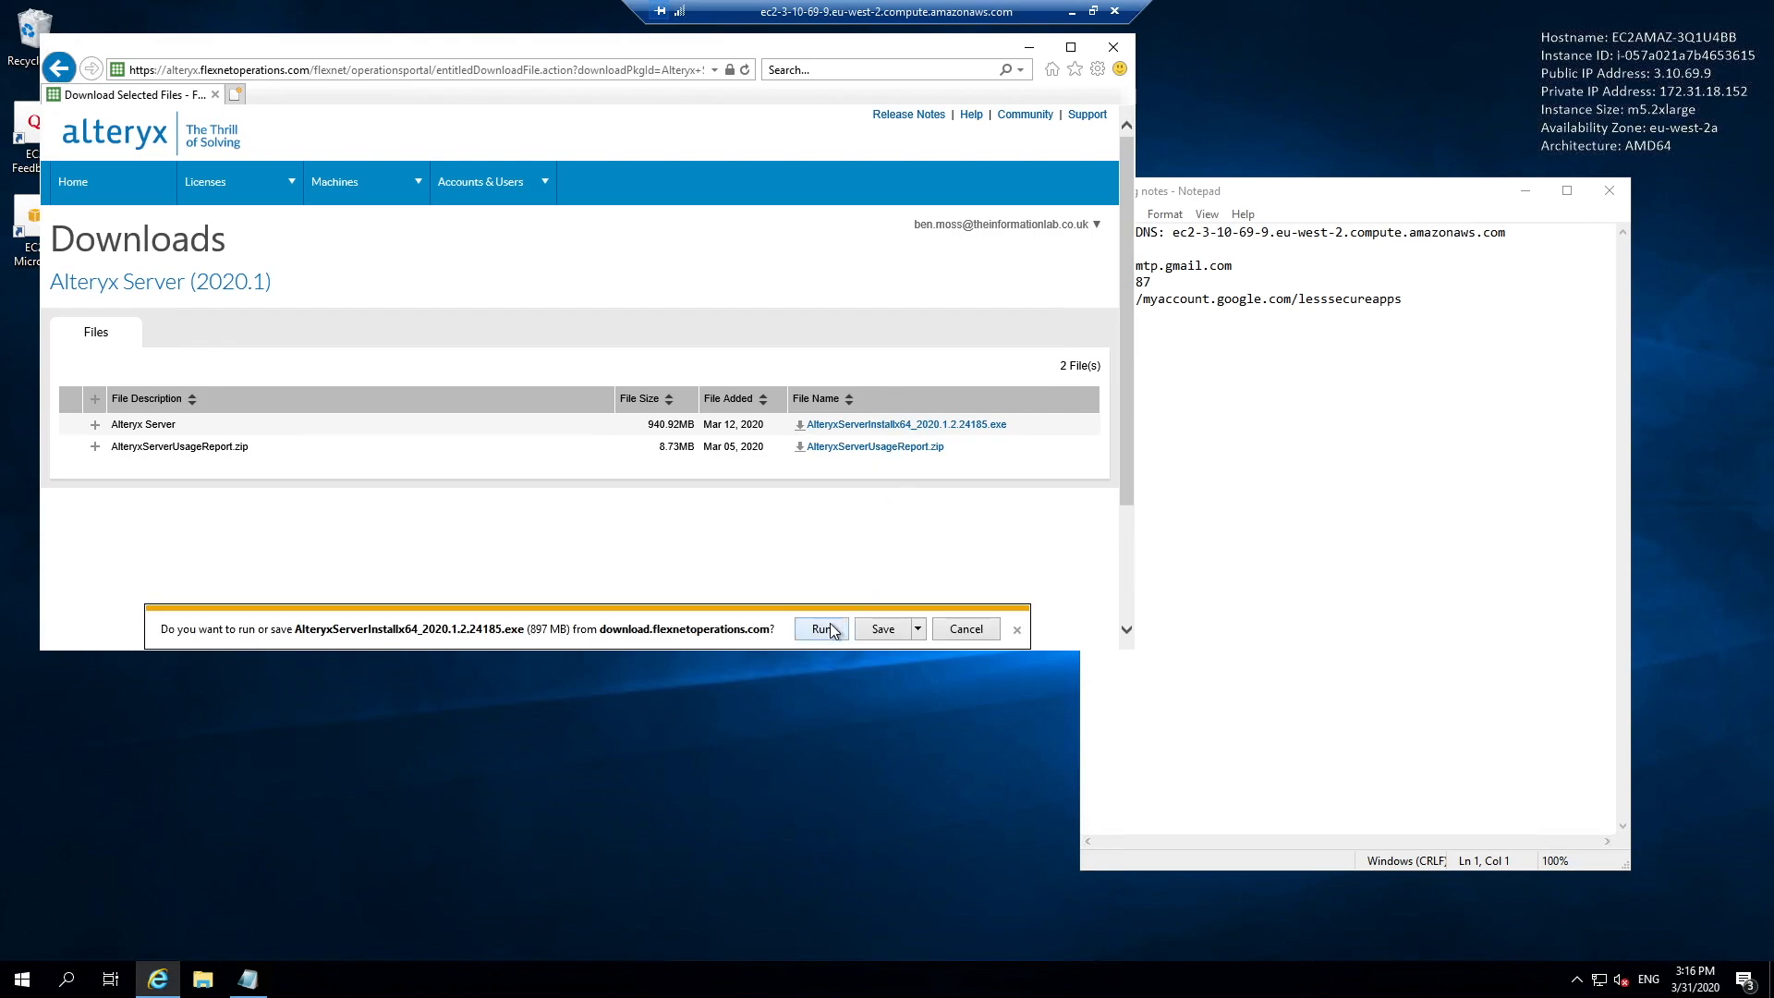
left_click(821, 628)
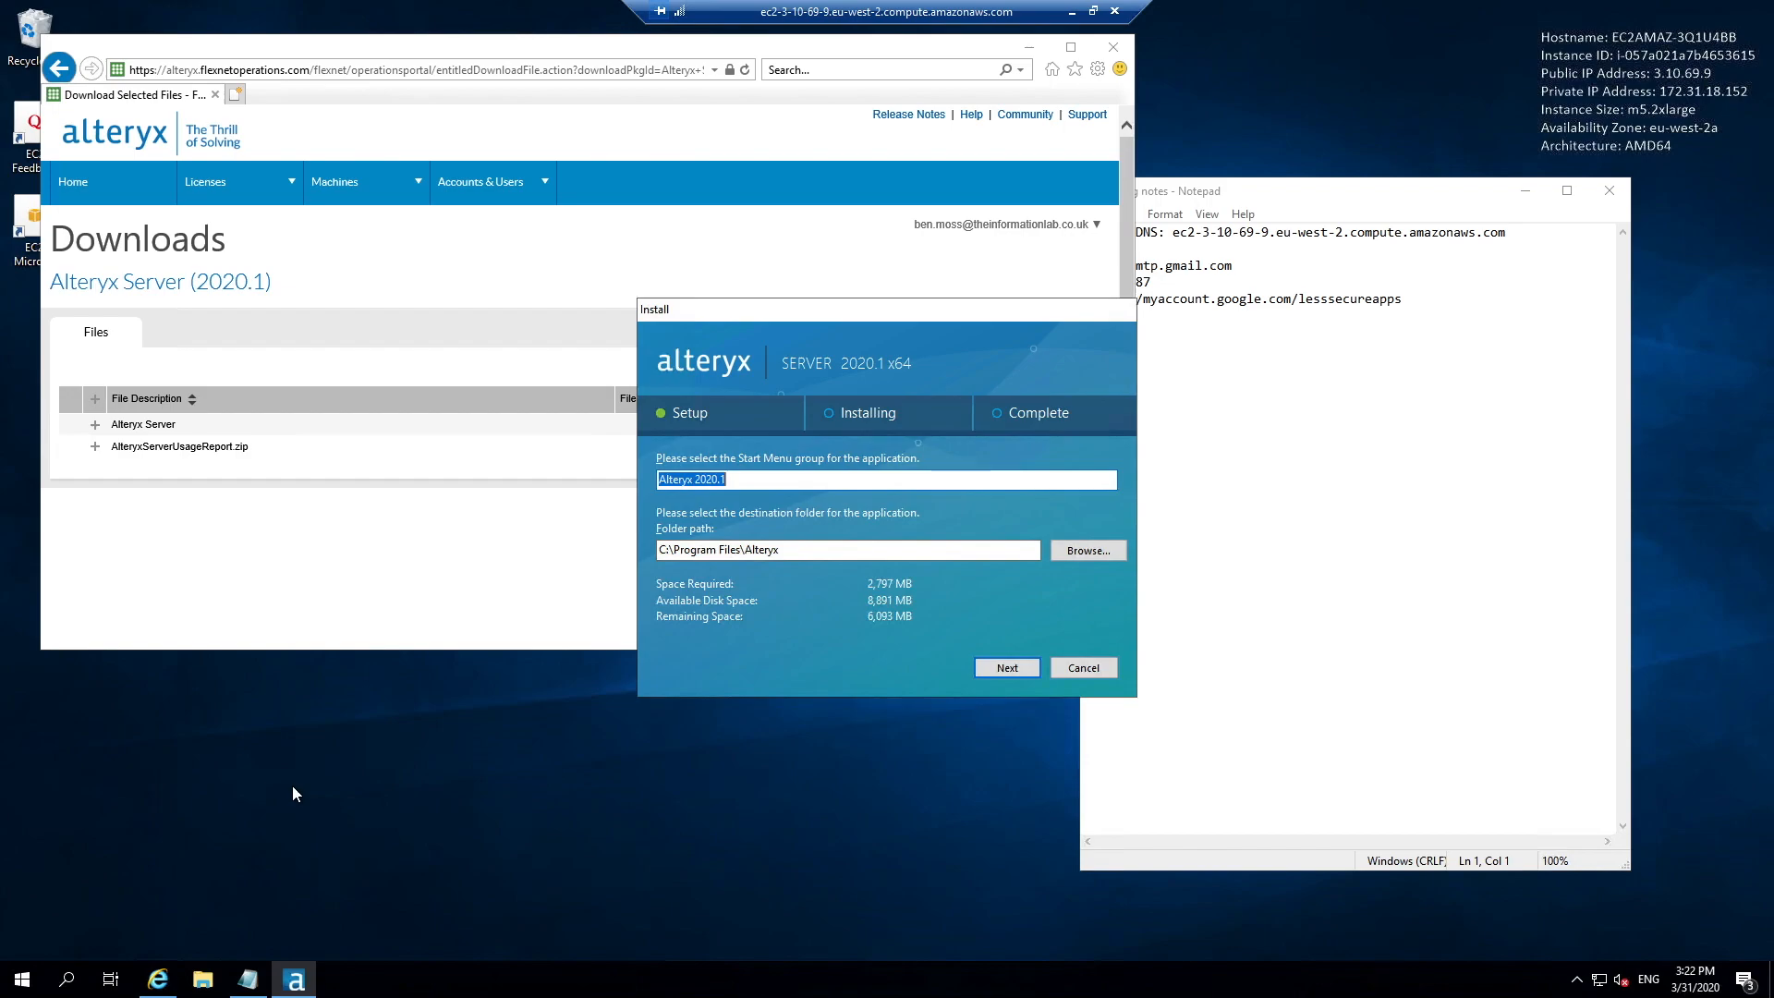
mouse_move(660, 613)
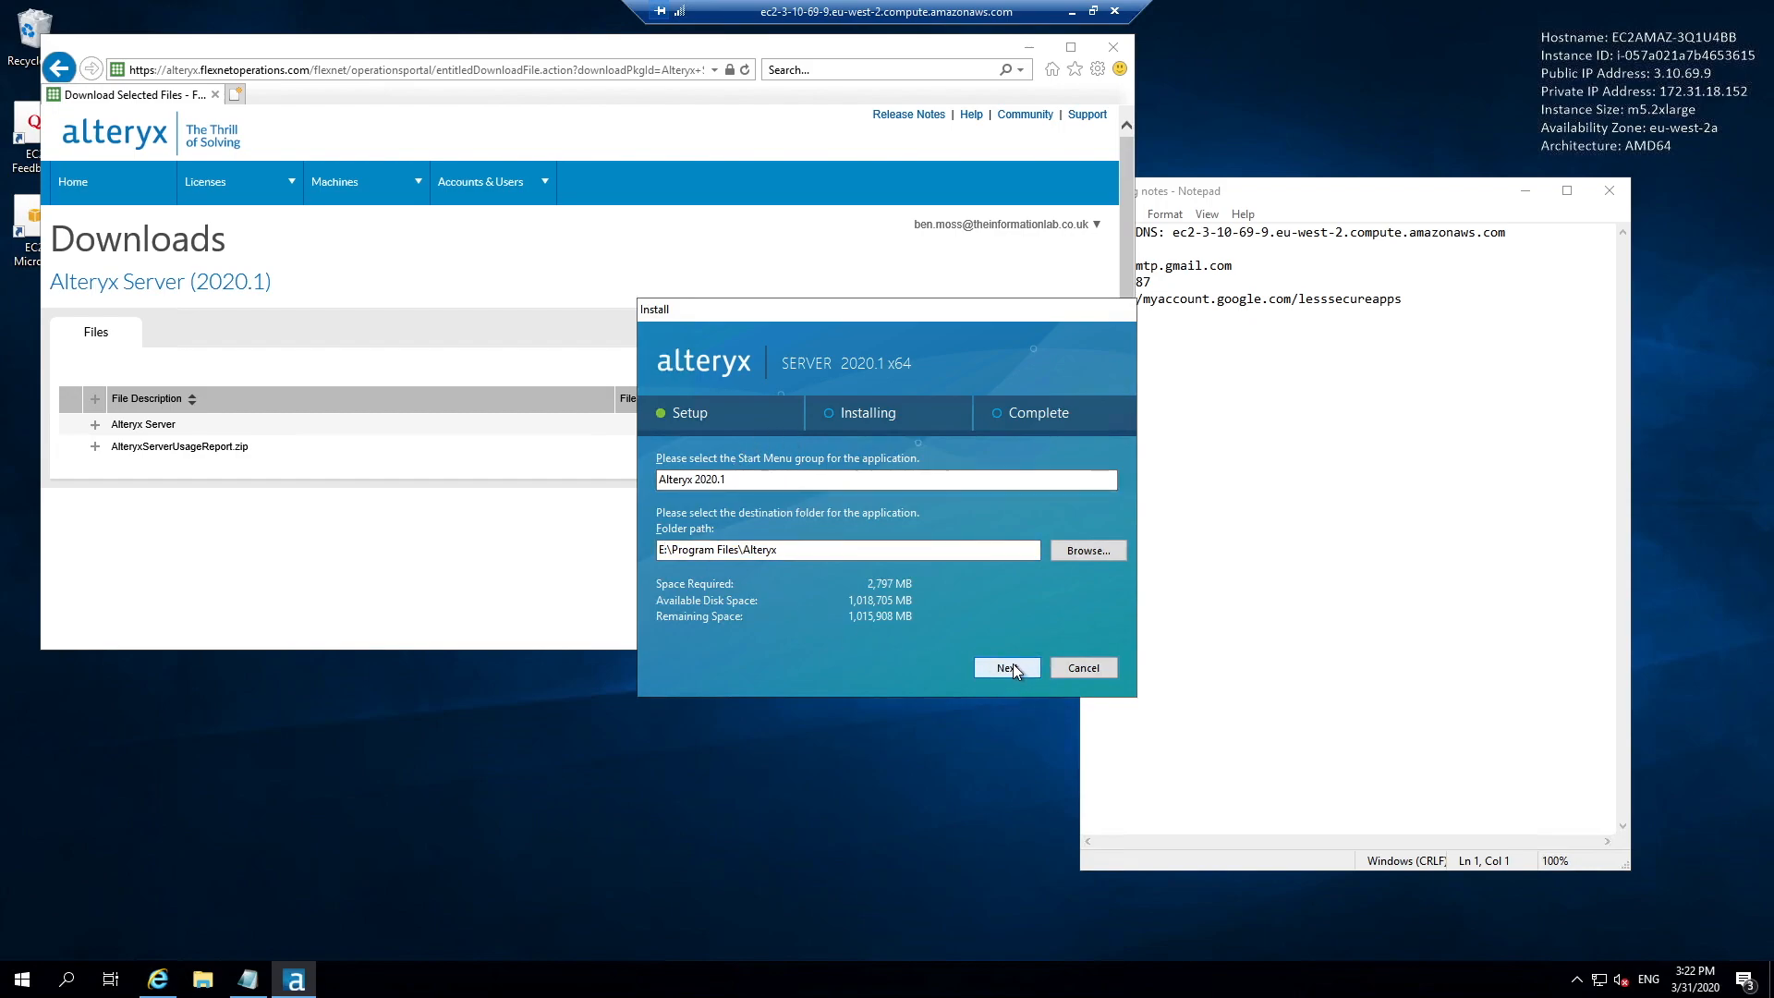
Confirm the install folder, accept the license agreement and run the installation to completion
left_click(1005, 667)
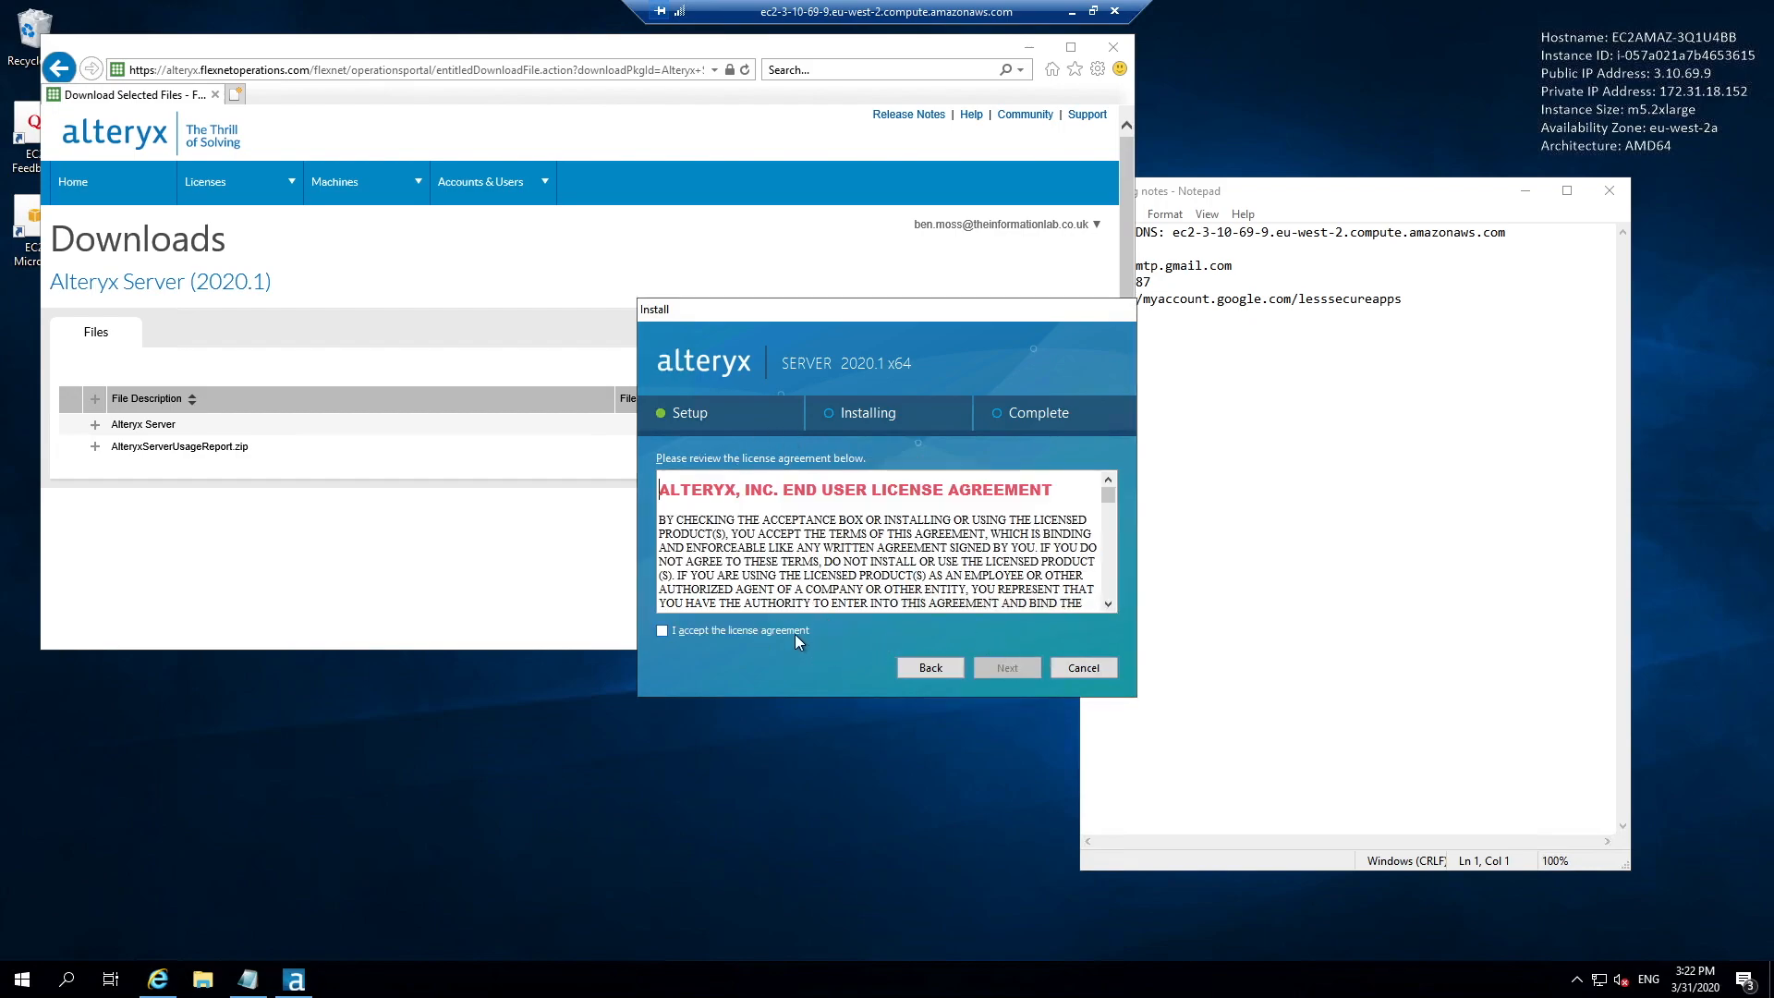
left_click(662, 630)
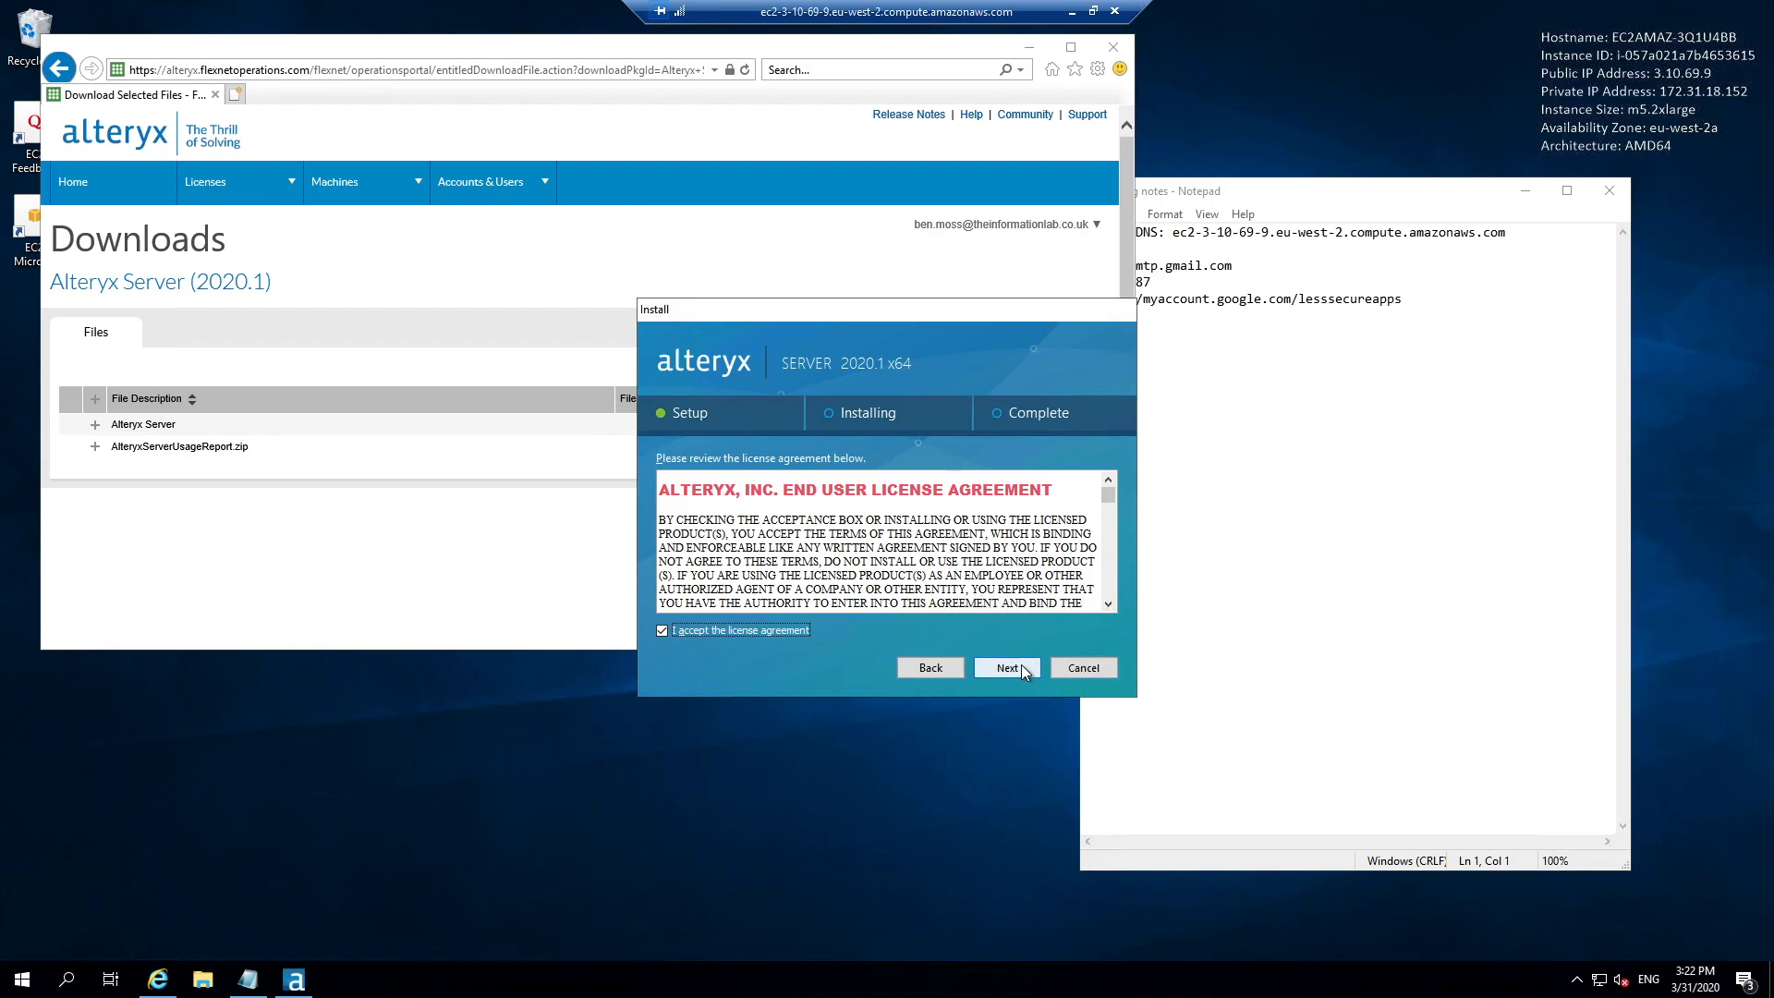
left_click(1005, 667)
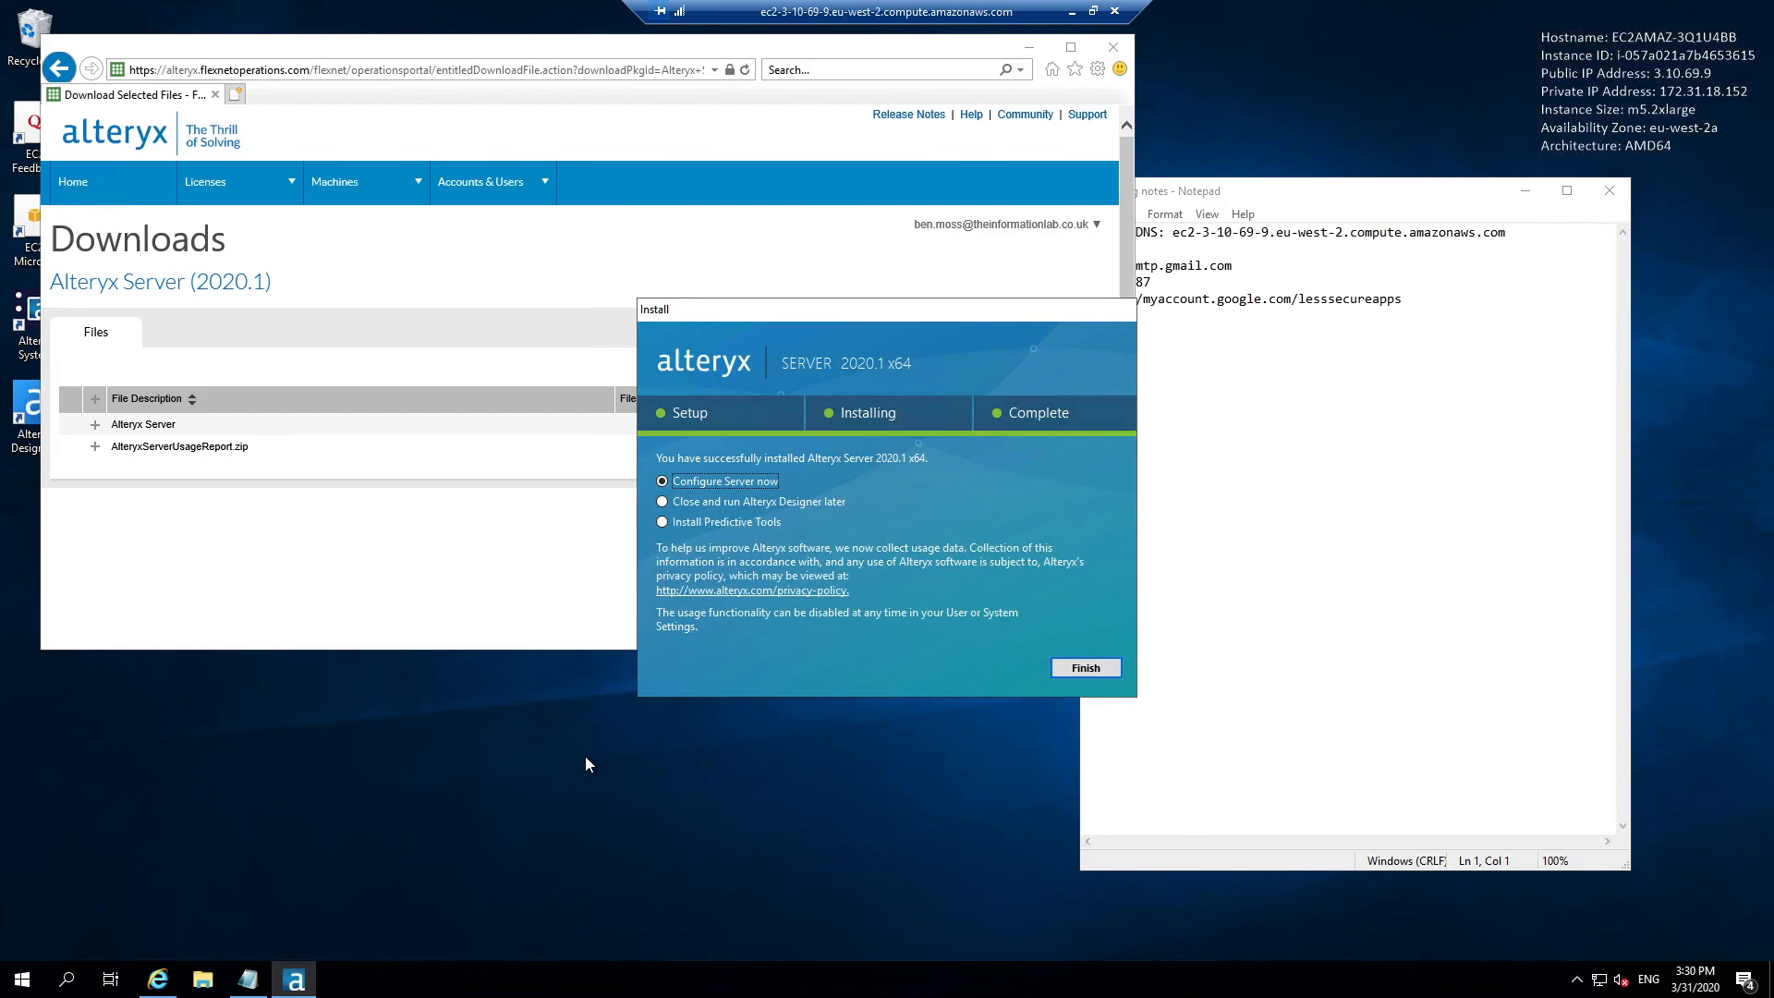
mouse_move(698, 562)
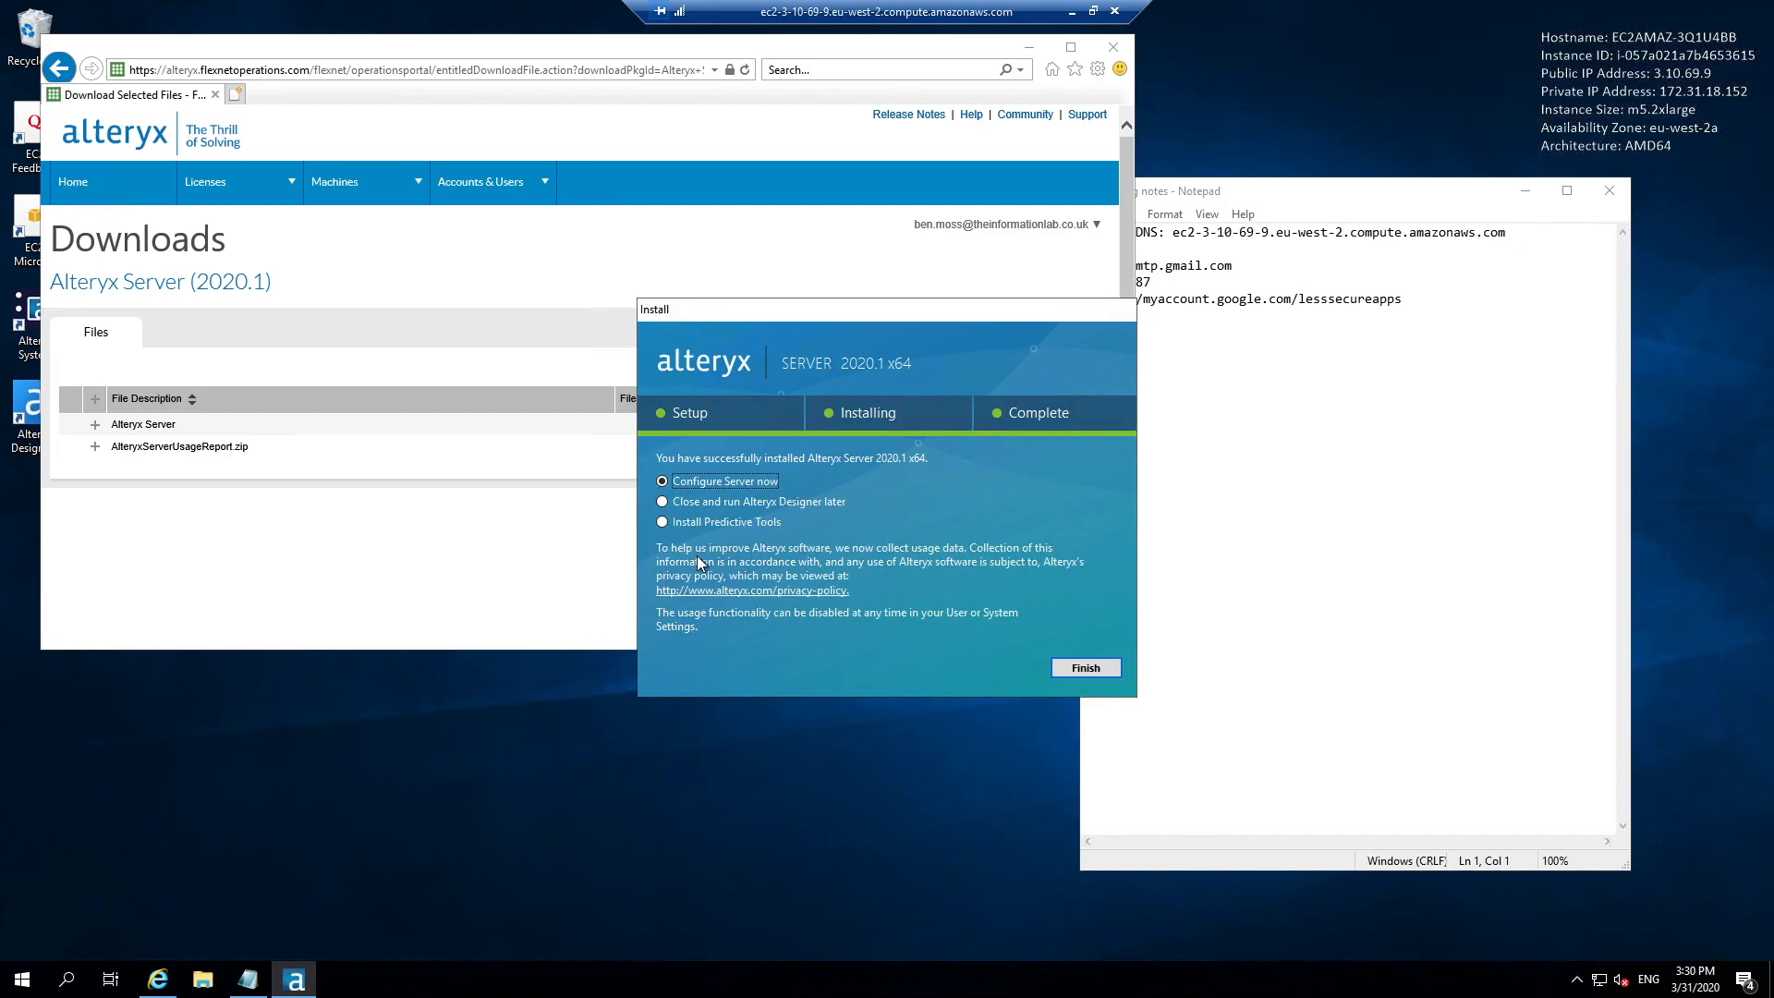
Choose to install the Predictive Tools and start their installer
left_click(661, 521)
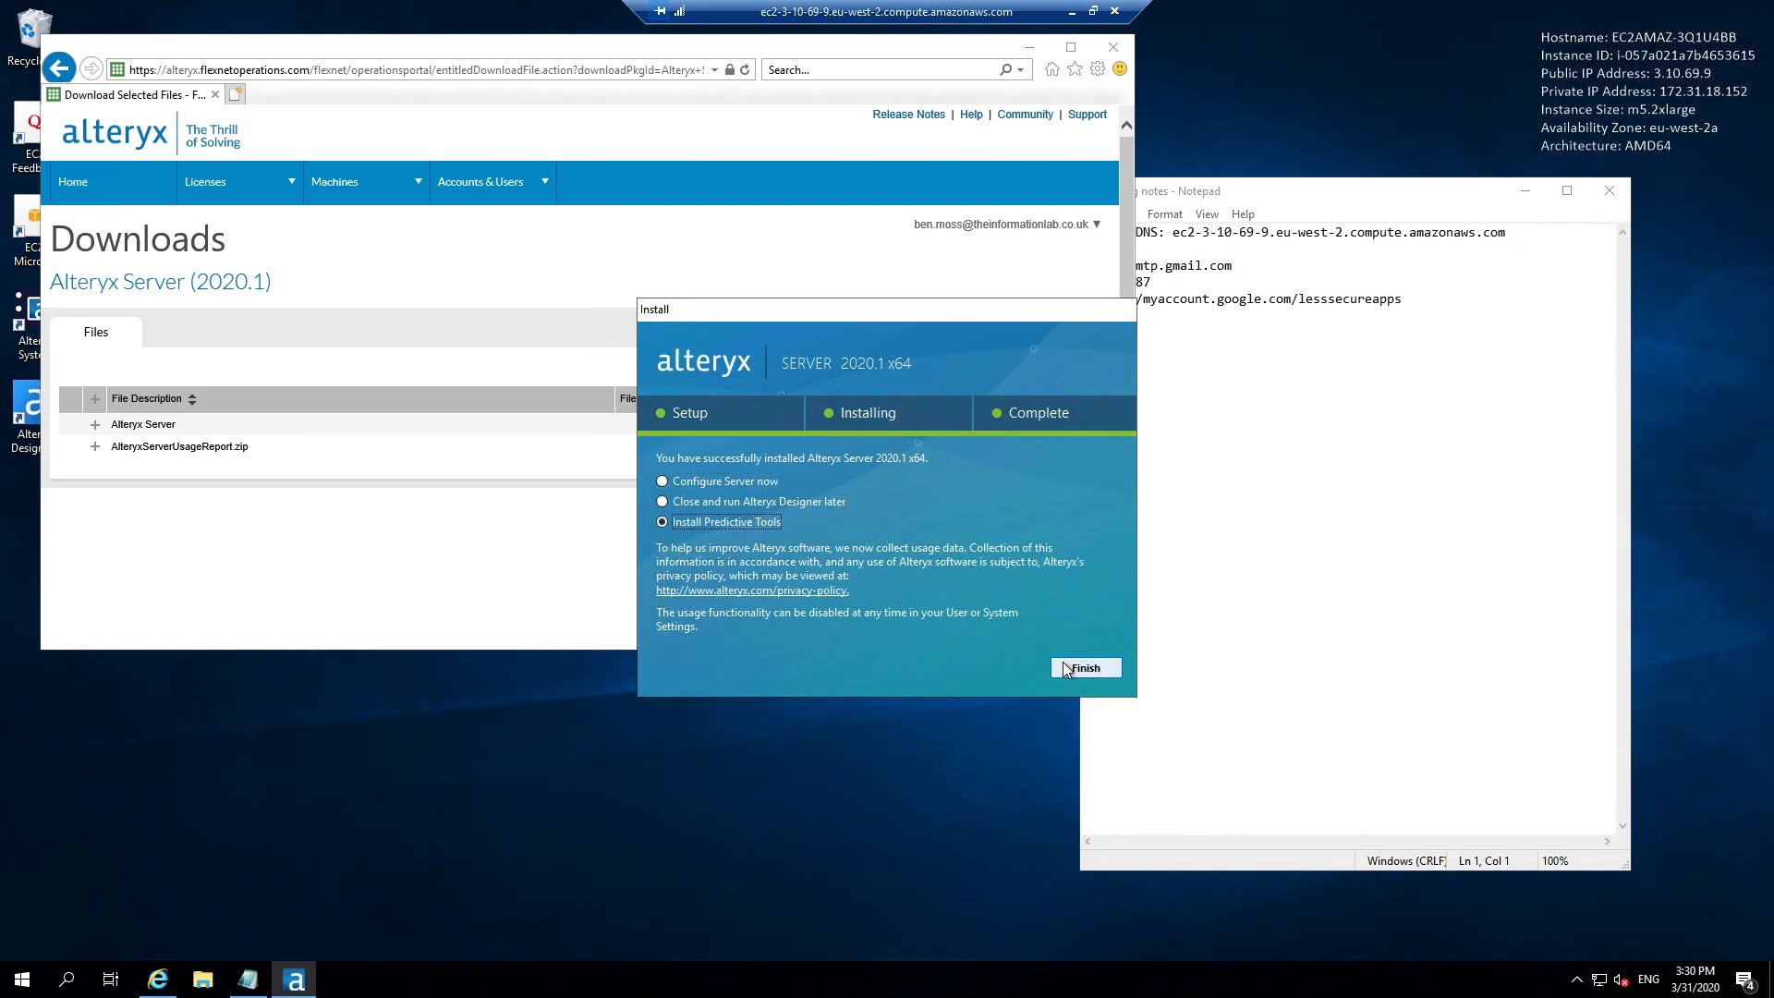
left_click(1083, 667)
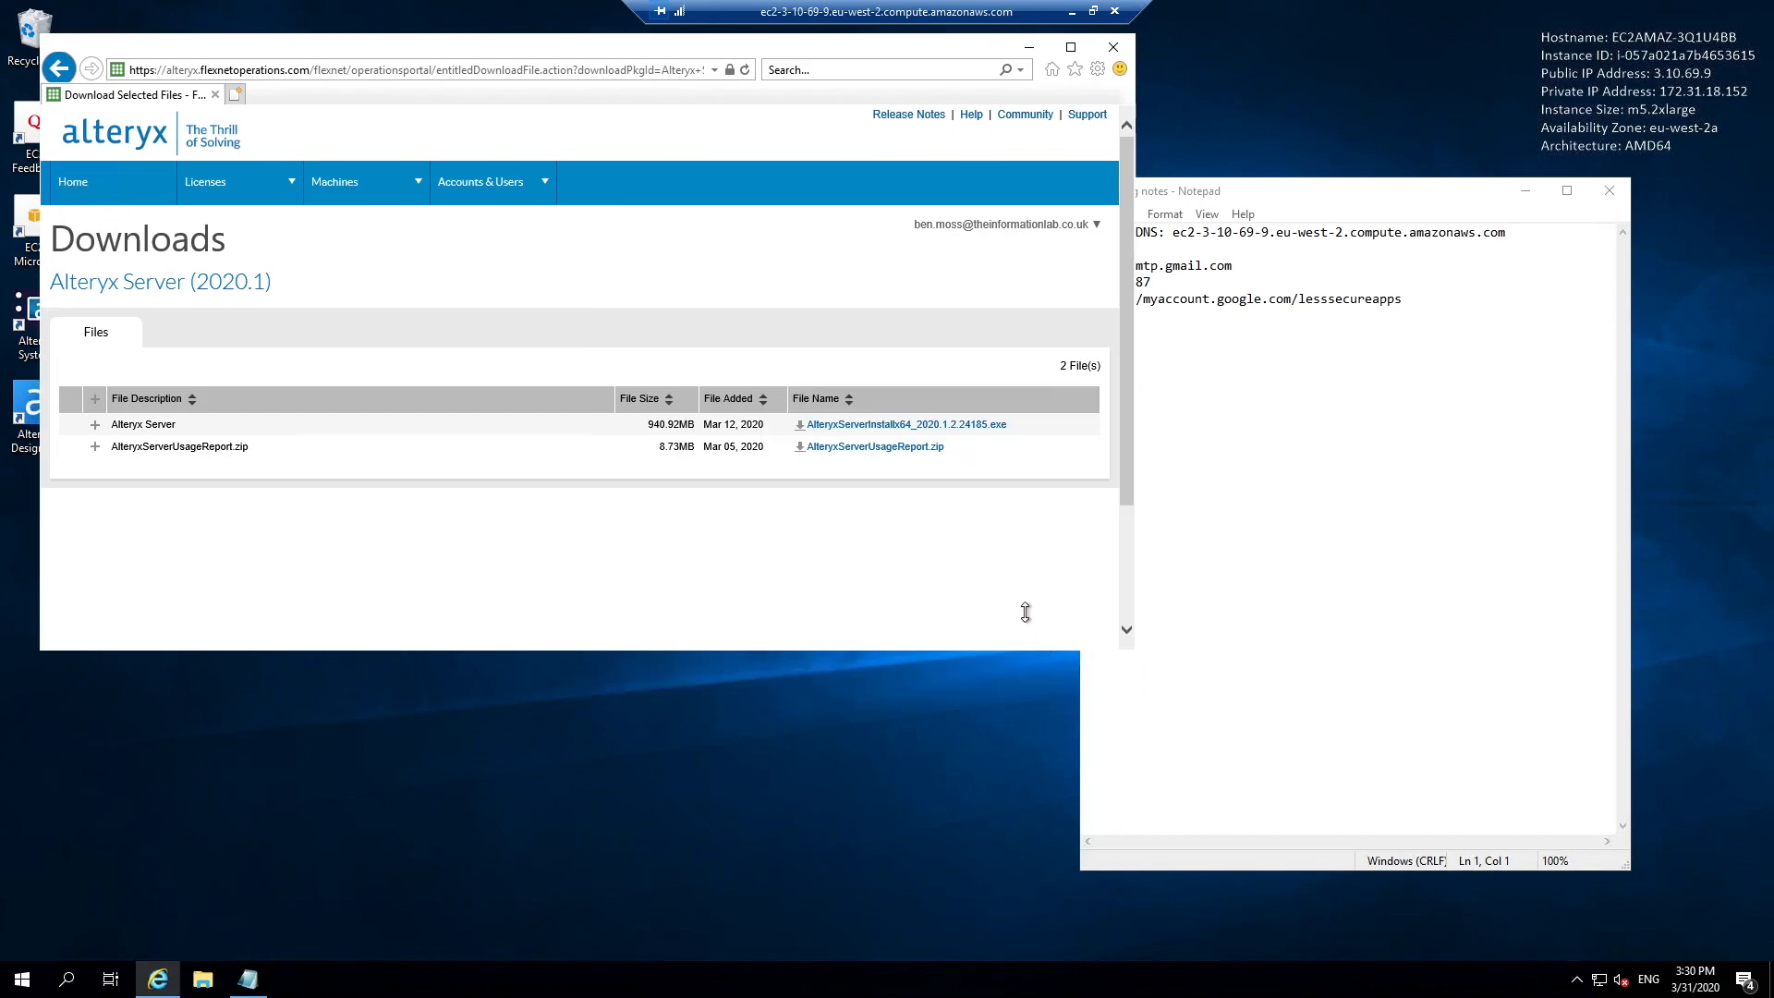
left_click(903, 423)
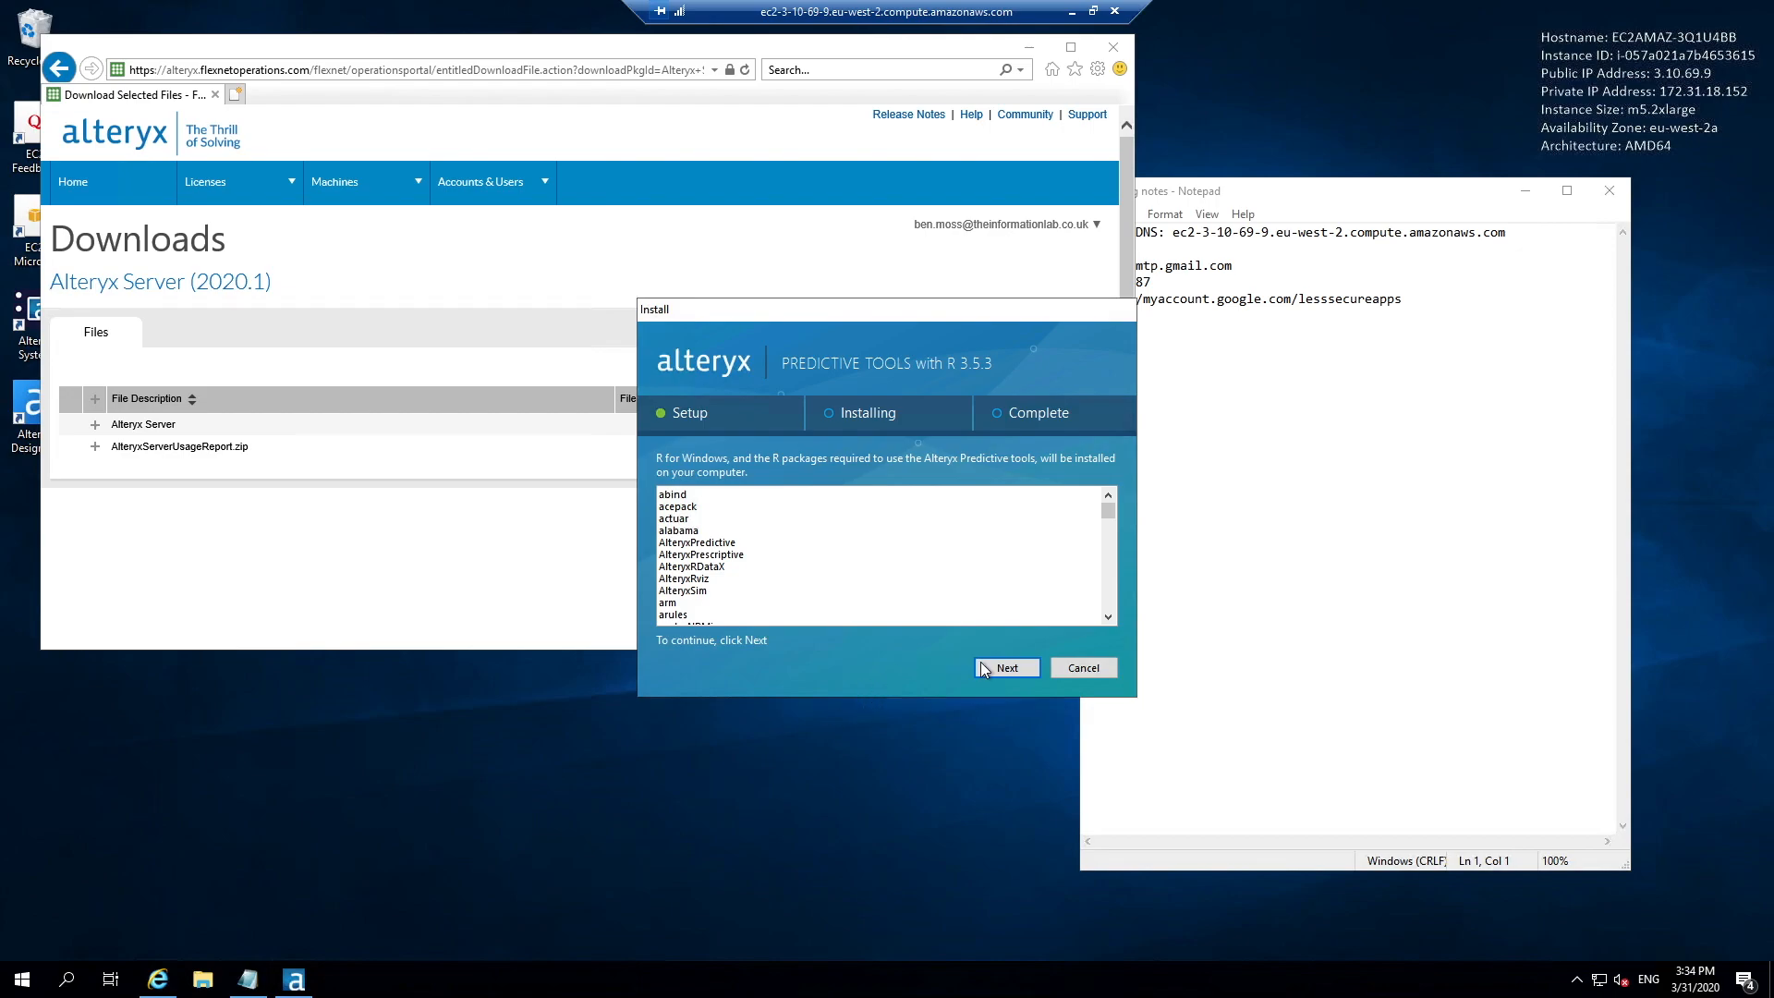
Proceed past the R package list and GNU licence and install to the default folder
left_click(1005, 667)
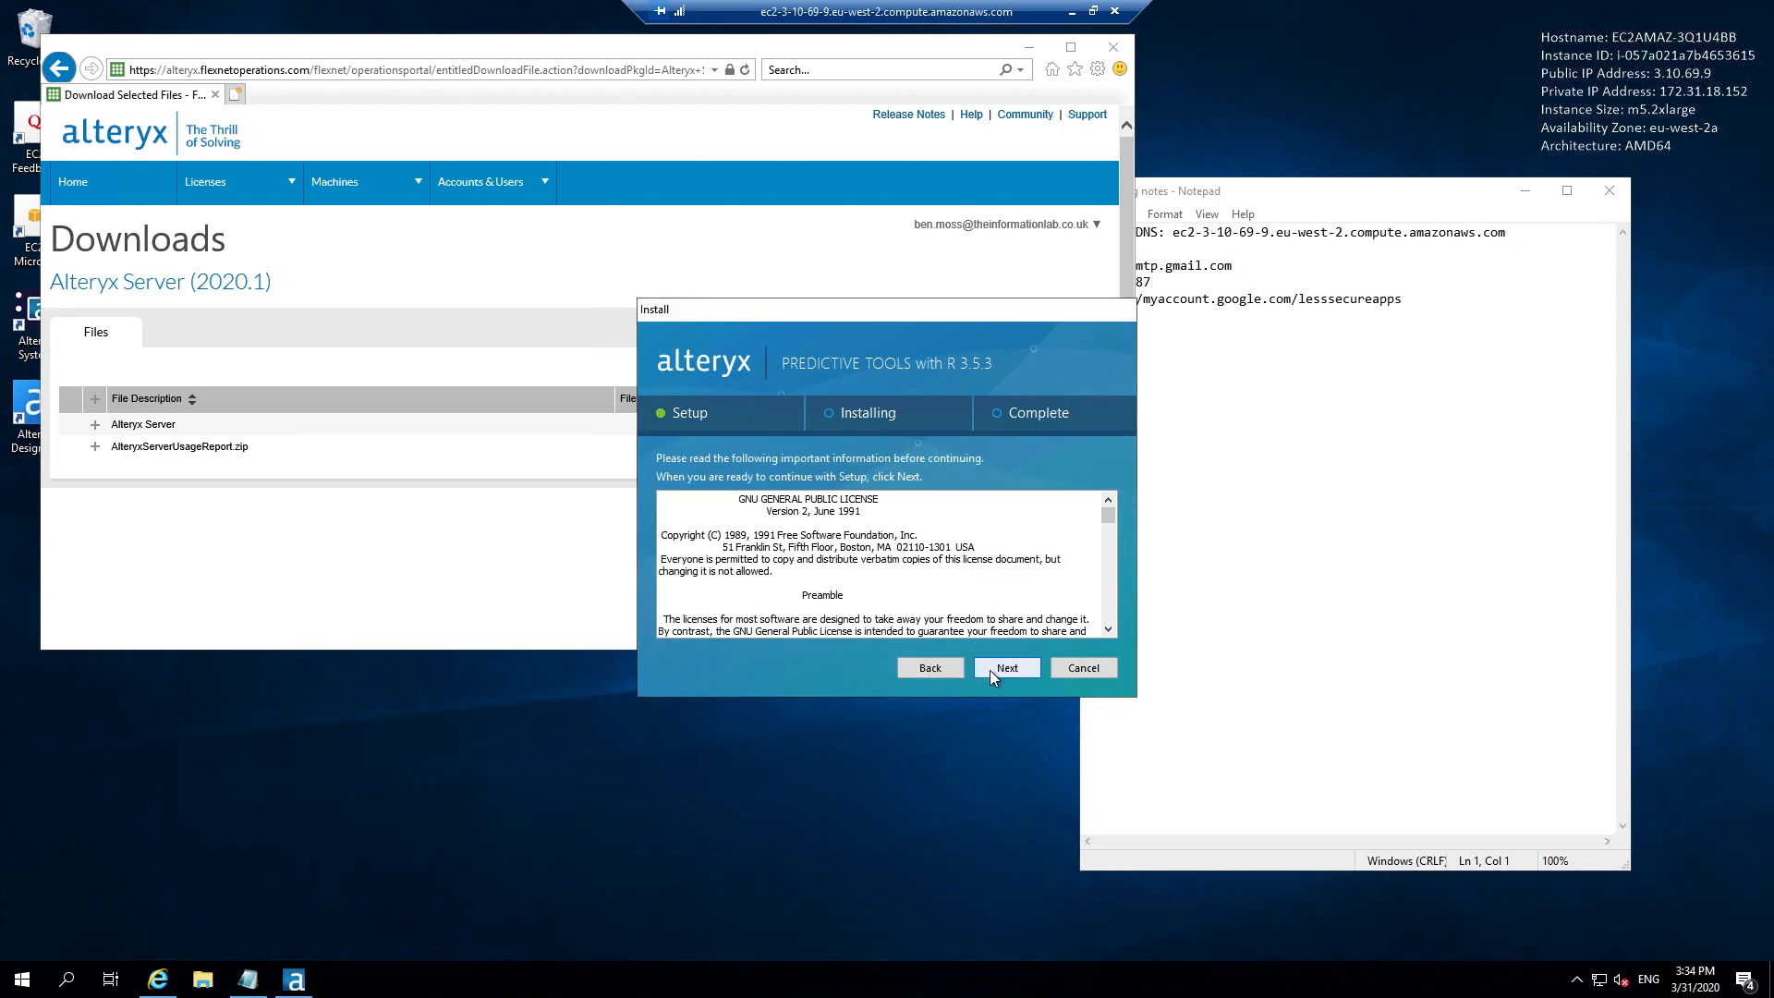
mouse_move(1014, 689)
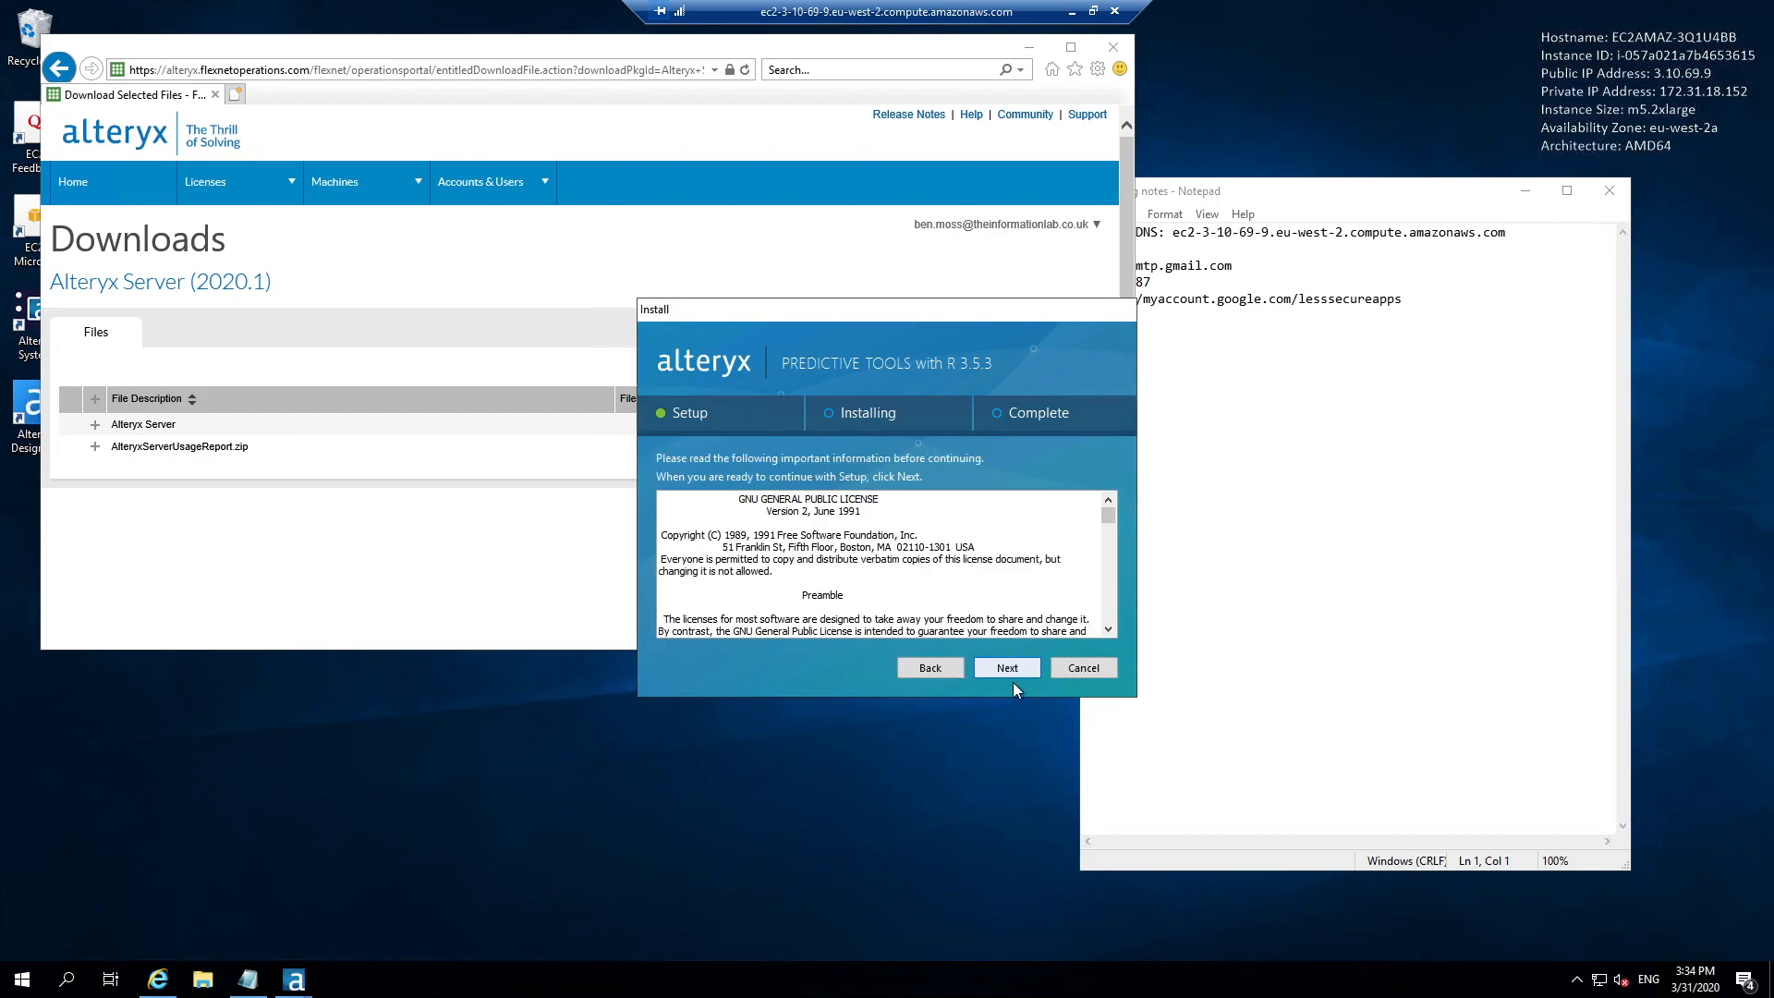
left_click(1005, 667)
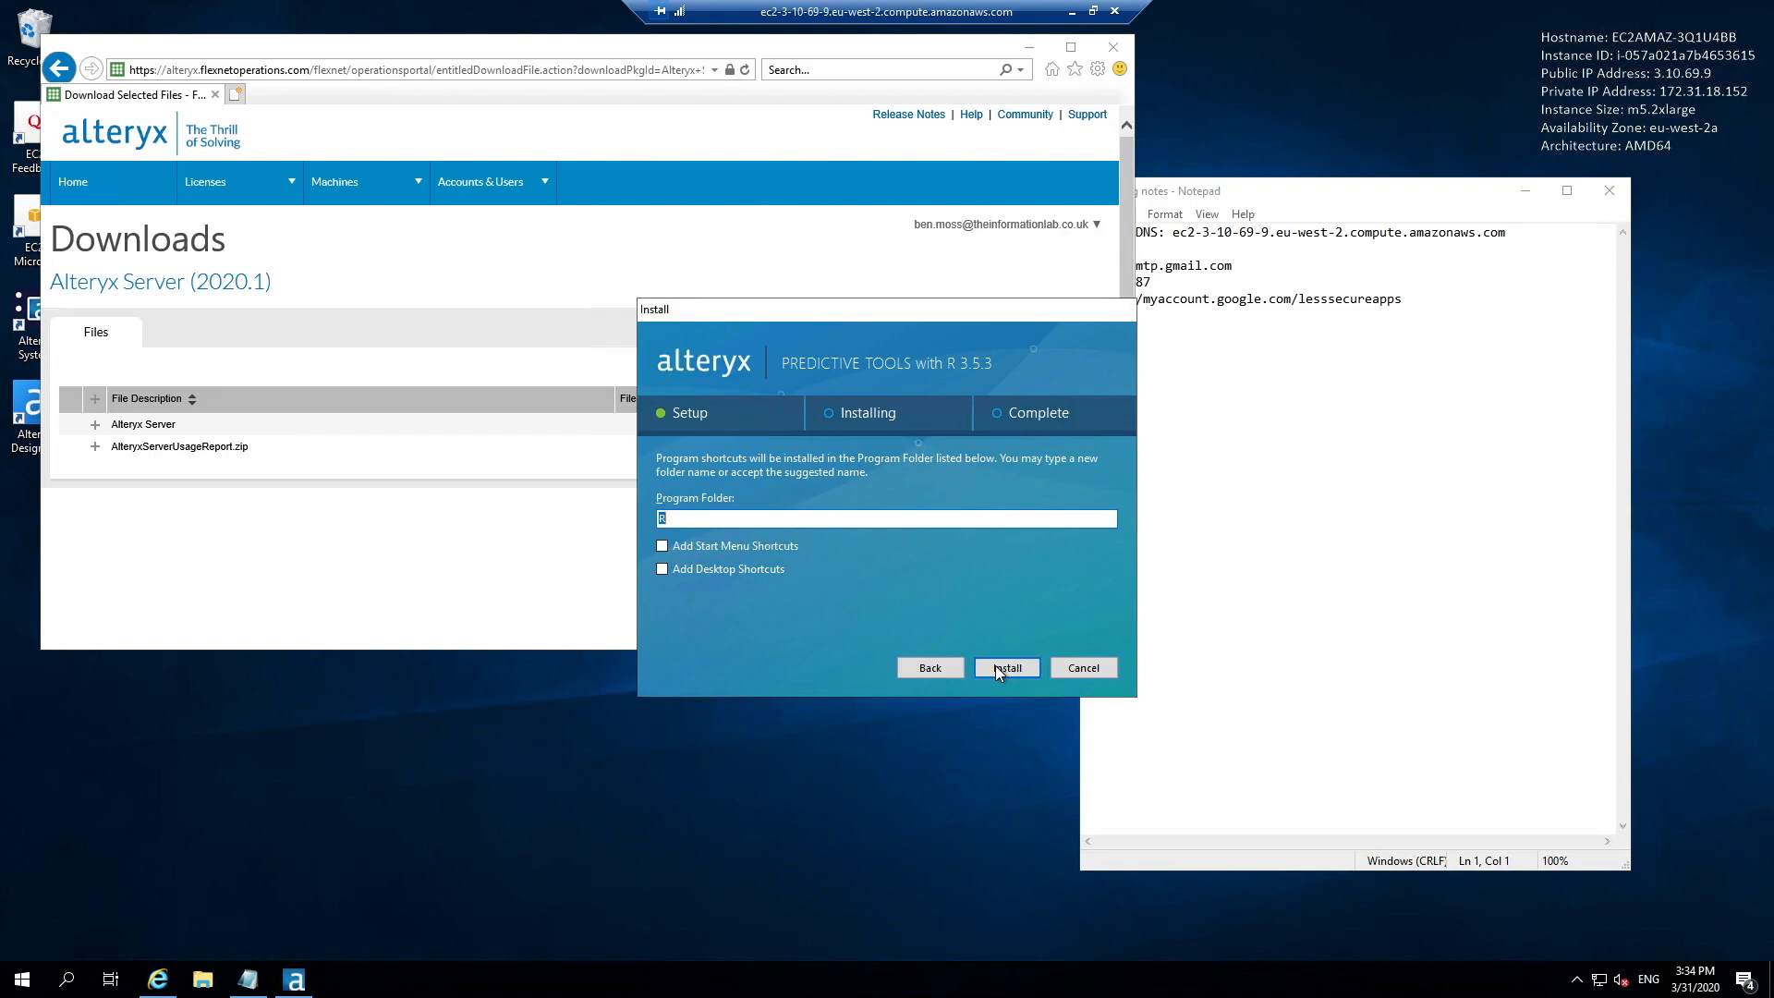
left_click(1005, 667)
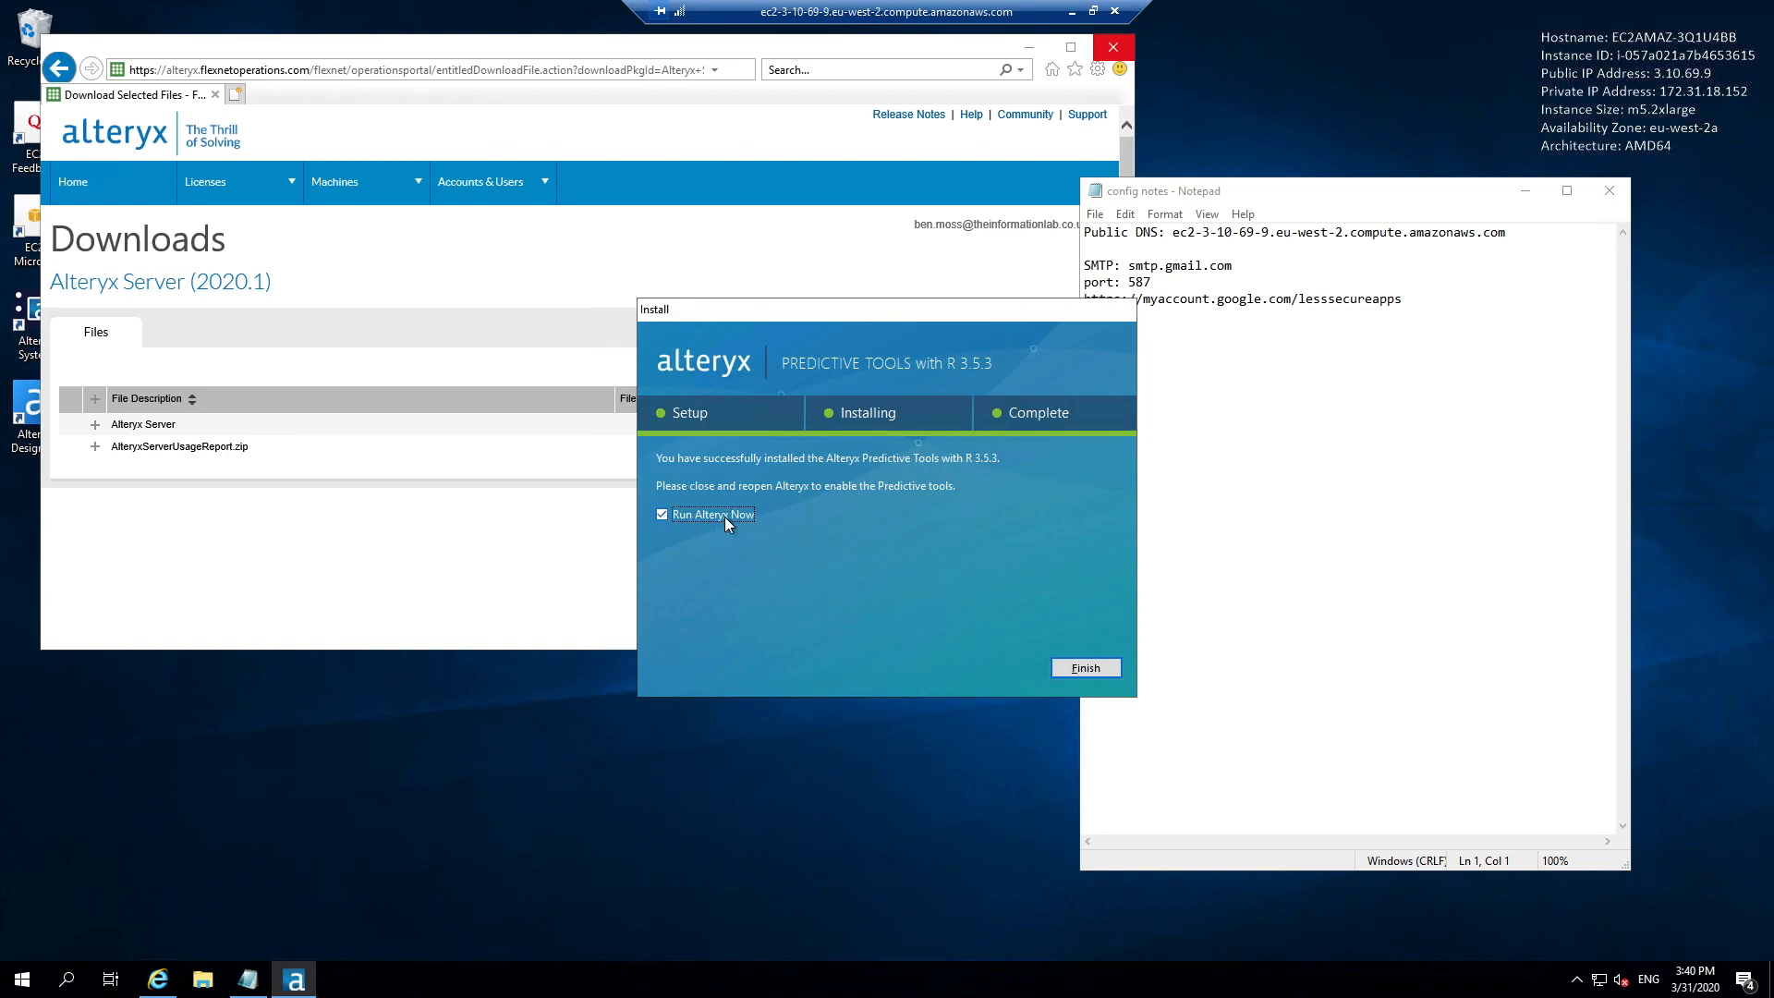
Finish the installer without running Alteryx and select the Alteryx System Settings shortcut
left_click(661, 514)
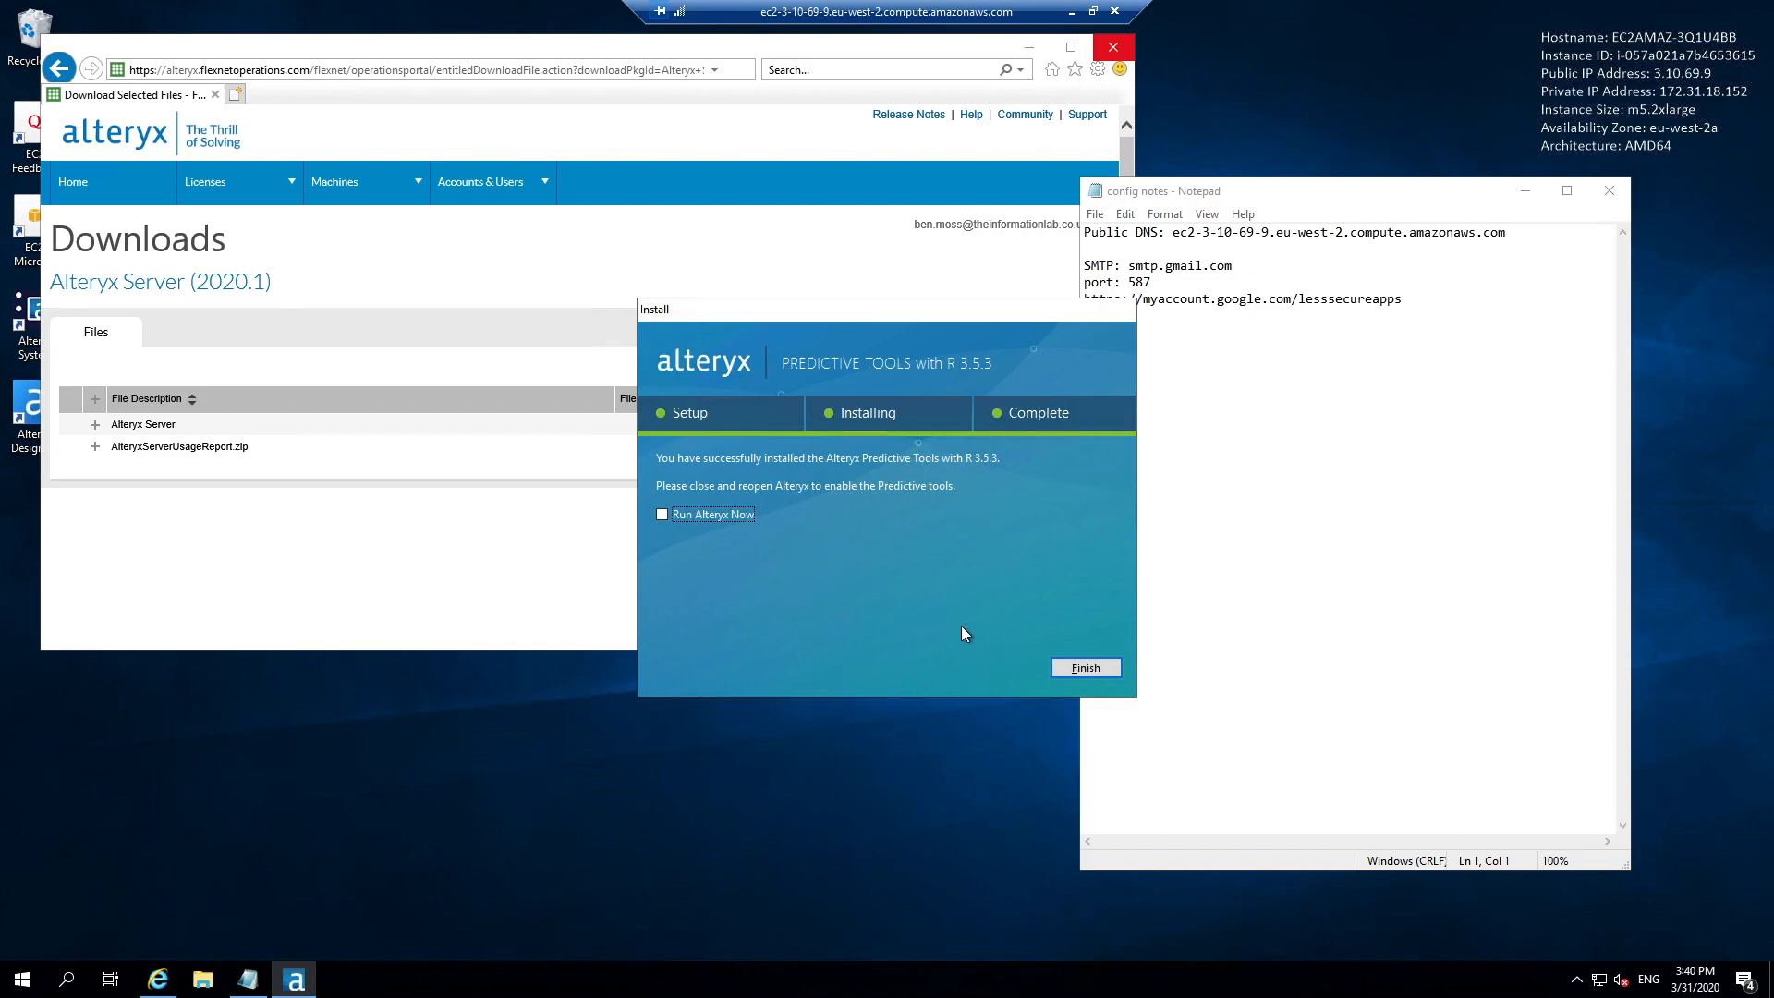
left_click(1082, 667)
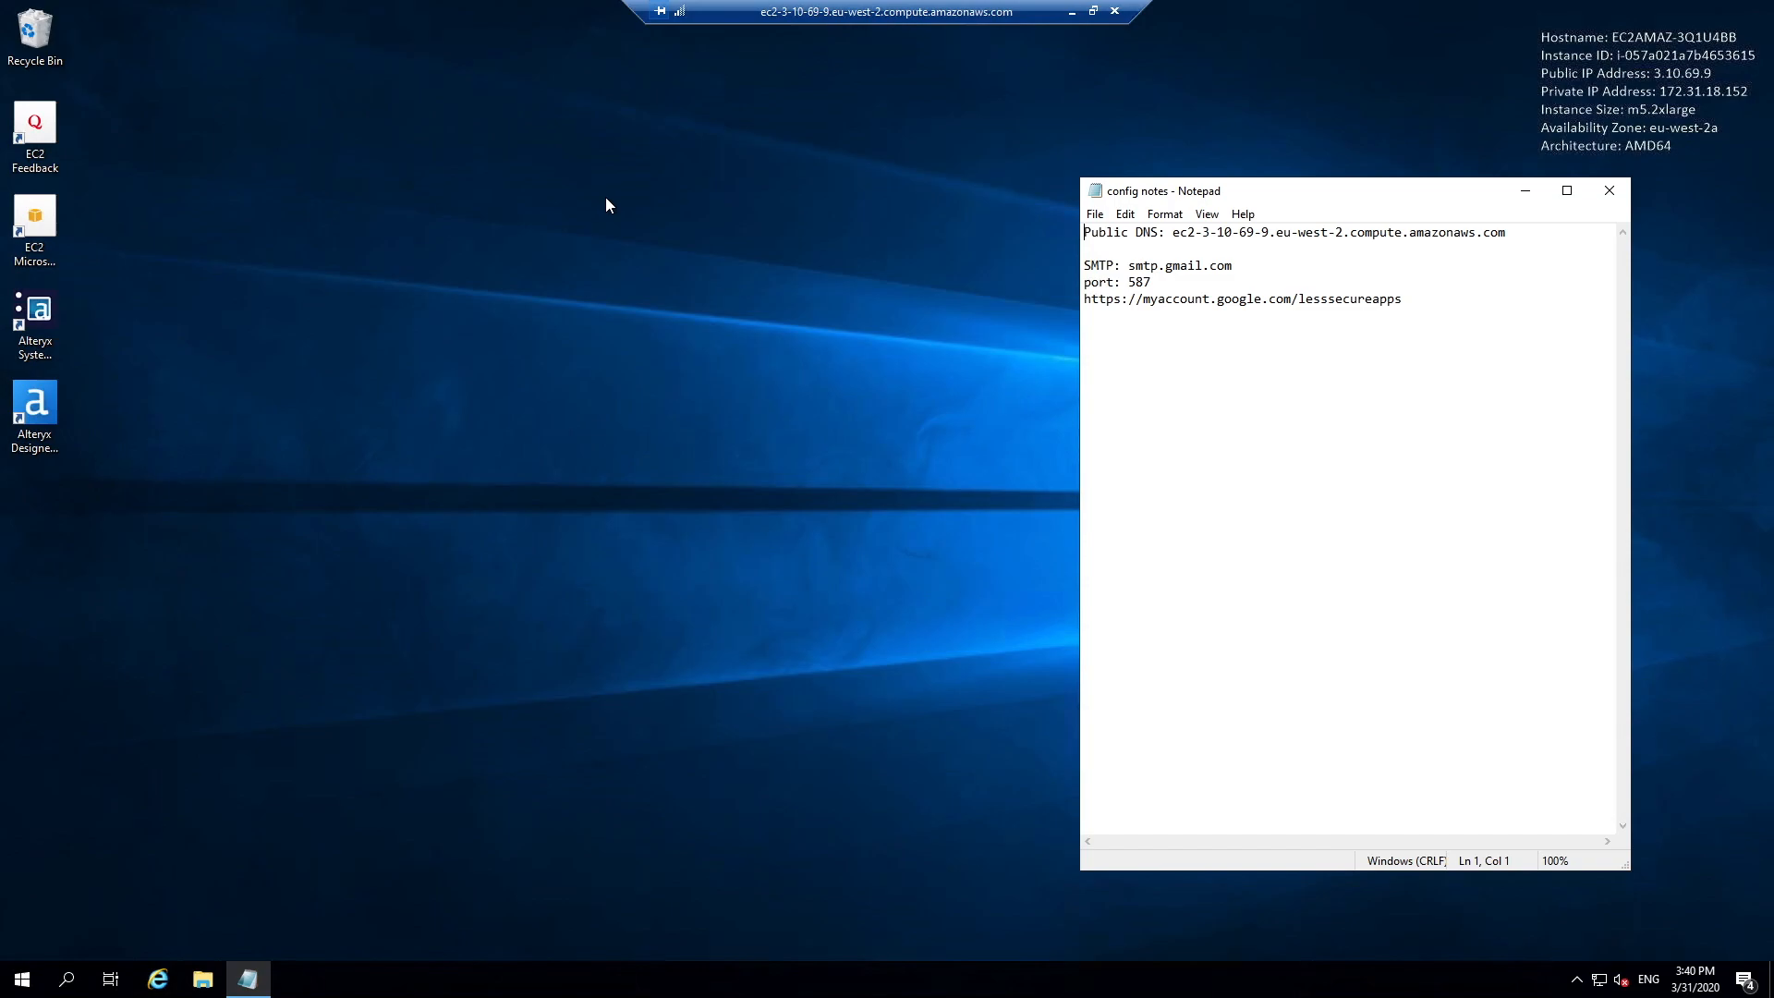
mouse_move(54, 426)
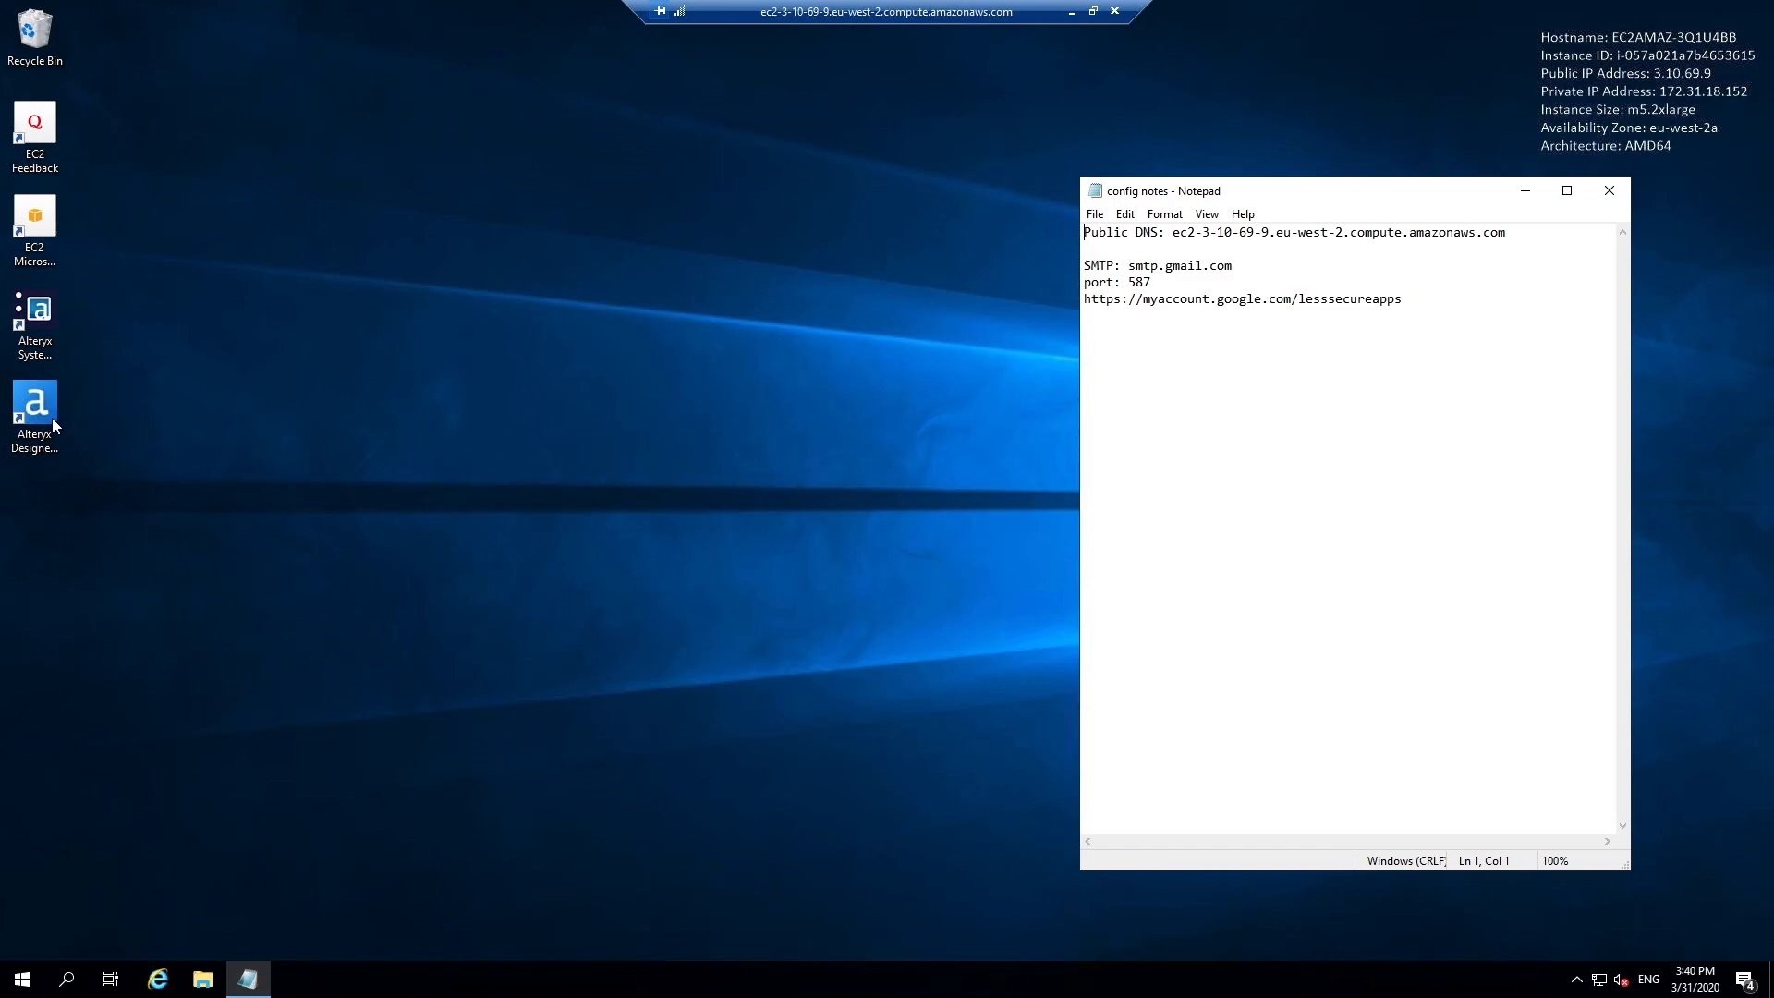
left_click(33, 407)
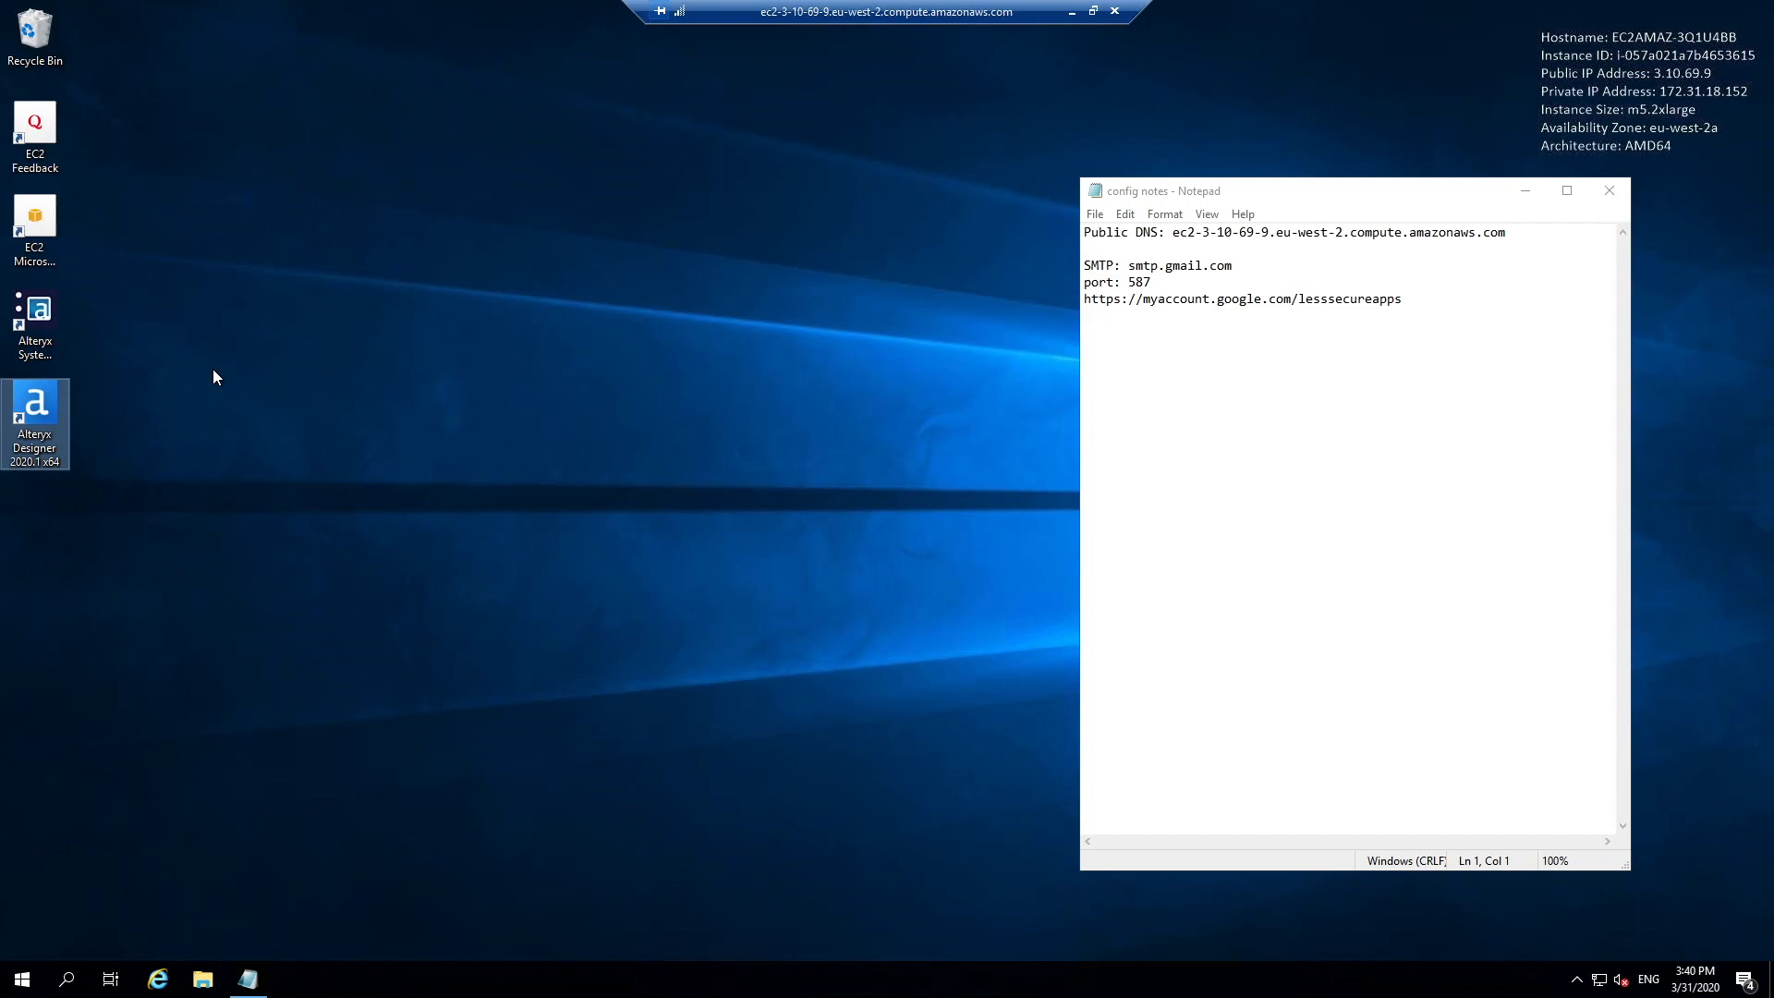
mouse_move(113, 360)
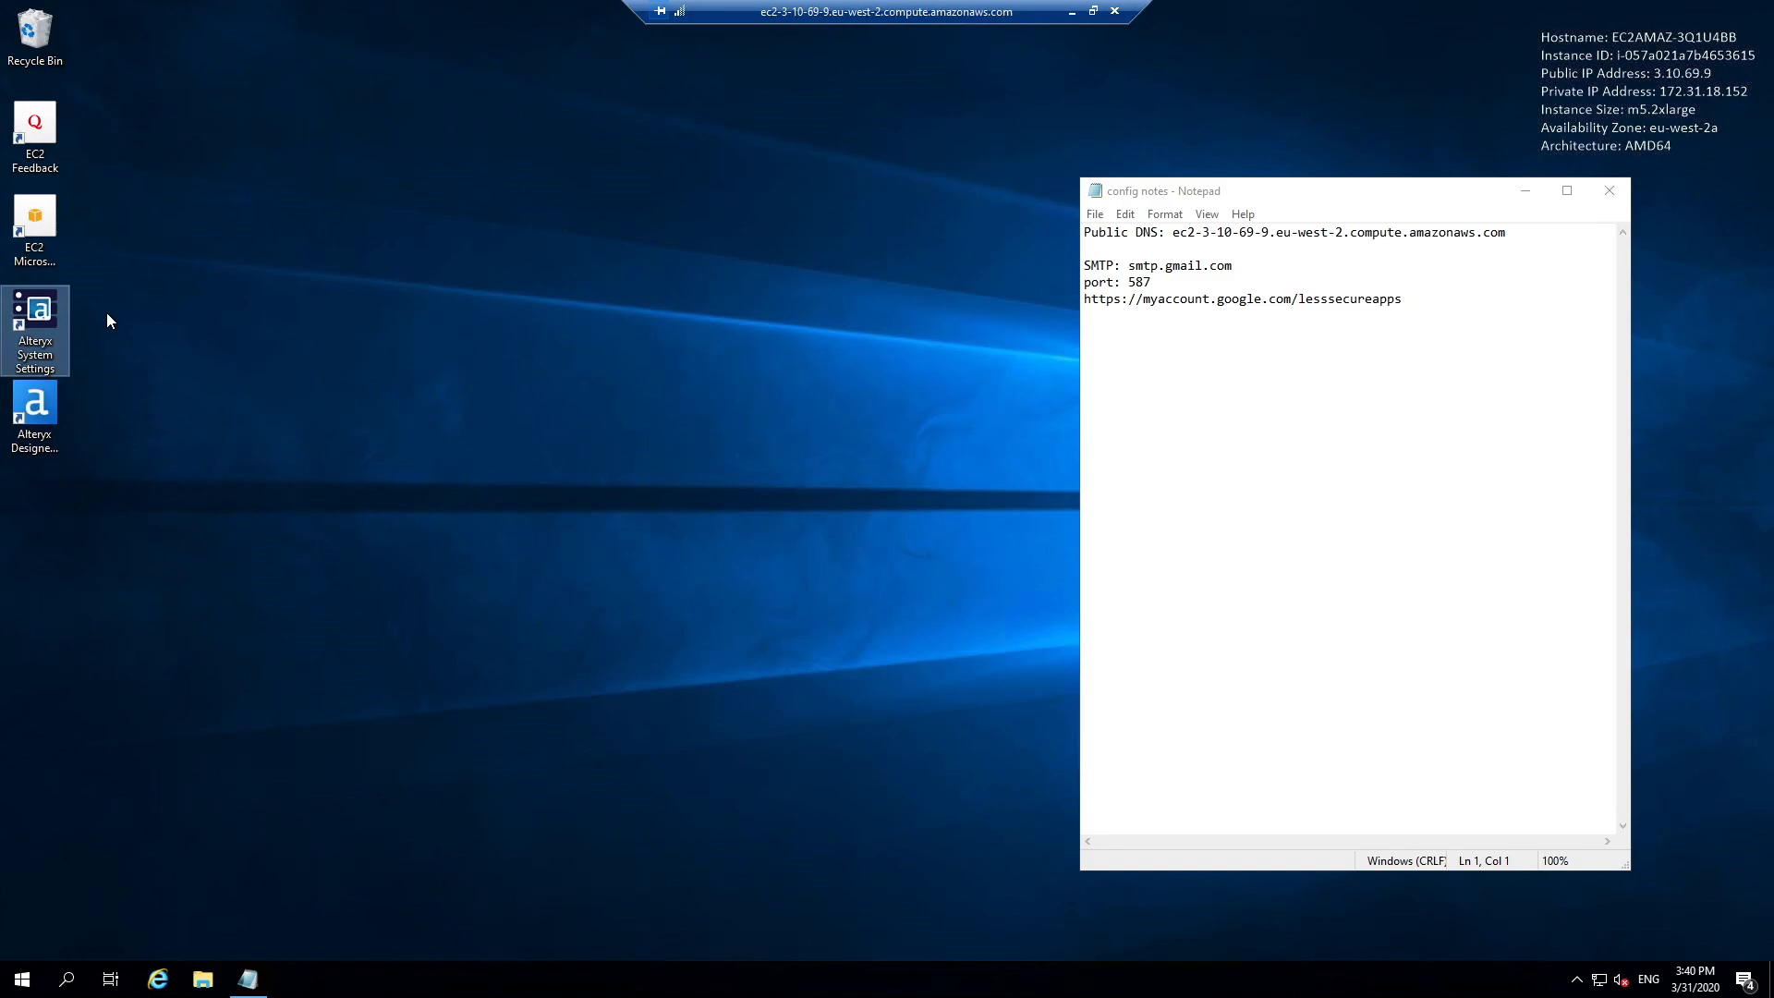
mouse_move(81, 336)
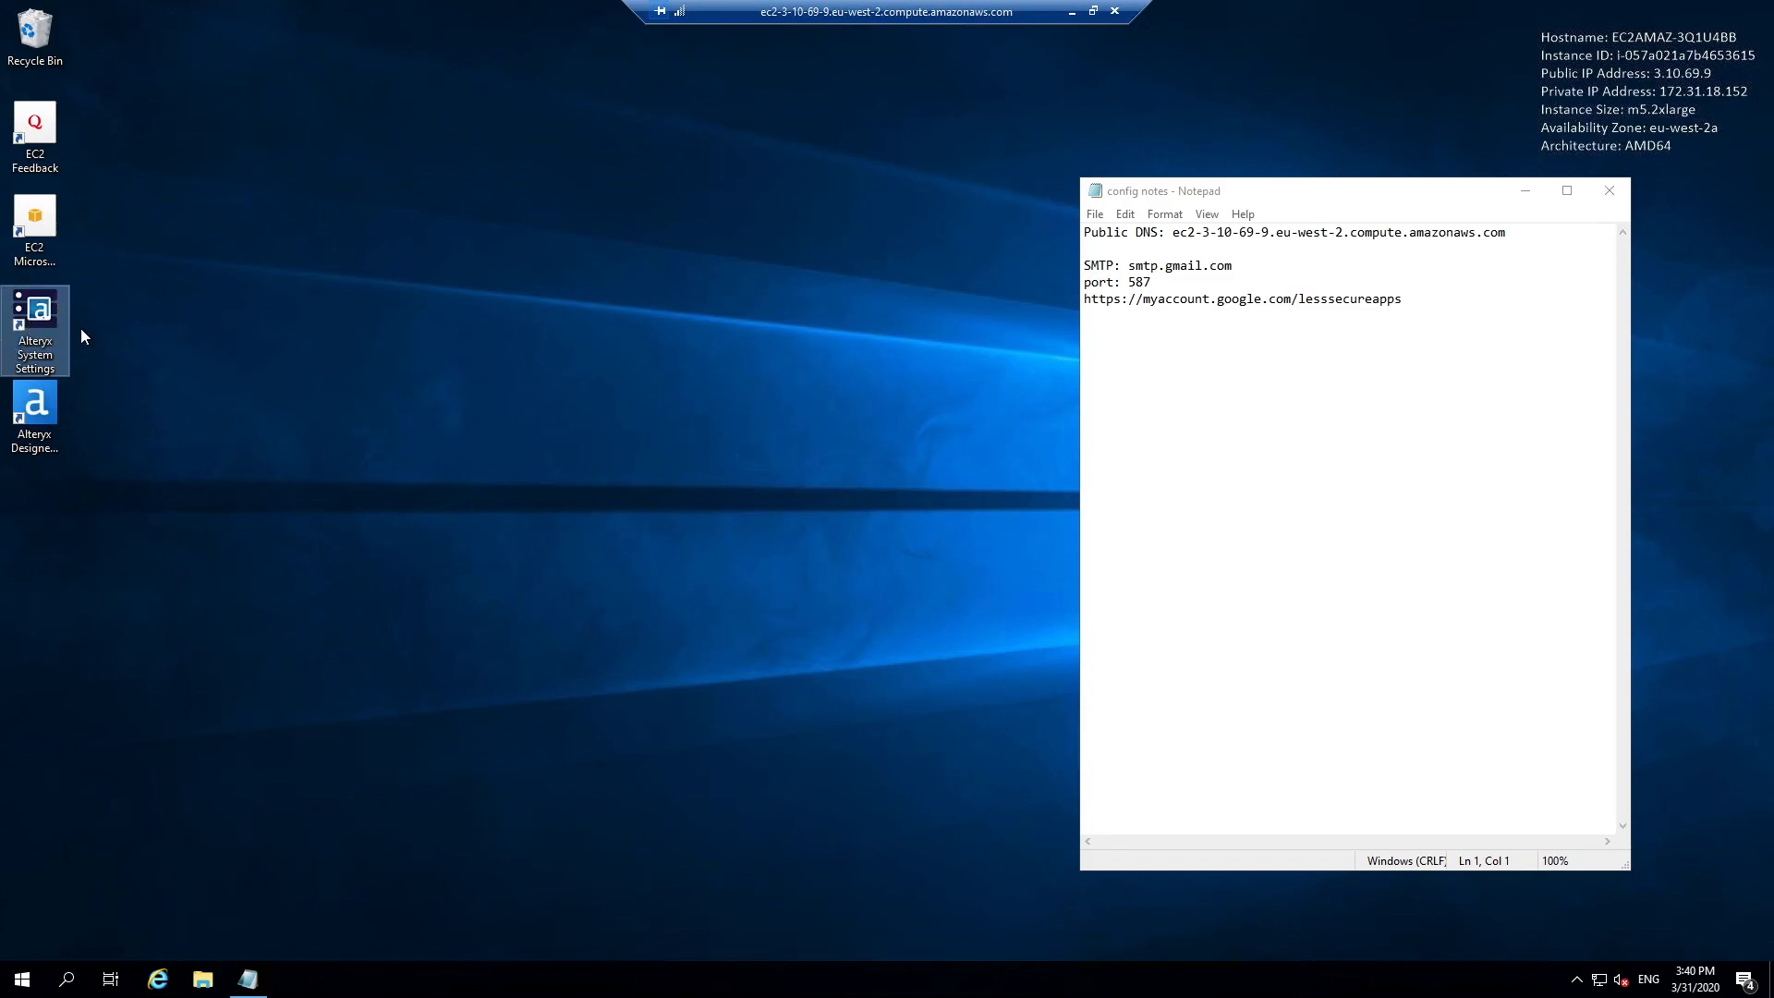
Launch Alteryx System Settings and activate a free trial with the 'ben' email address
double_click(33, 310)
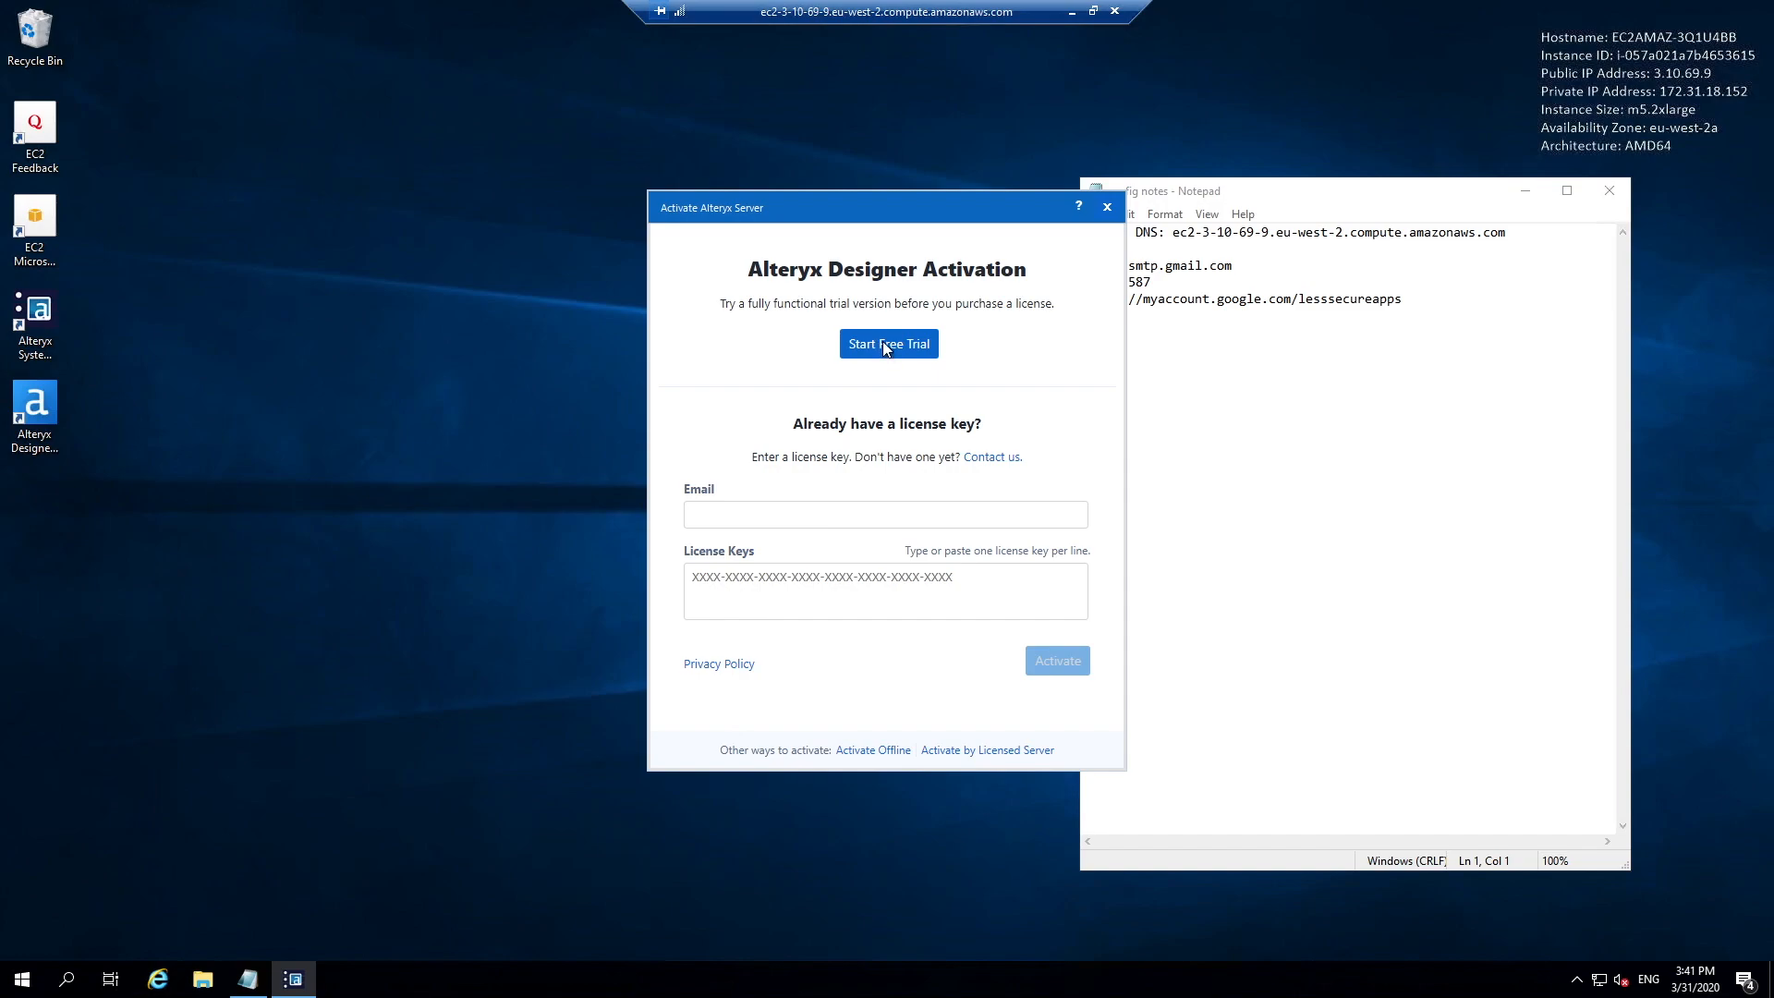
left_click(886, 344)
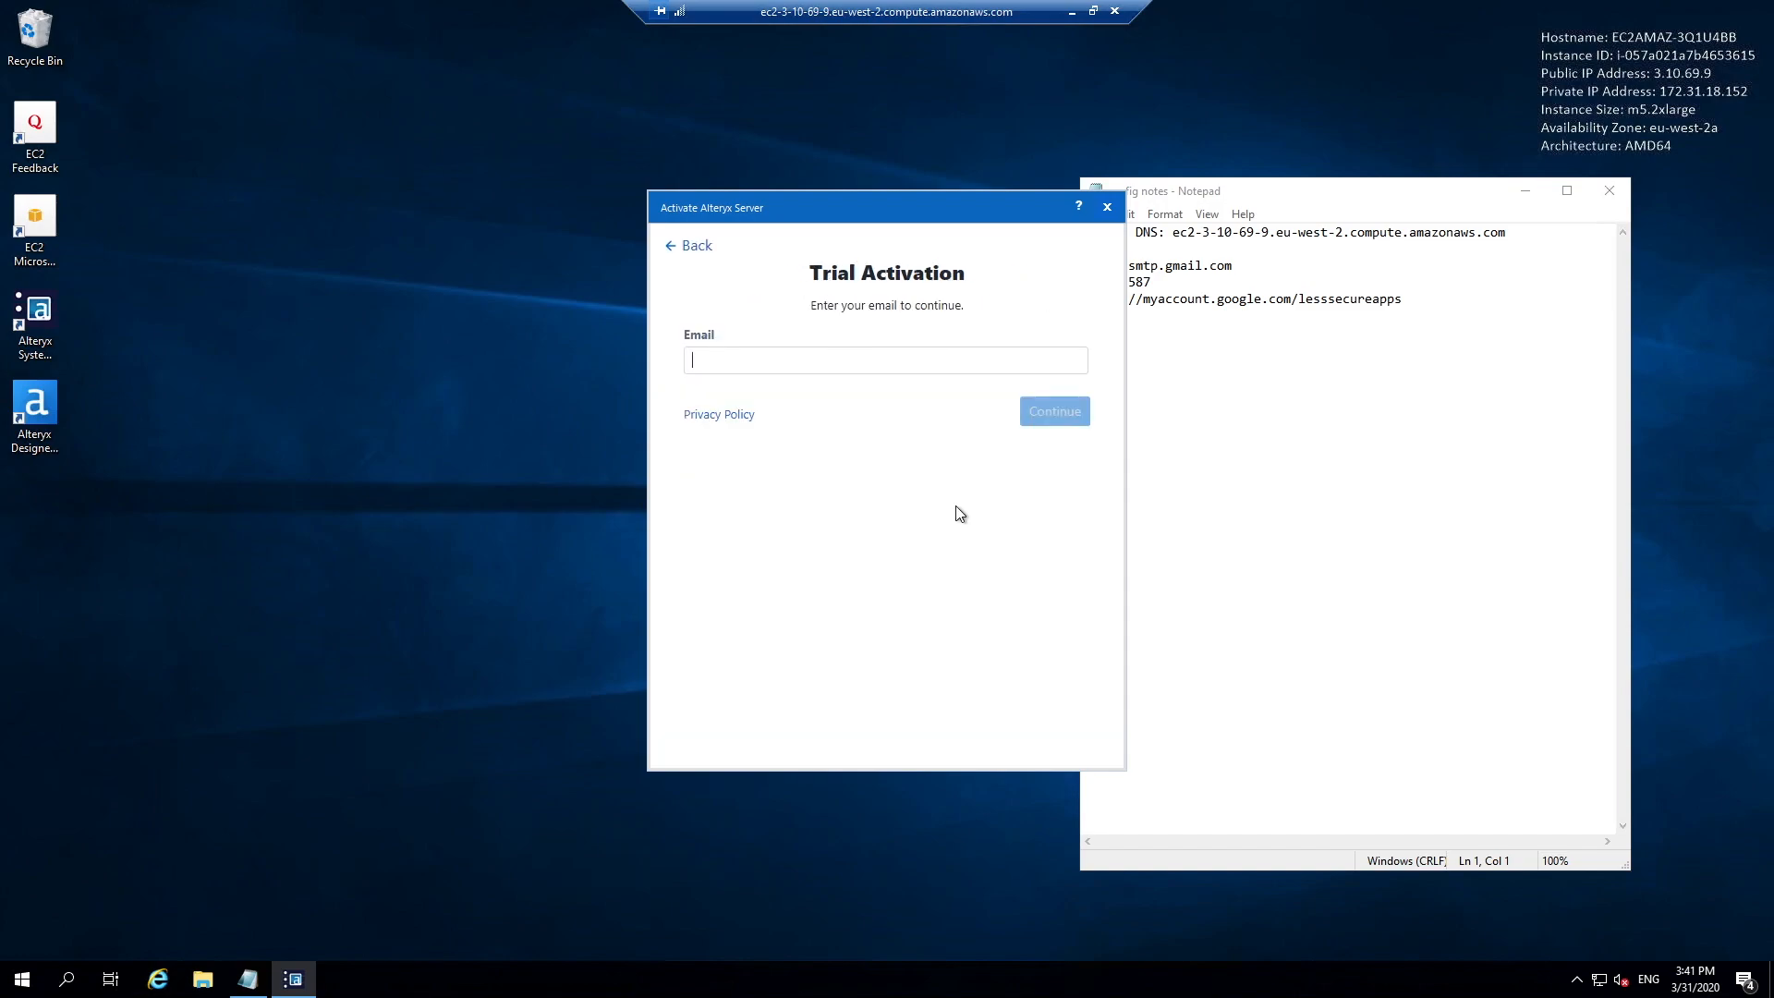
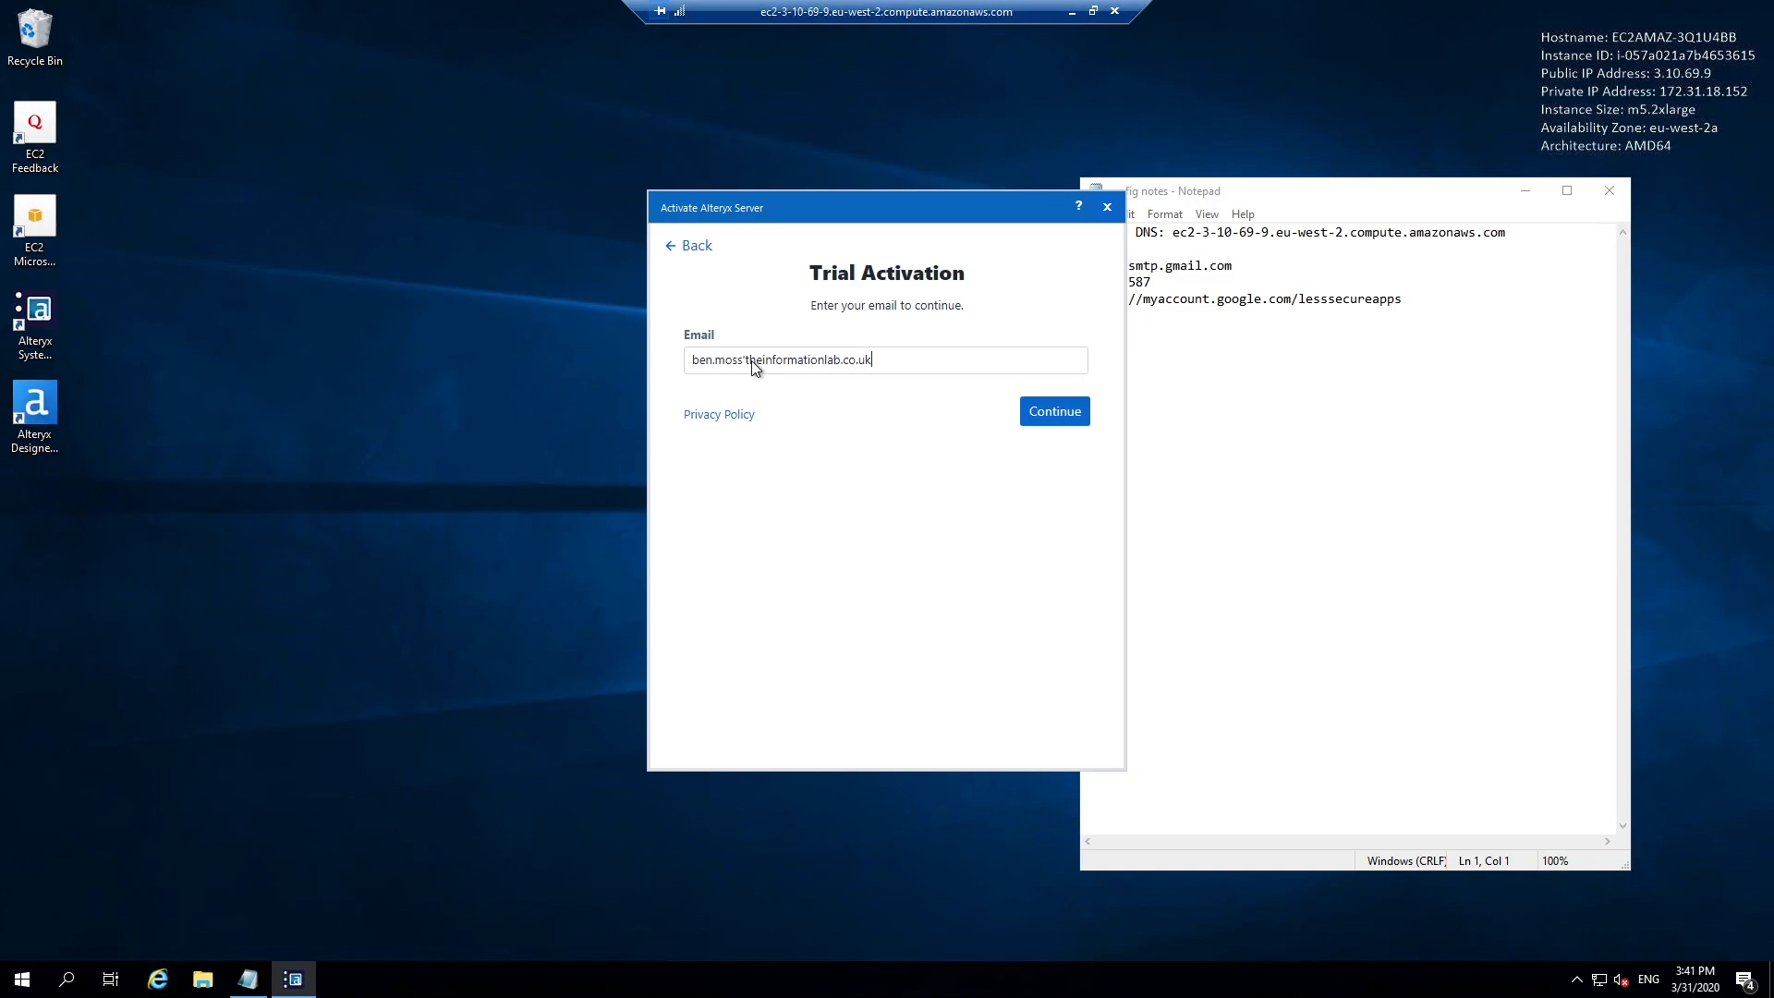
mouse_move(794, 364)
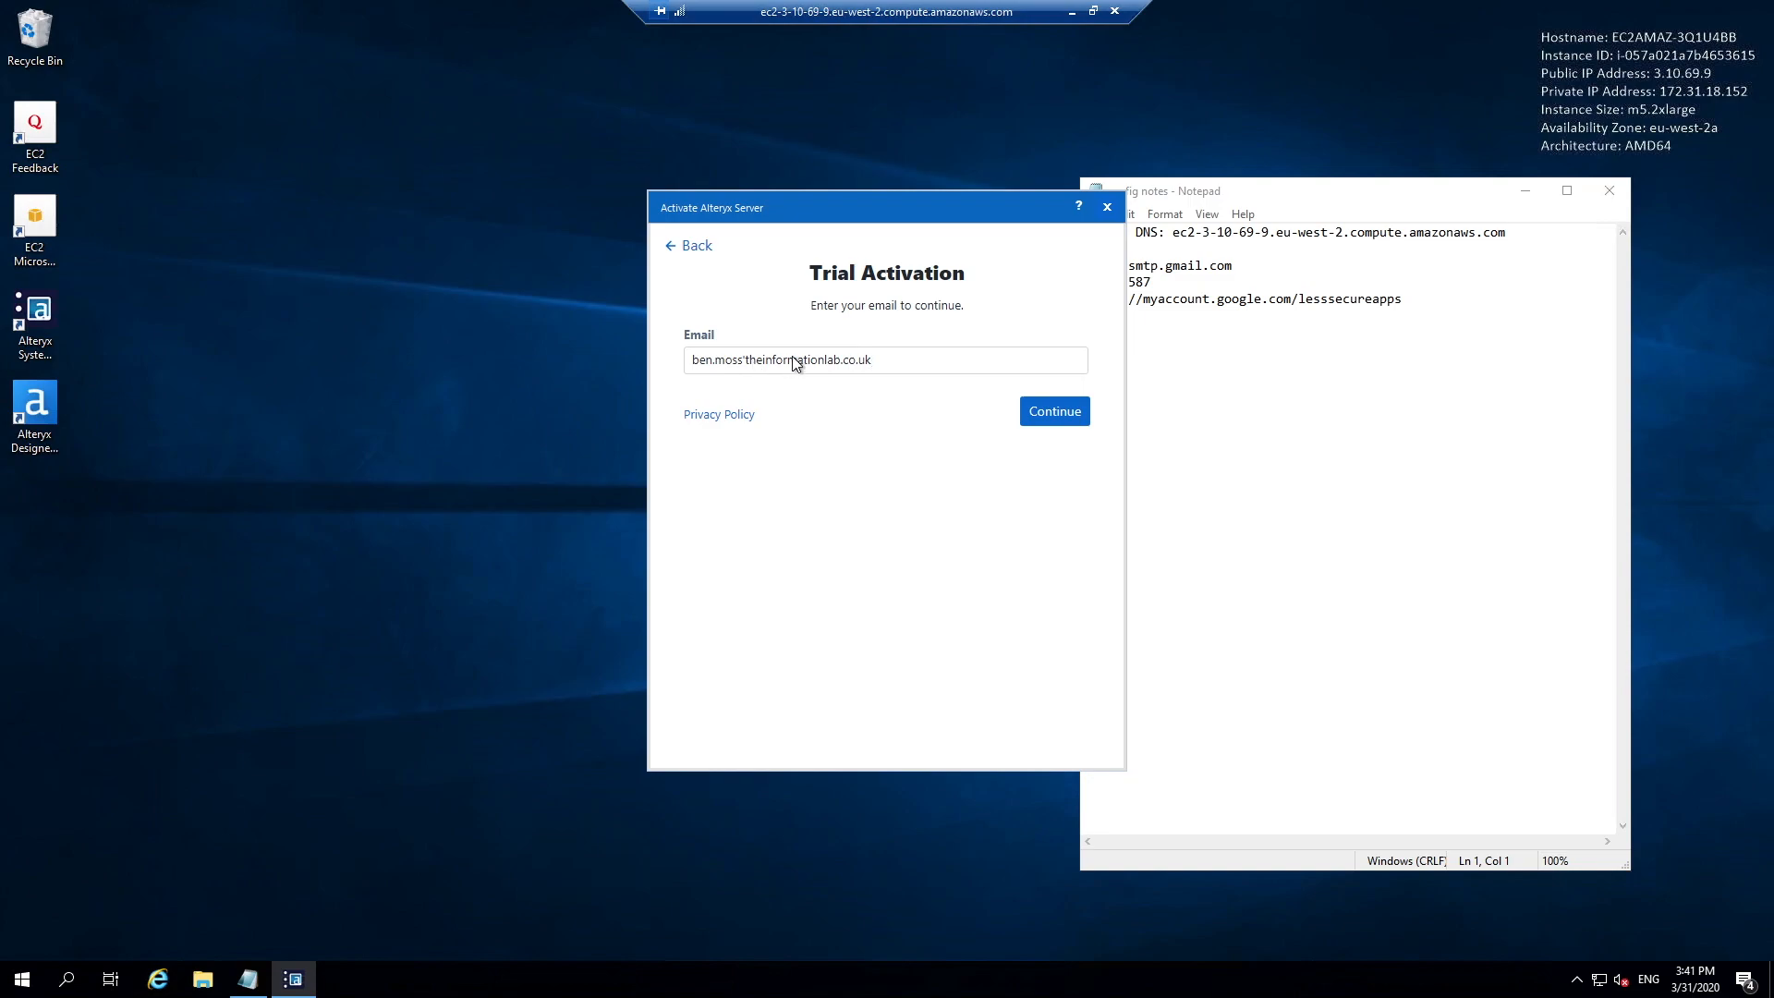
mouse_move(1051, 391)
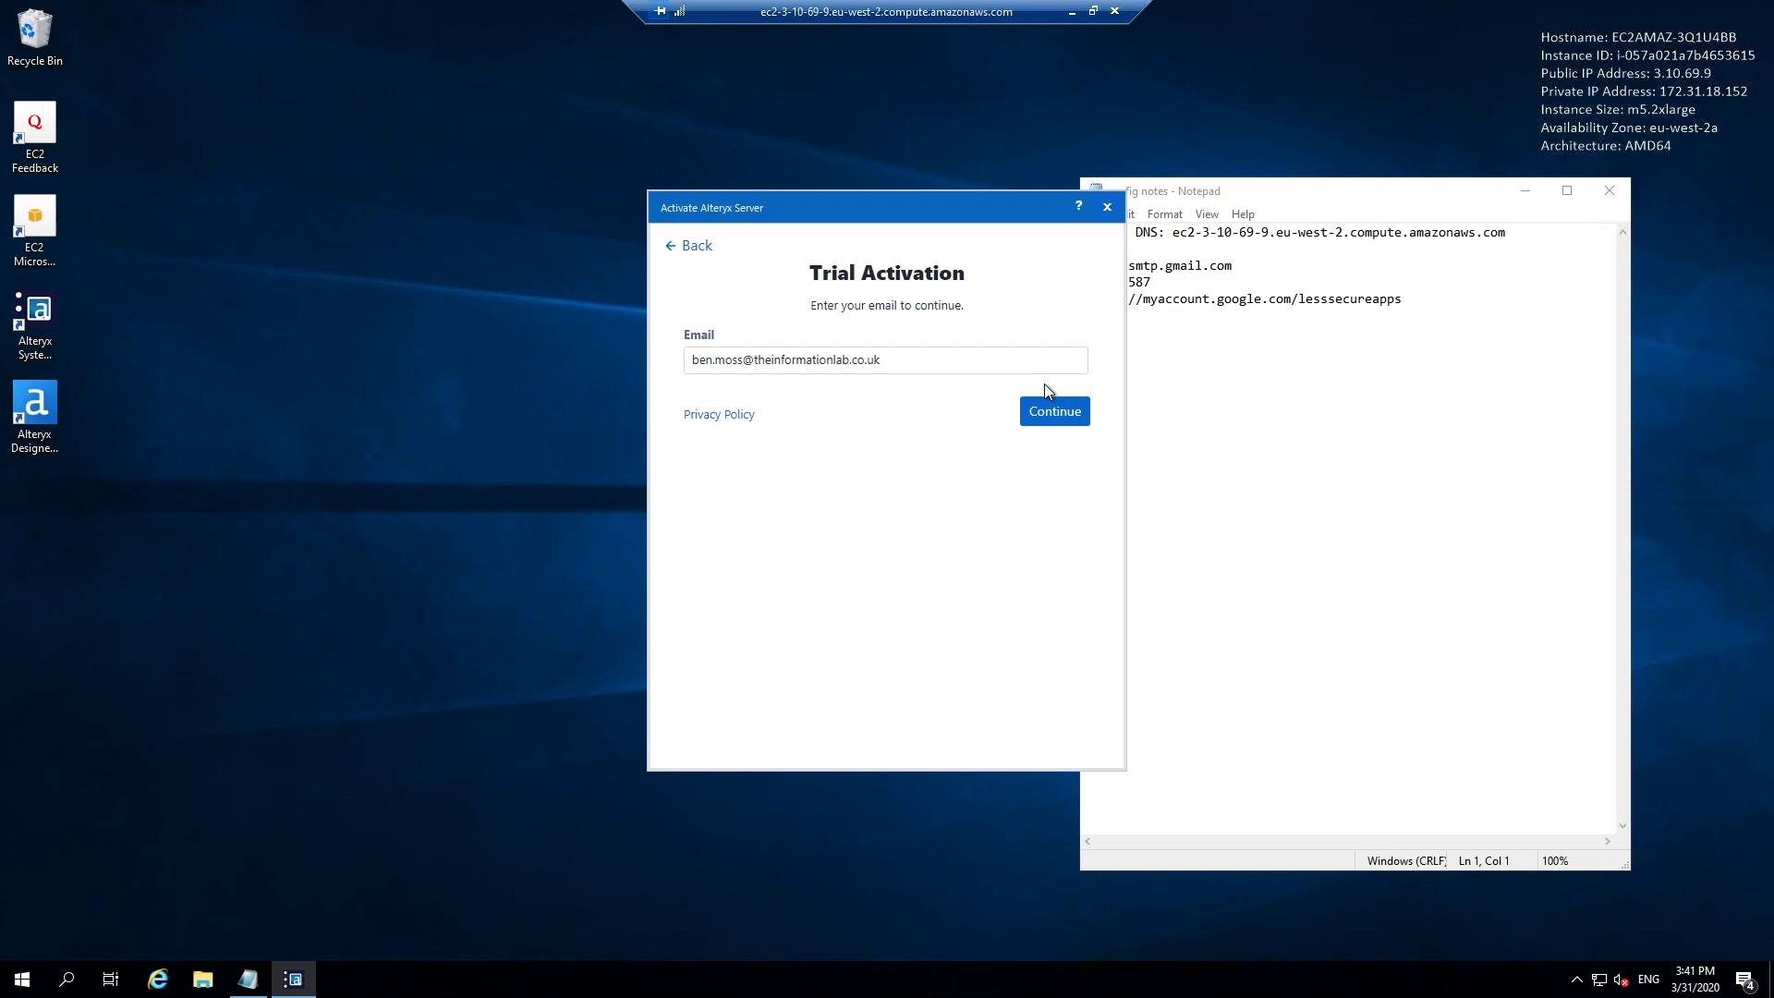
left_click(1053, 410)
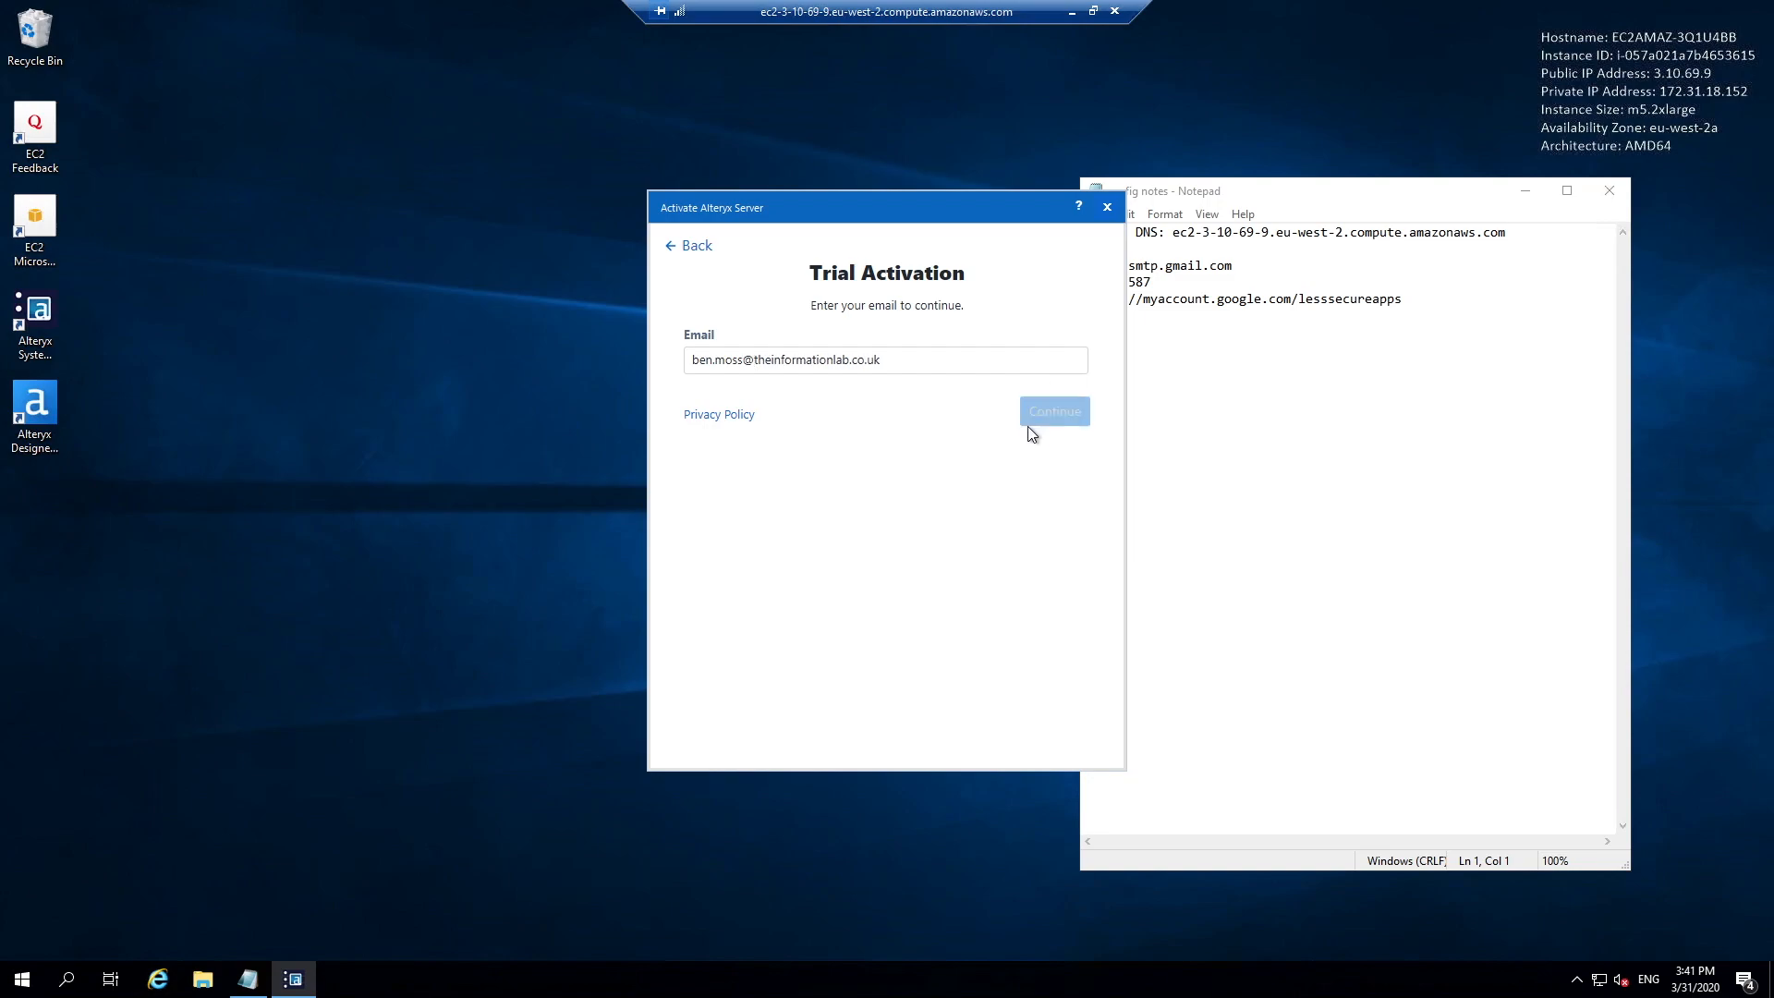
left_click(1051, 410)
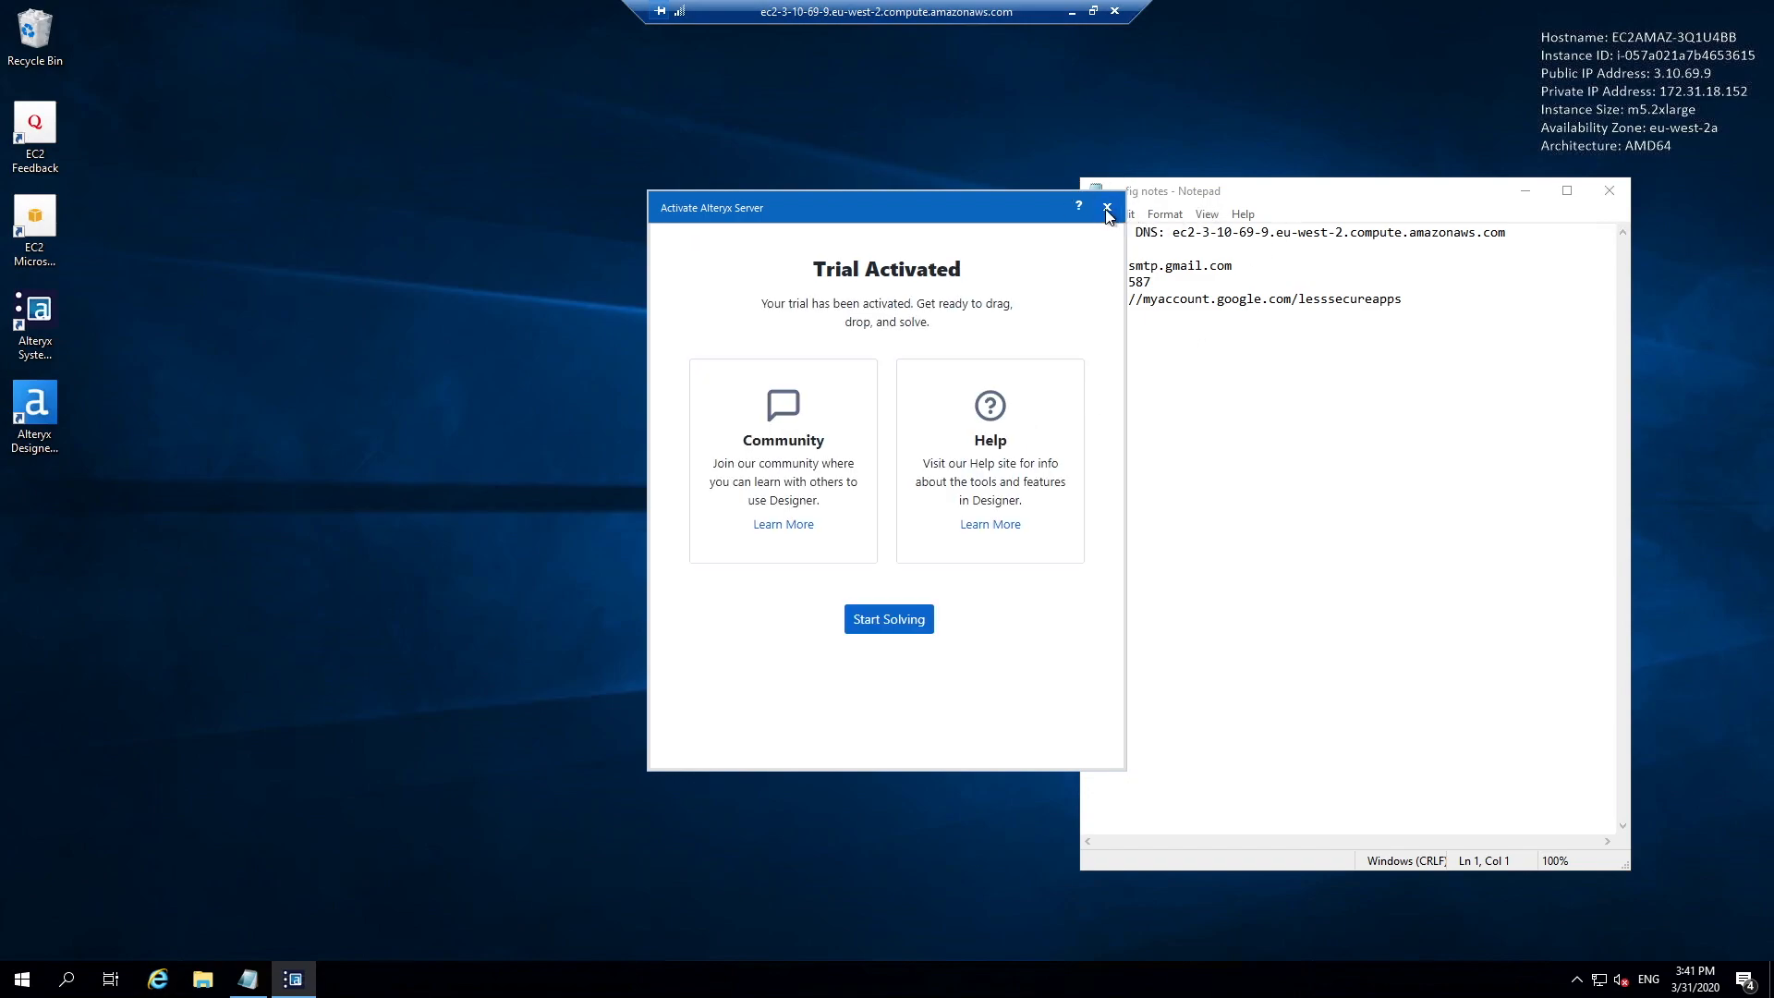
Dismiss the Trial Activated window to reveal the System Settings Status page
left_click(1105, 207)
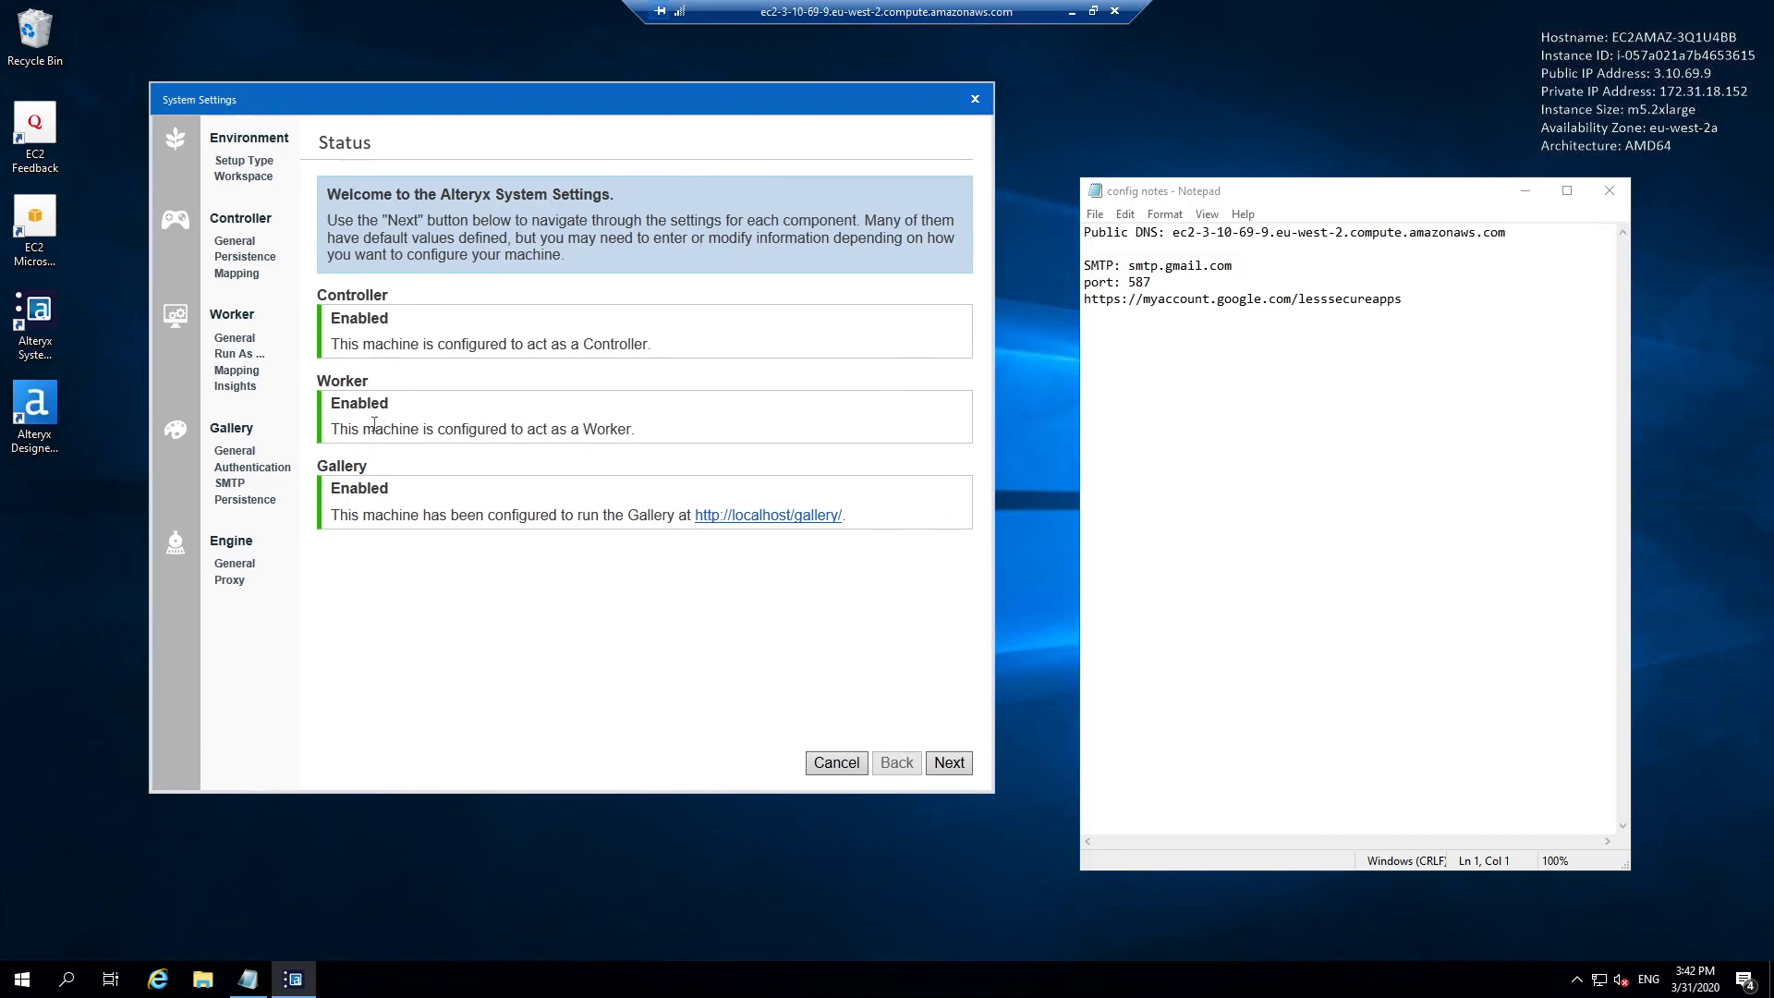
mouse_move(979, 675)
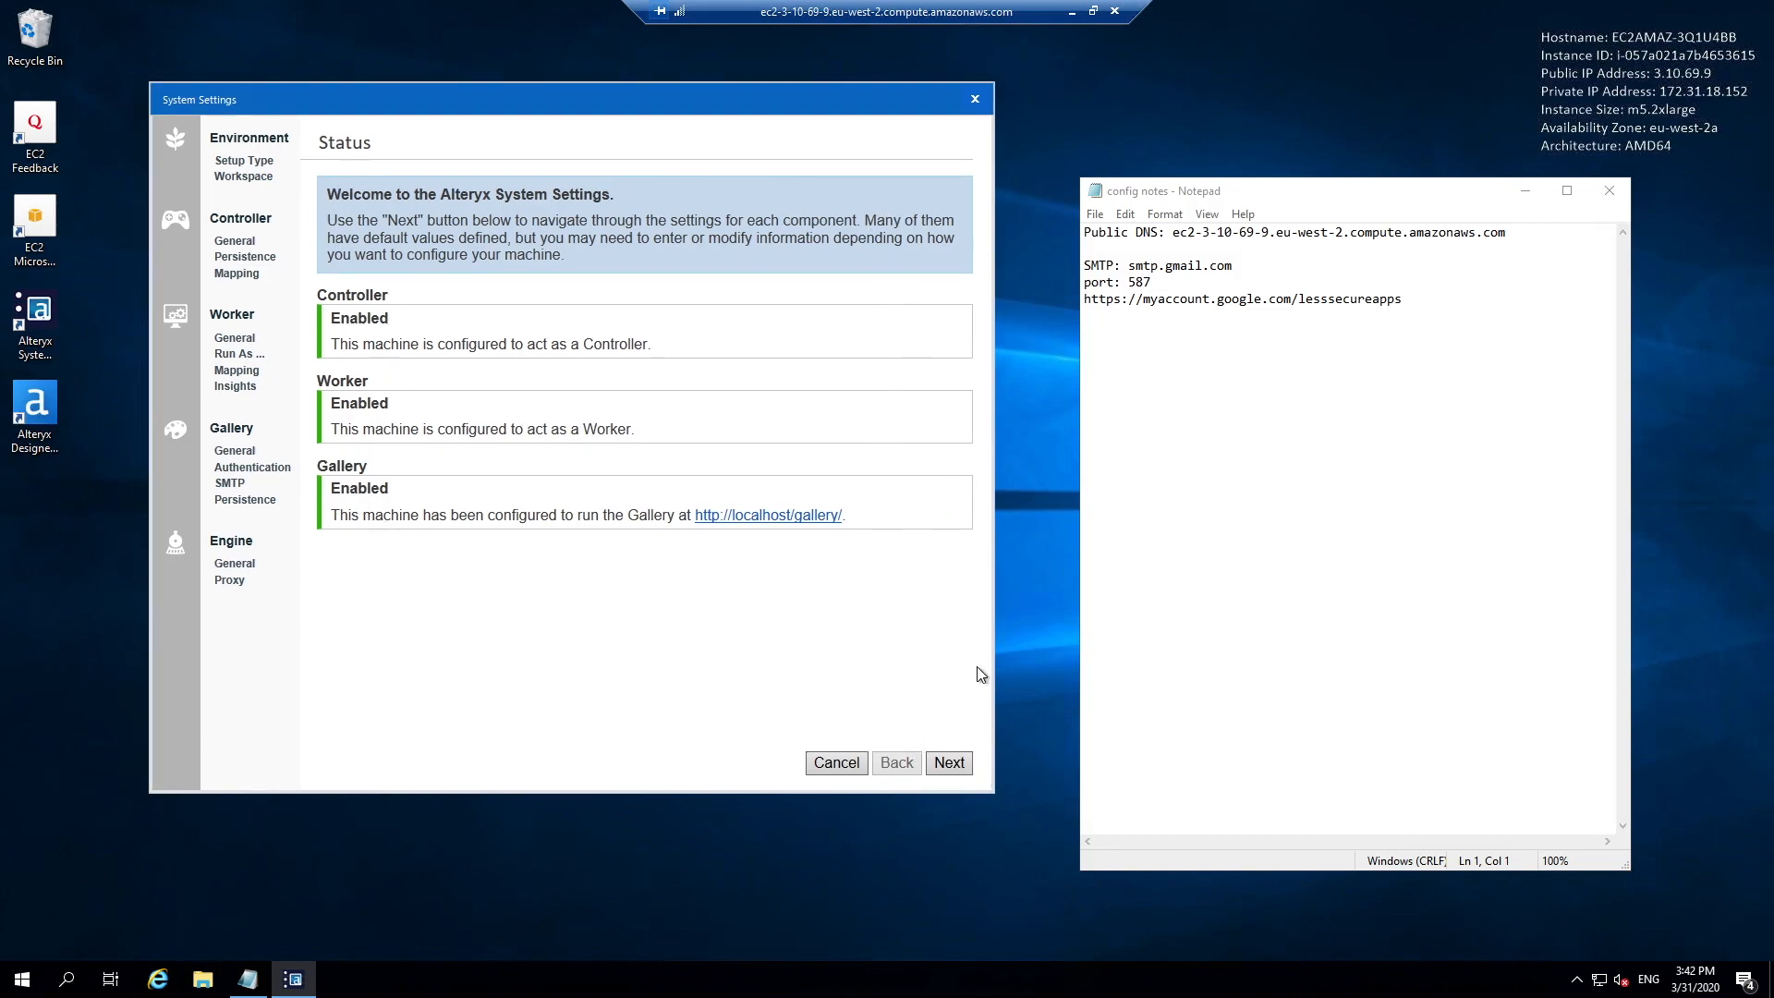
mouse_move(734, 517)
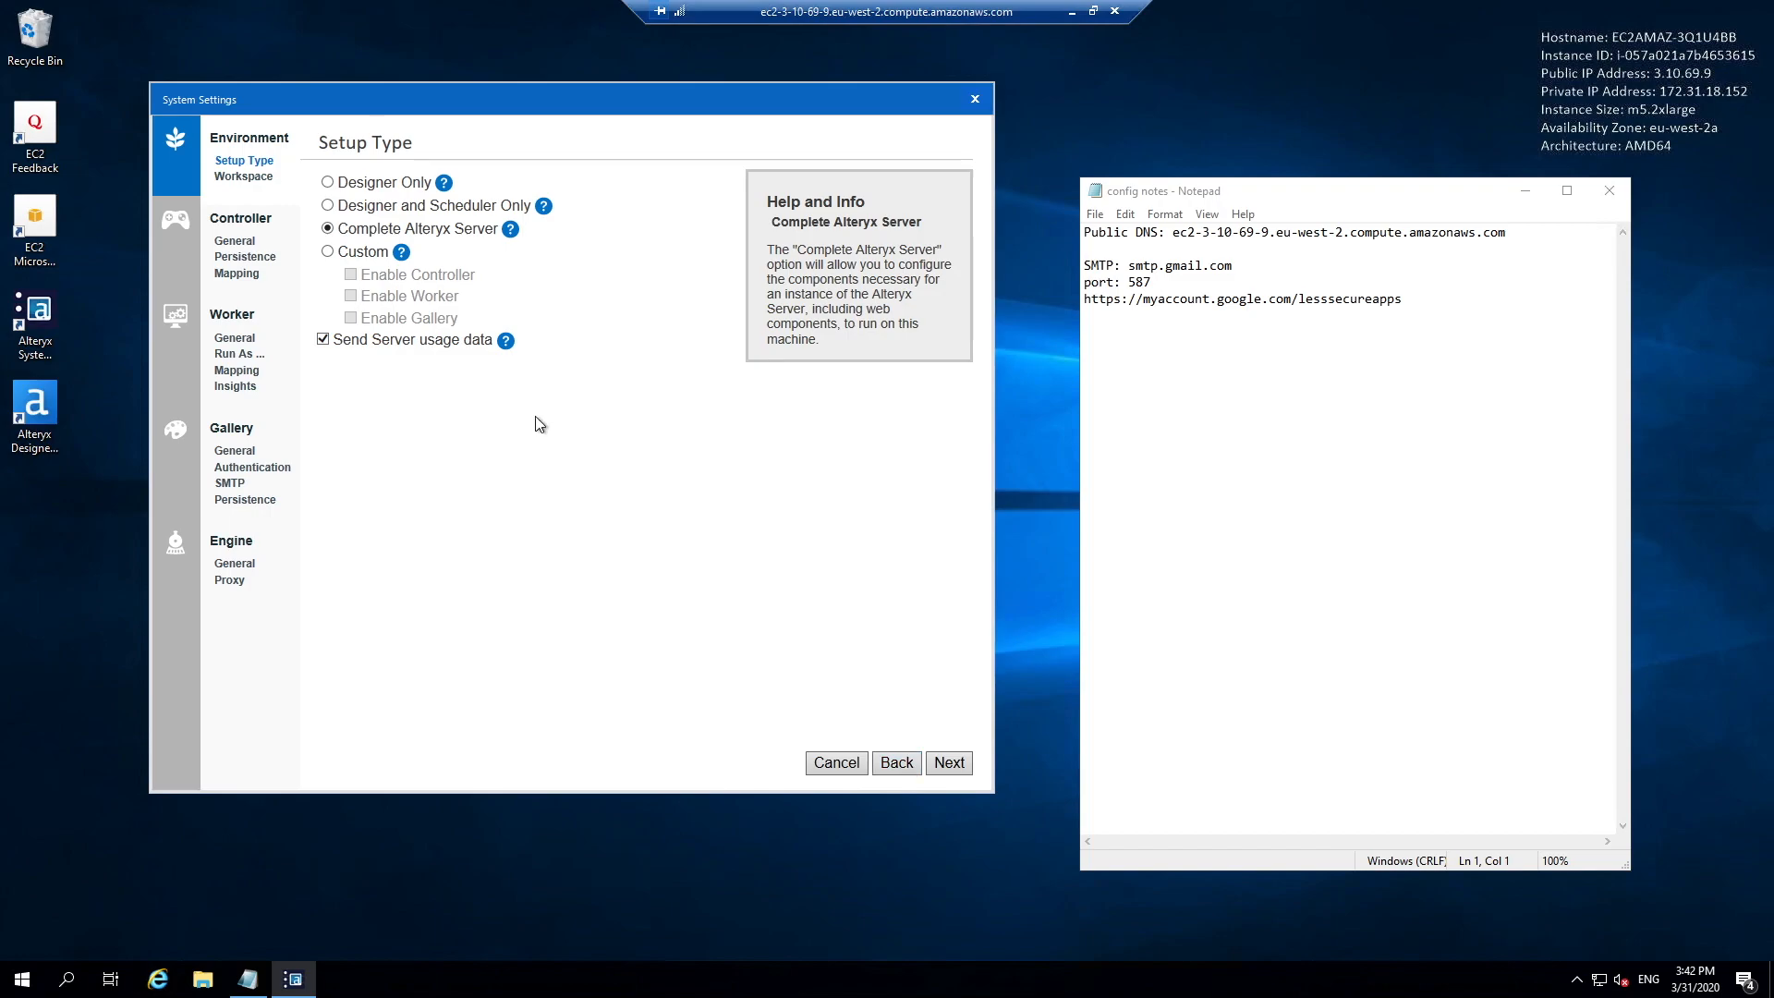
mouse_move(506, 360)
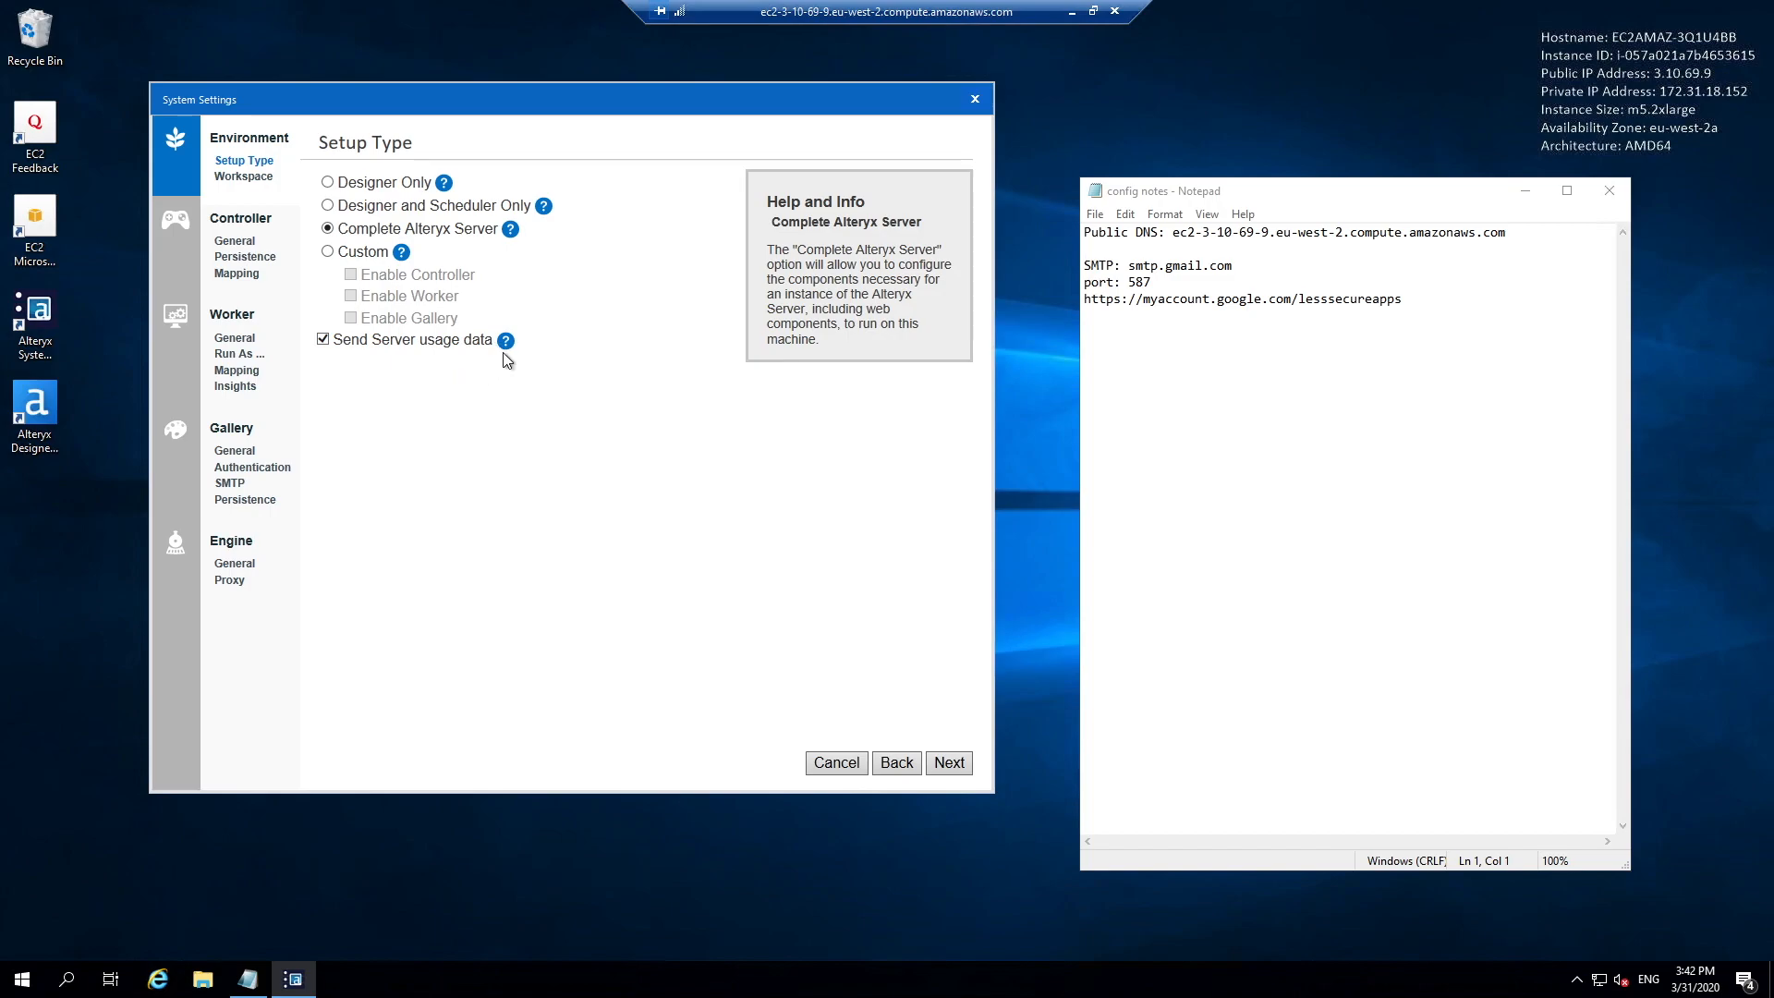
mouse_move(514, 372)
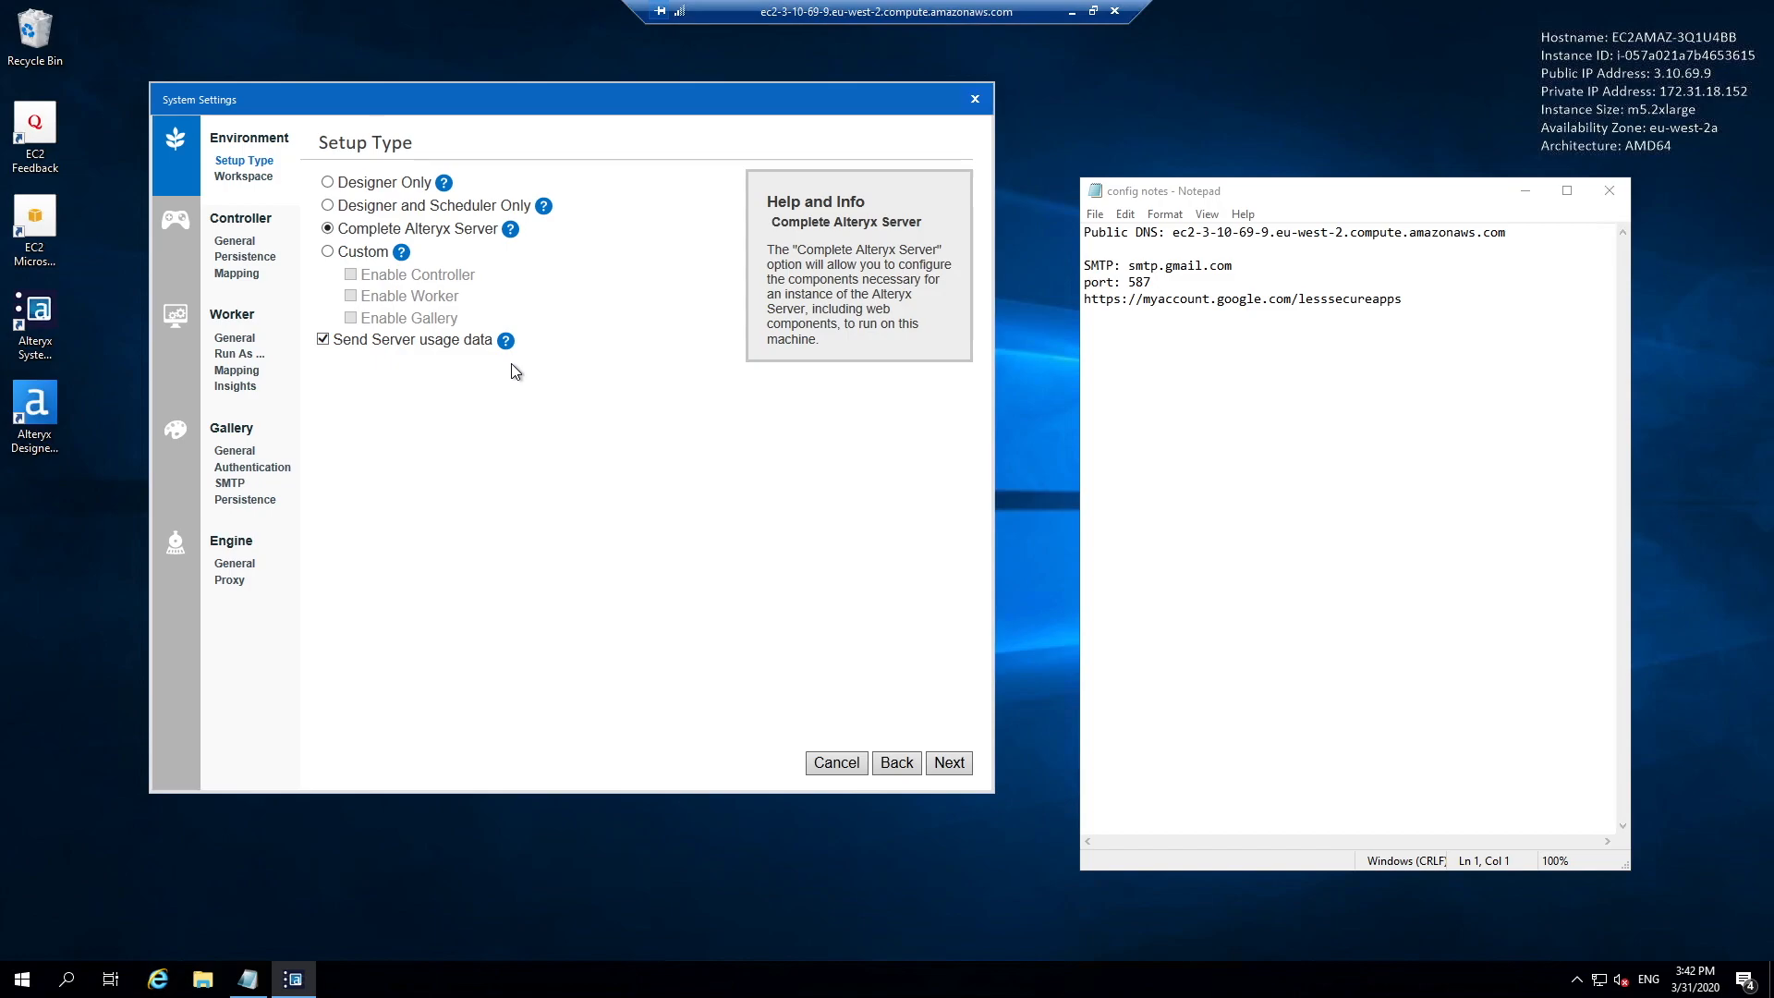
mouse_move(434, 375)
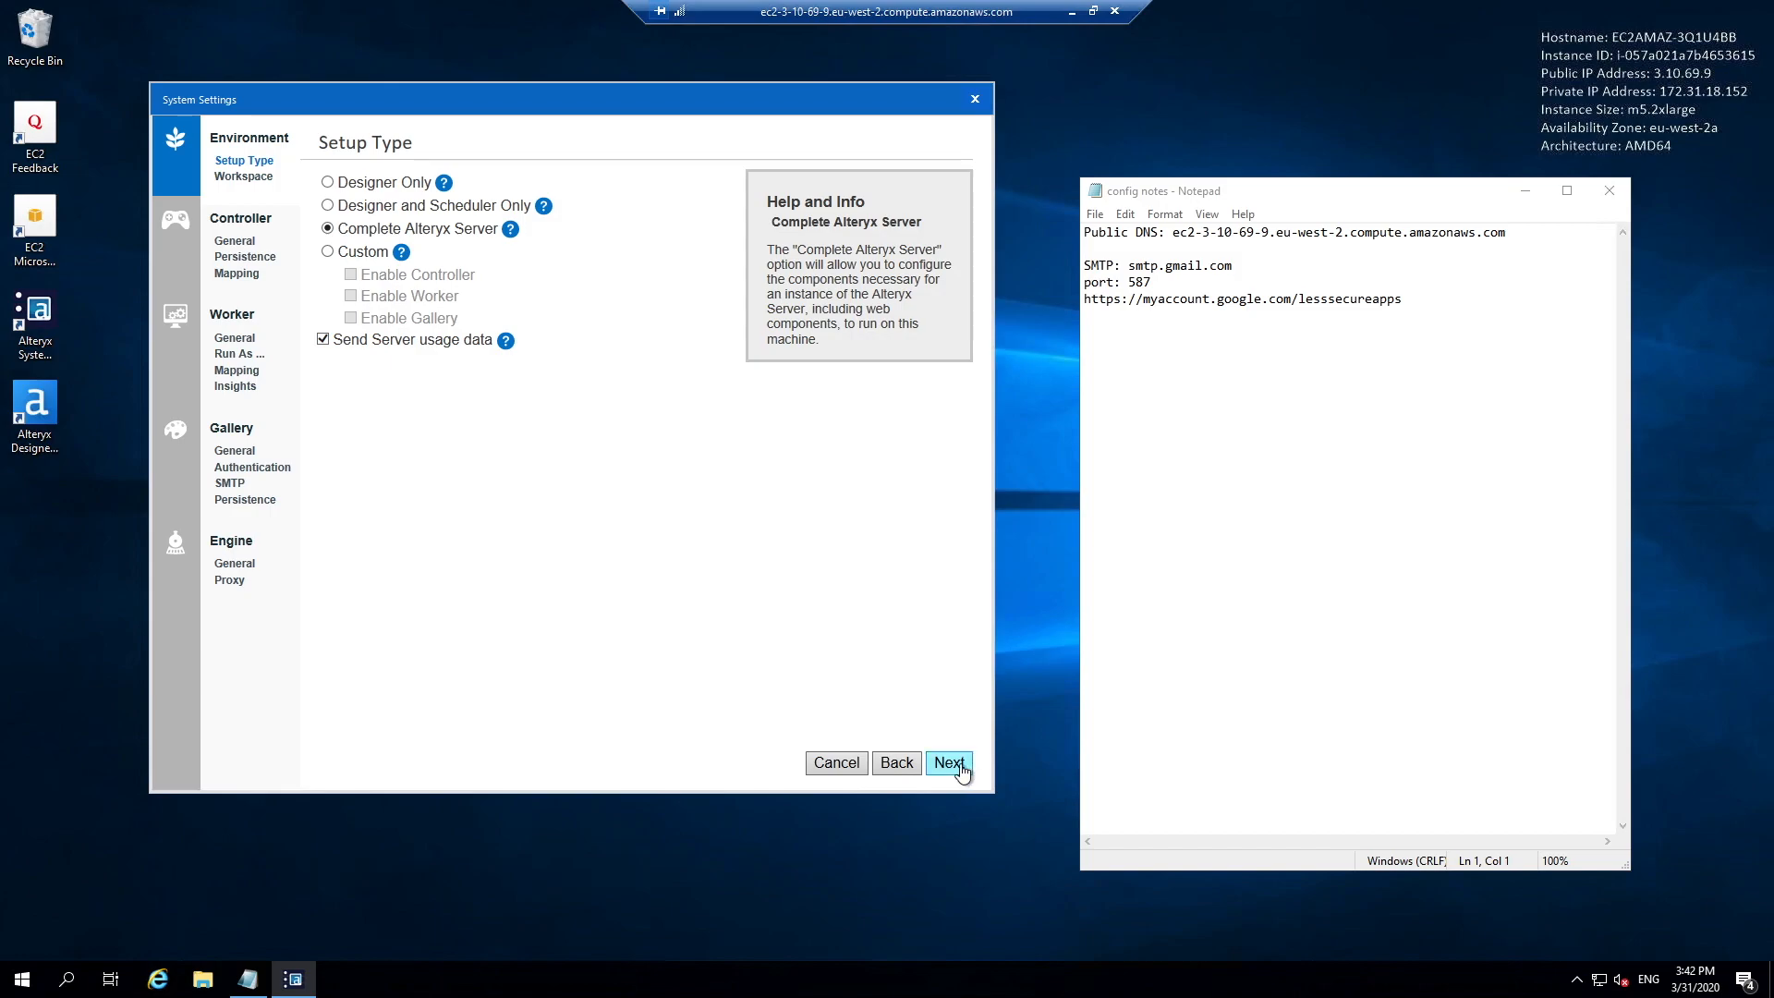
Keep the global workspace at E:\ProgramData\Alteryx\ and continue to Controller General configuration
left_click(948, 763)
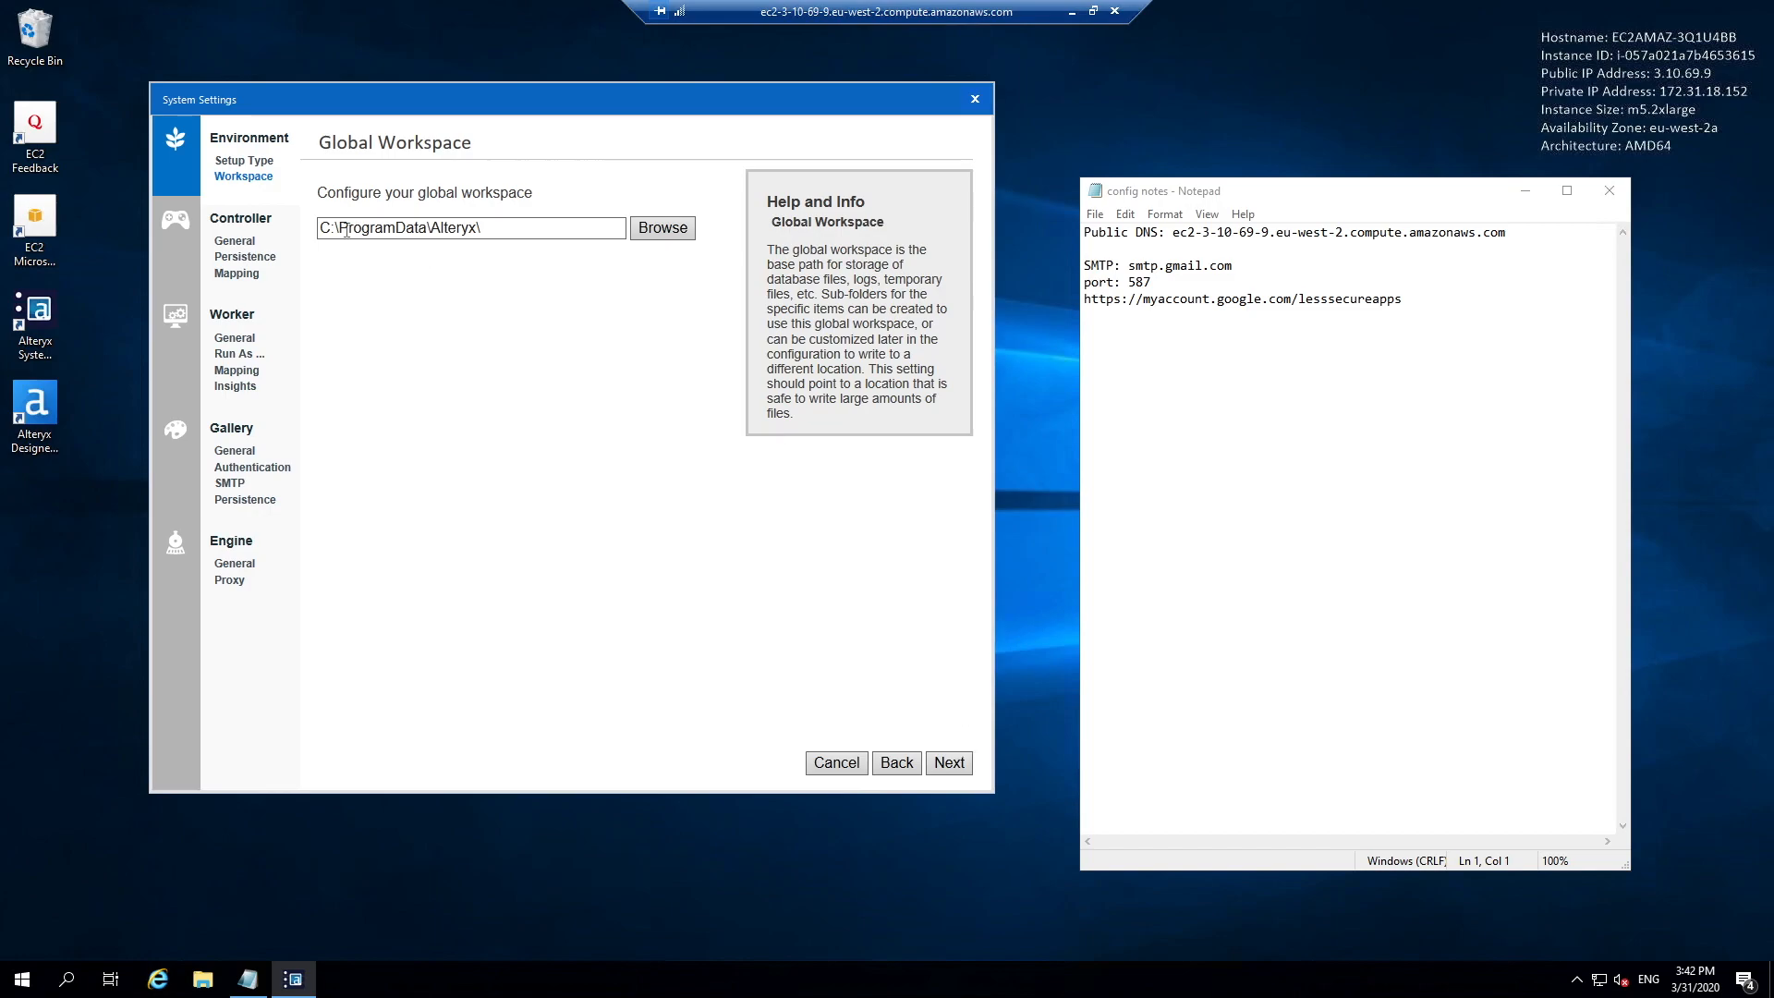
left_click(452, 227)
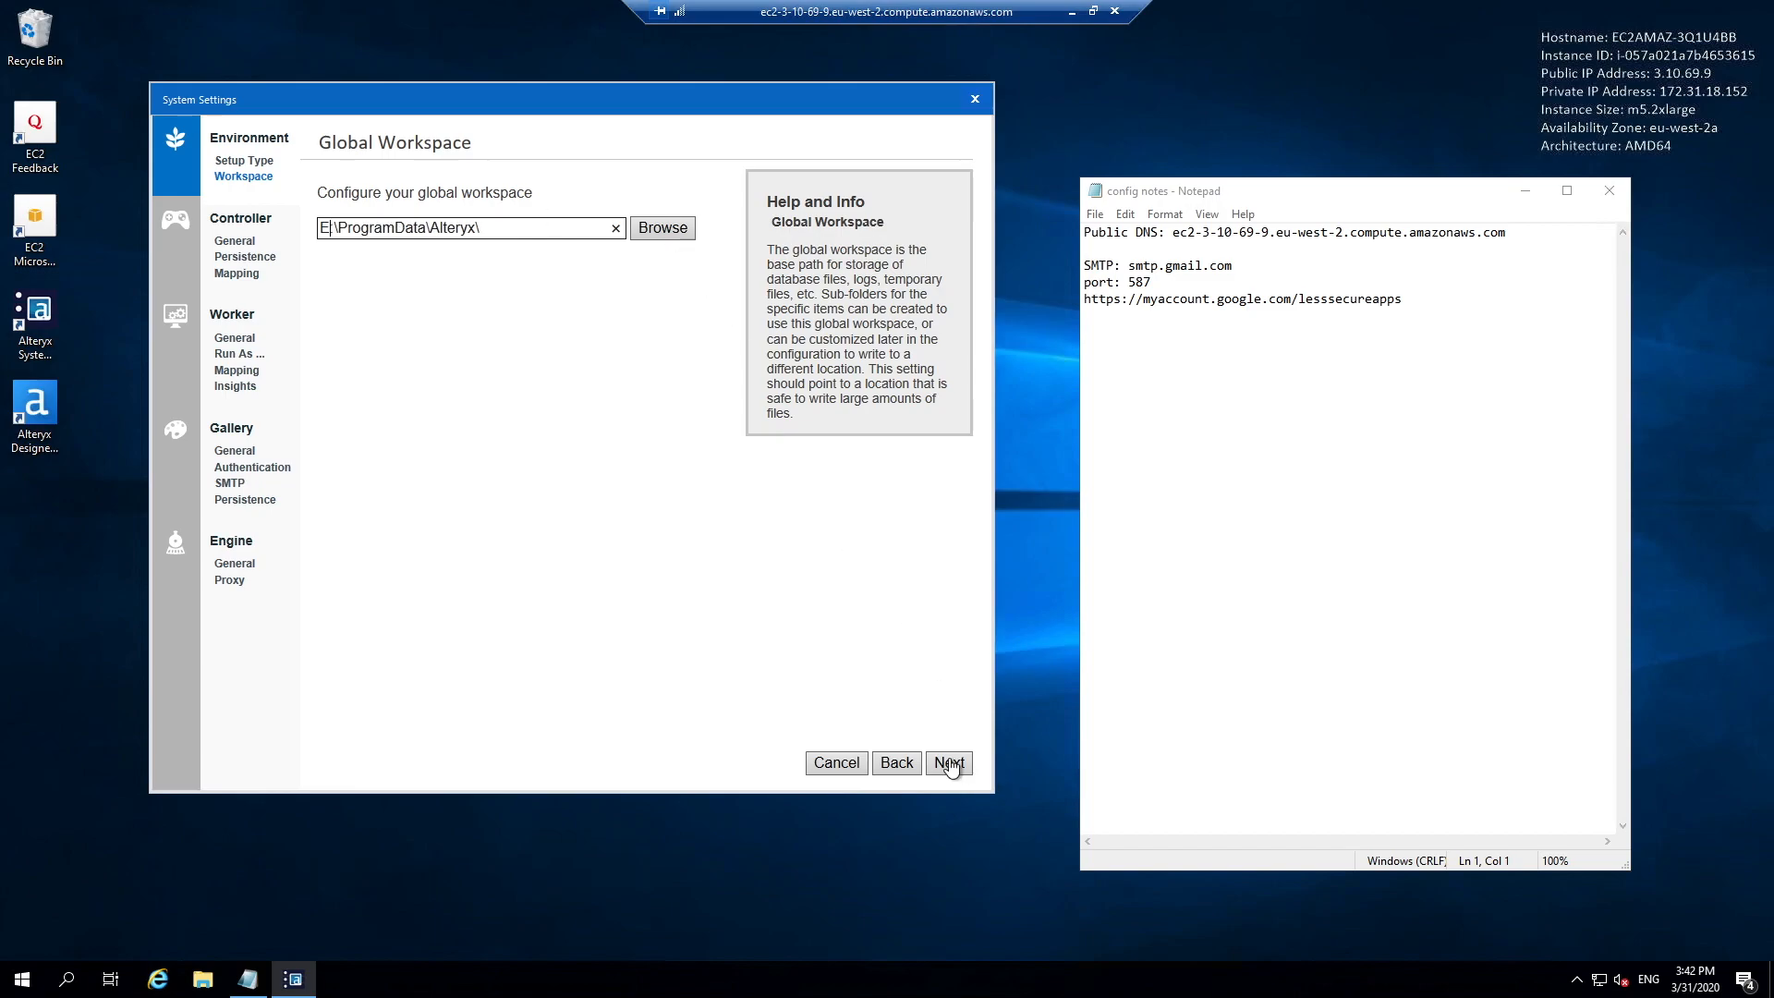
left_click(947, 761)
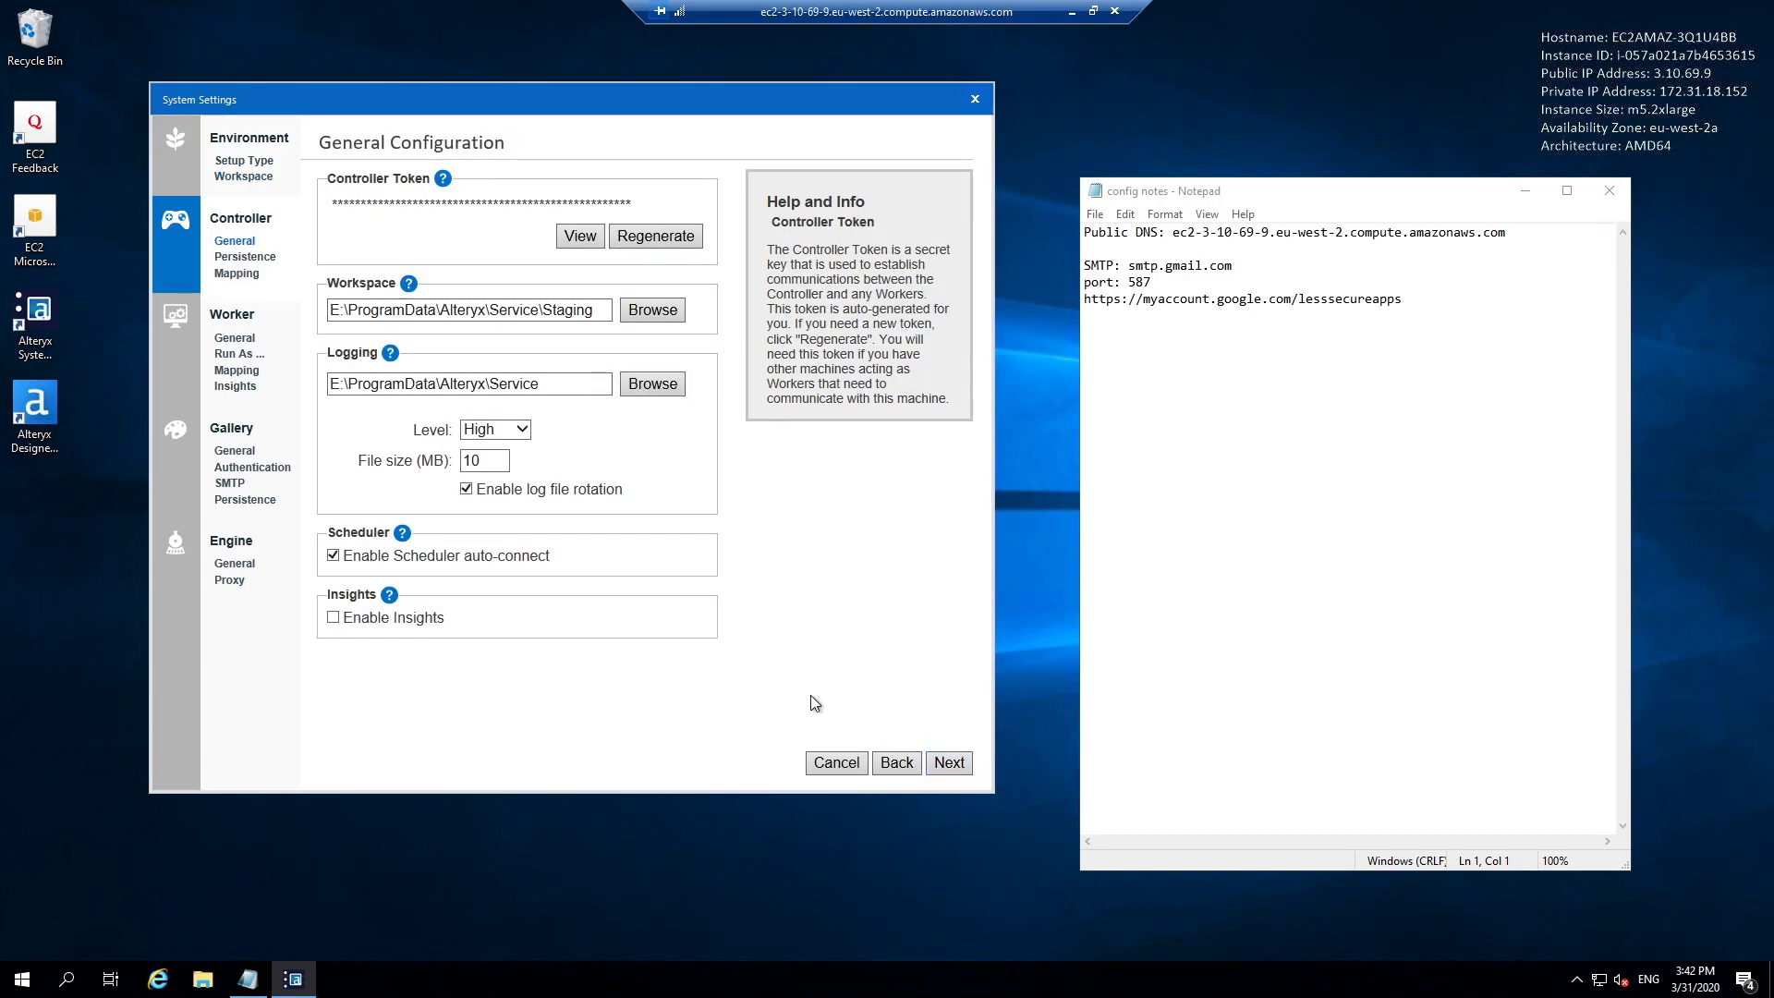
mouse_move(318, 436)
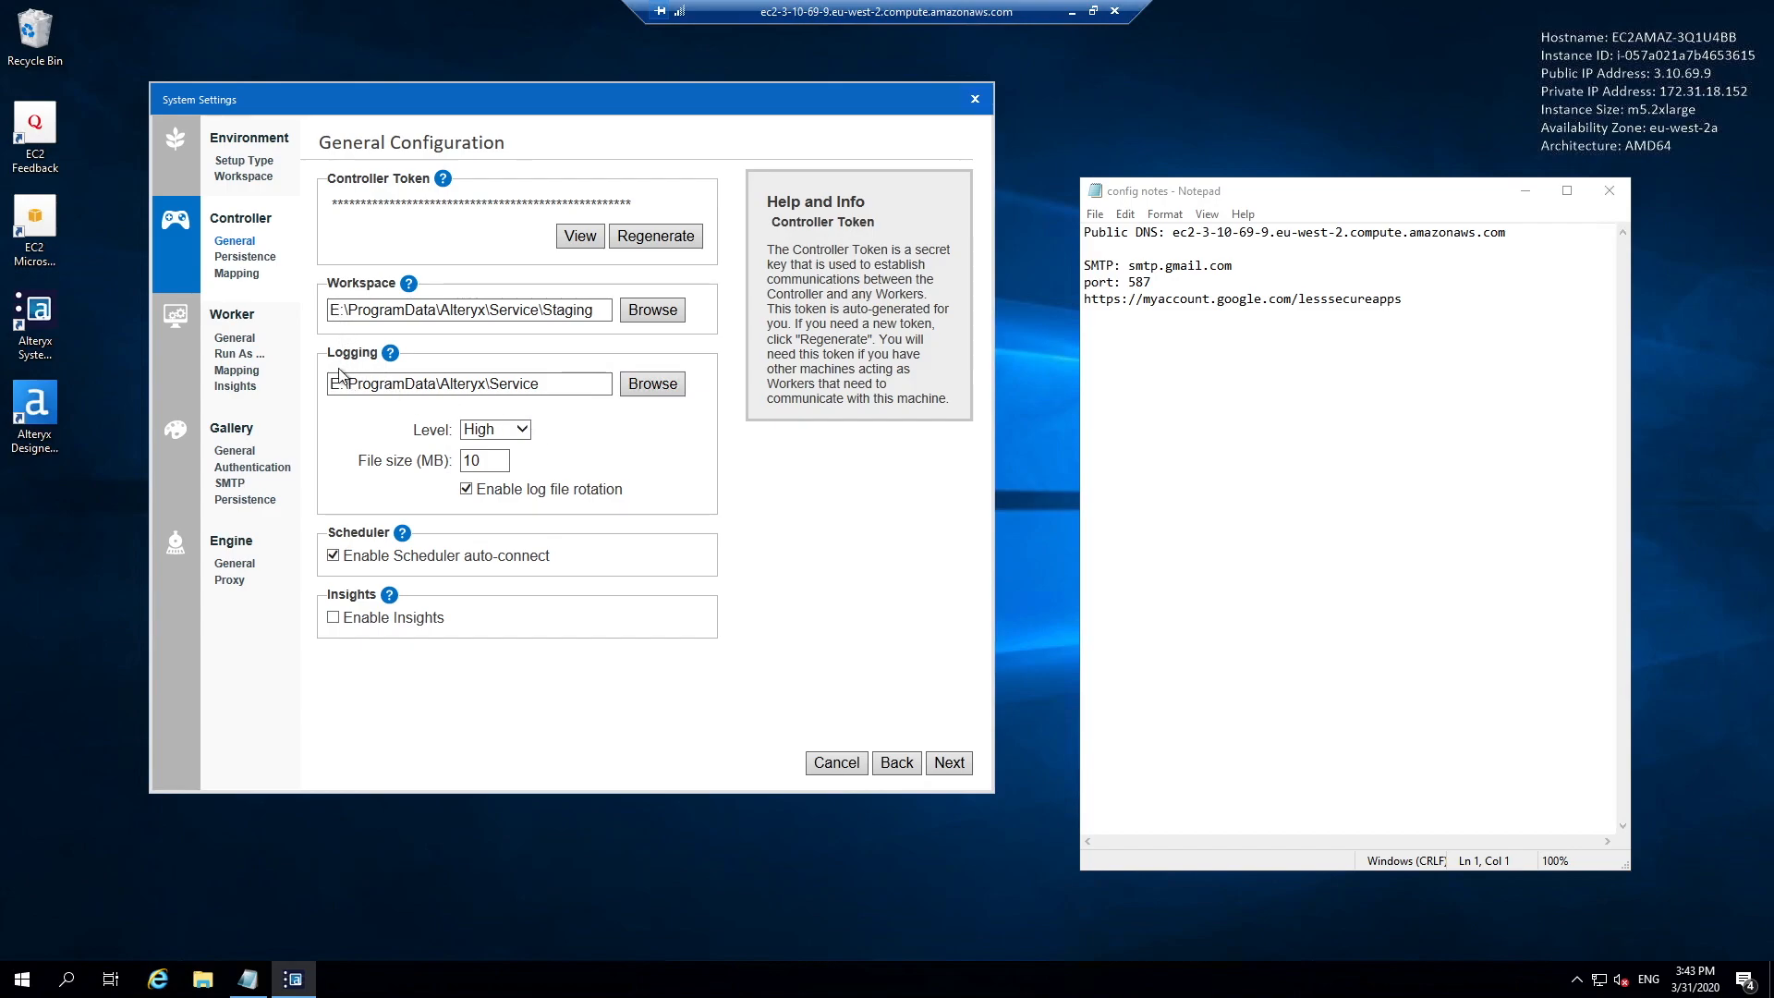
mouse_move(768, 506)
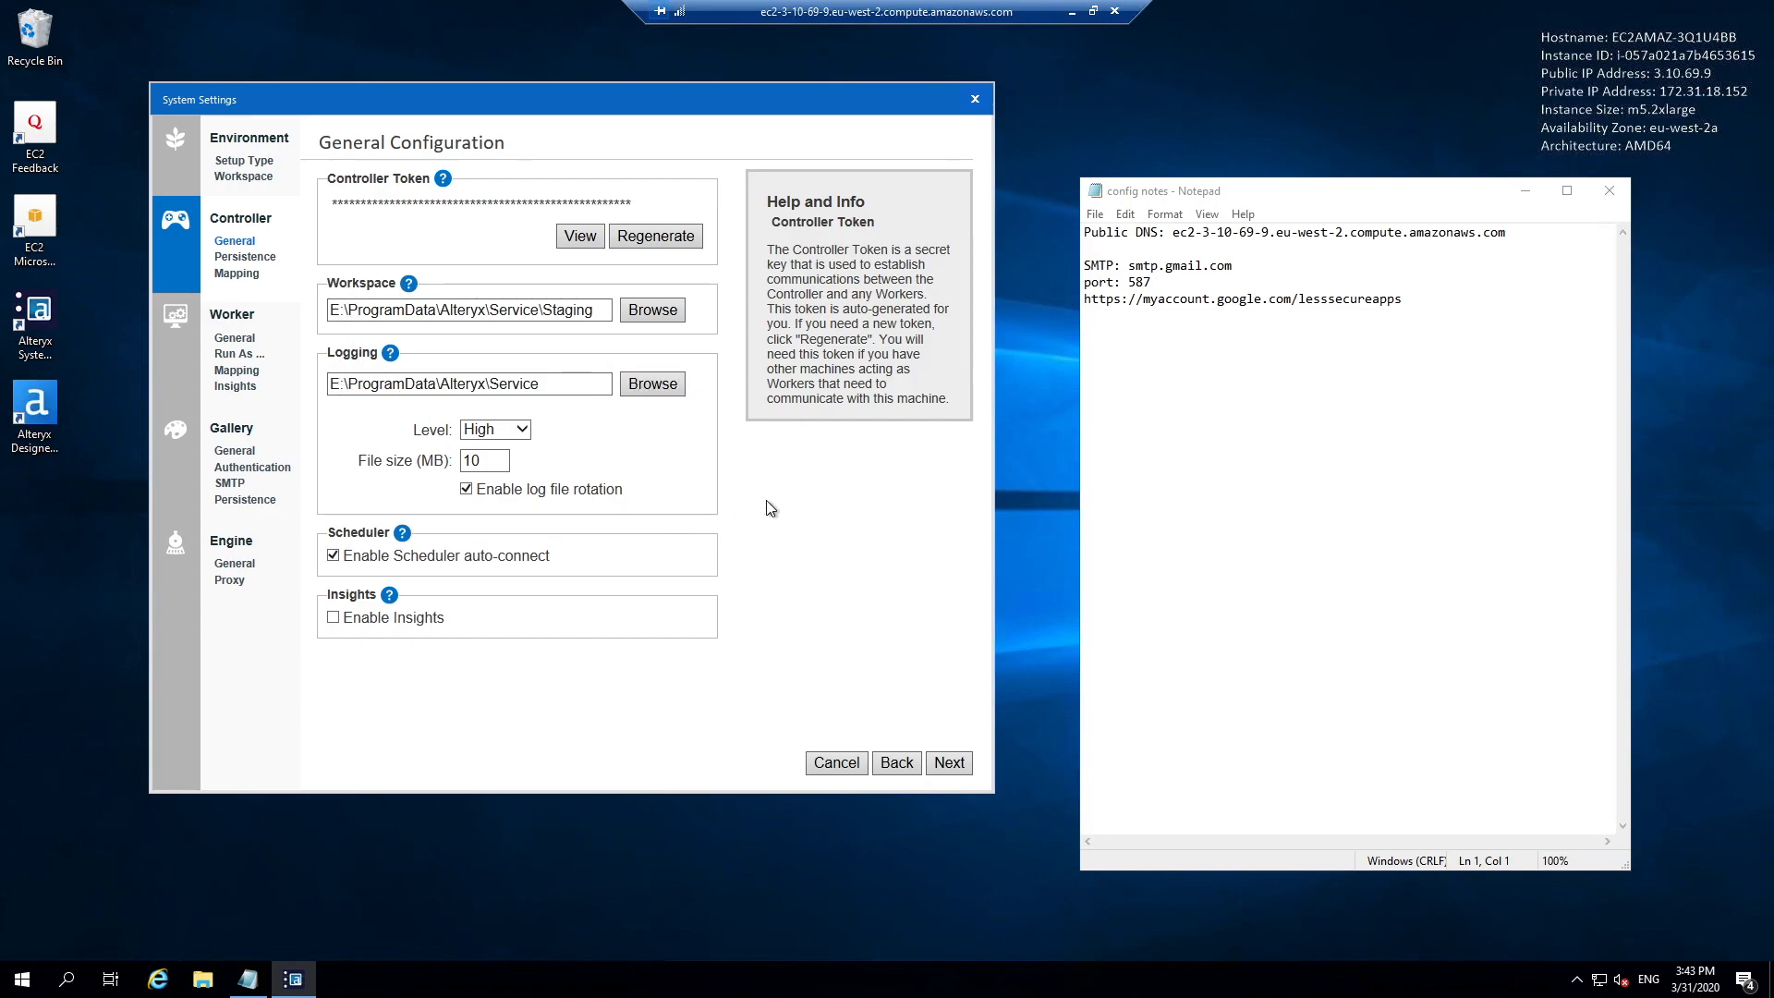
mouse_move(870, 522)
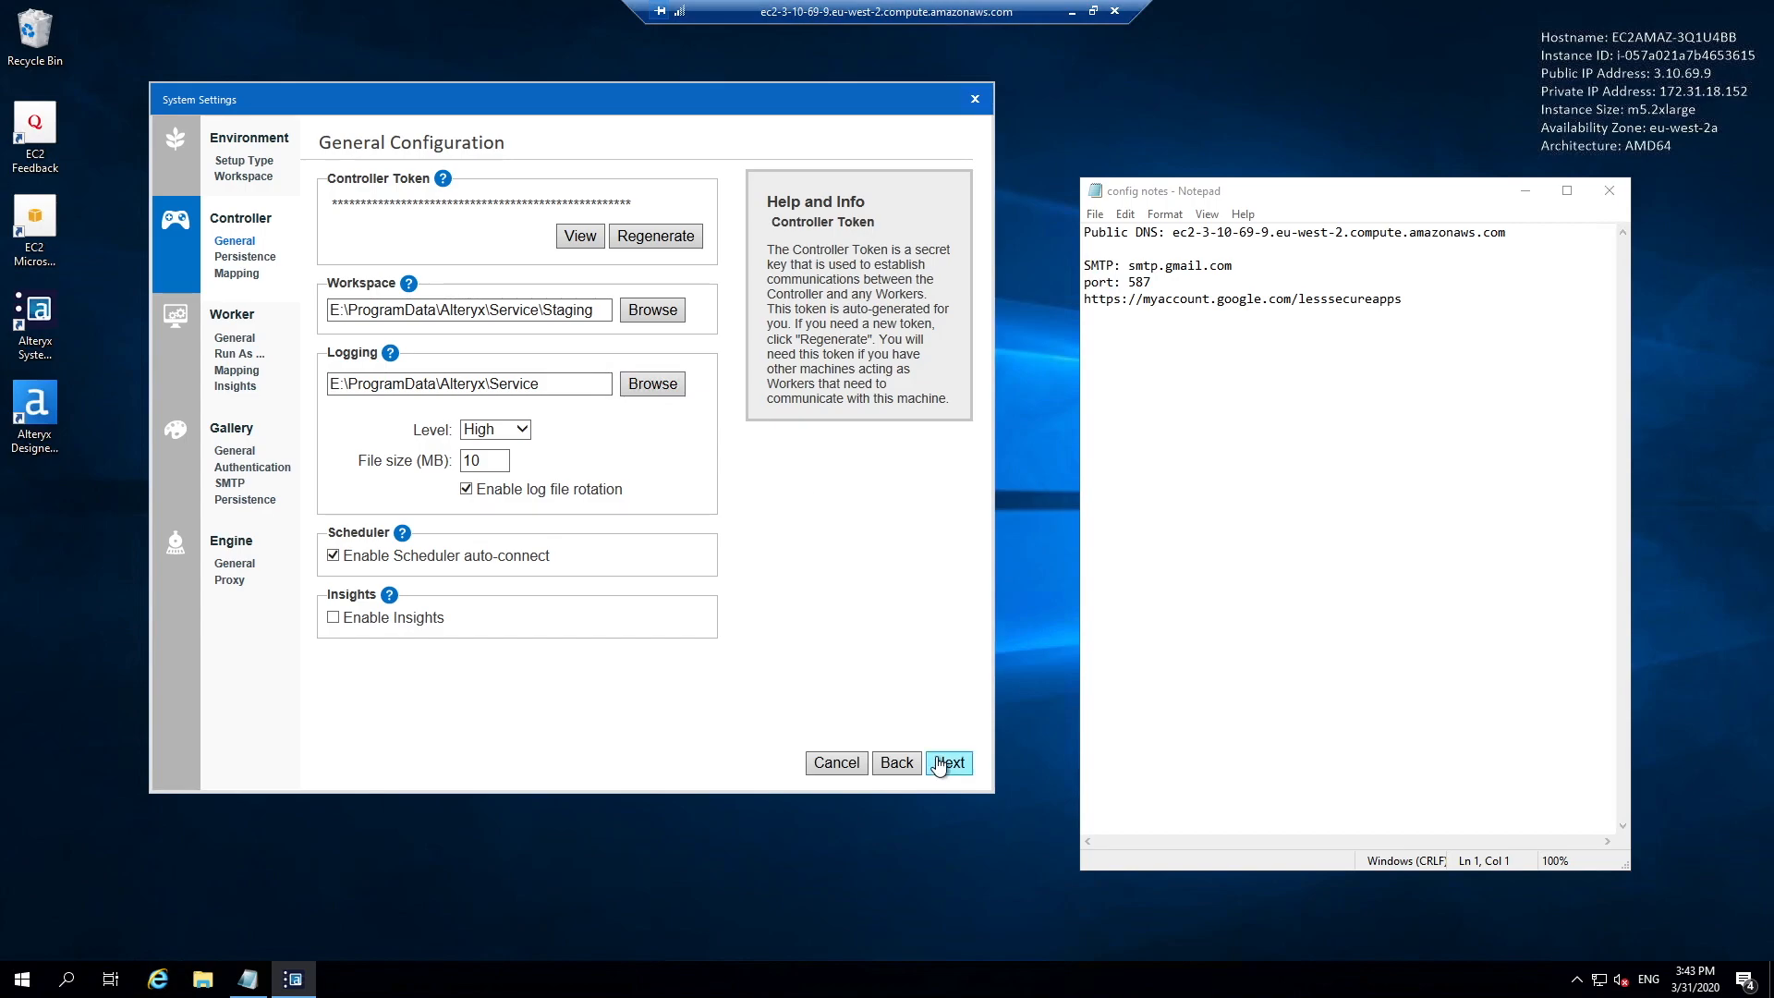
Advance to the Controller Persistence page, keeping MongoDB with the E:\ProgramData data folder
left_click(947, 761)
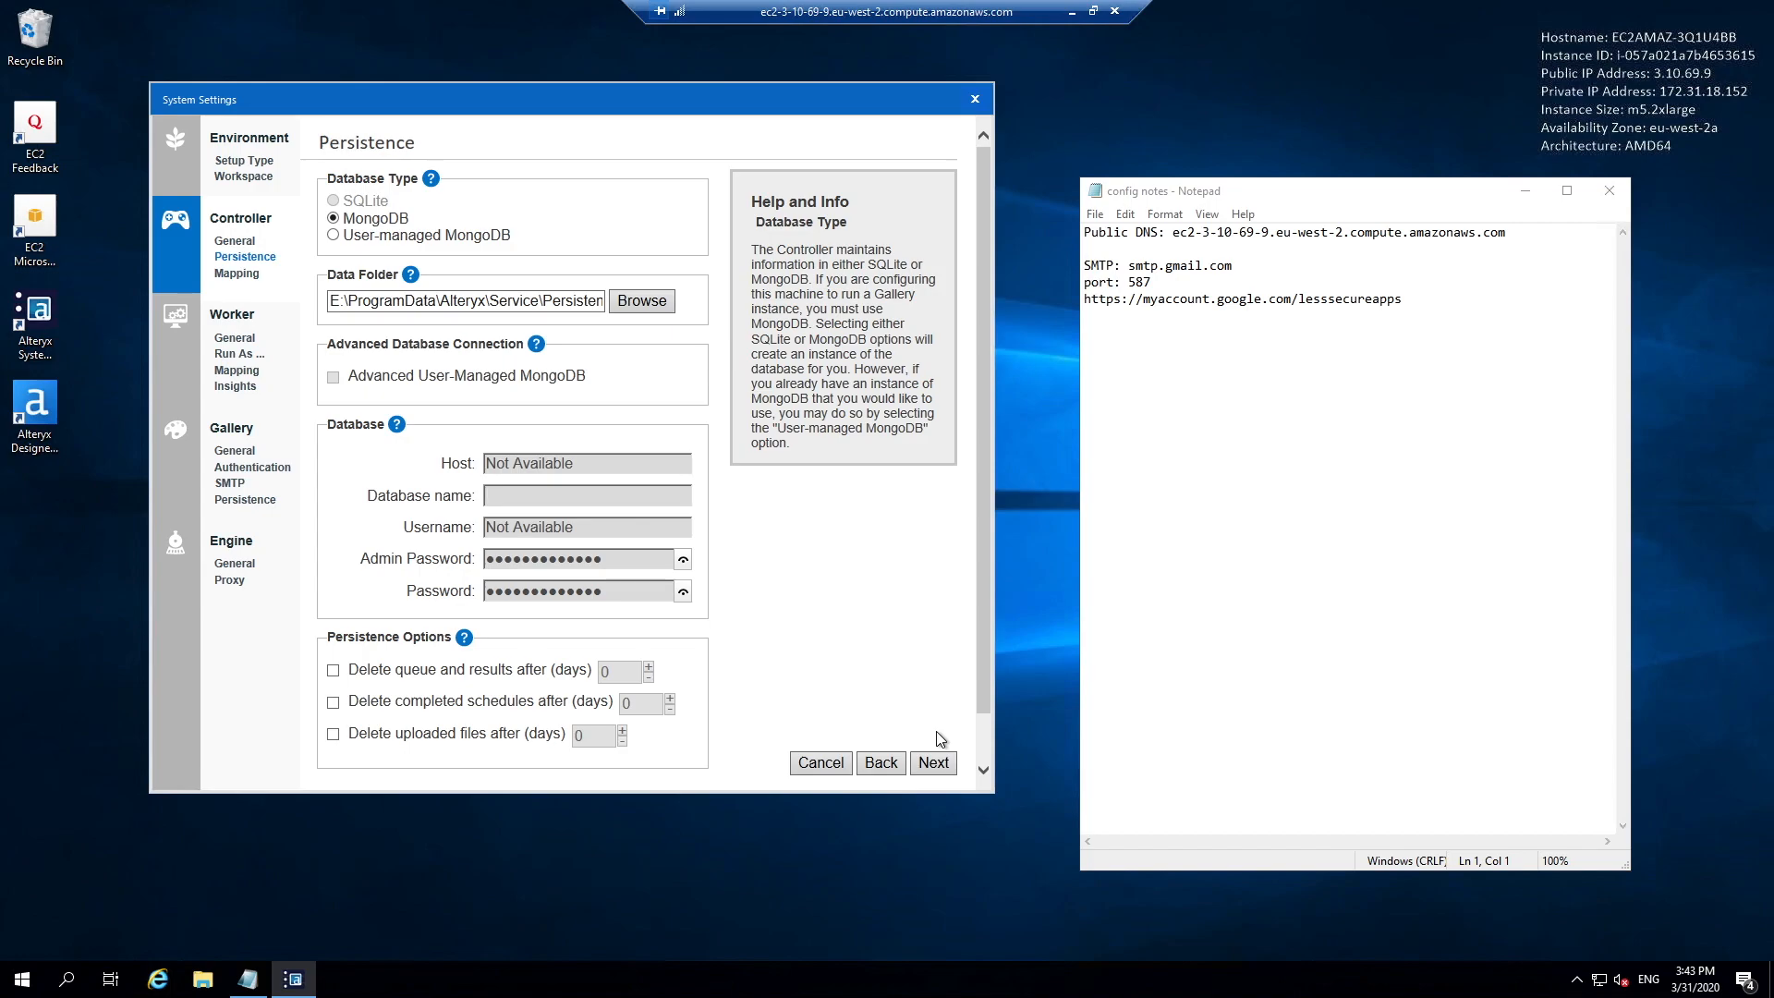
mouse_move(340, 447)
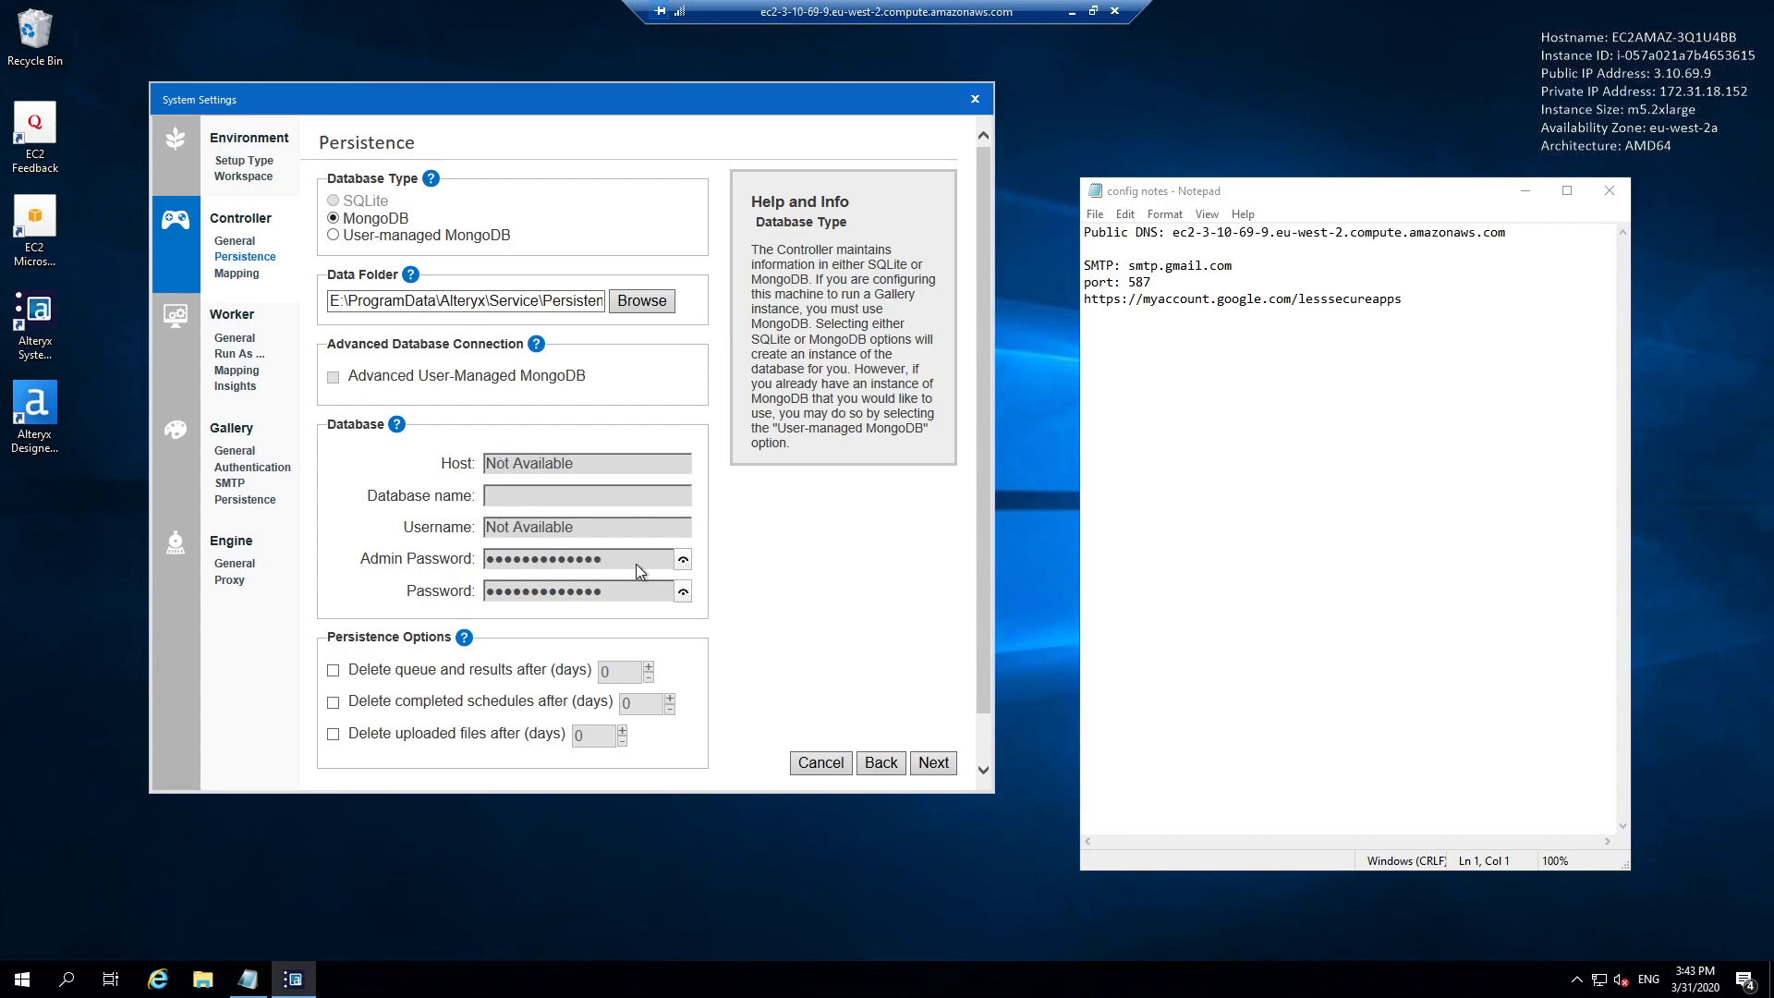
mouse_move(712, 556)
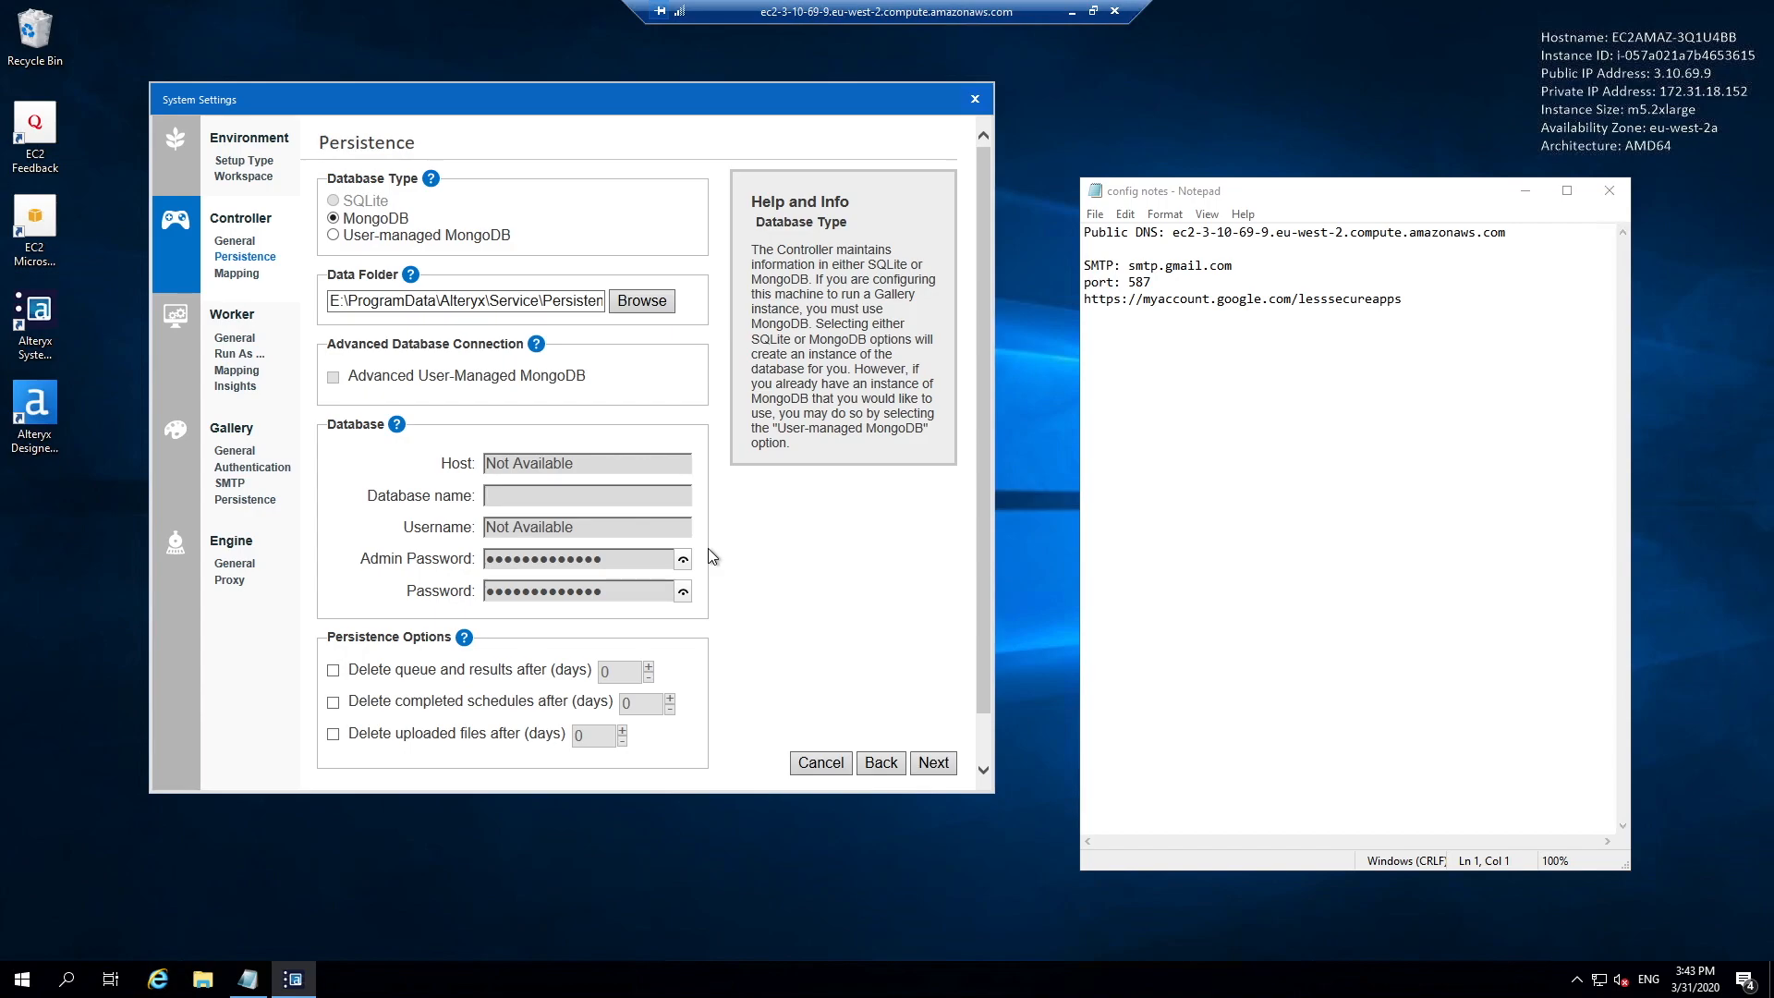
mouse_move(571, 259)
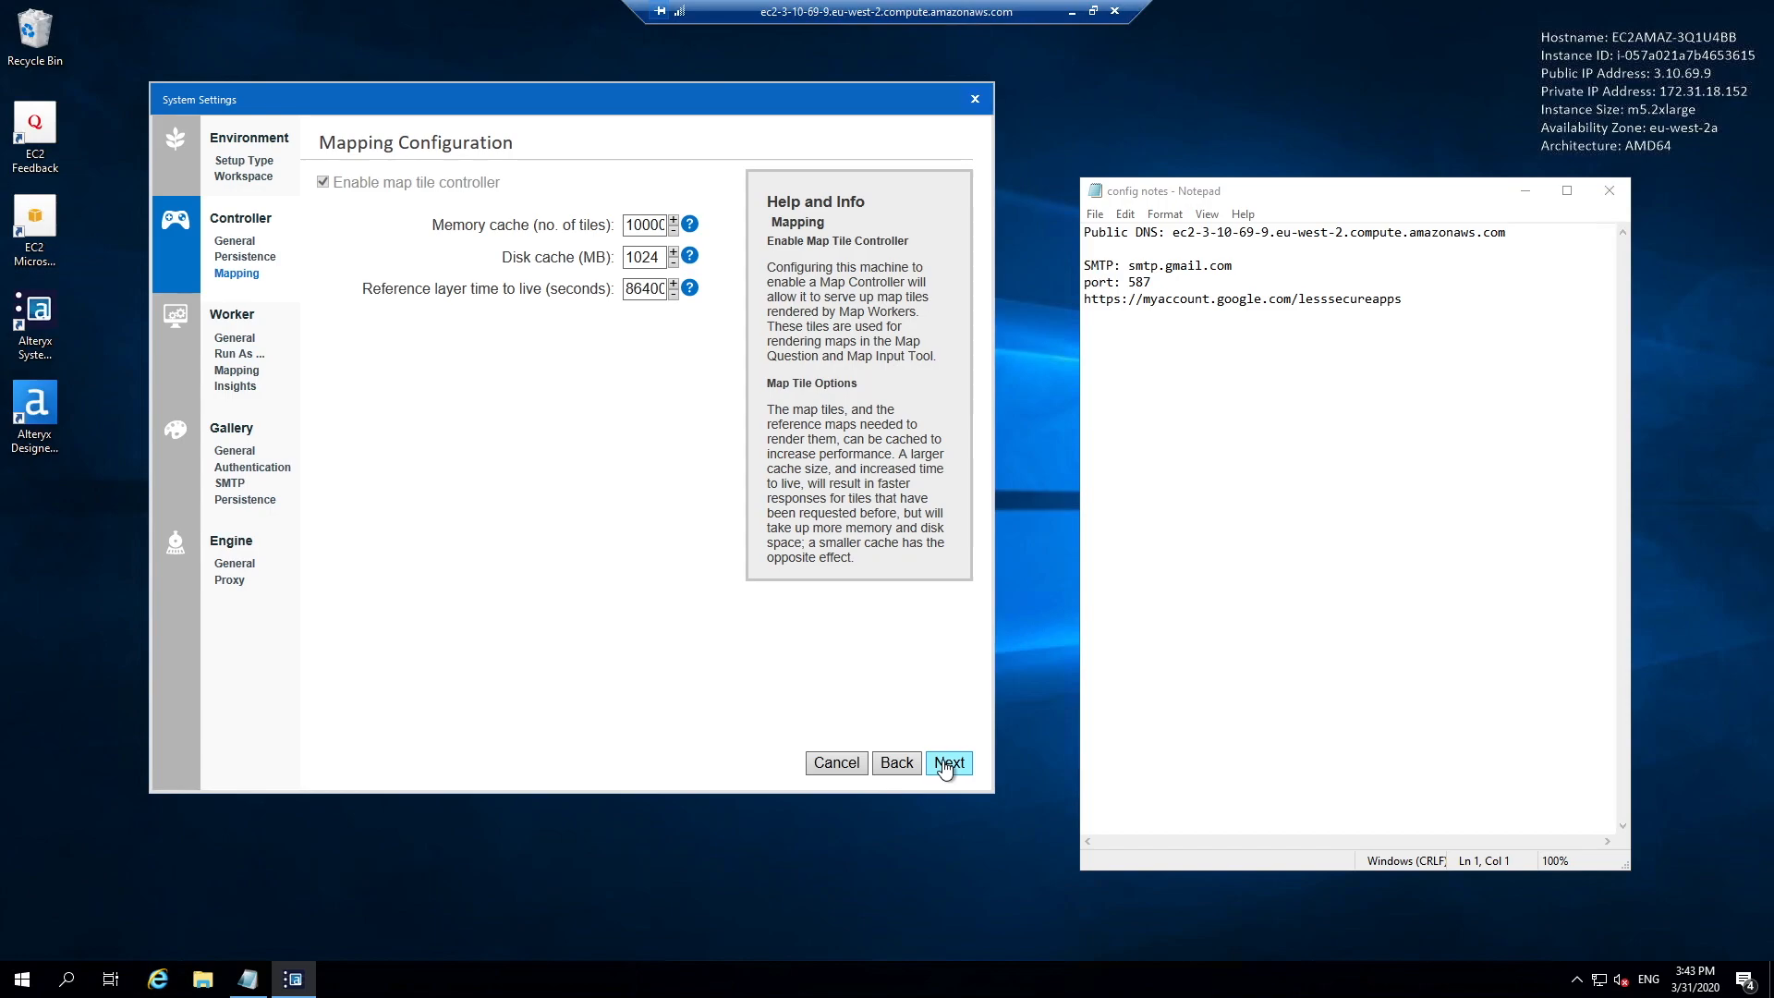
Raise the worker's simultaneous workflows to 2 and continue to the run-as-user page
left_click(948, 761)
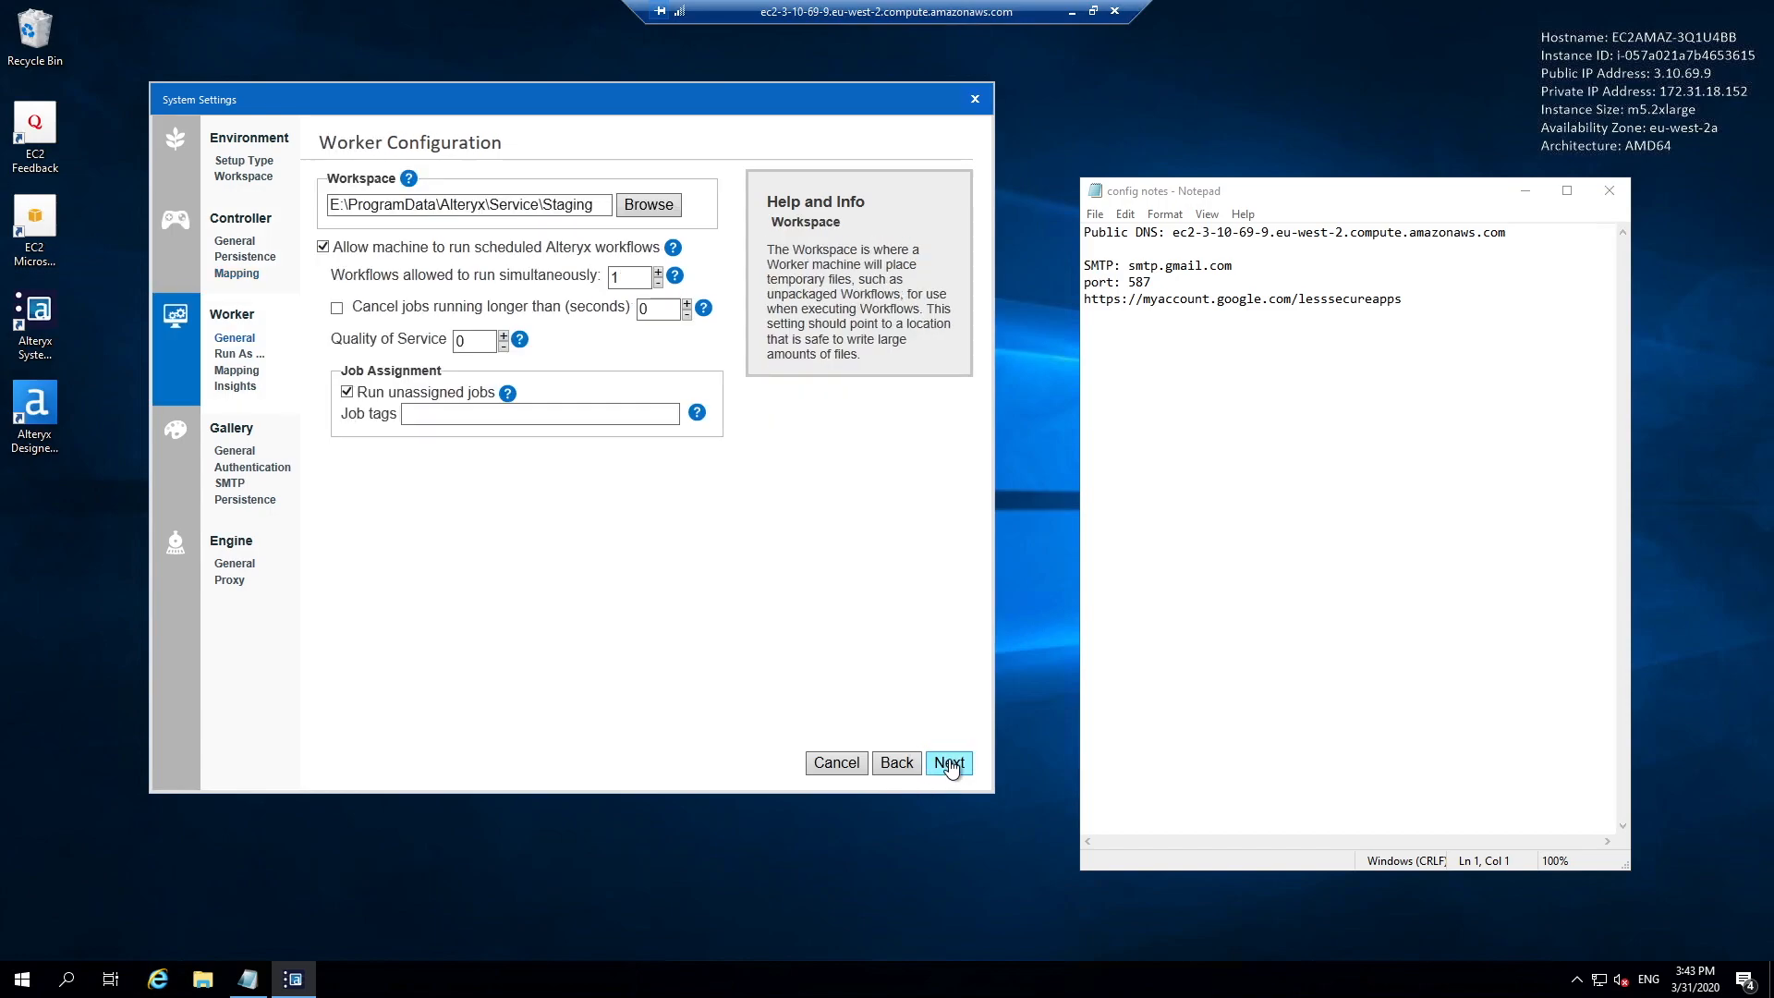
mouse_move(900, 648)
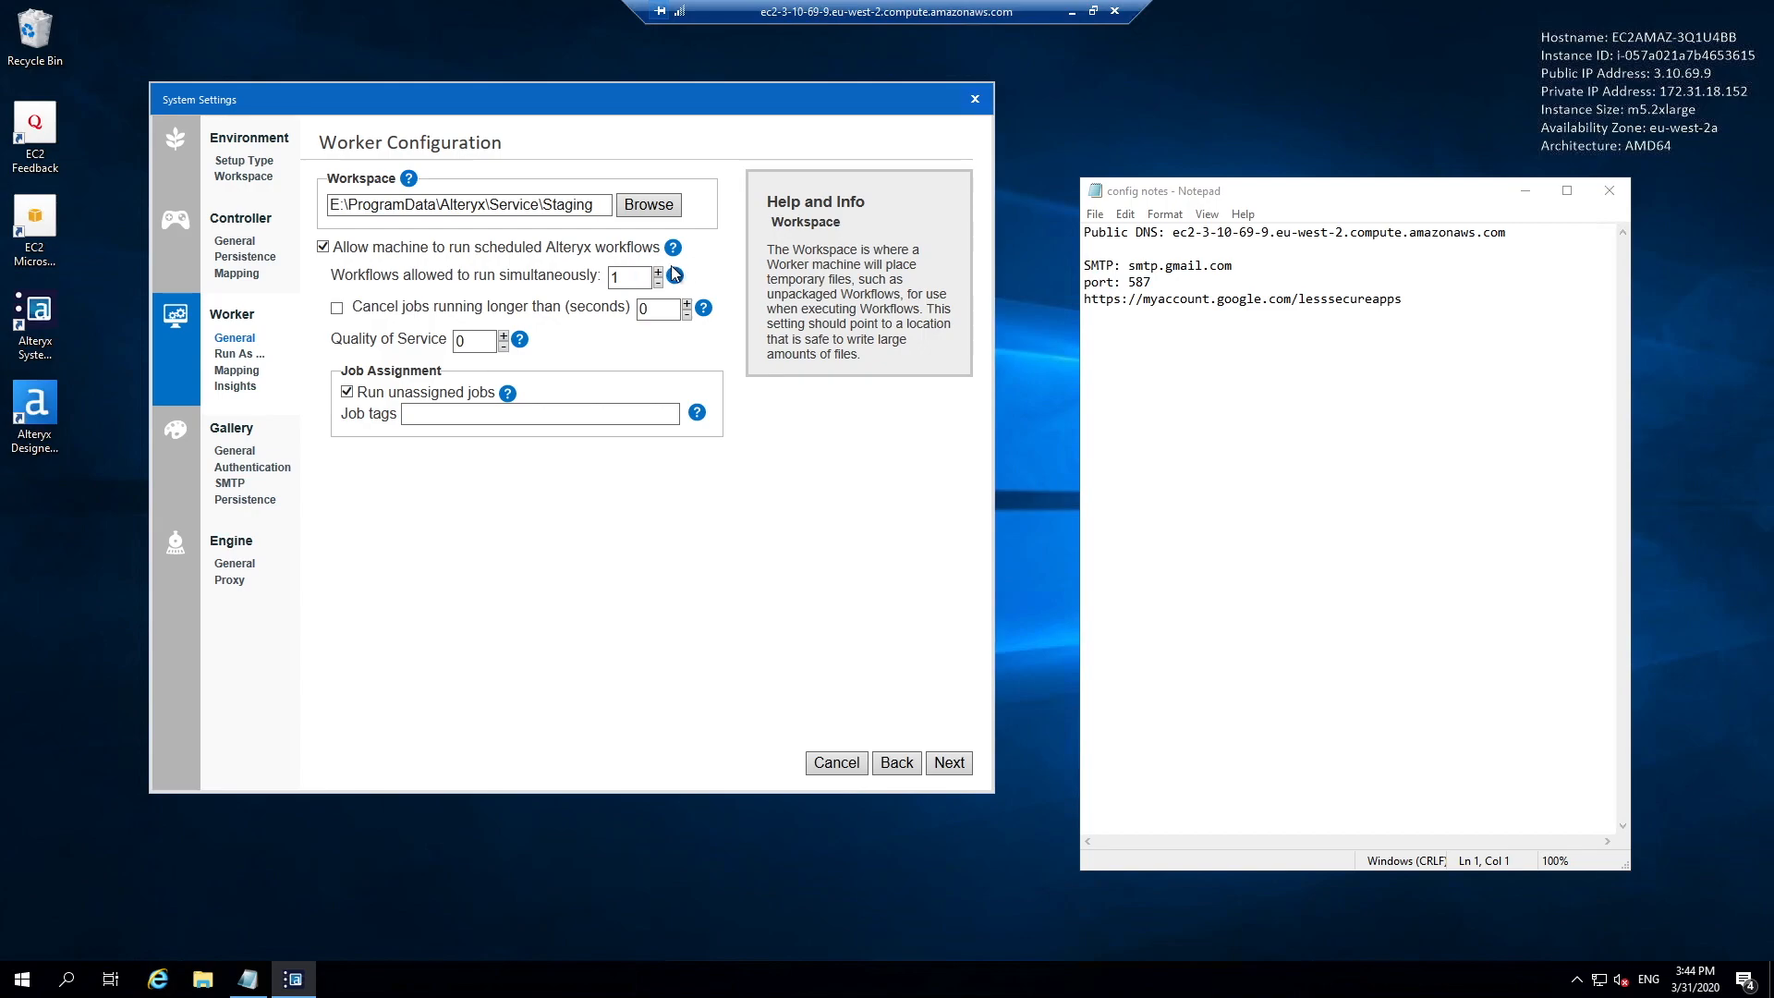
left_click(658, 269)
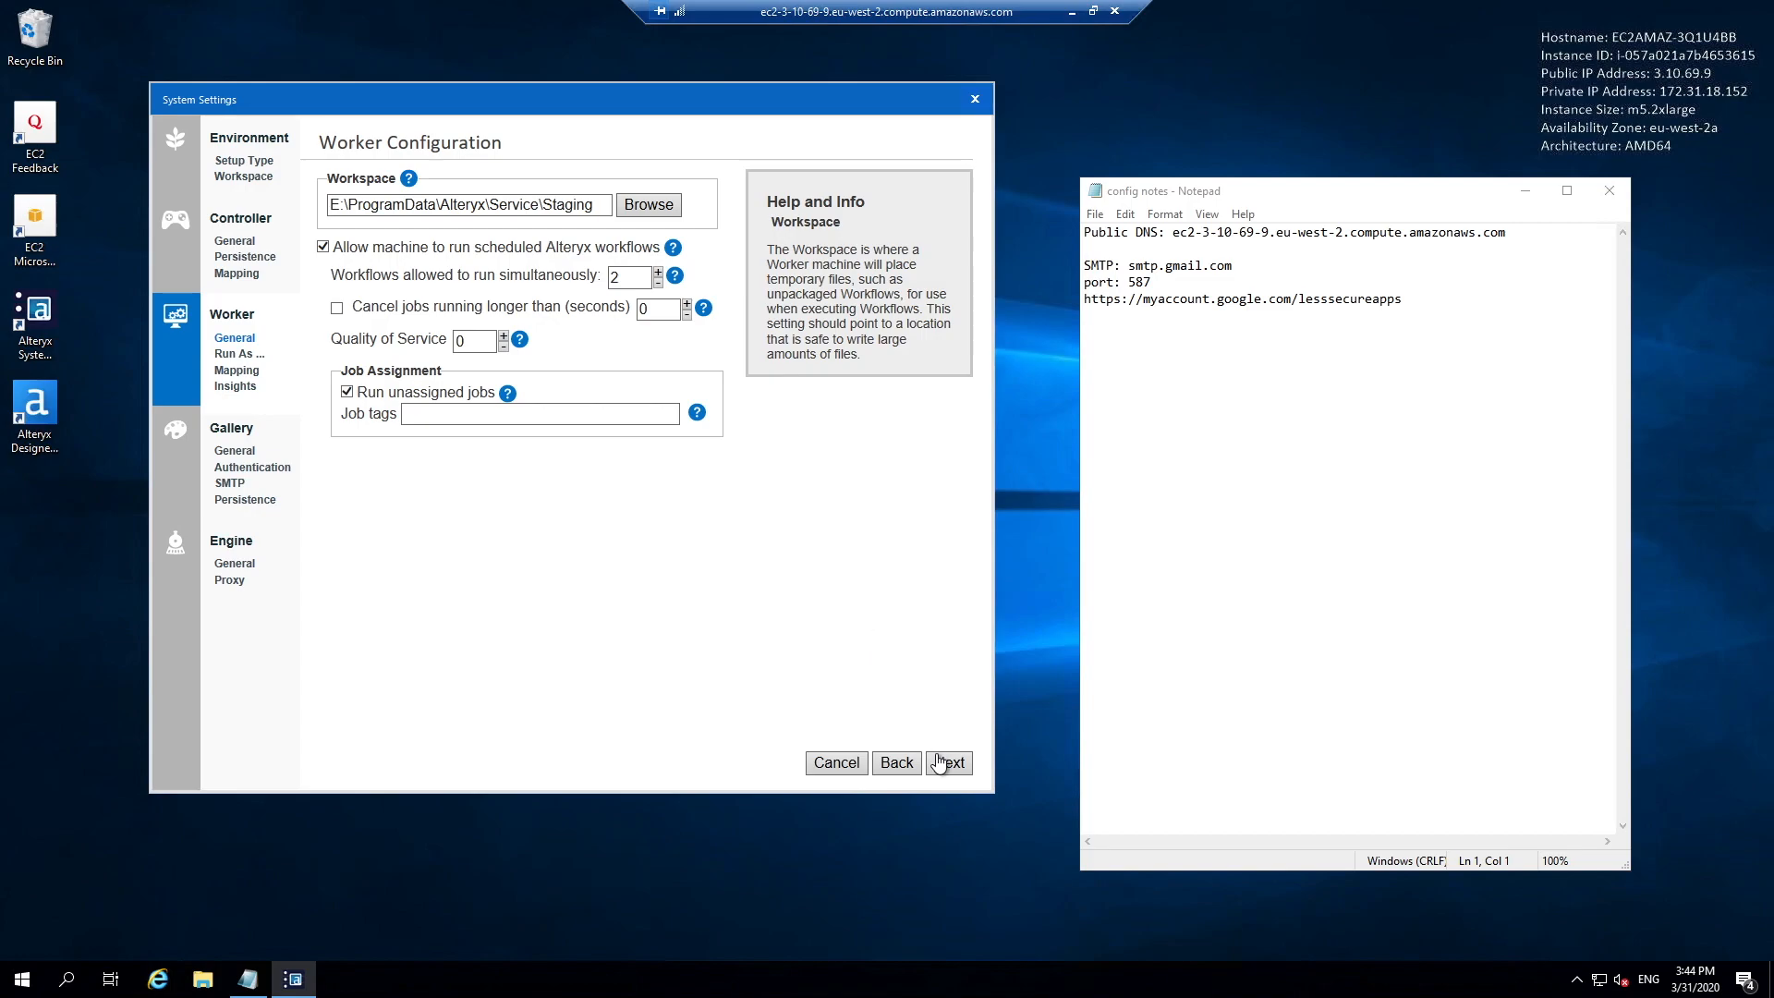
left_click(948, 761)
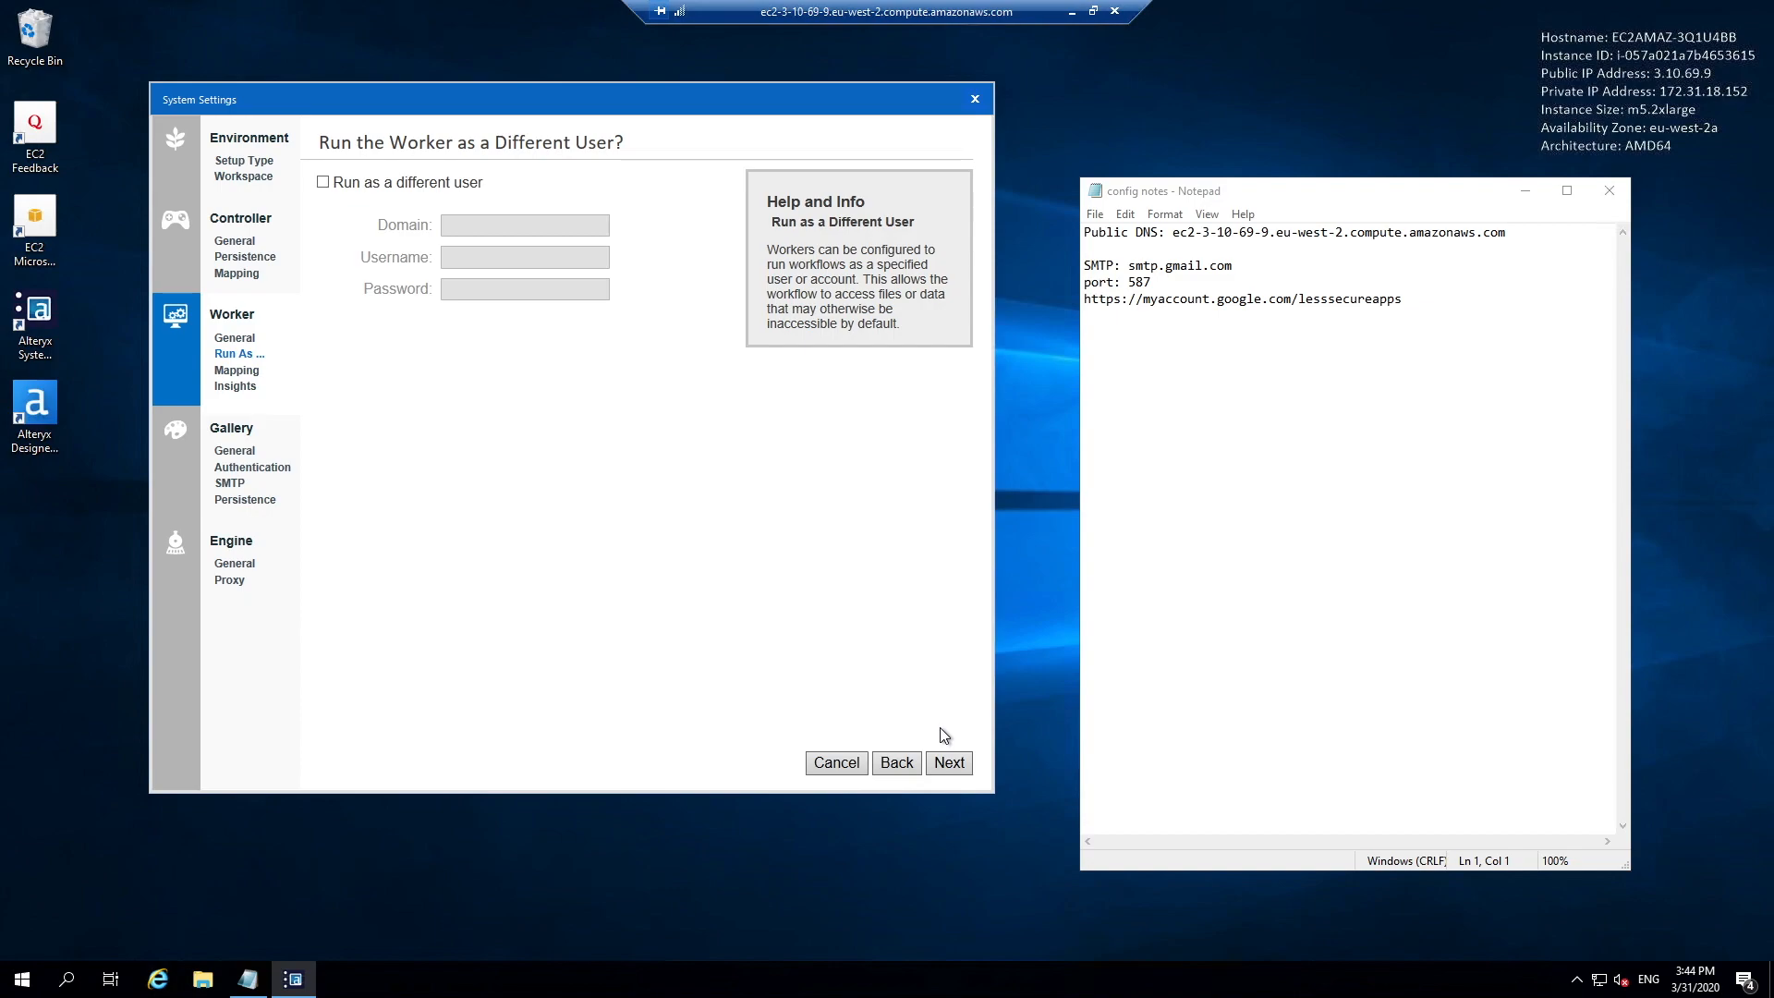
mouse_move(506, 528)
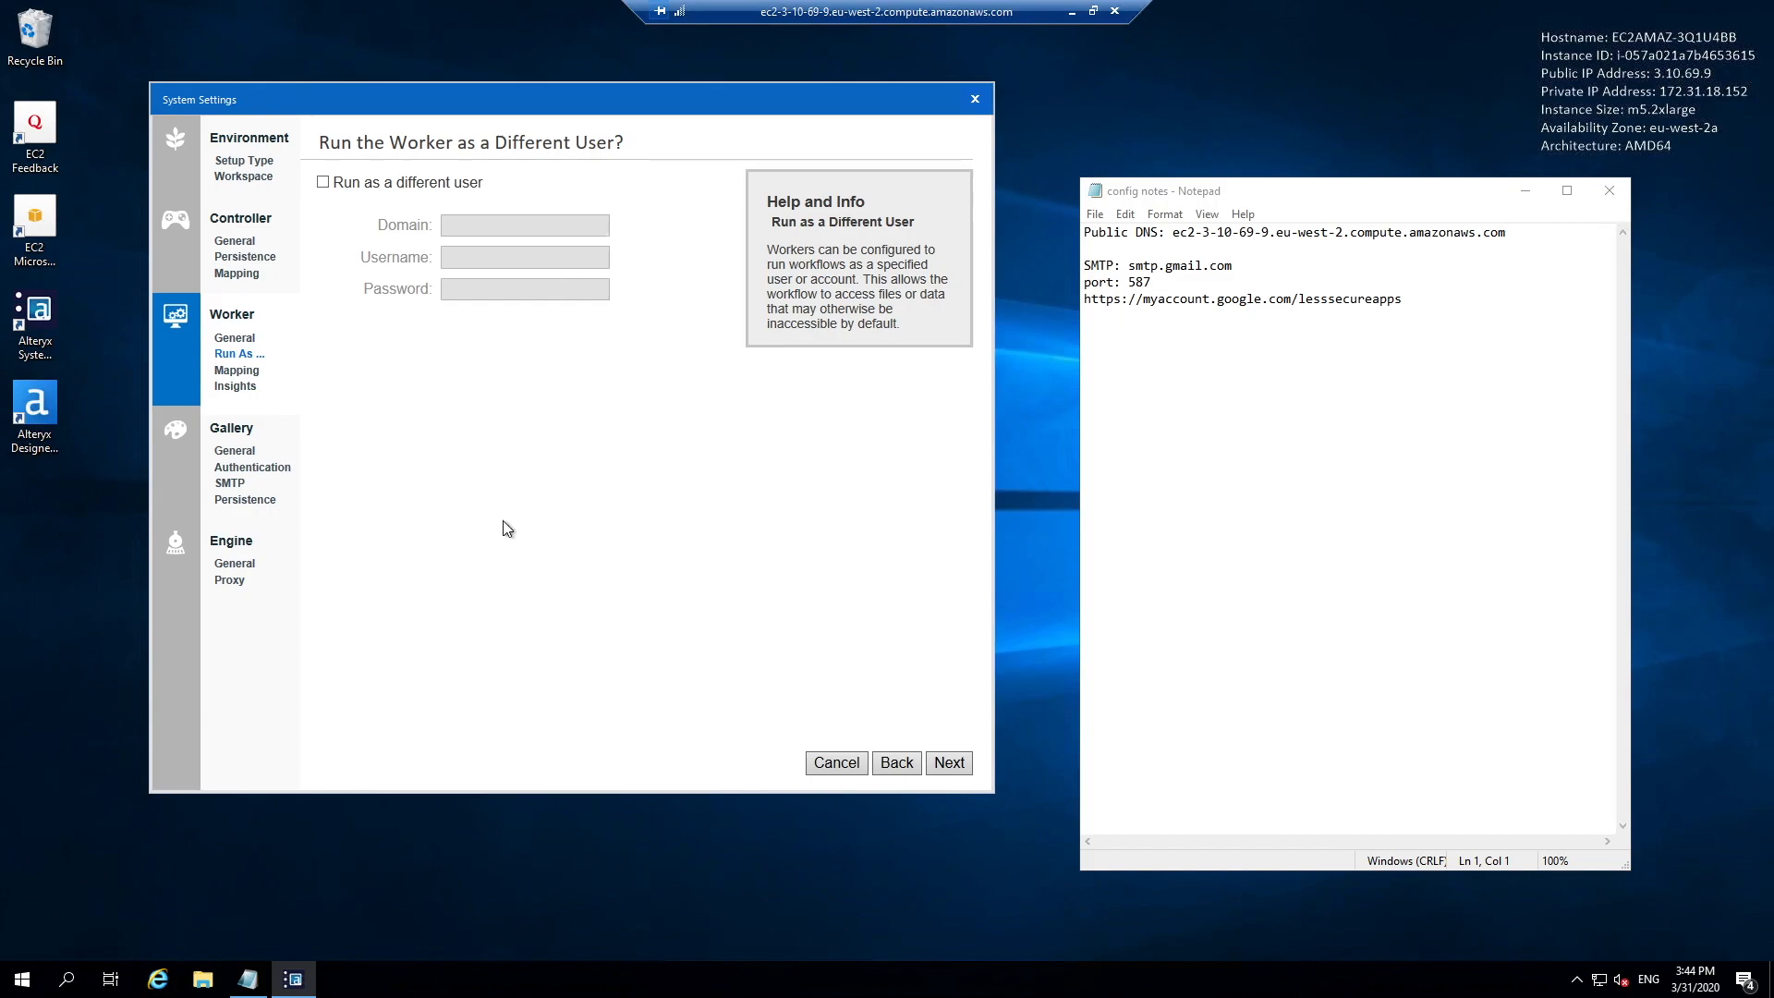
mouse_move(955, 787)
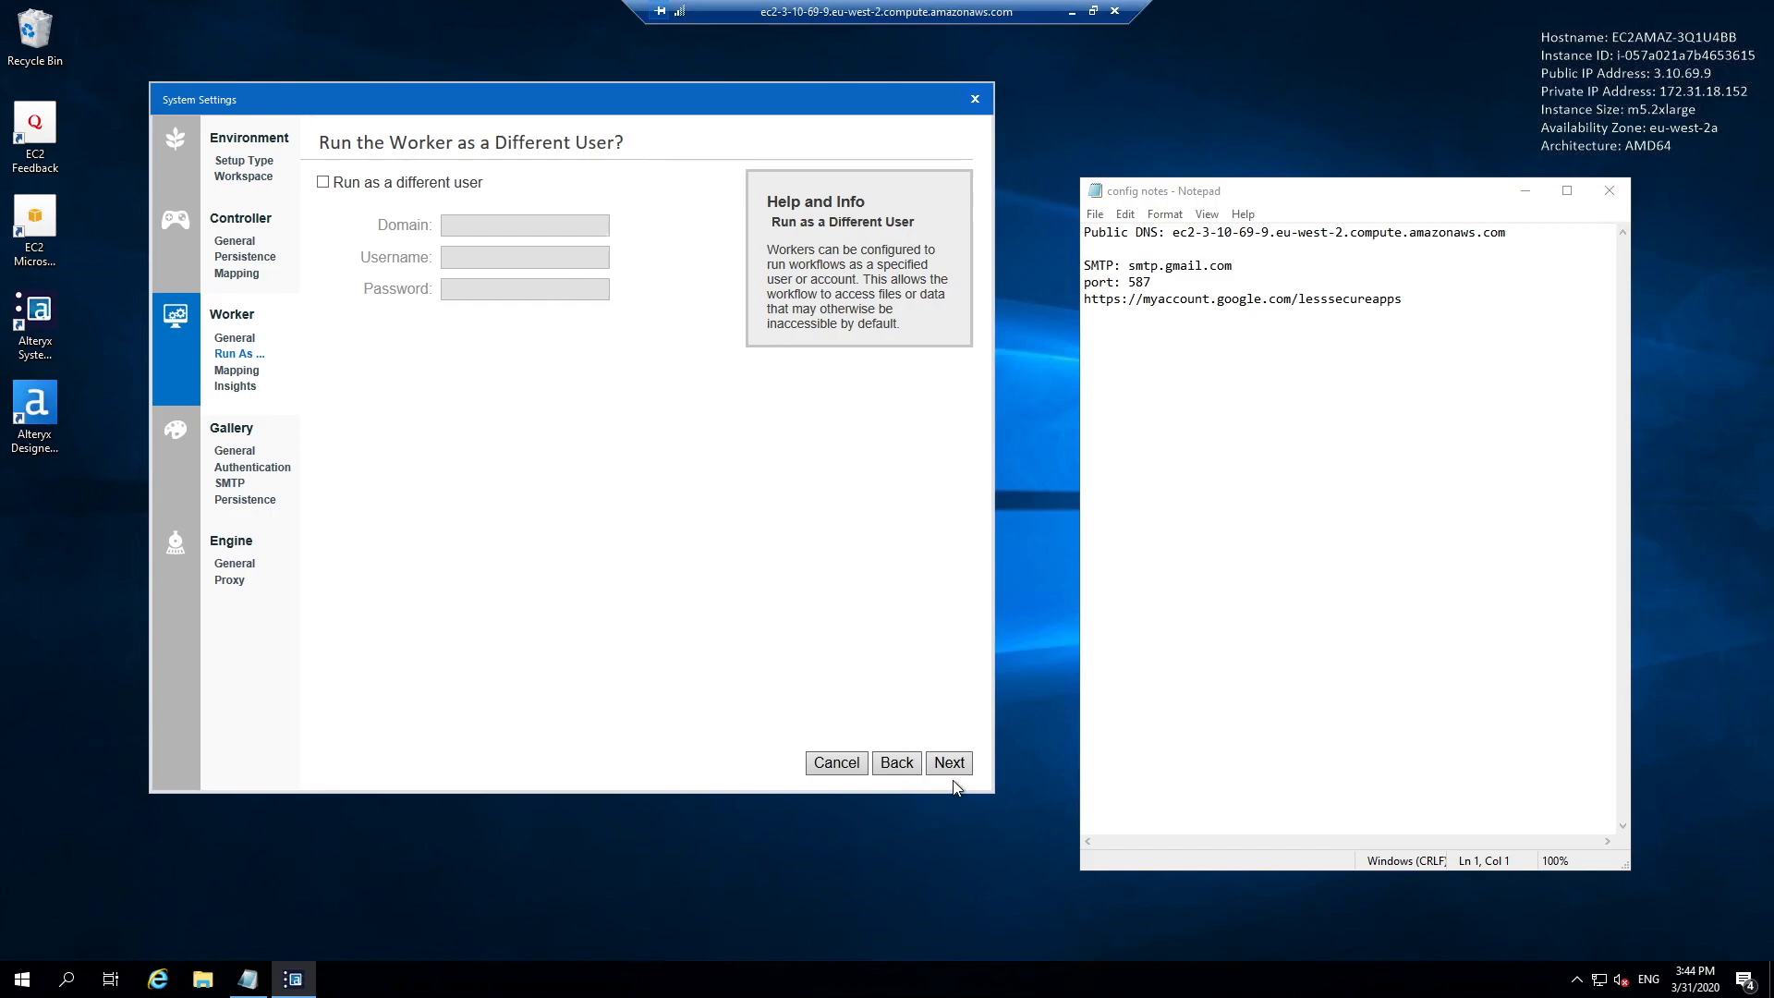
Keep defaults on Worker Run As, Mapping and Insights to reach Gallery General
left_click(948, 762)
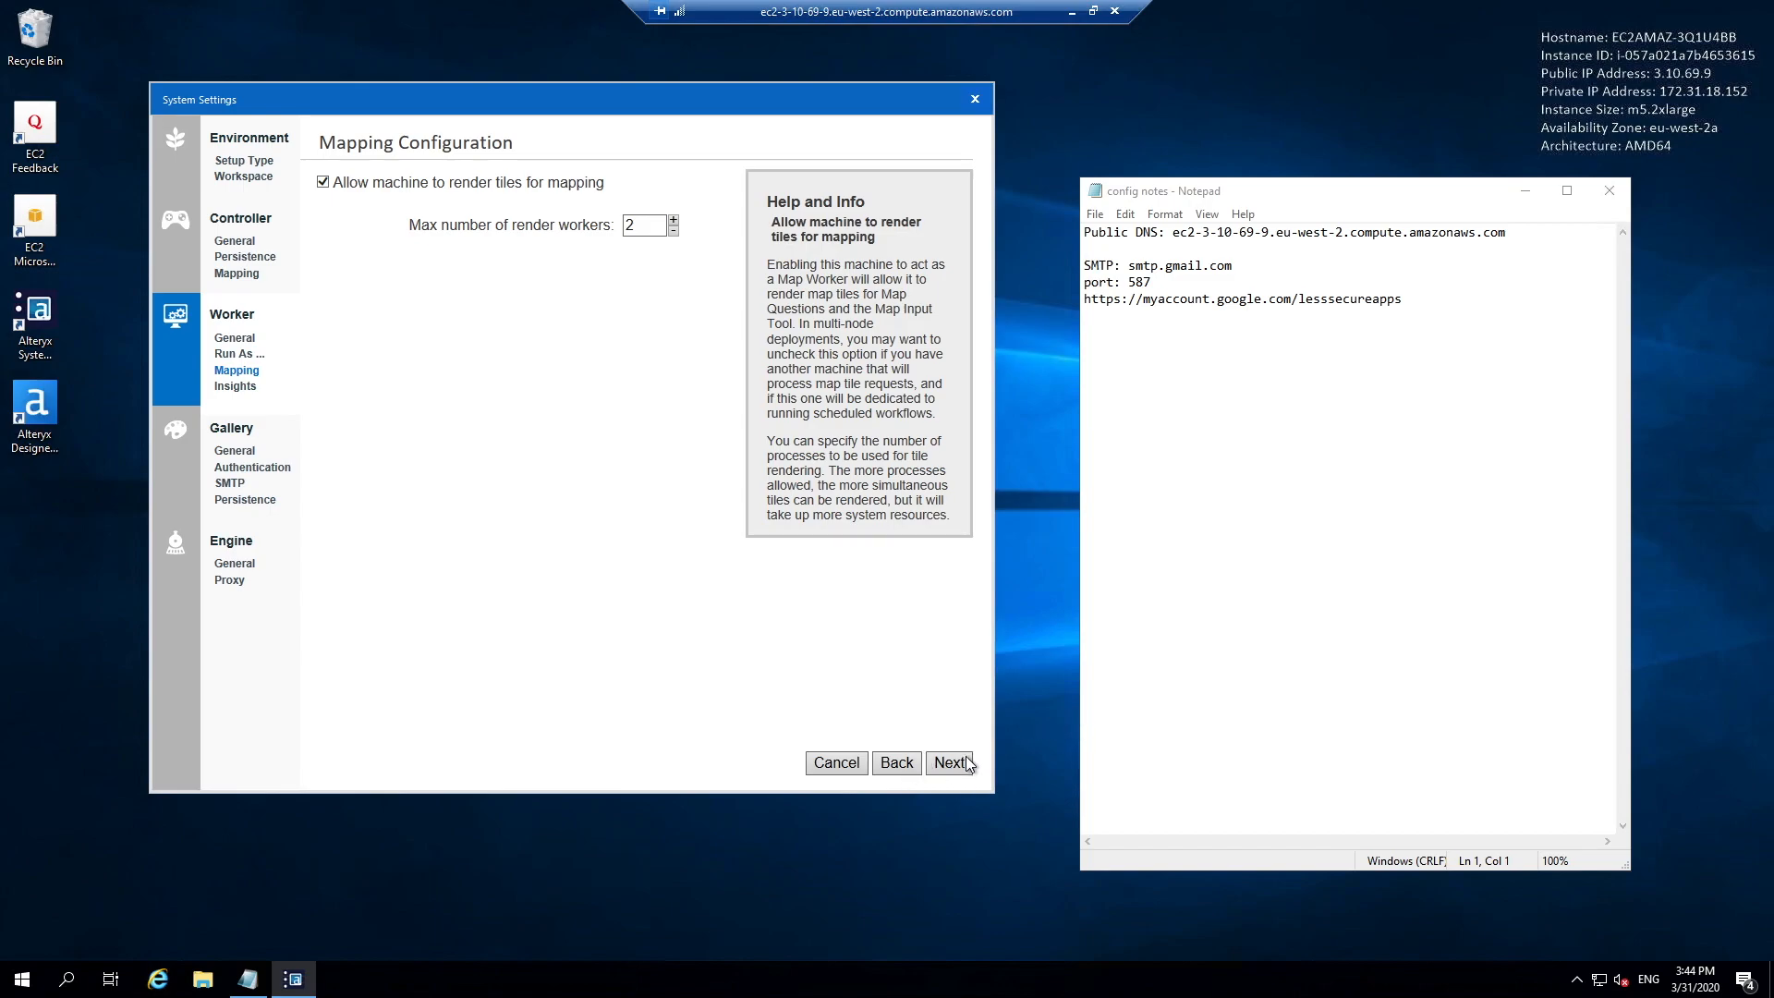
left_click(950, 763)
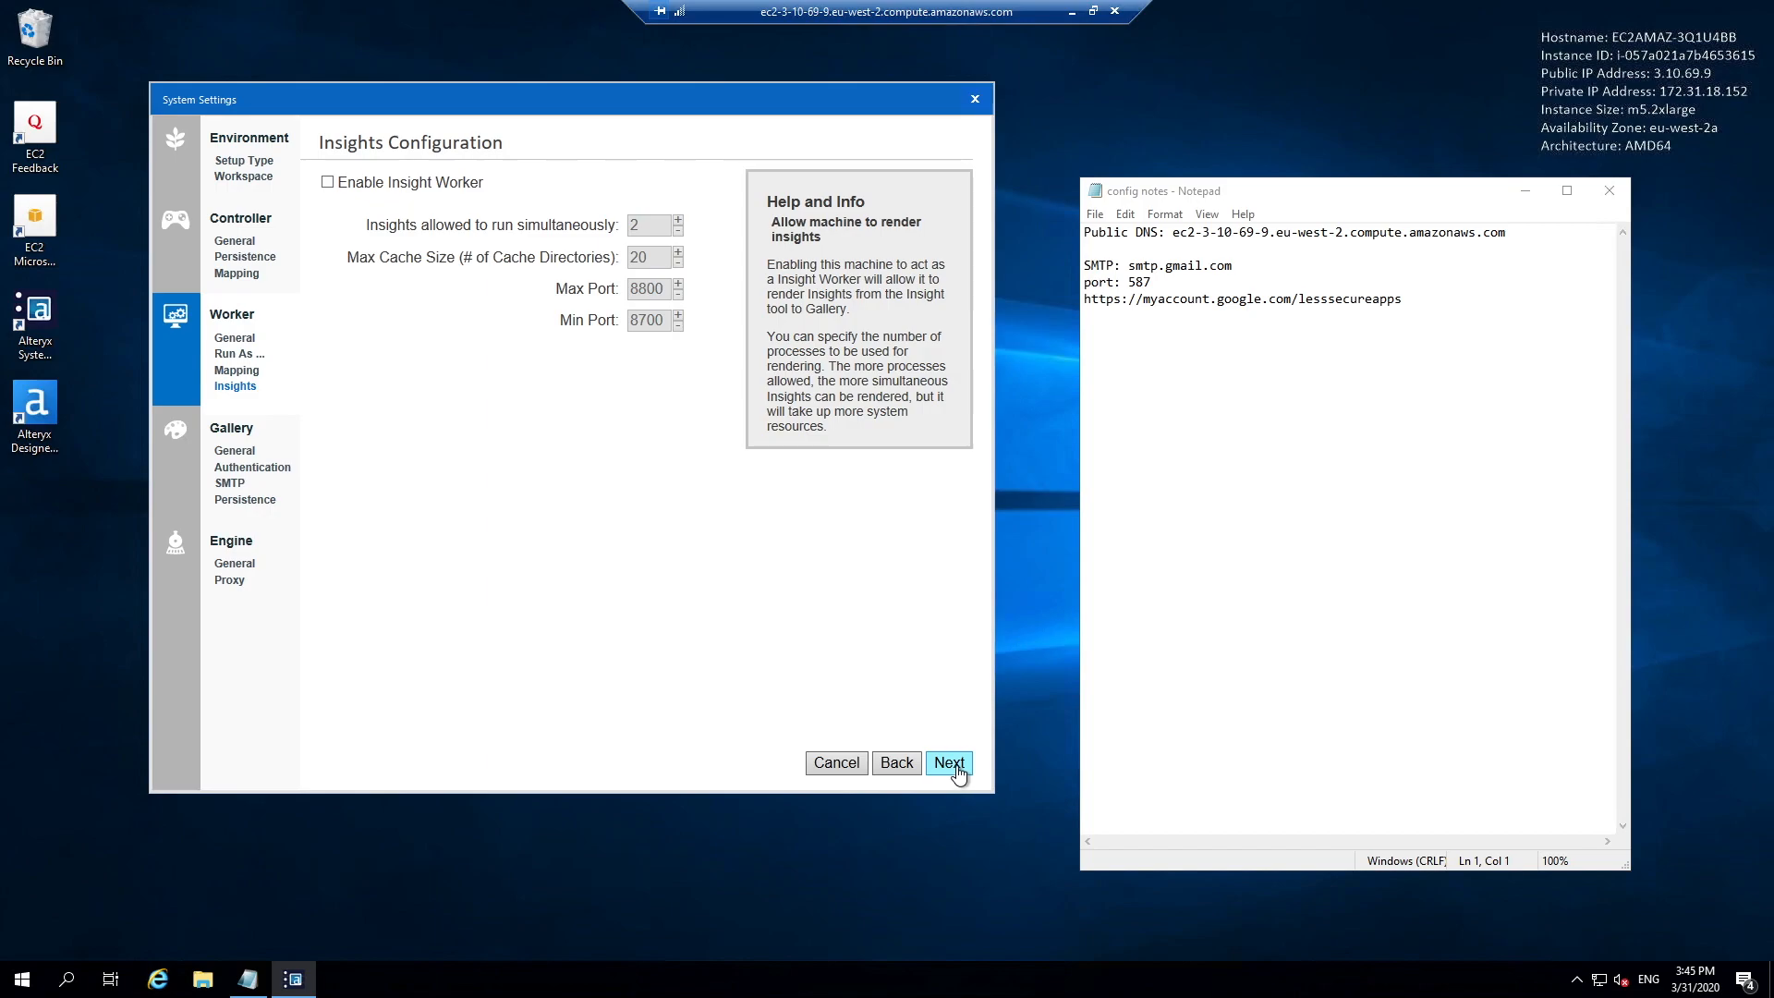
left_click(948, 761)
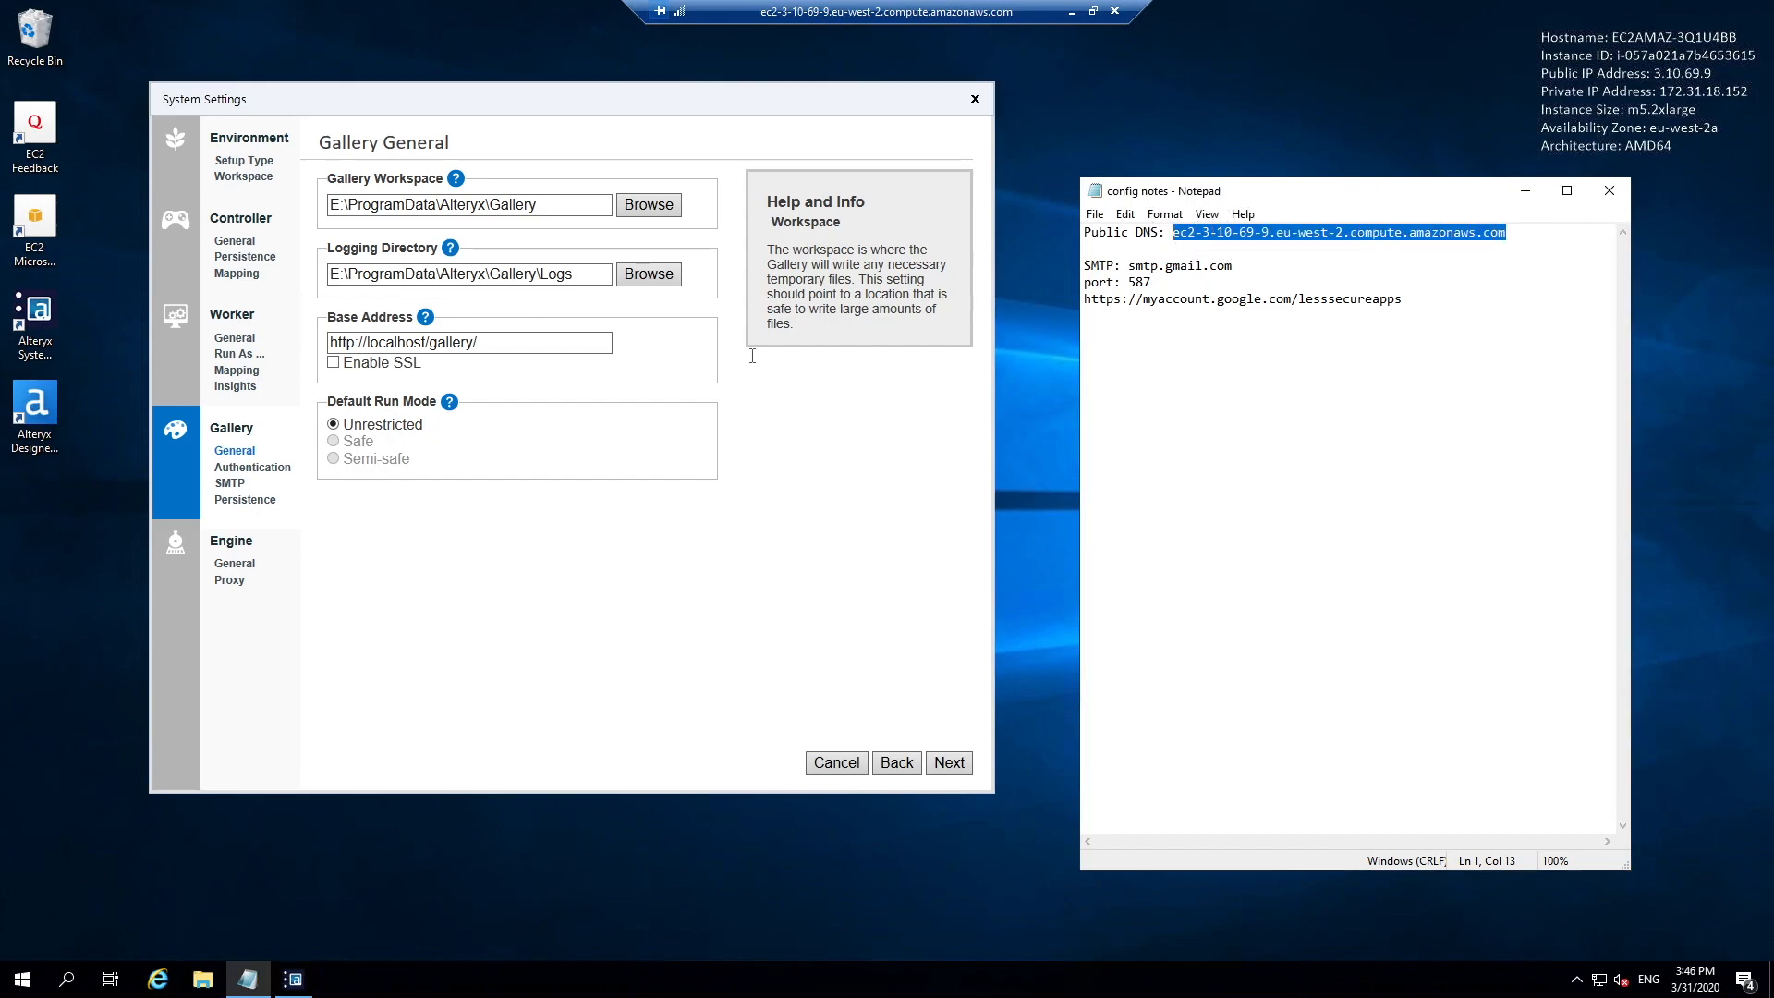
Replace localhost in the base address with ec2-3-10-69-9.eu-west-2.compute.amazonaws.com/gallery/
double_click(382, 342)
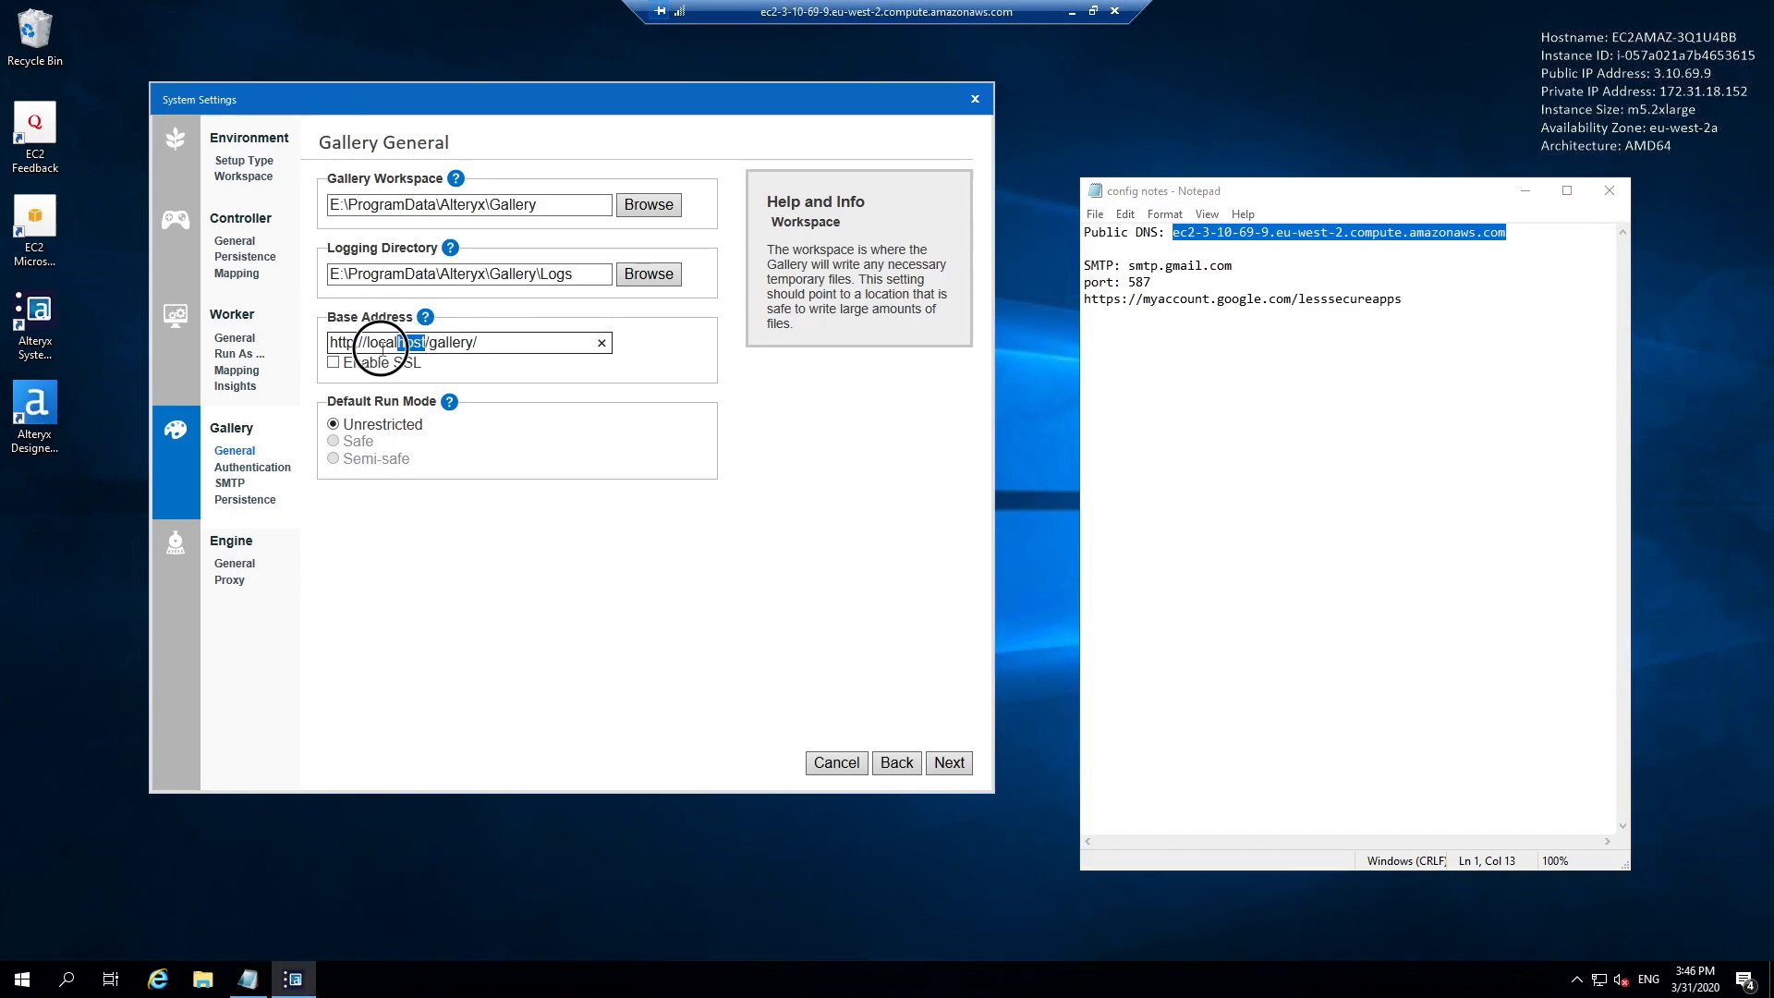
type("ec2-3-10-69-9.eu-west-2.compute.amazonaws.com")
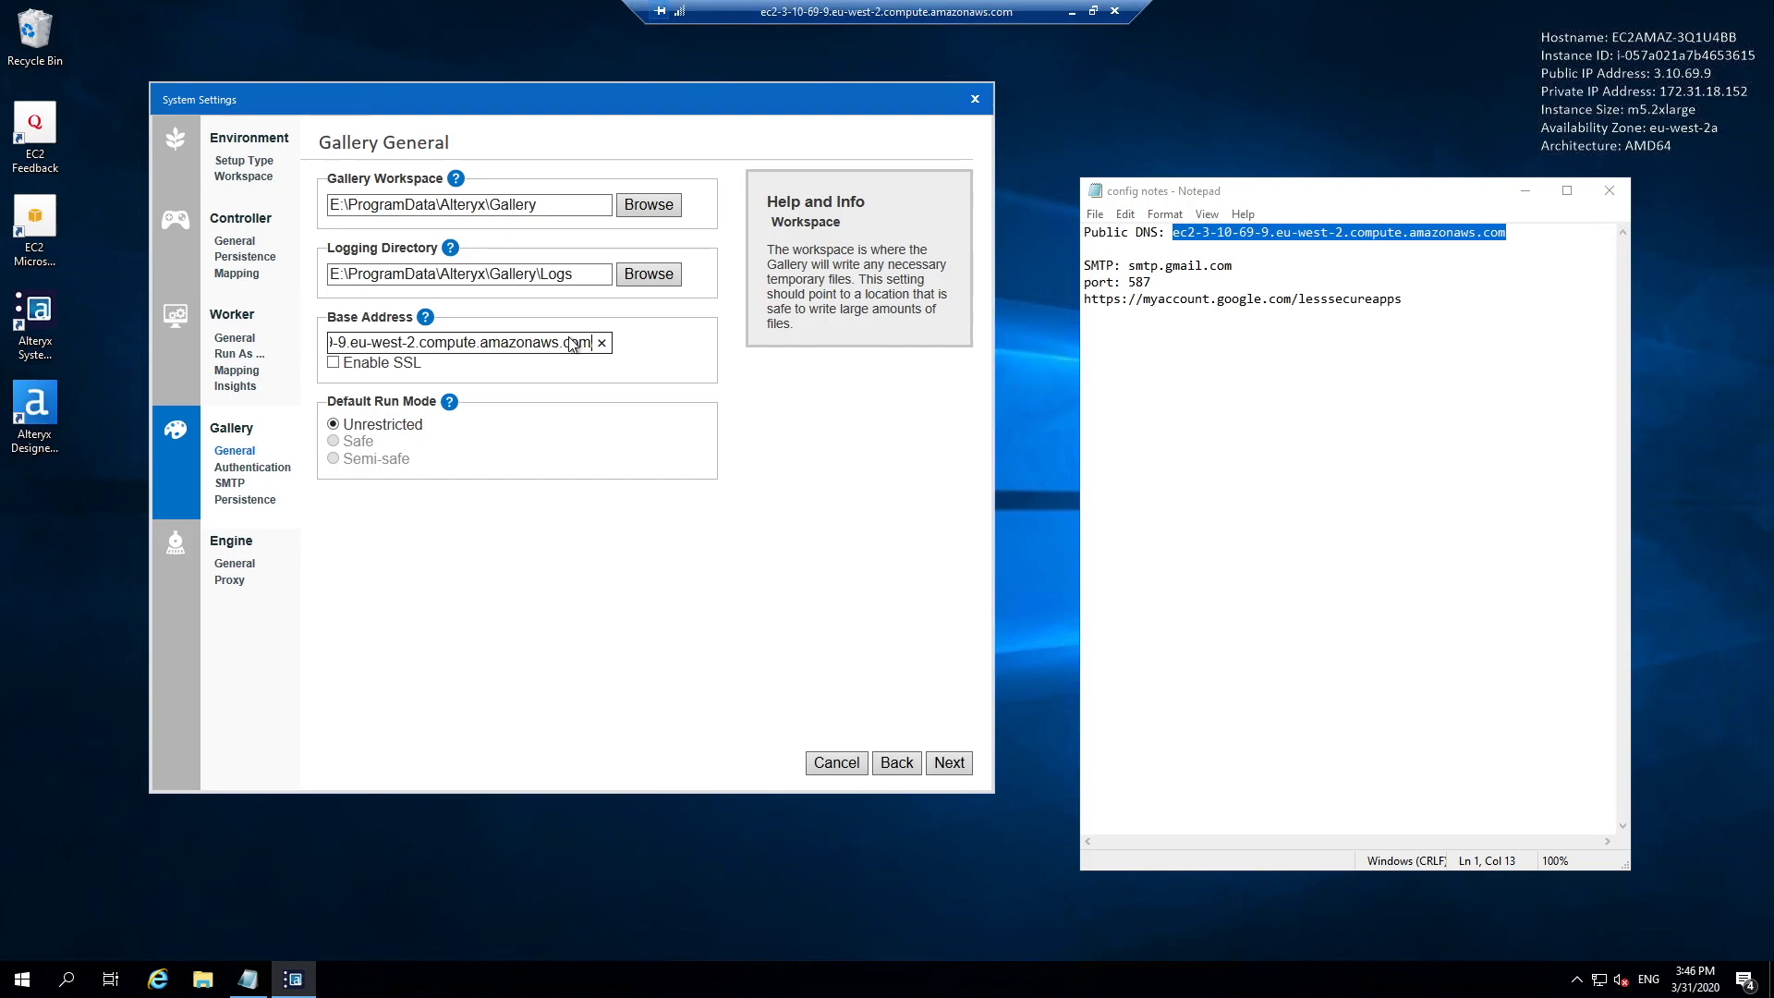
mouse_move(578, 386)
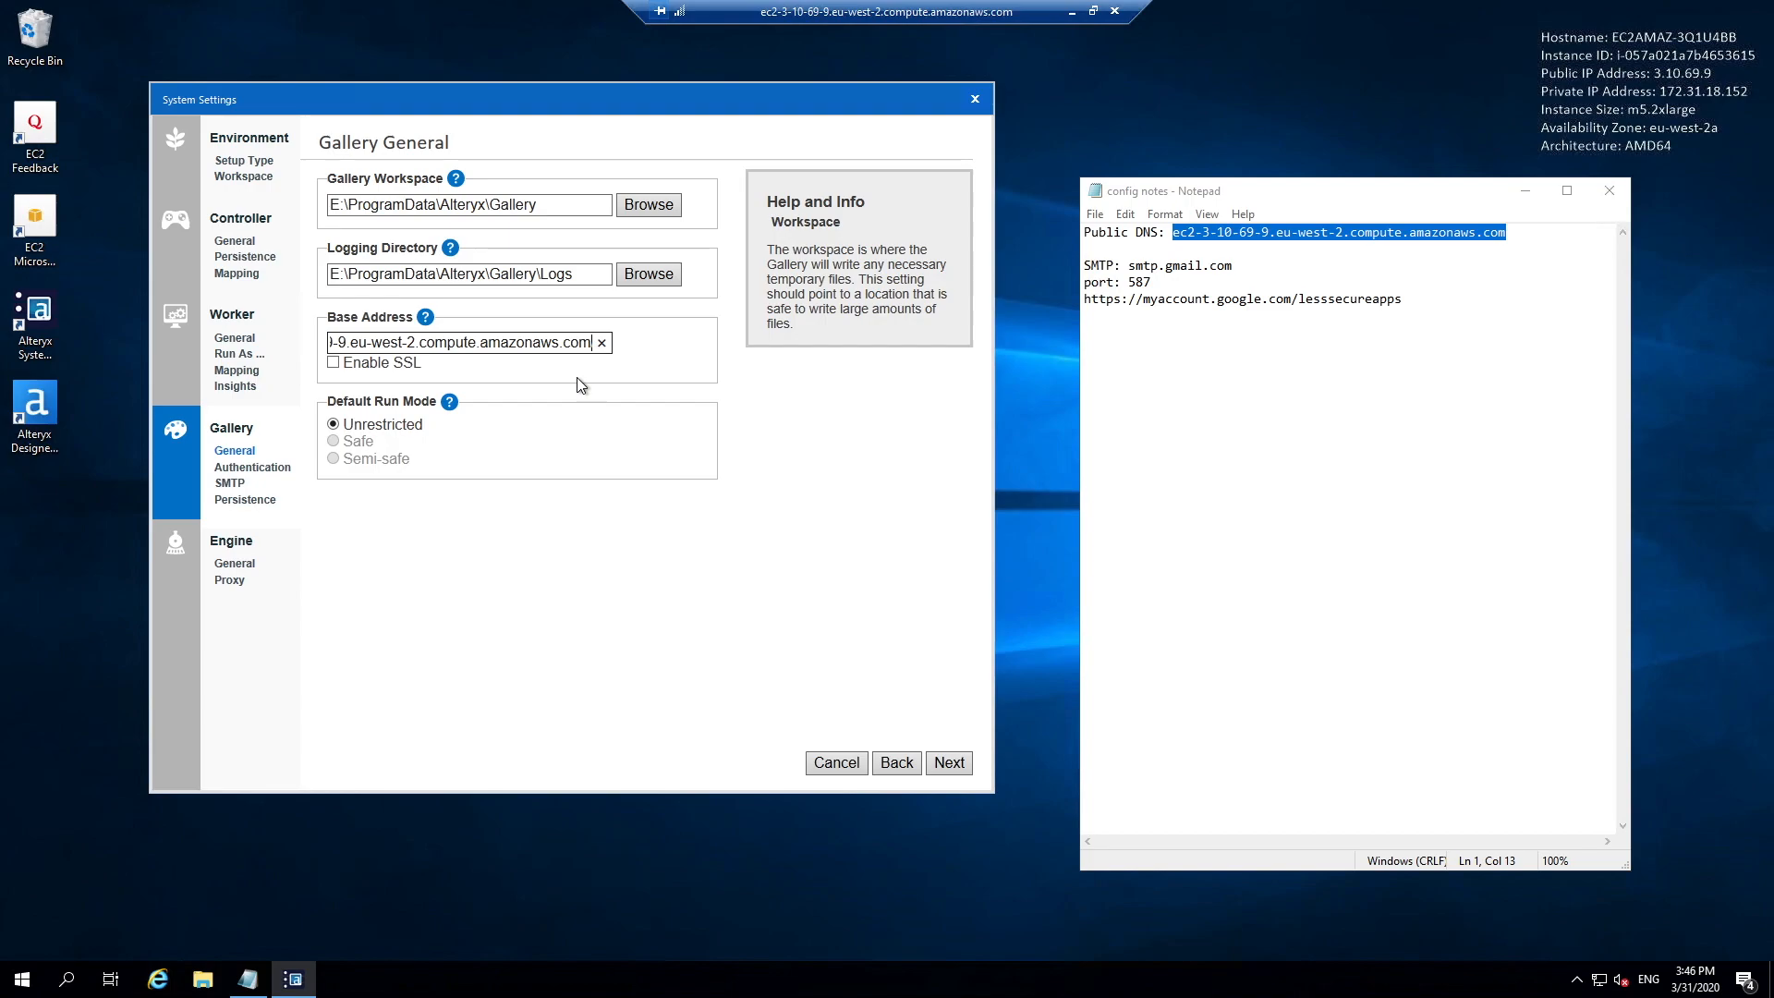
type("/gallery/")
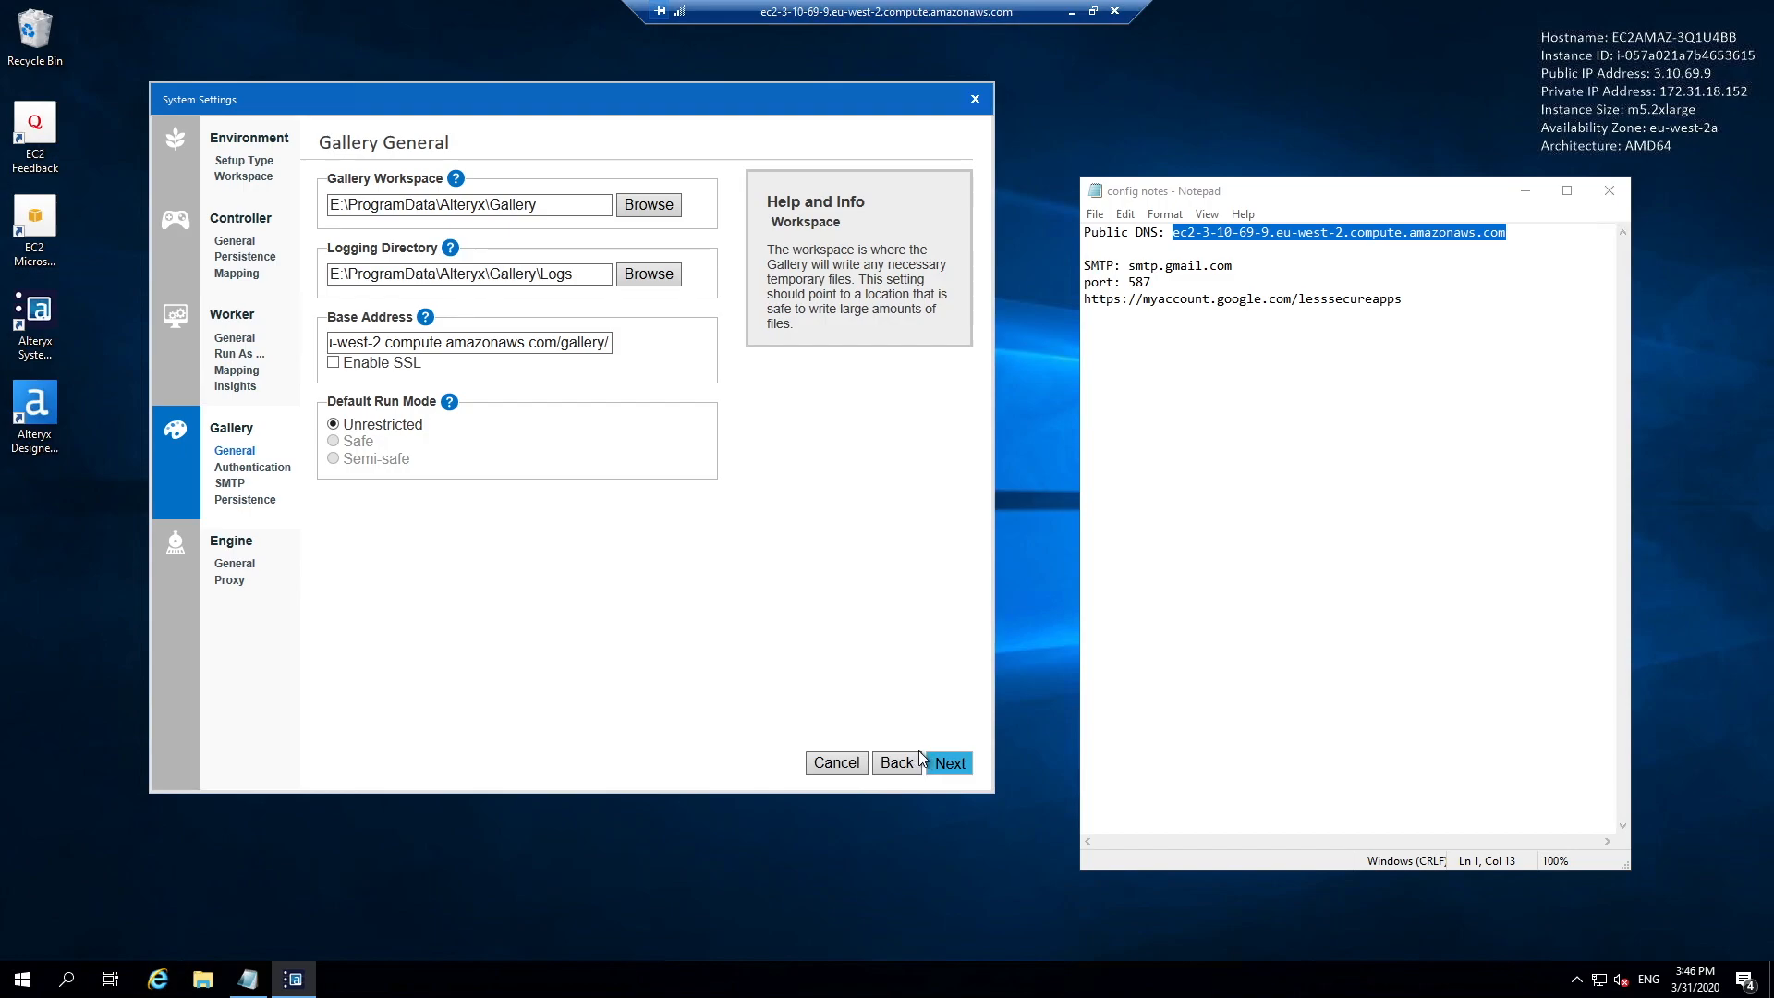
left_click(948, 761)
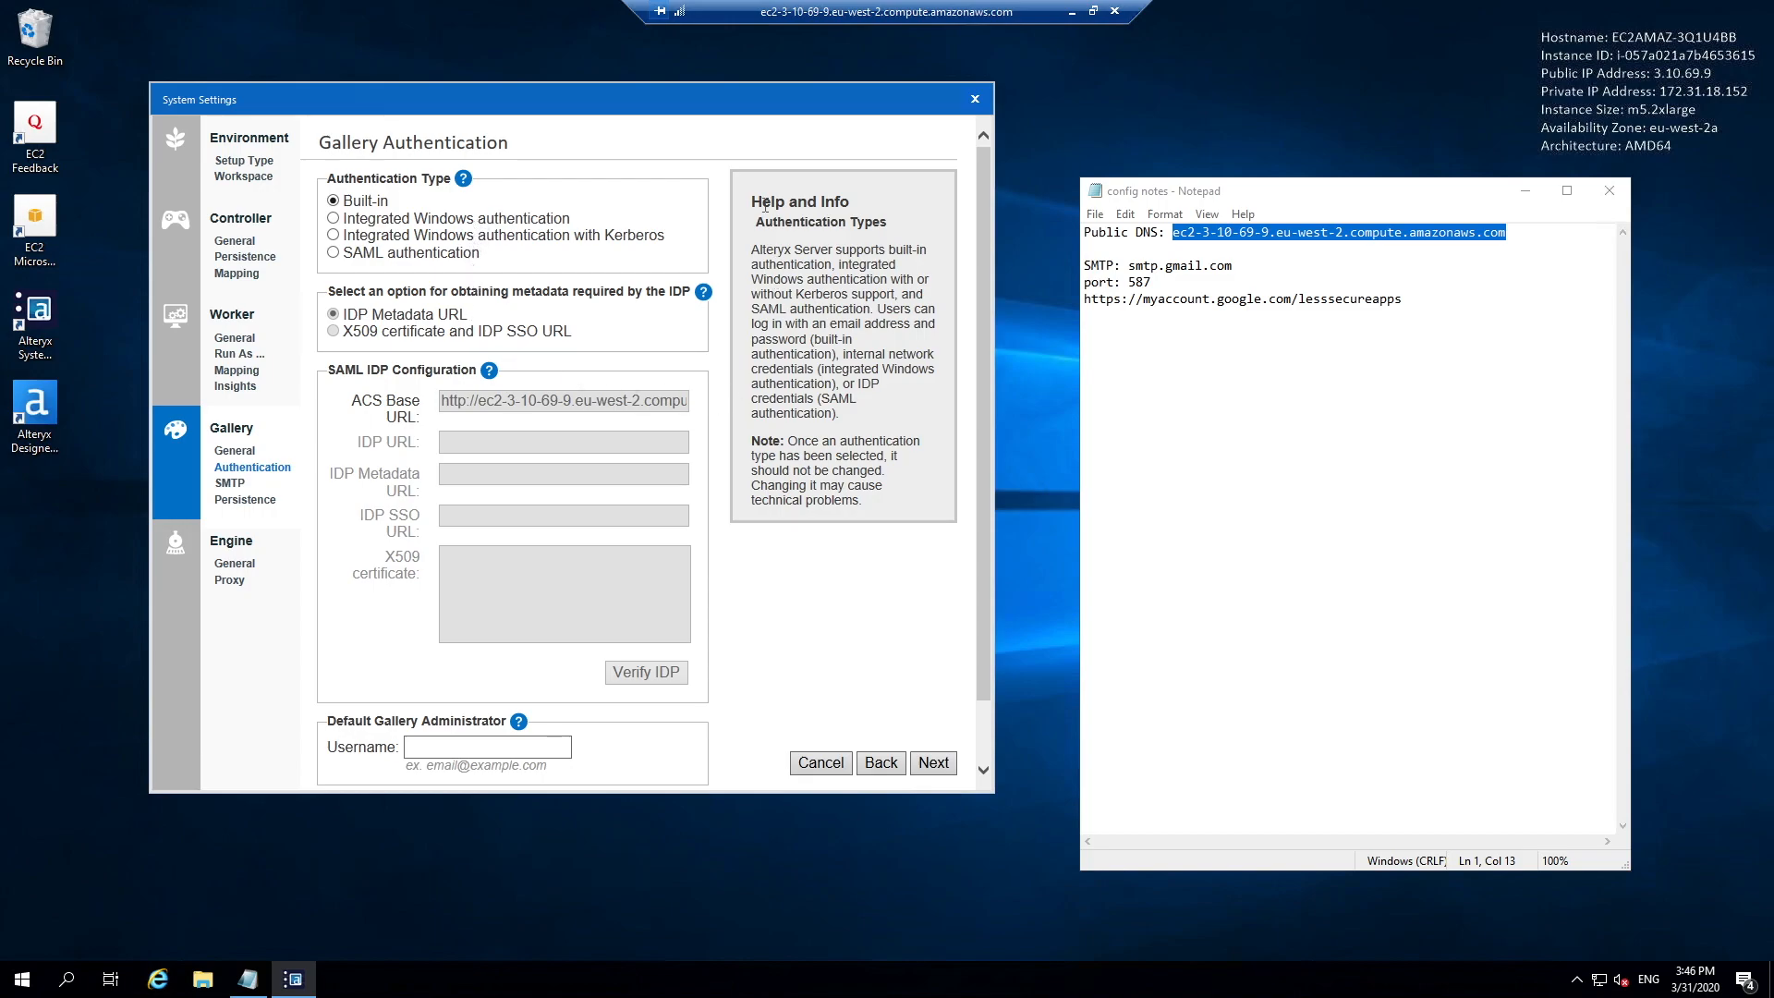
mouse_move(527, 211)
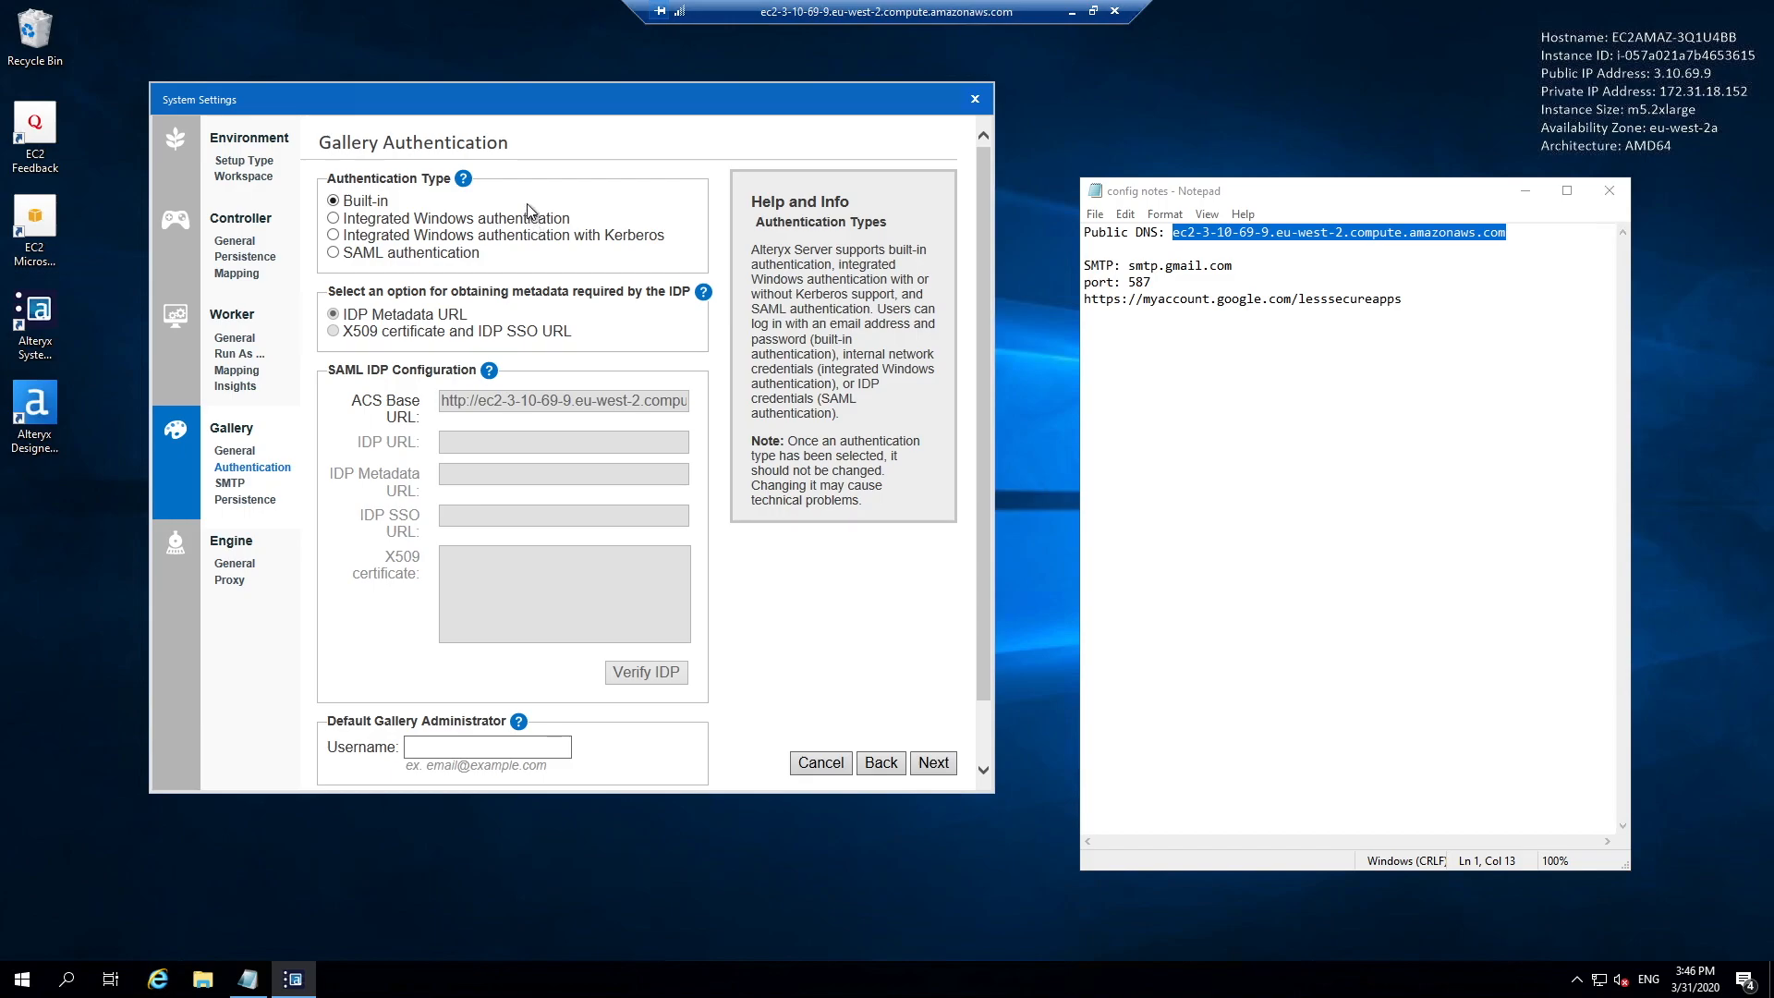
mouse_move(541, 205)
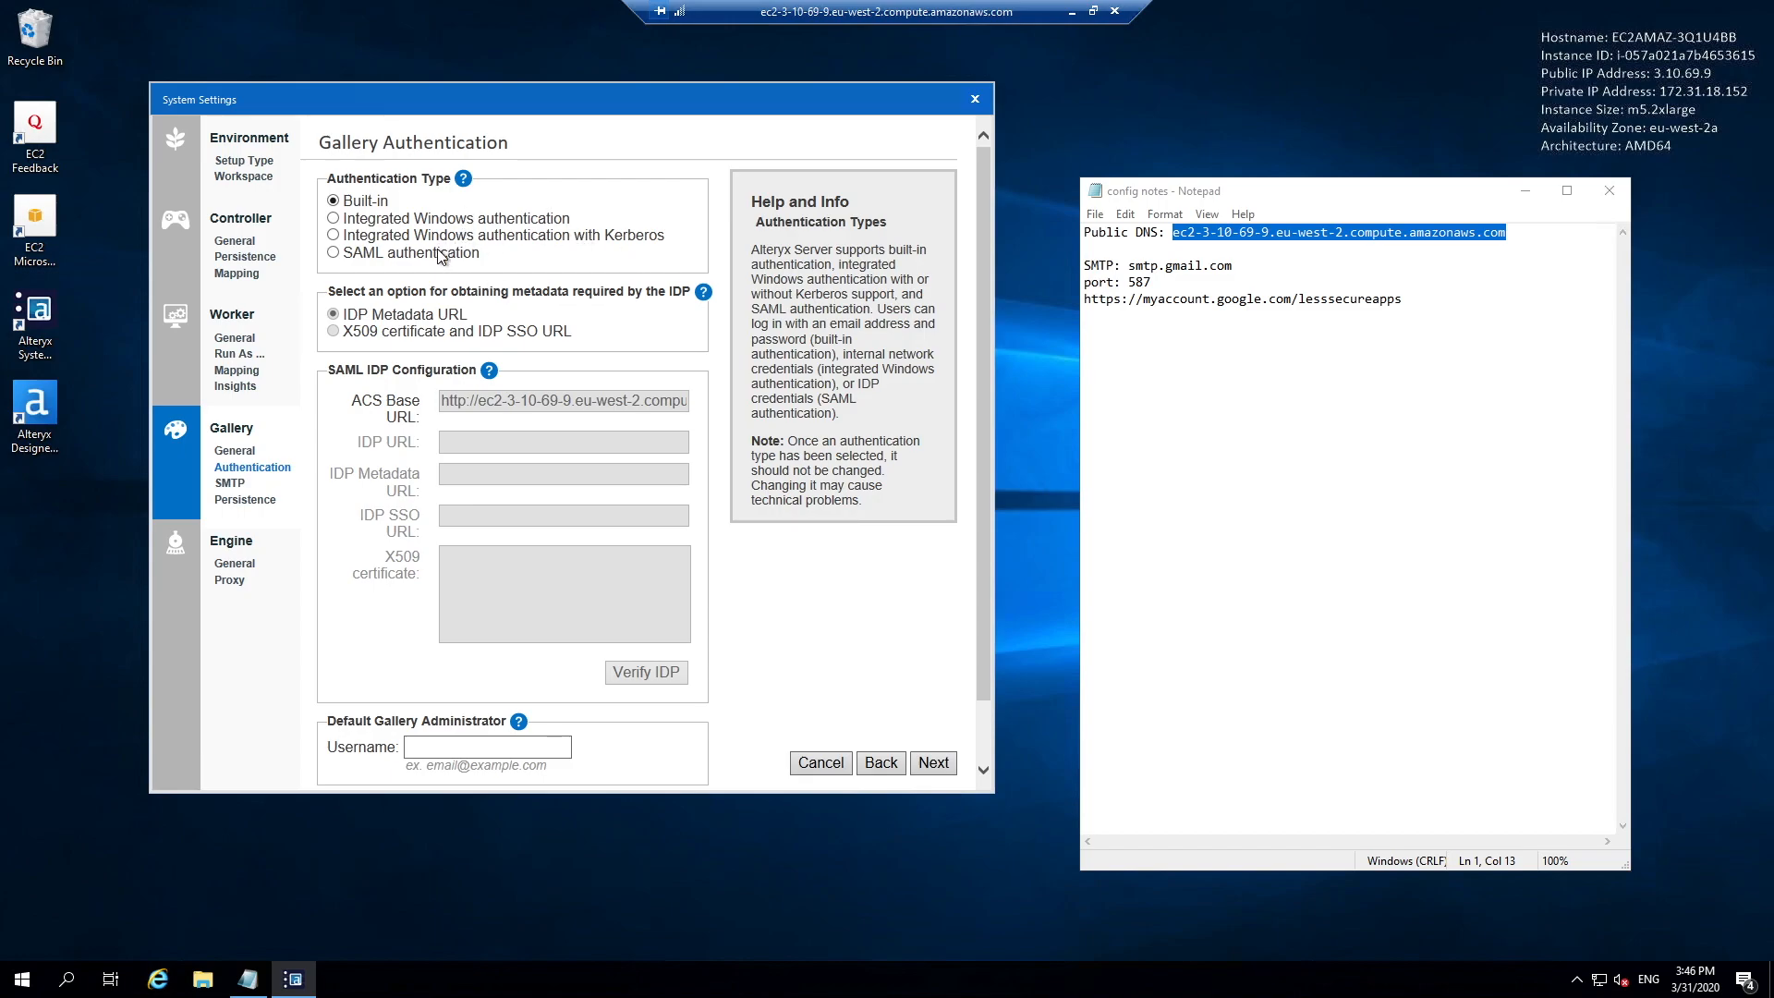
mouse_move(581, 255)
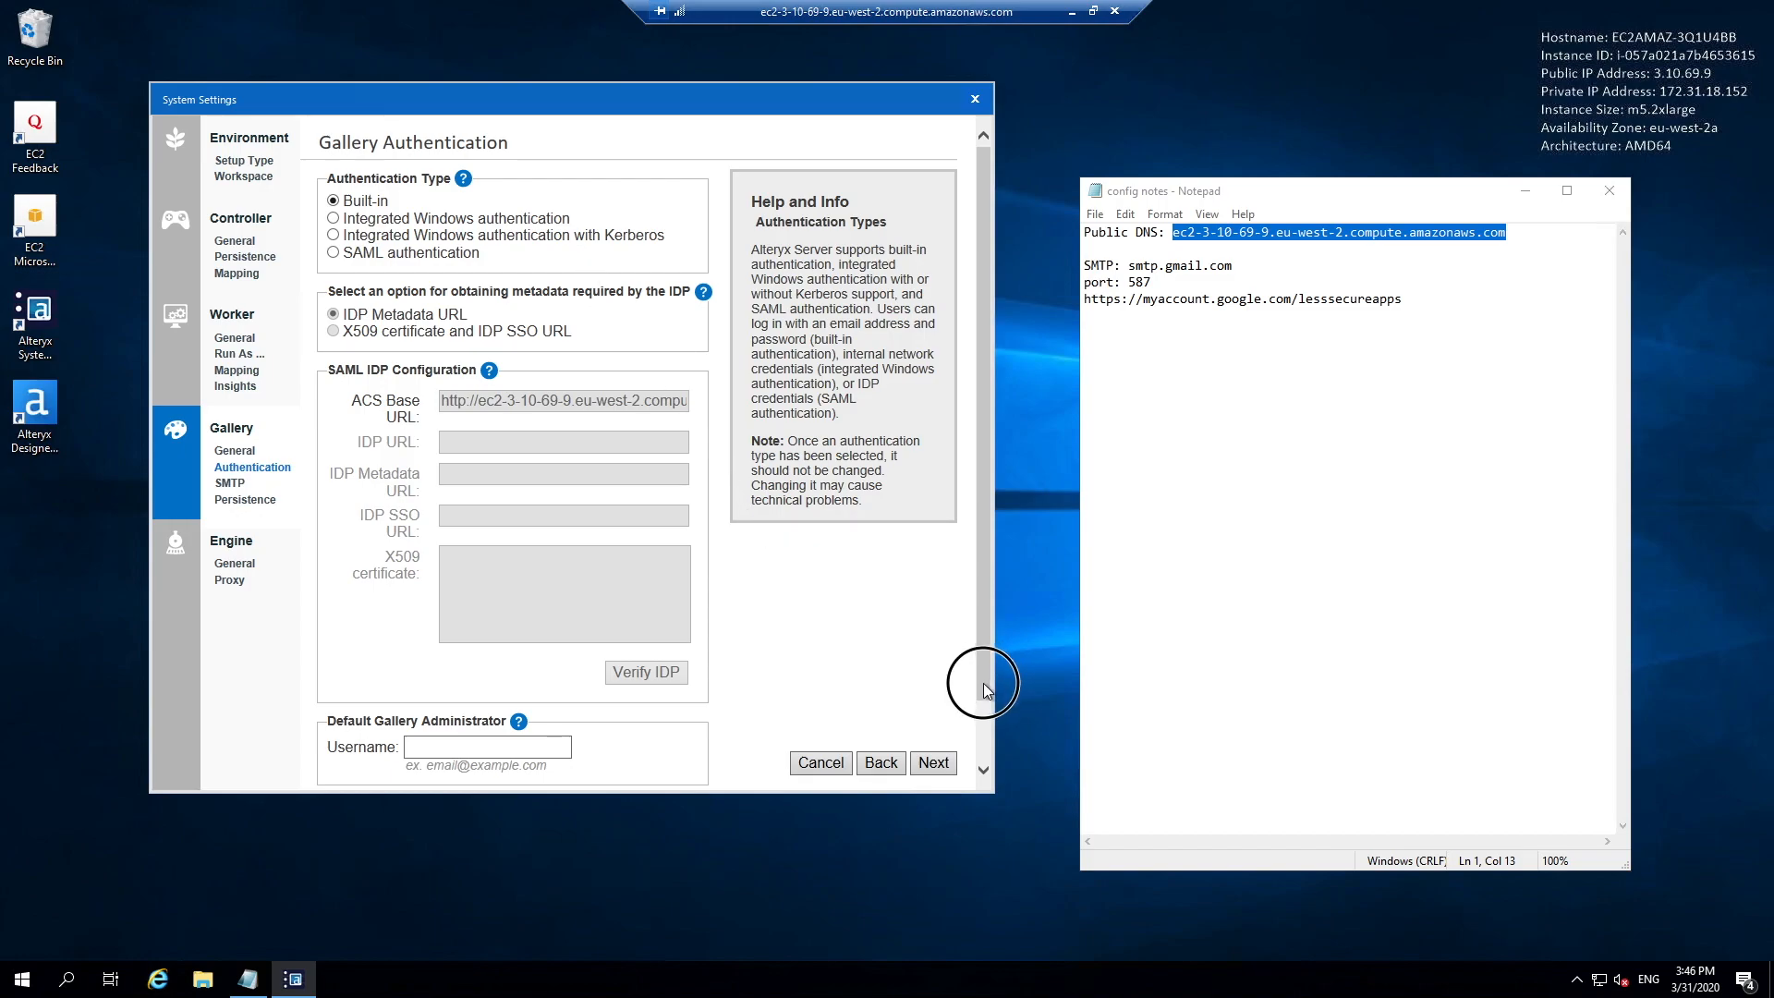
scroll("down", 3)
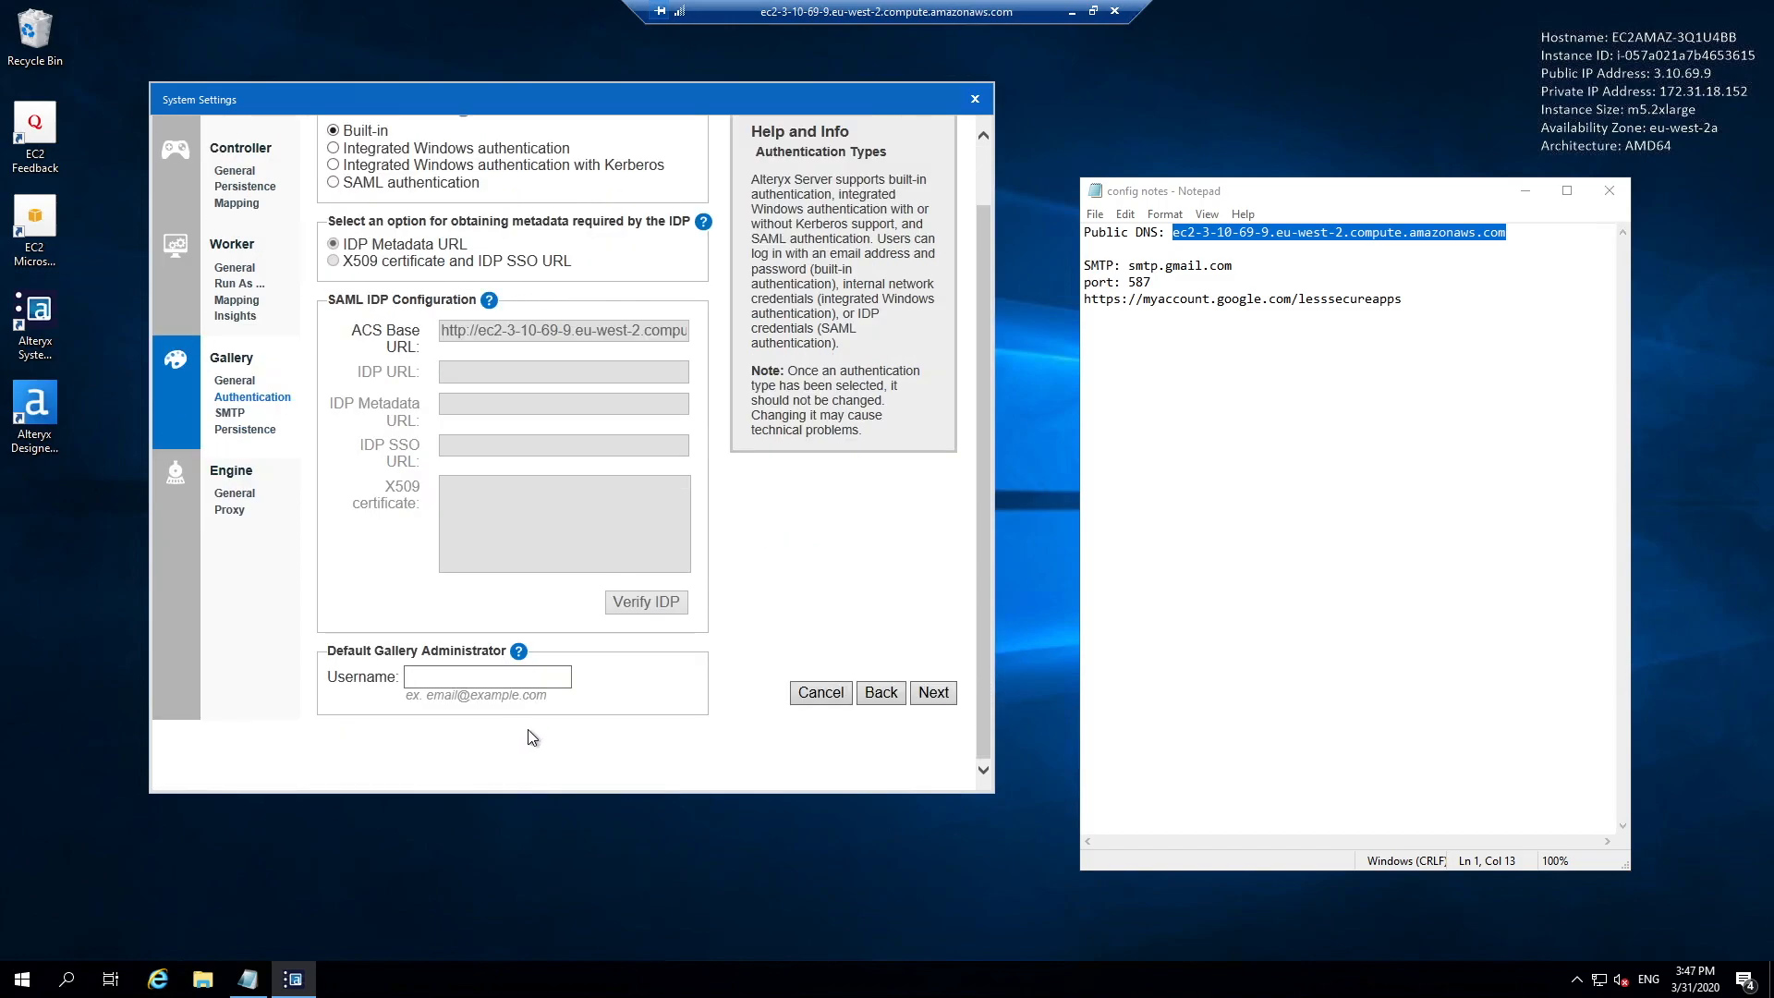
left_click(486, 676)
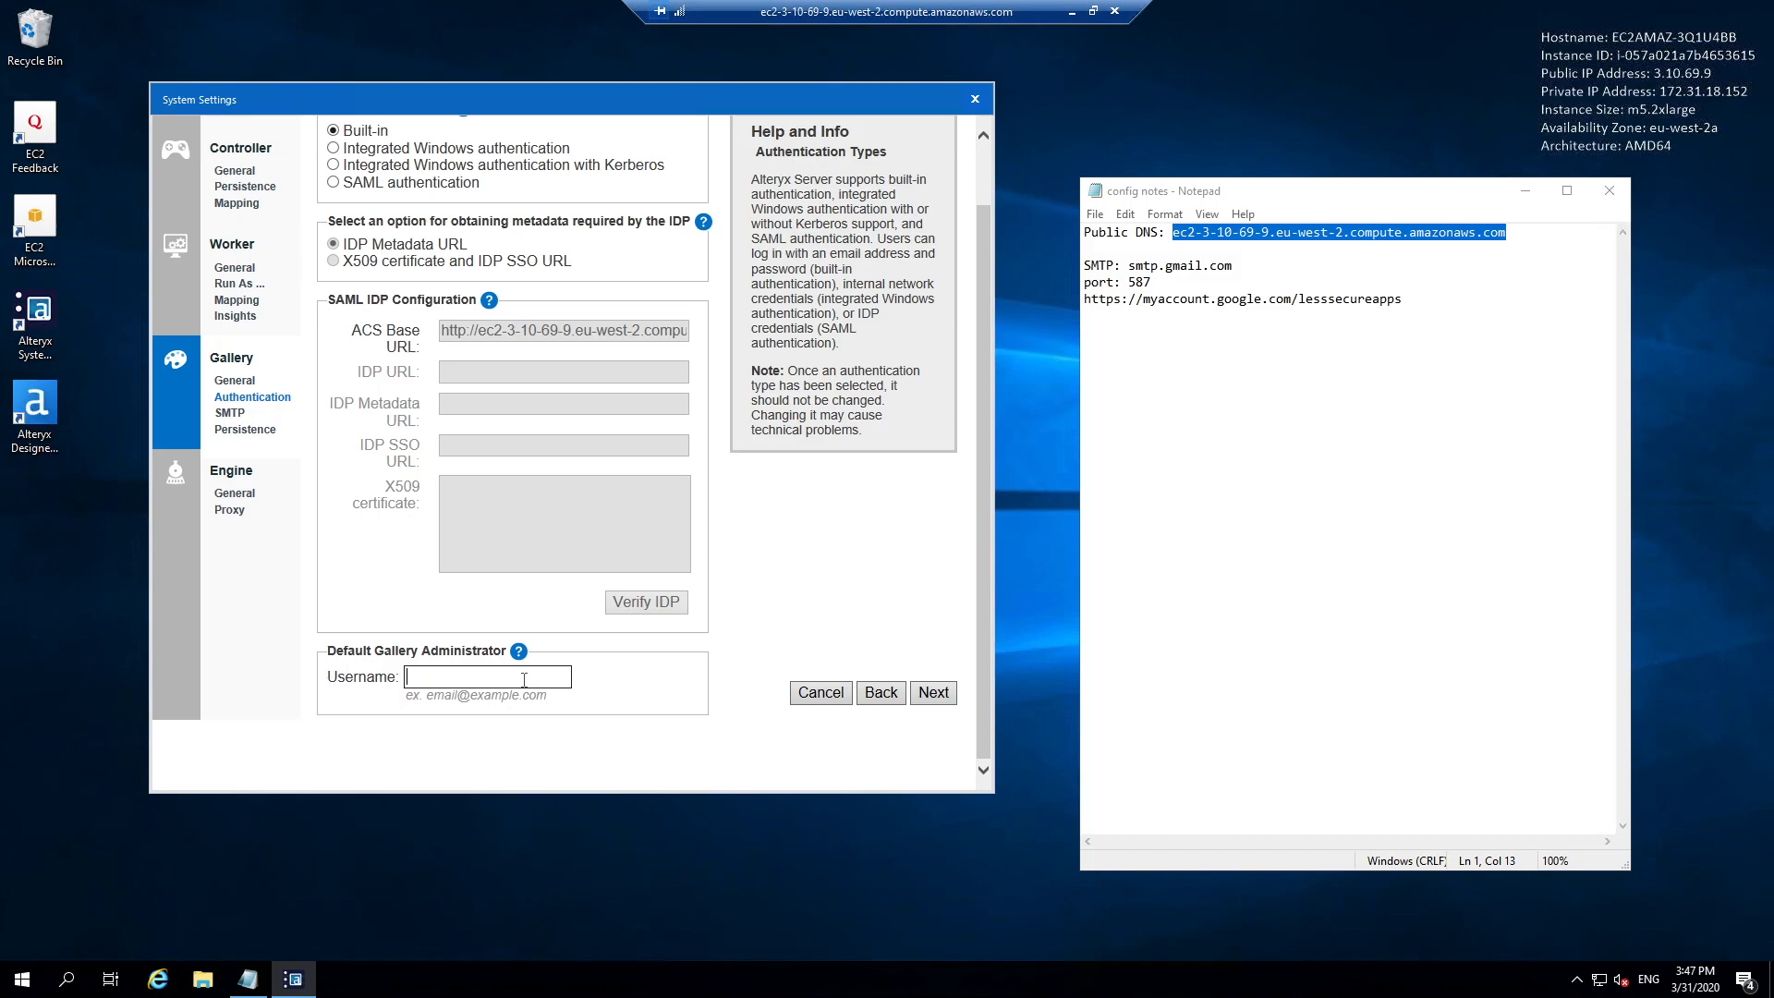
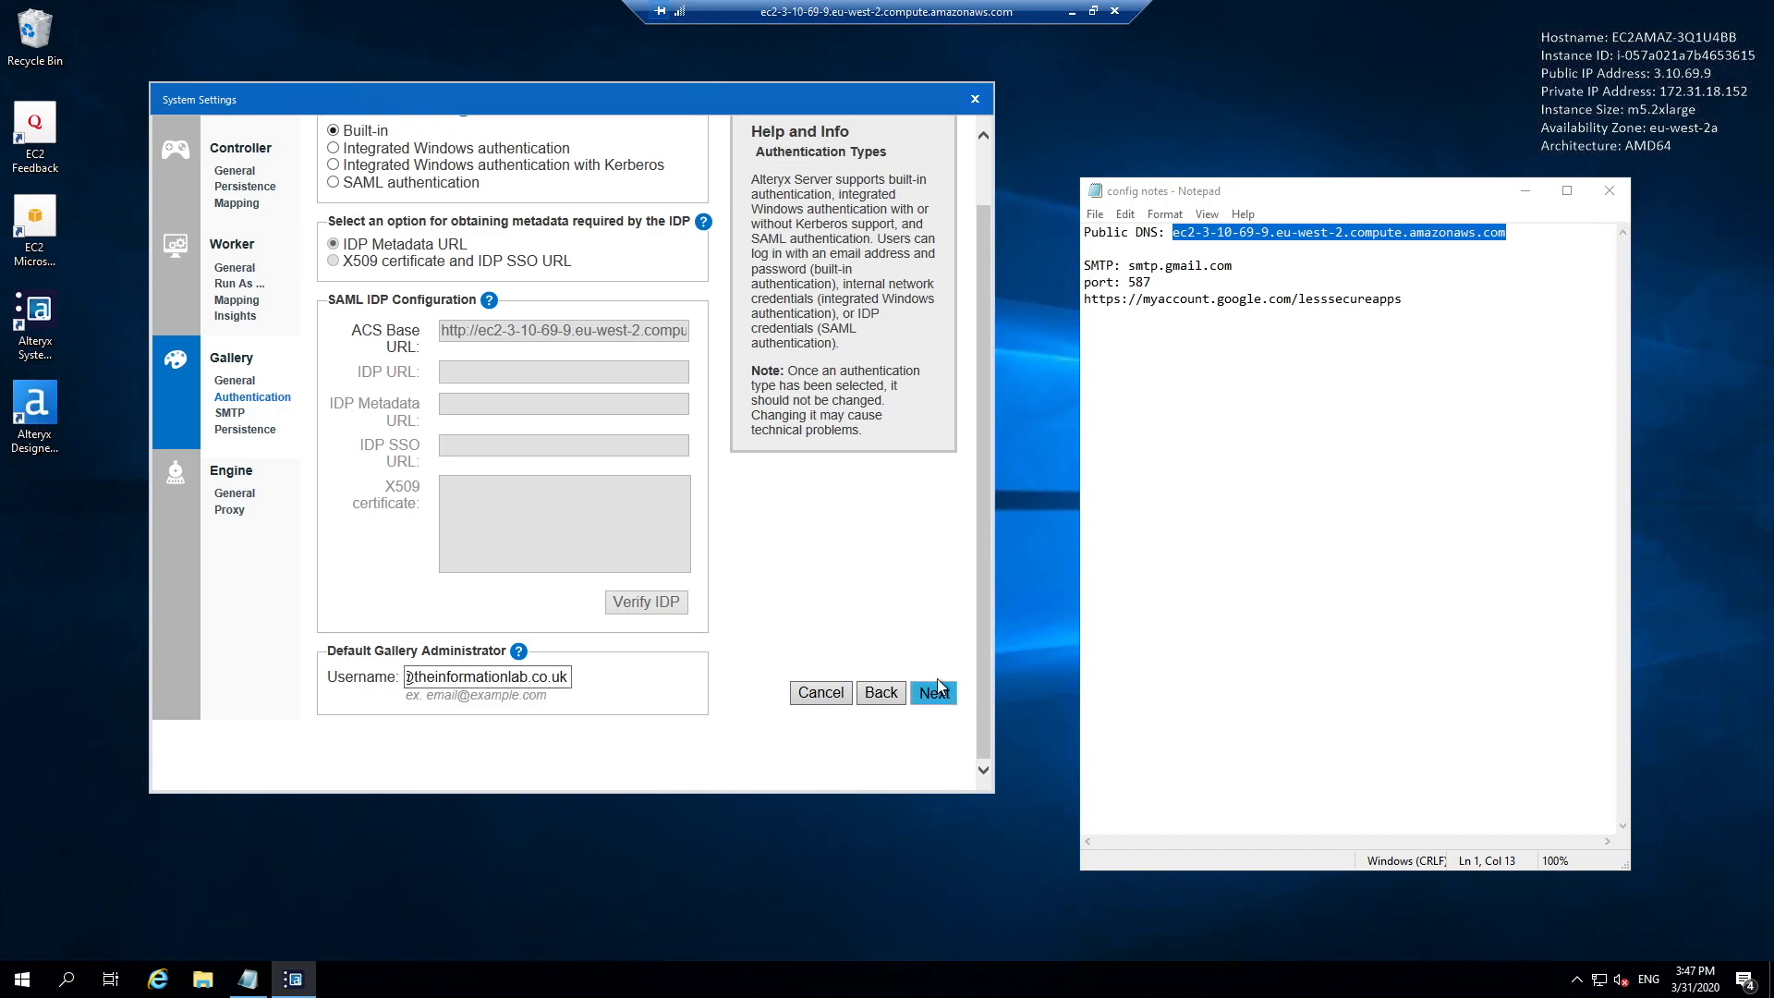
left_click(931, 691)
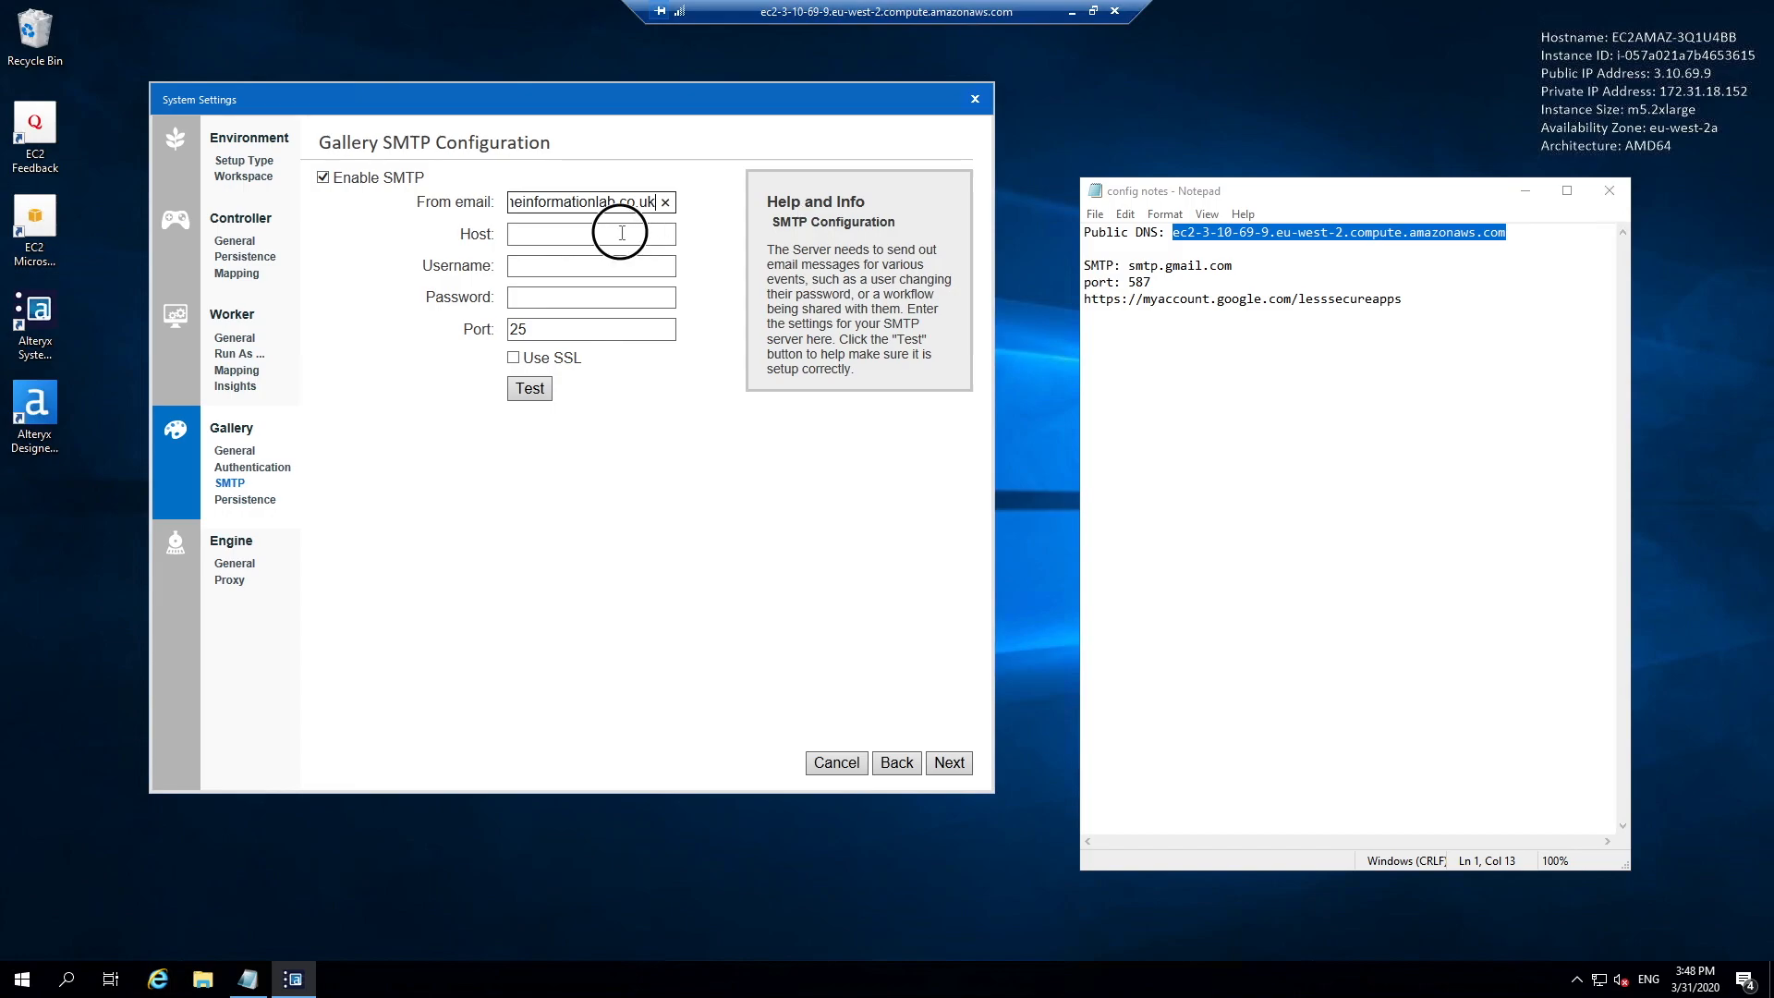
type("smtp.gmail.com")
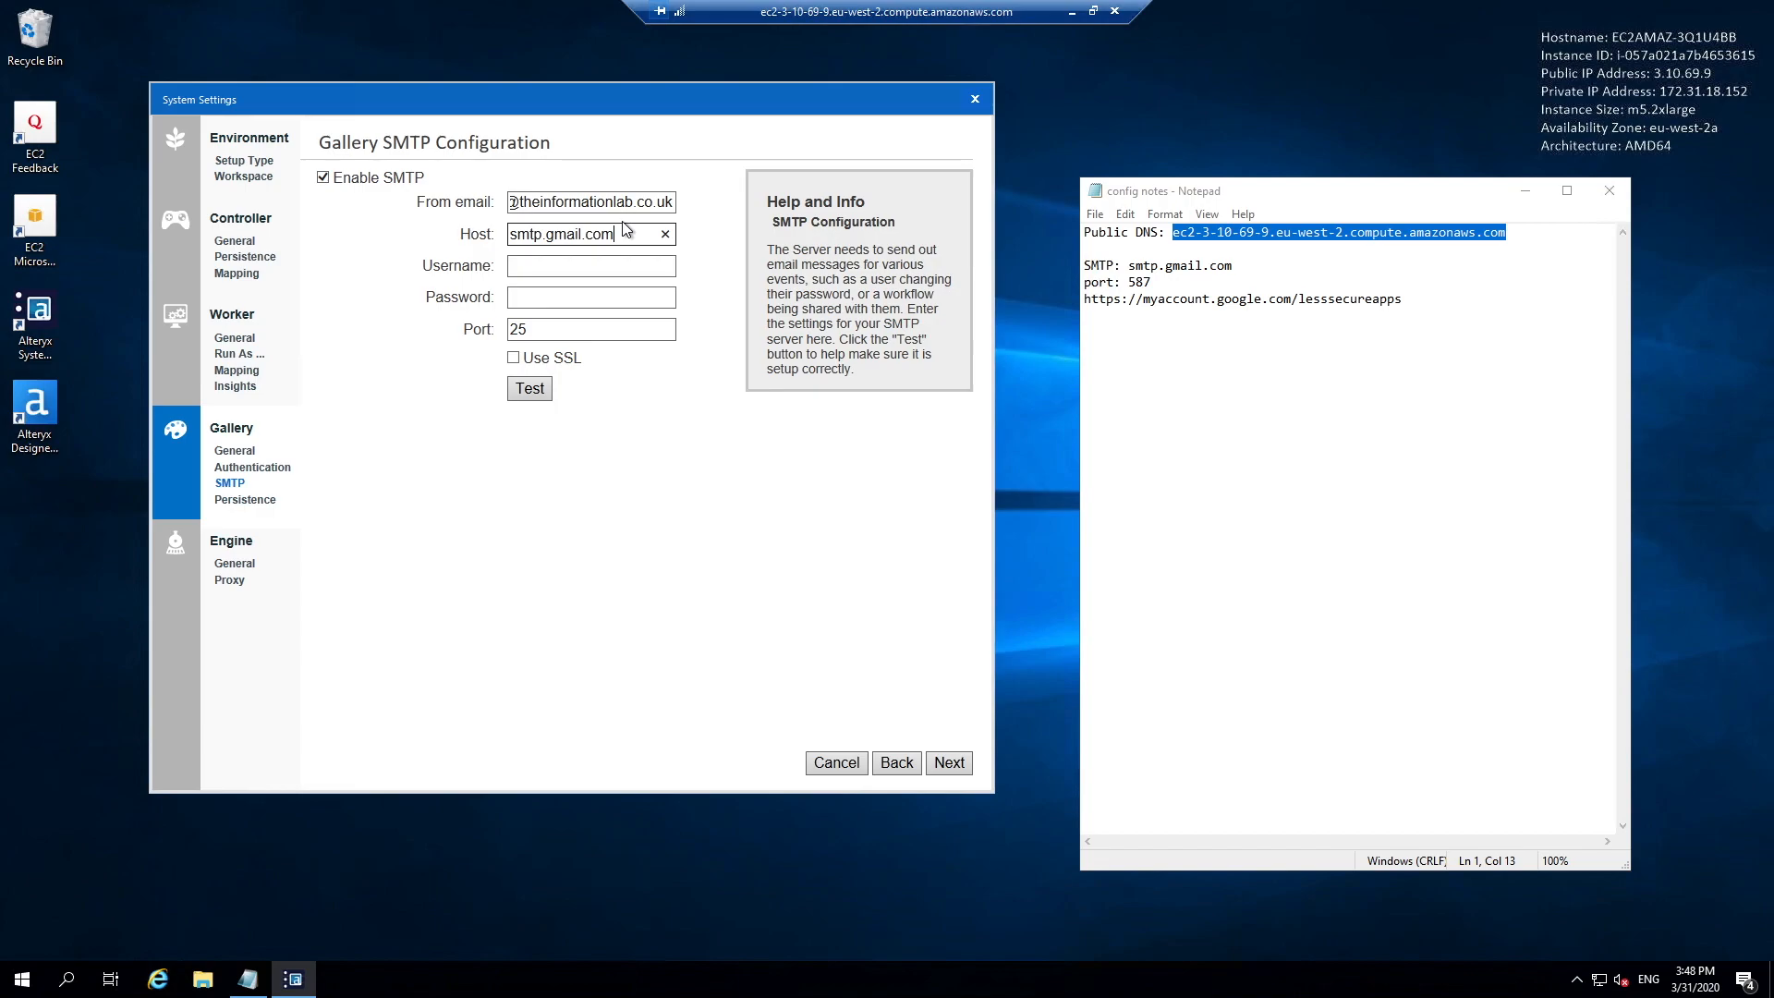
mouse_move(617, 275)
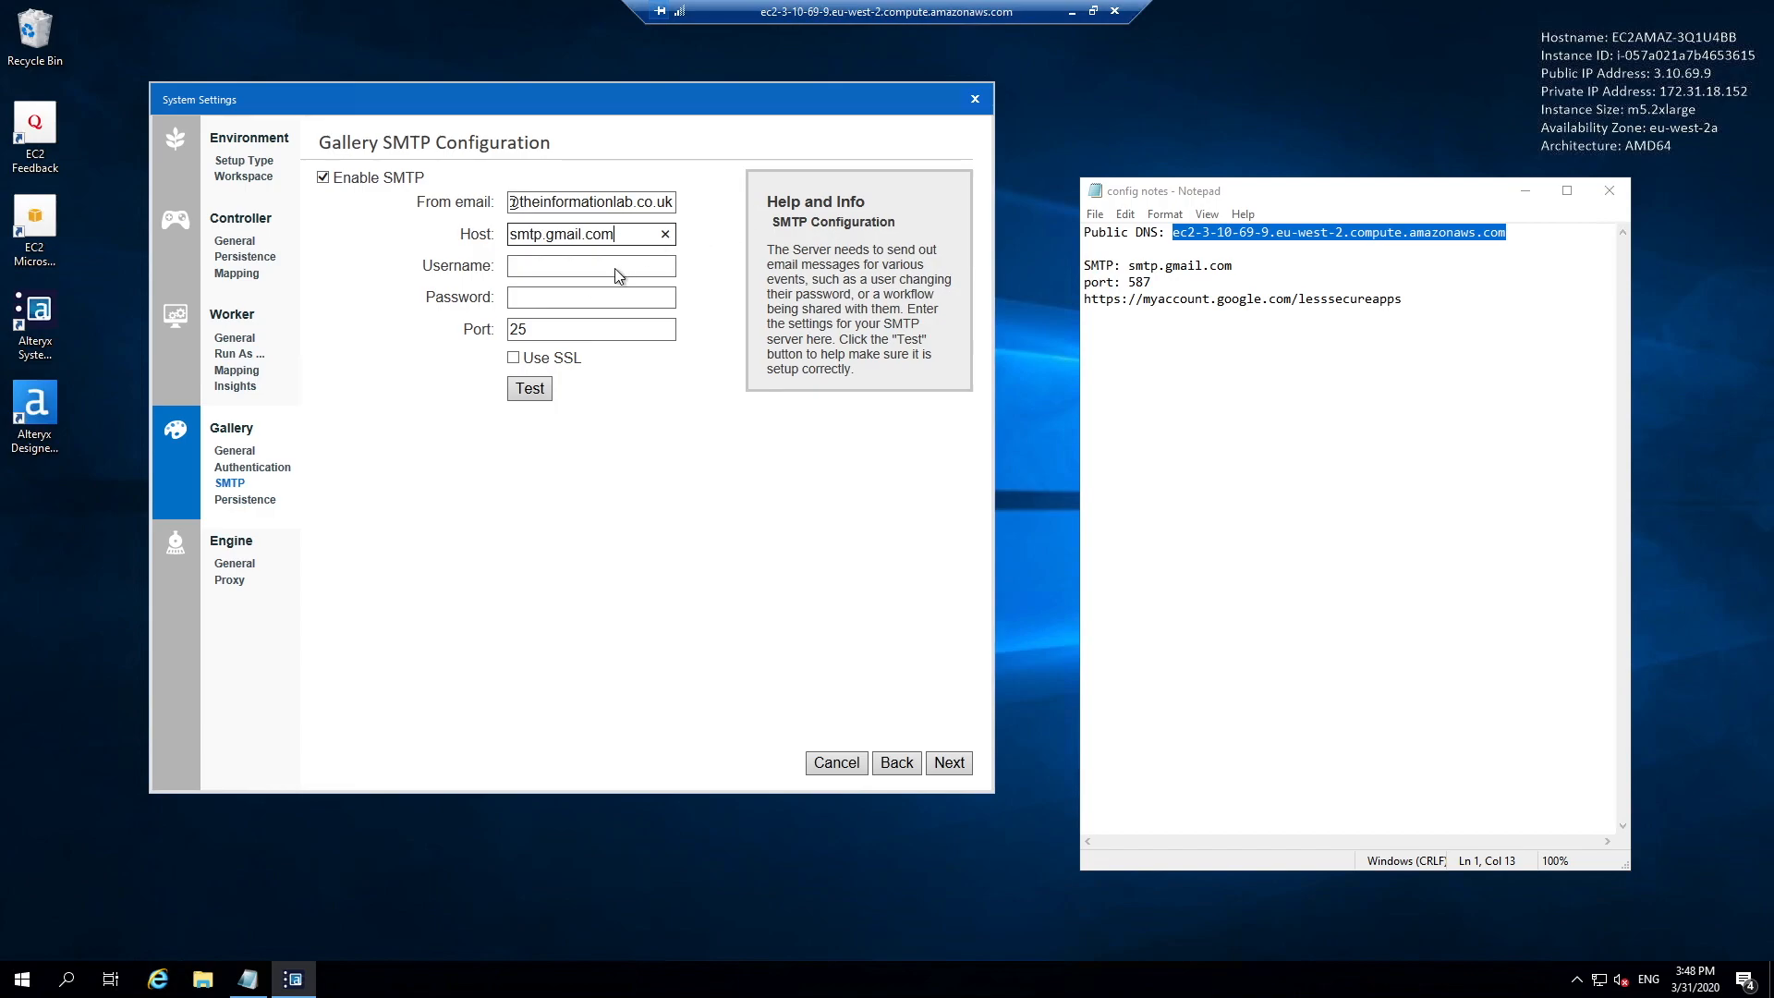
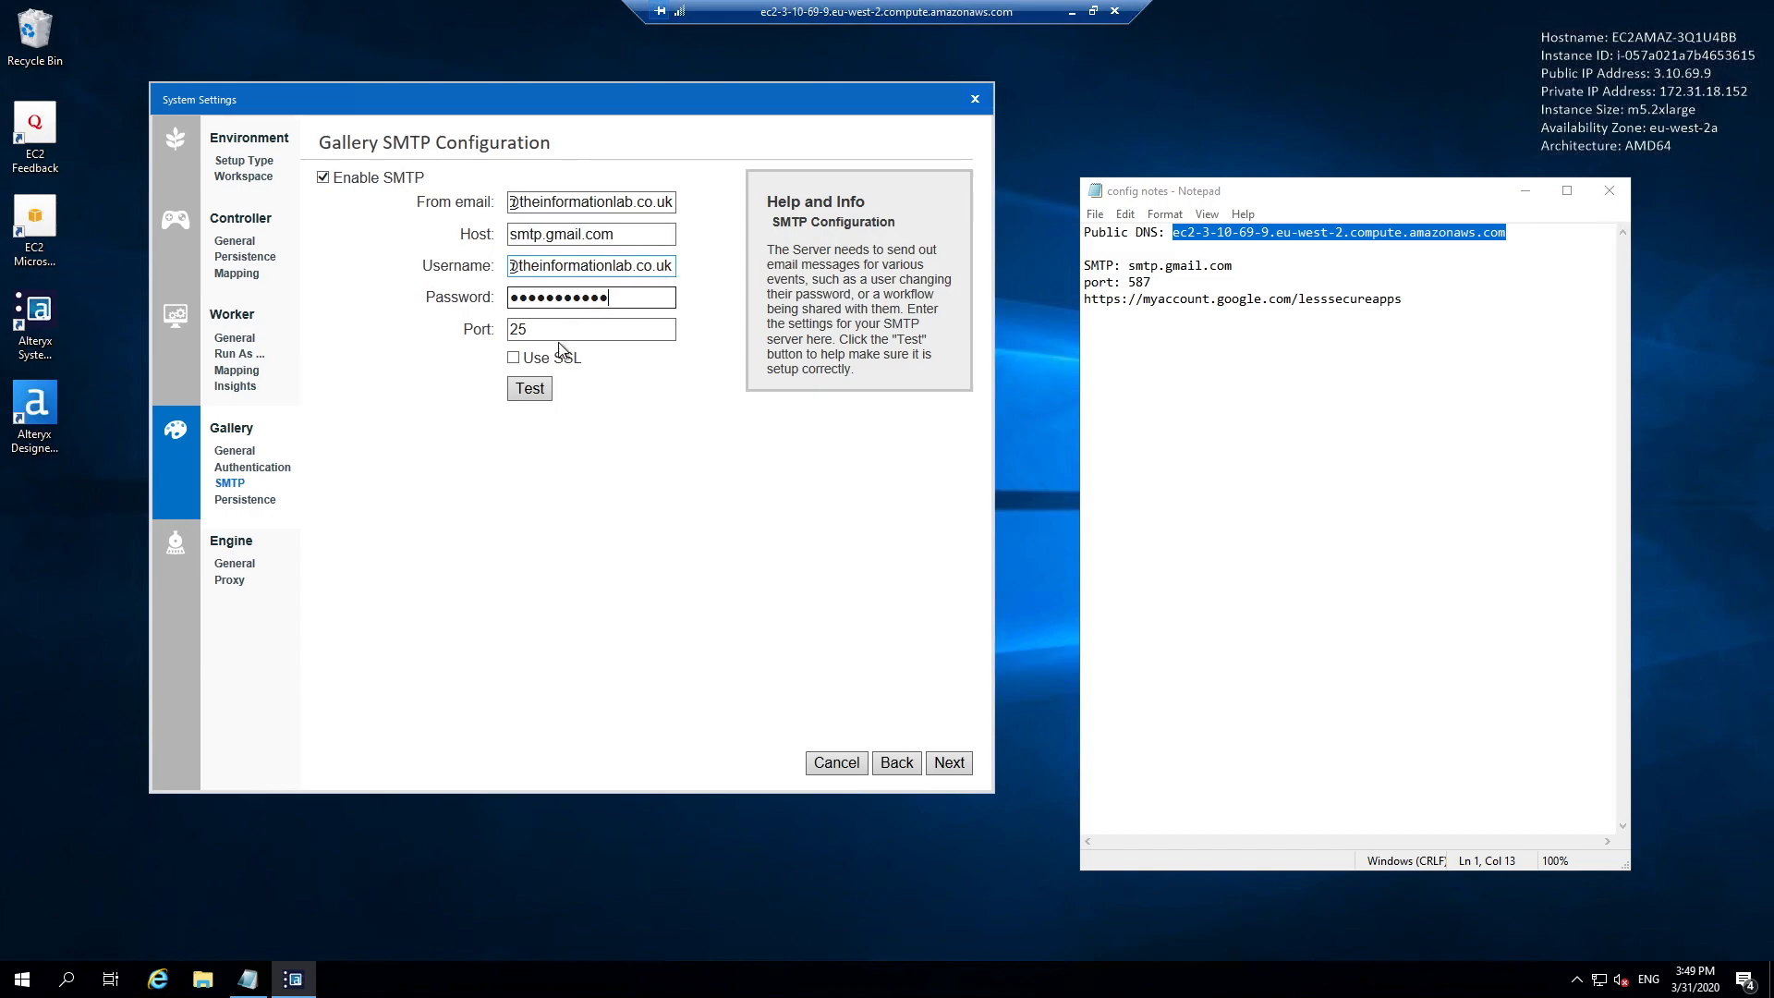
Set the SMTP port to 587 and turn on SSL
triple_click(587, 329)
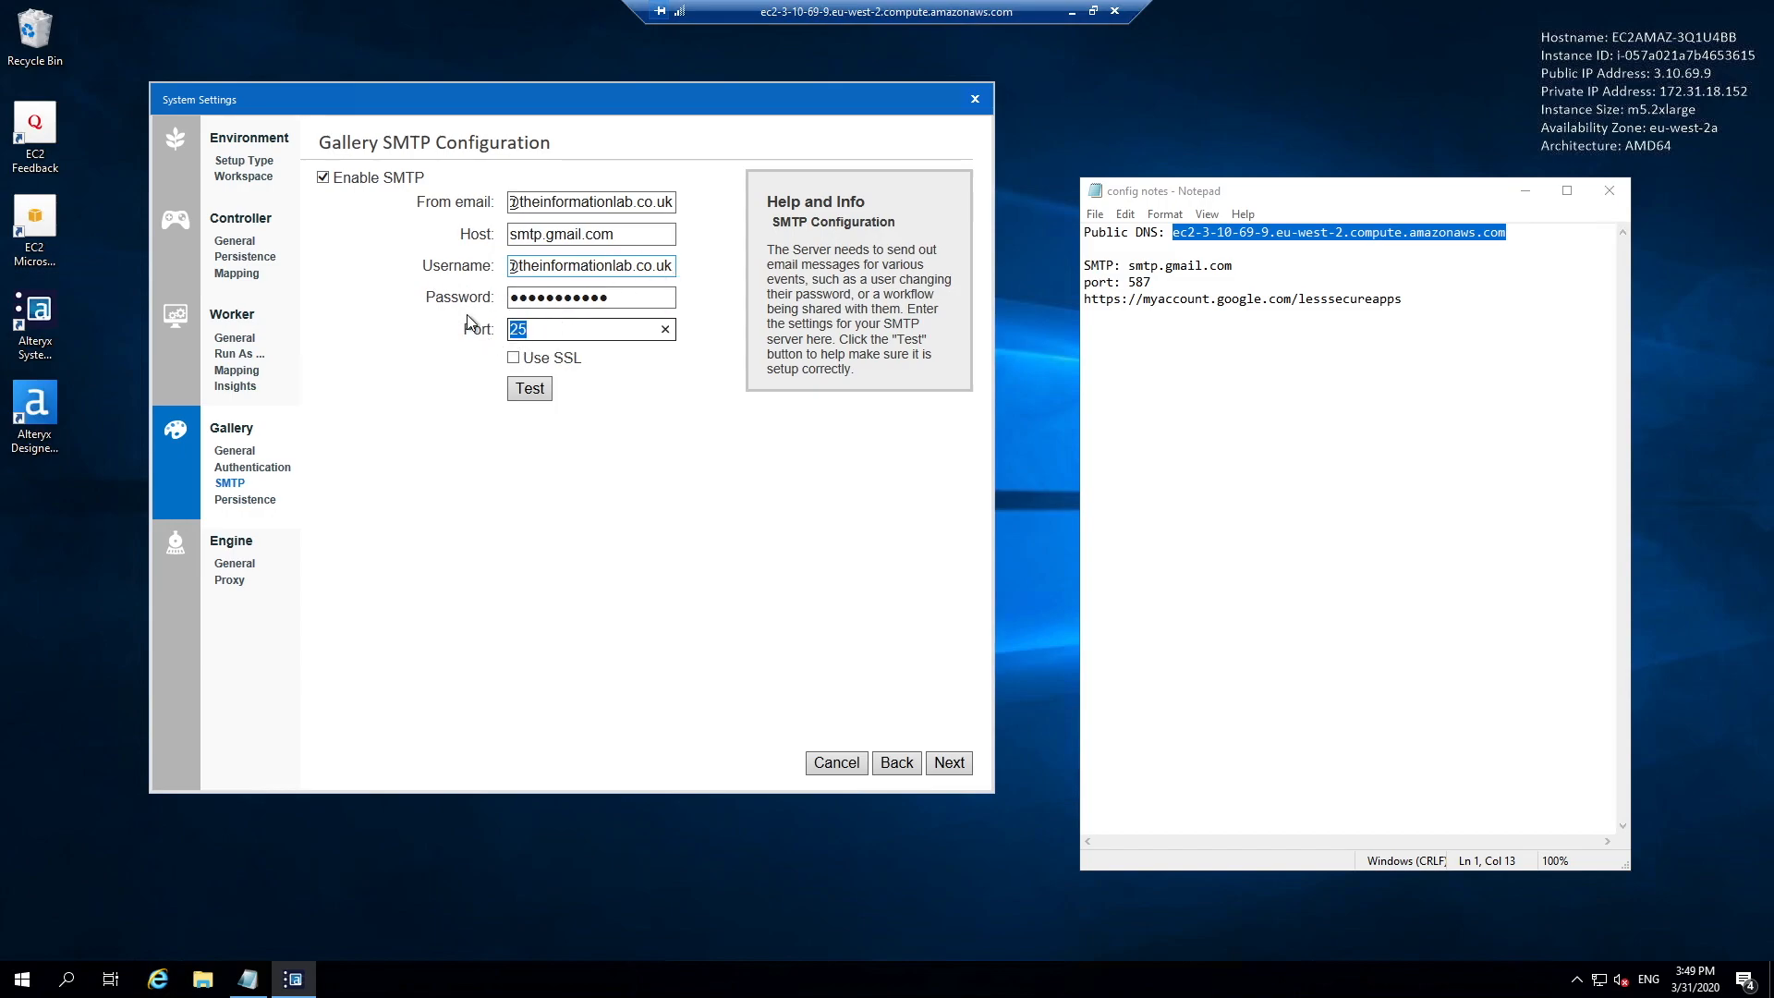
type("587")
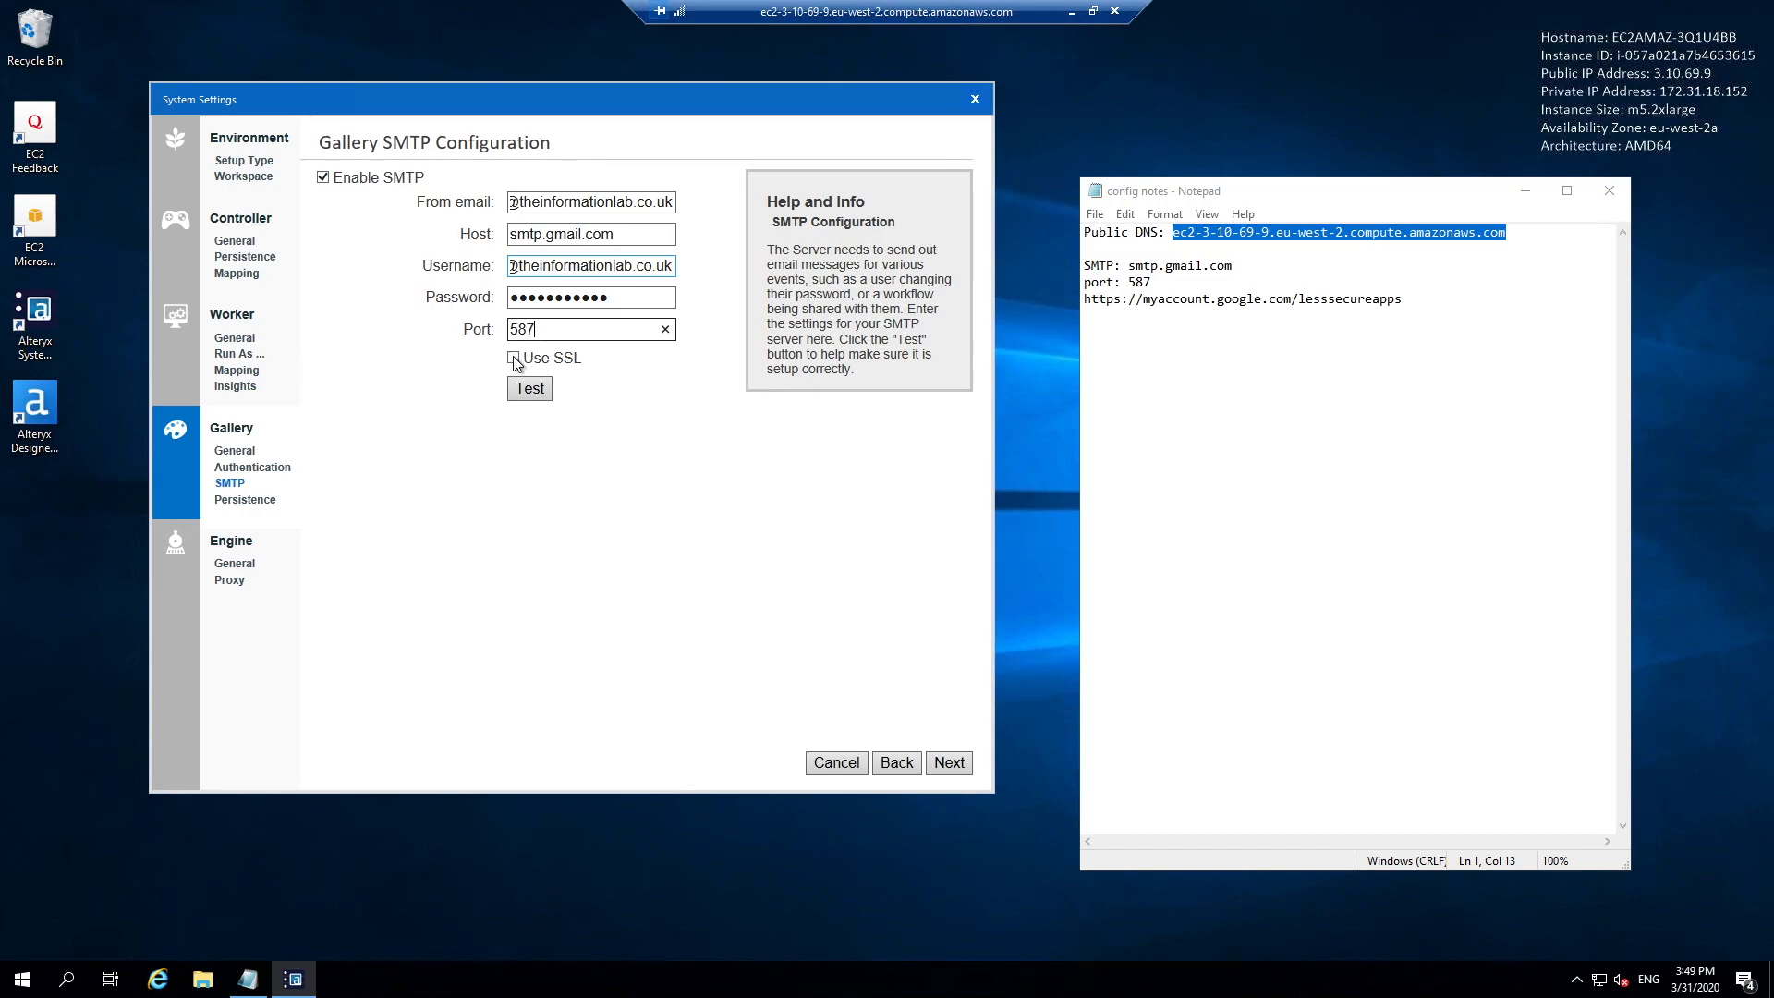
left_click(512, 357)
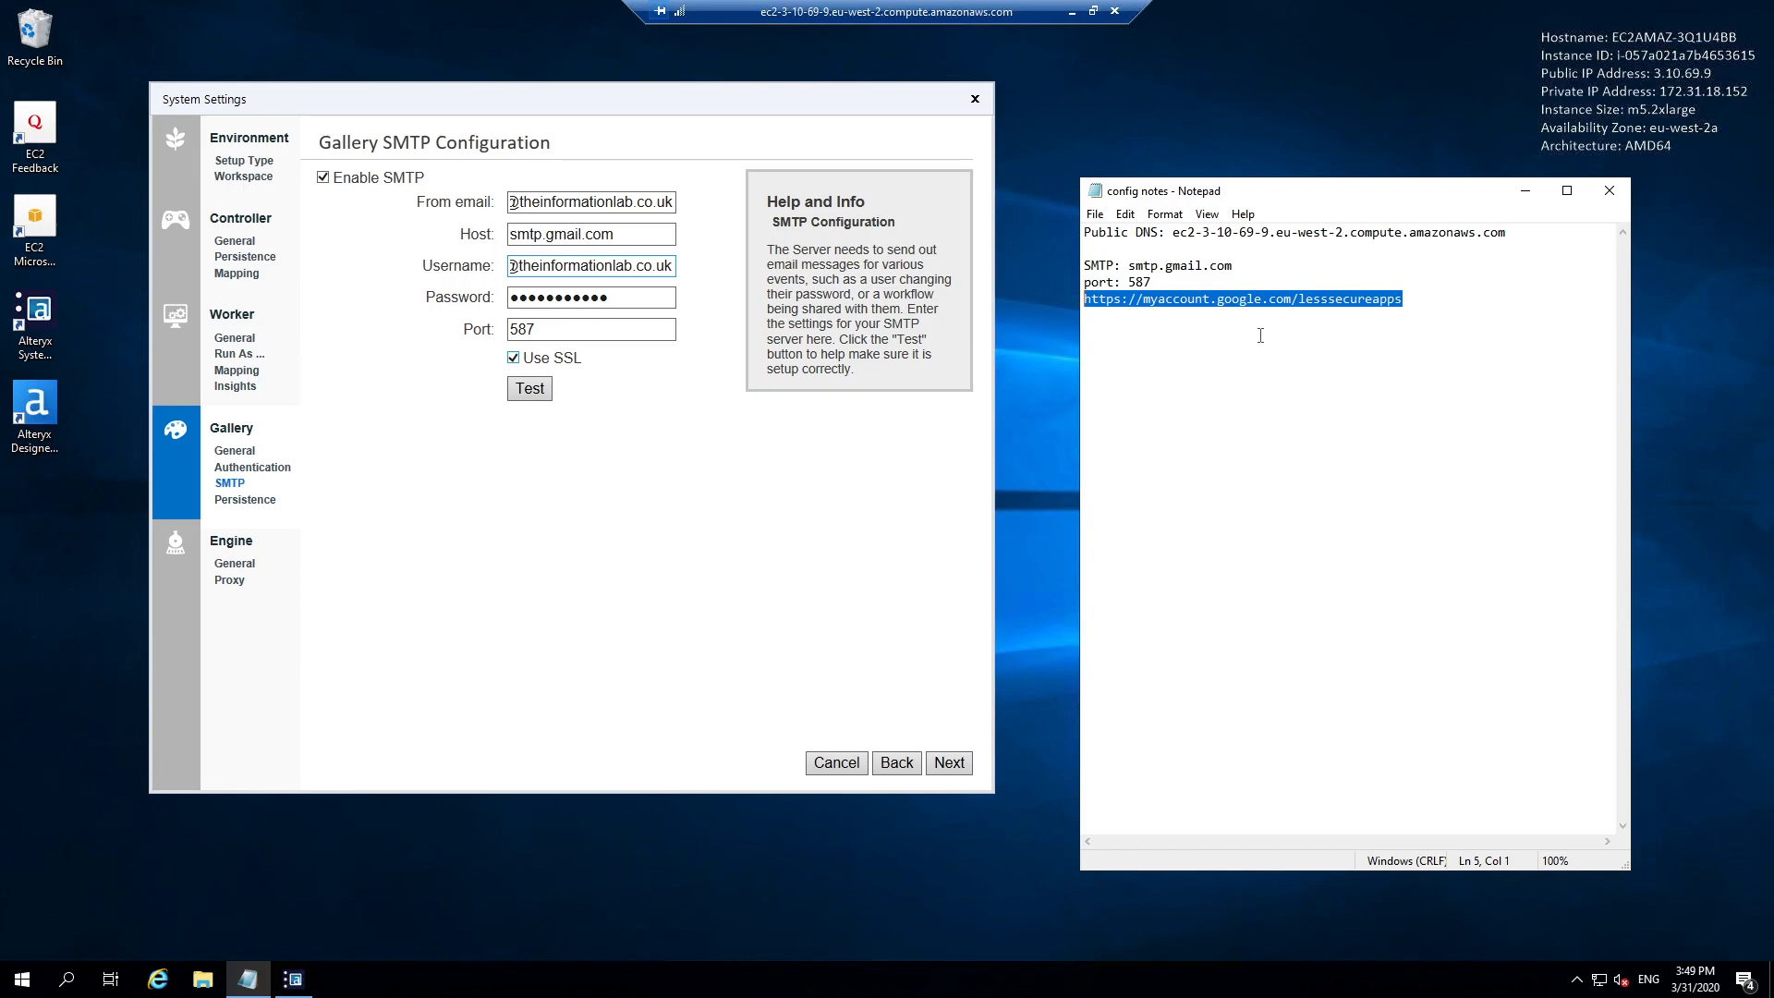
mouse_move(539, 416)
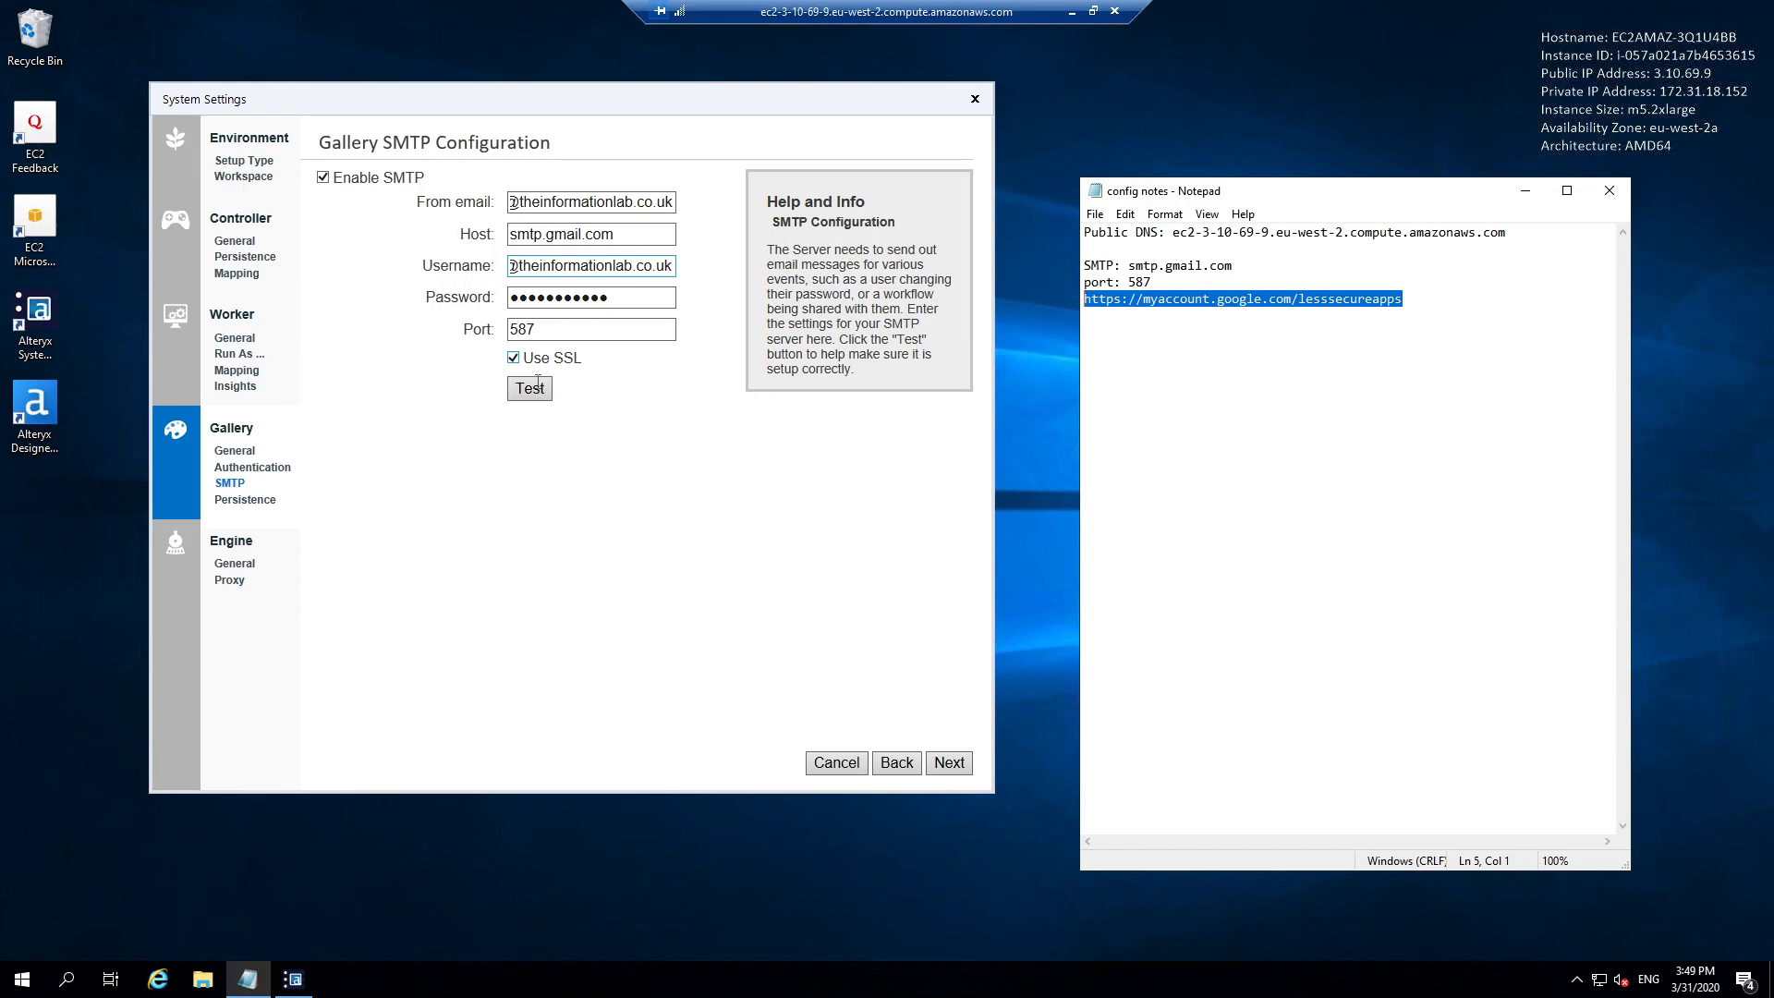
left_click(528, 388)
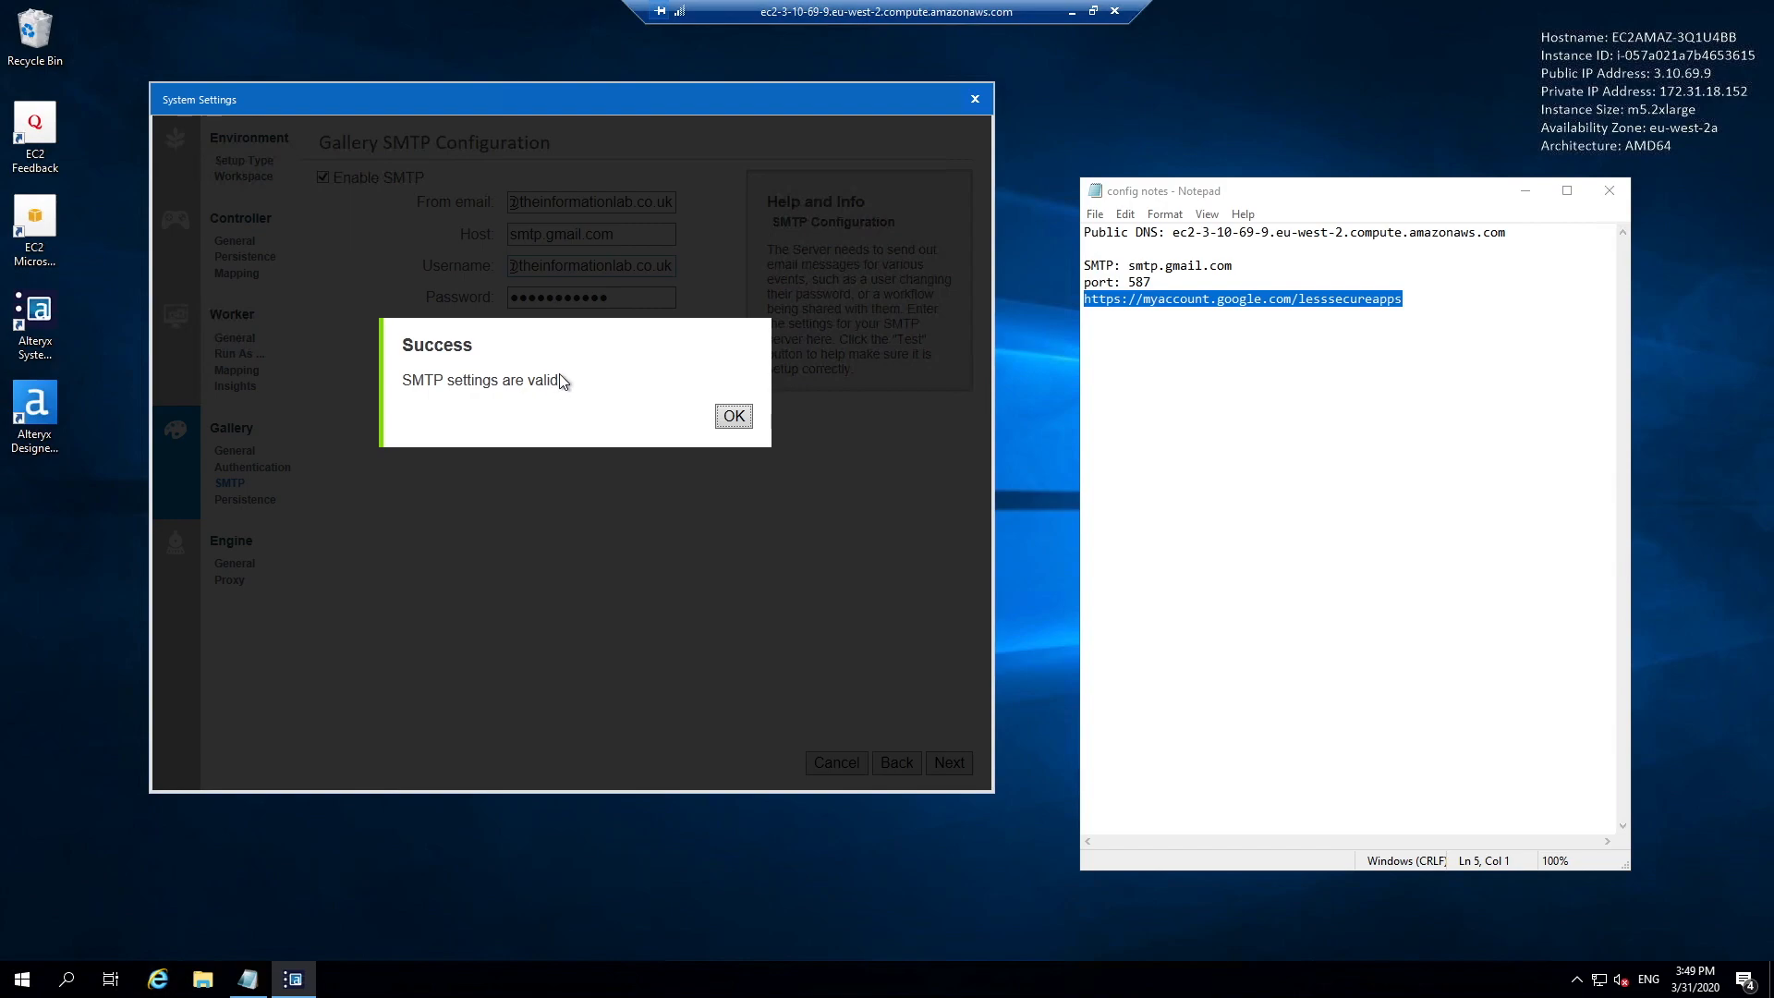
left_click(733, 416)
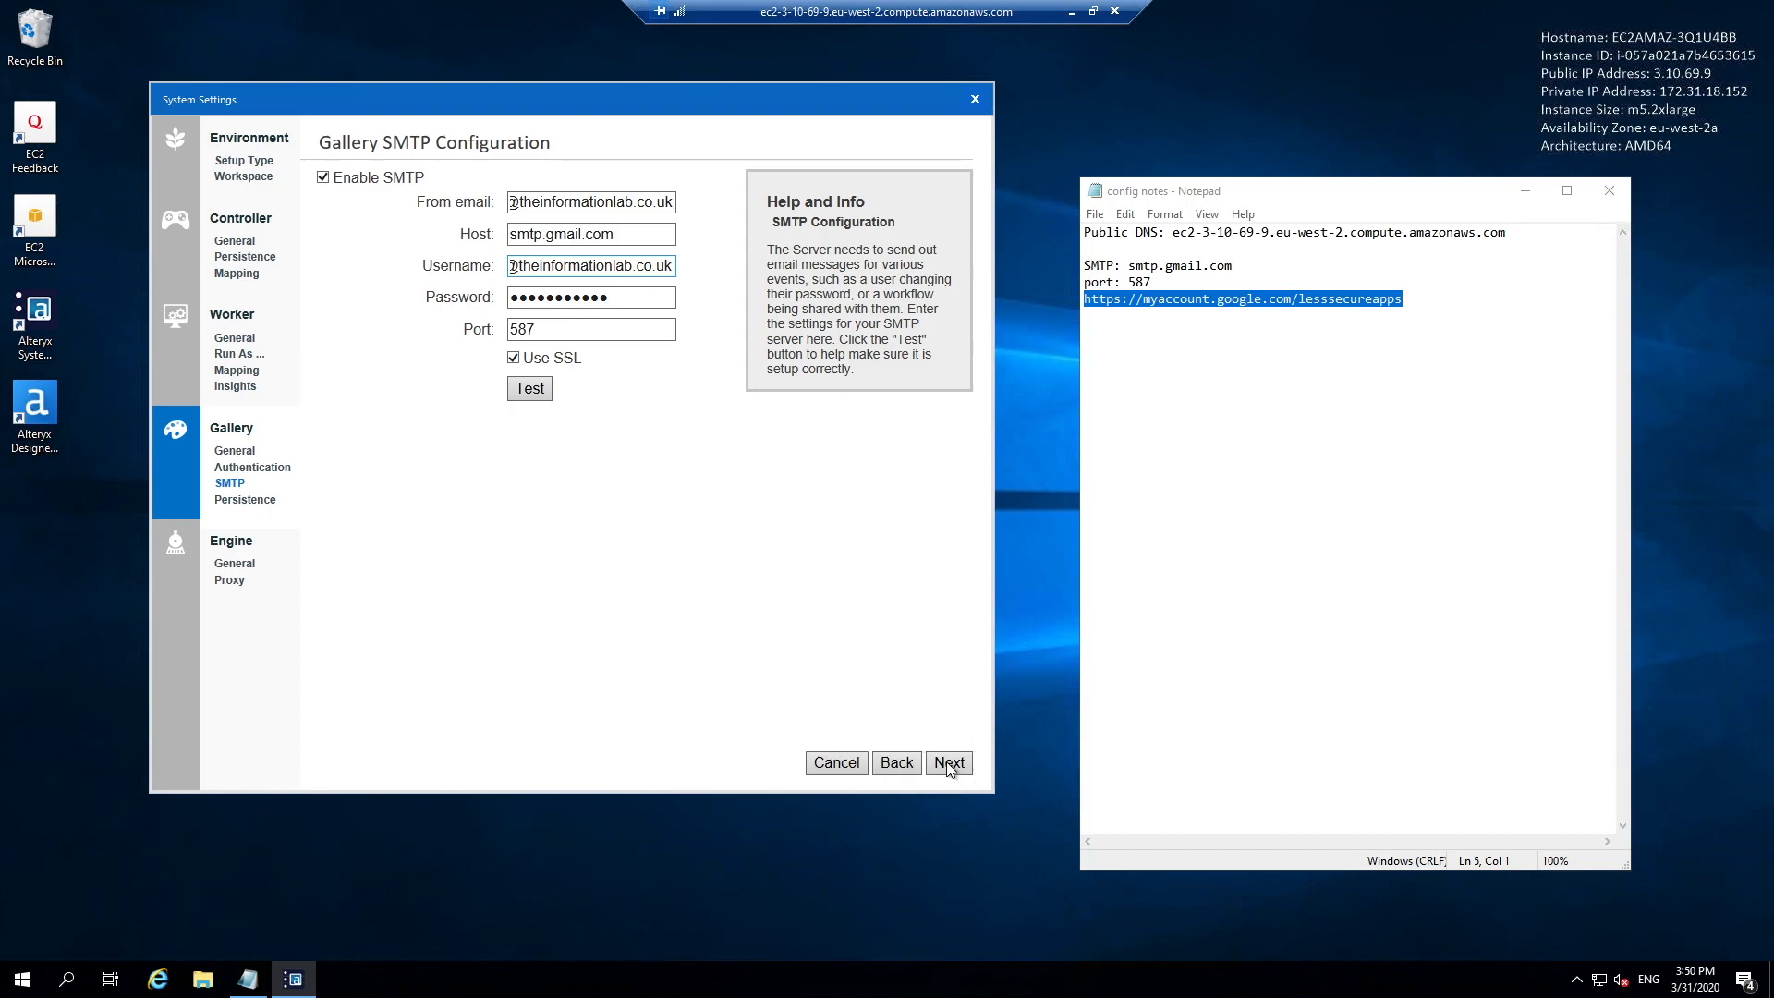
Keep Gallery Persistence, Engine General and Proxy defaults to reach Finalize Your Configuration
left_click(948, 763)
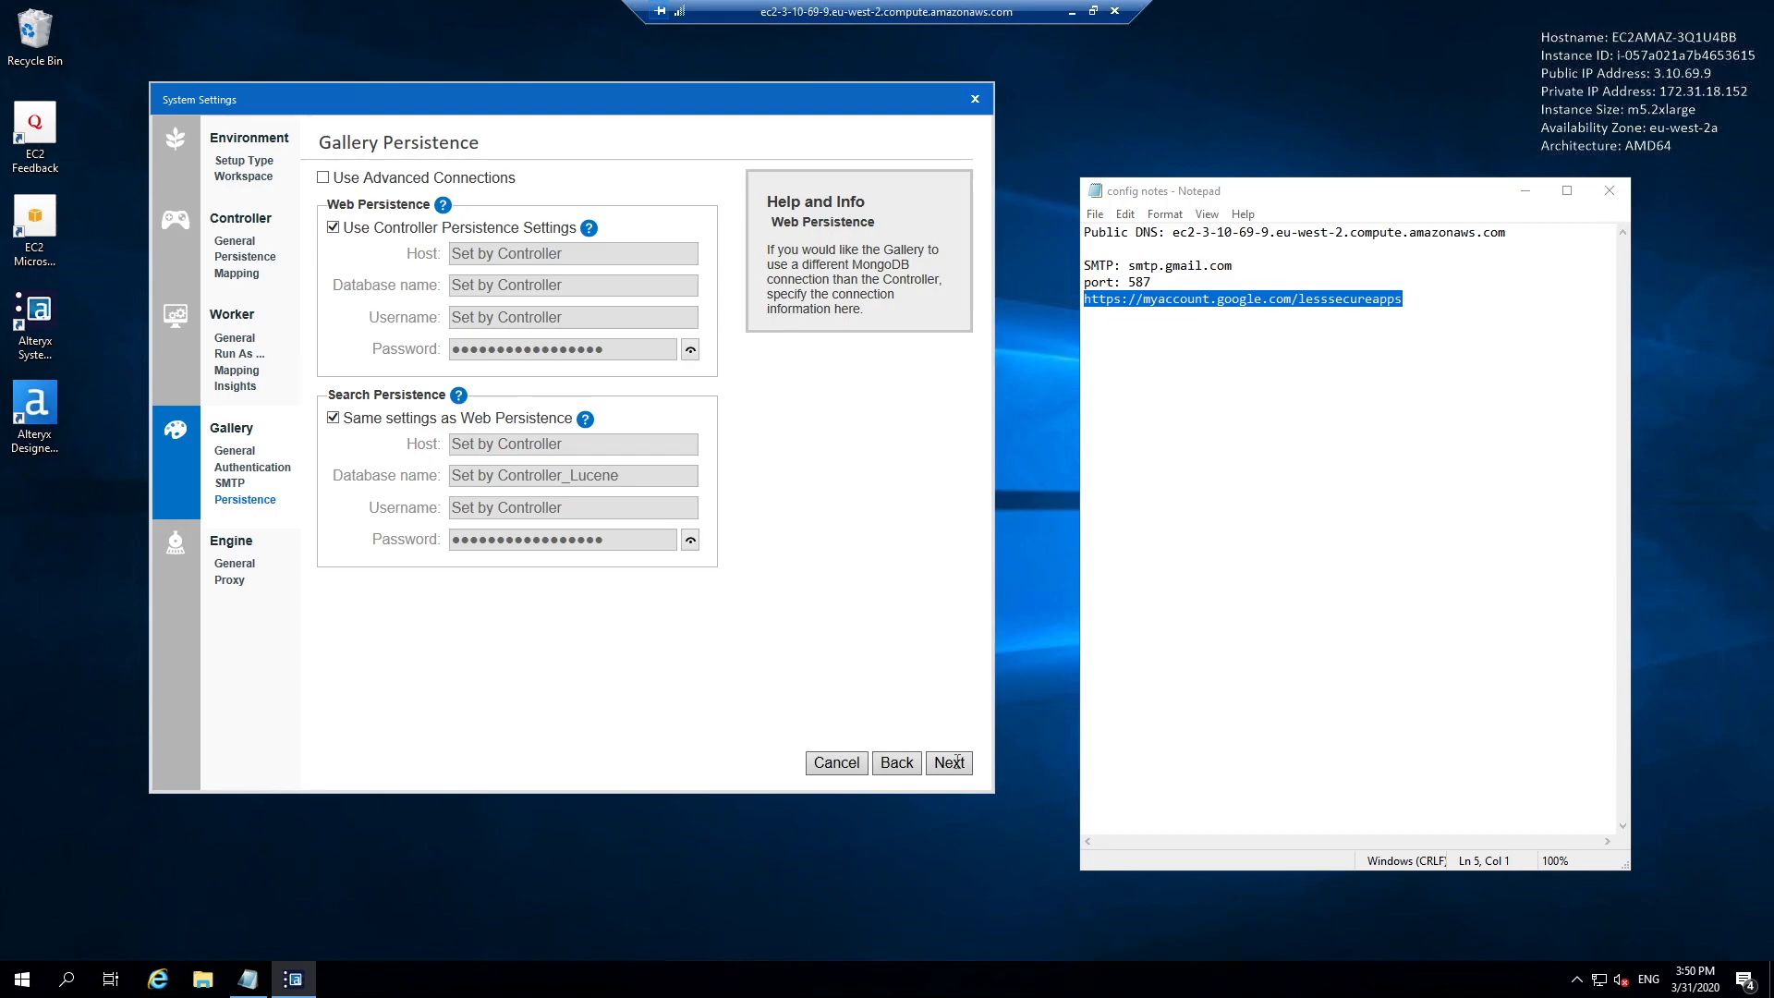
left_click(235, 562)
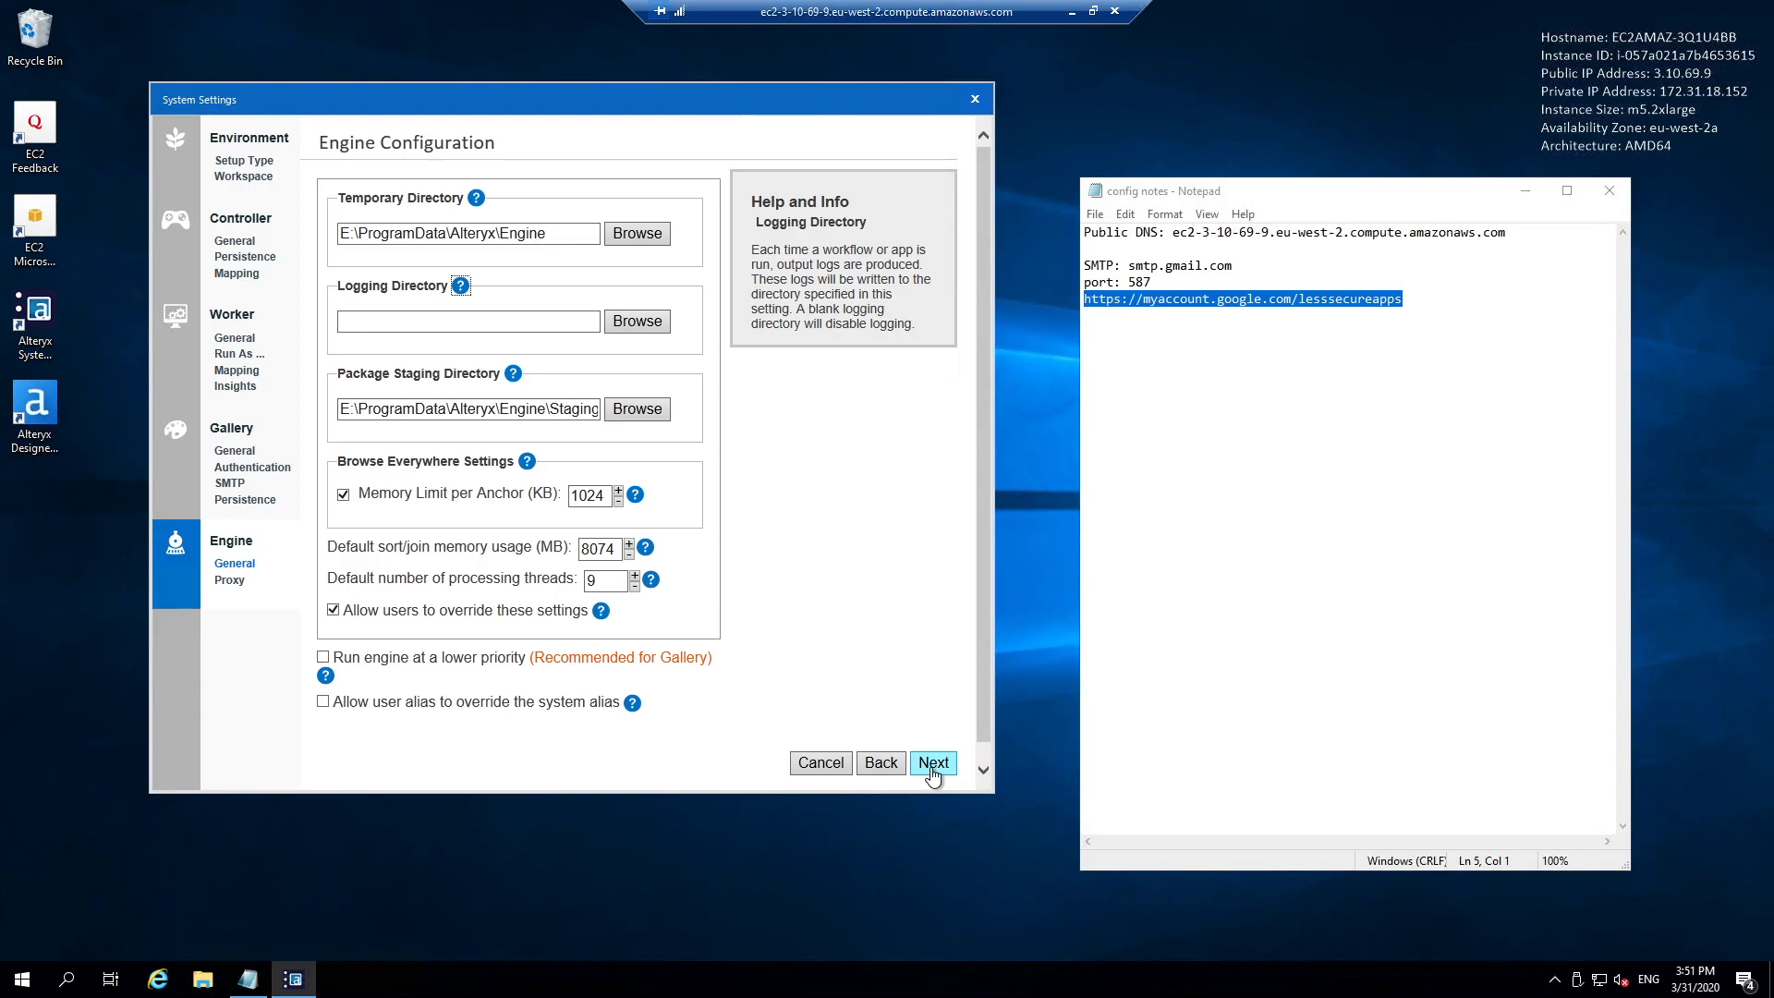
left_click(931, 763)
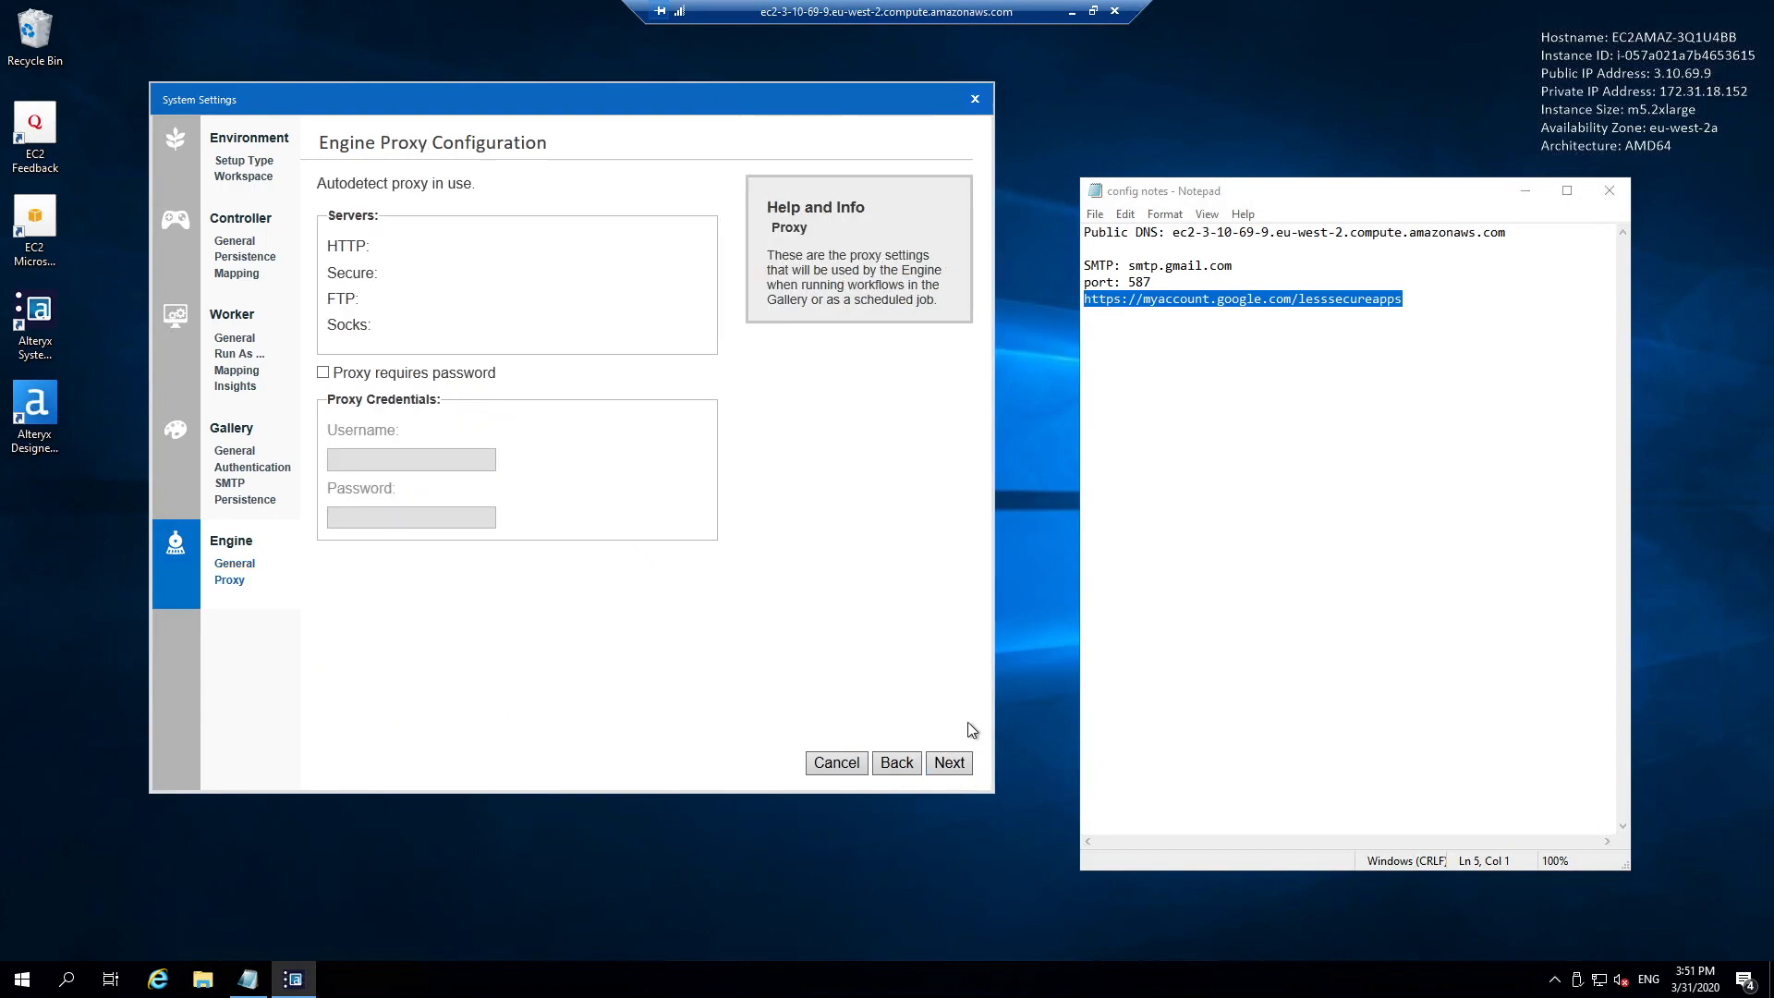
left_click(948, 761)
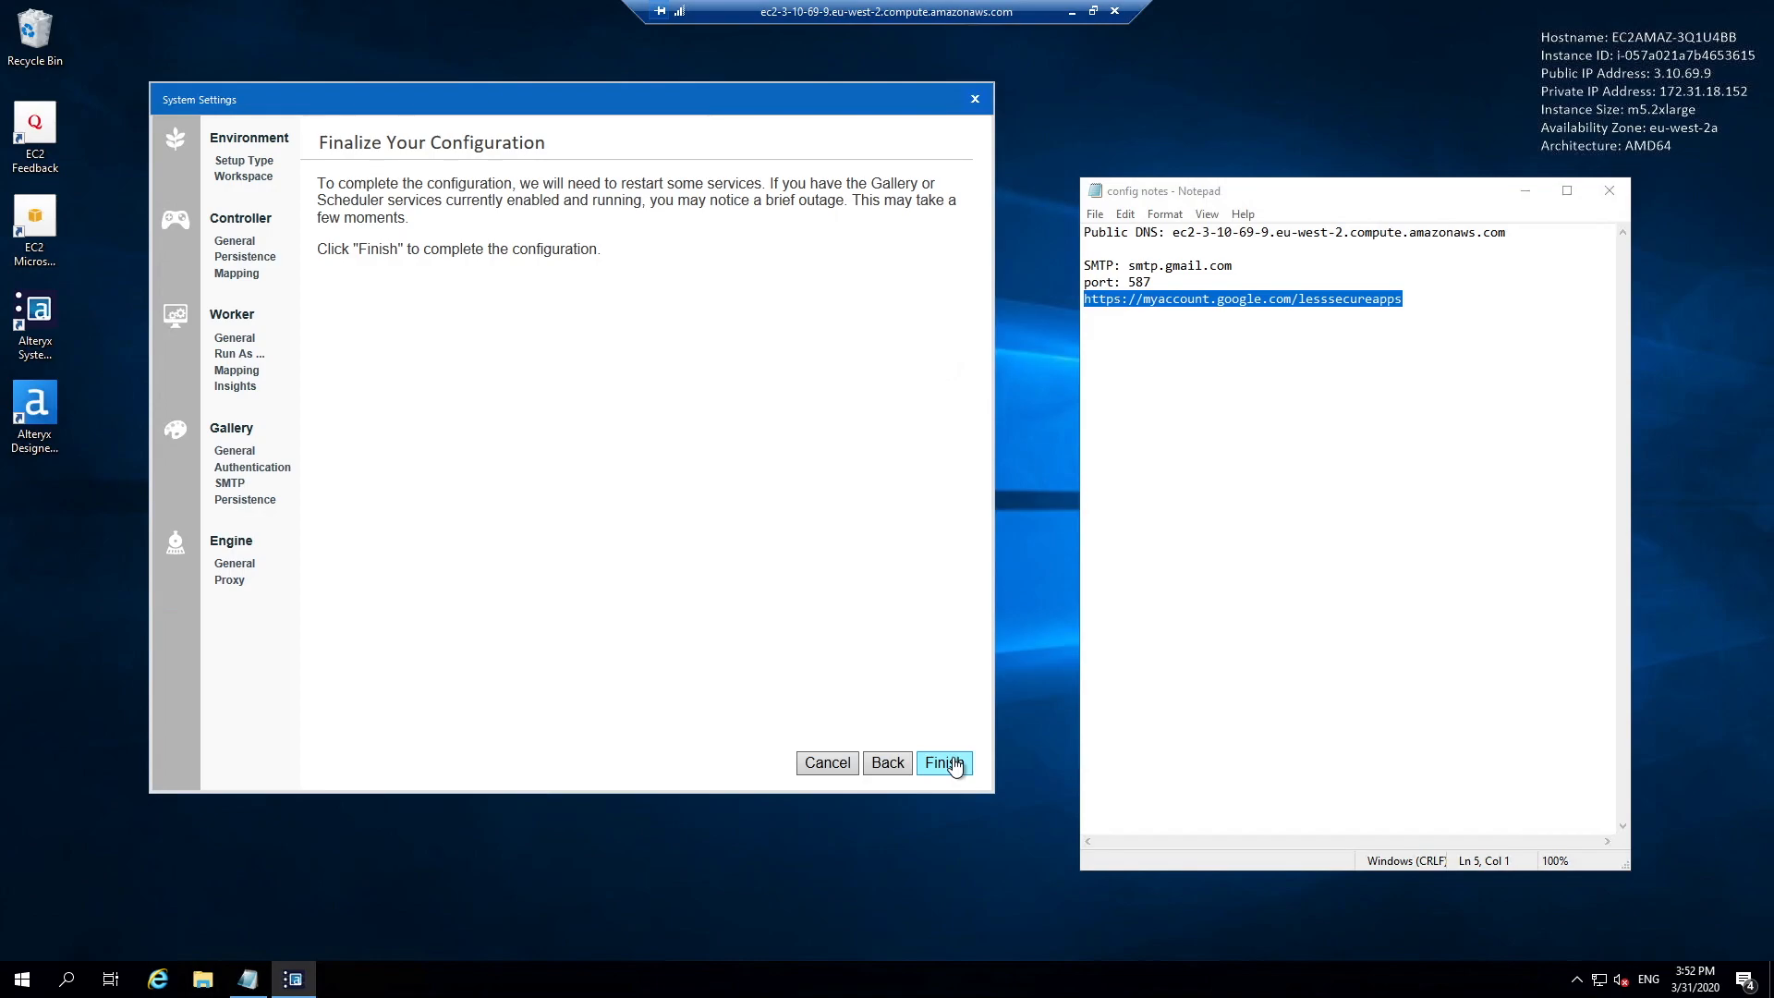
Finish the configuration so services restart with Controller, Worker and Gallery enabled
left_click(944, 763)
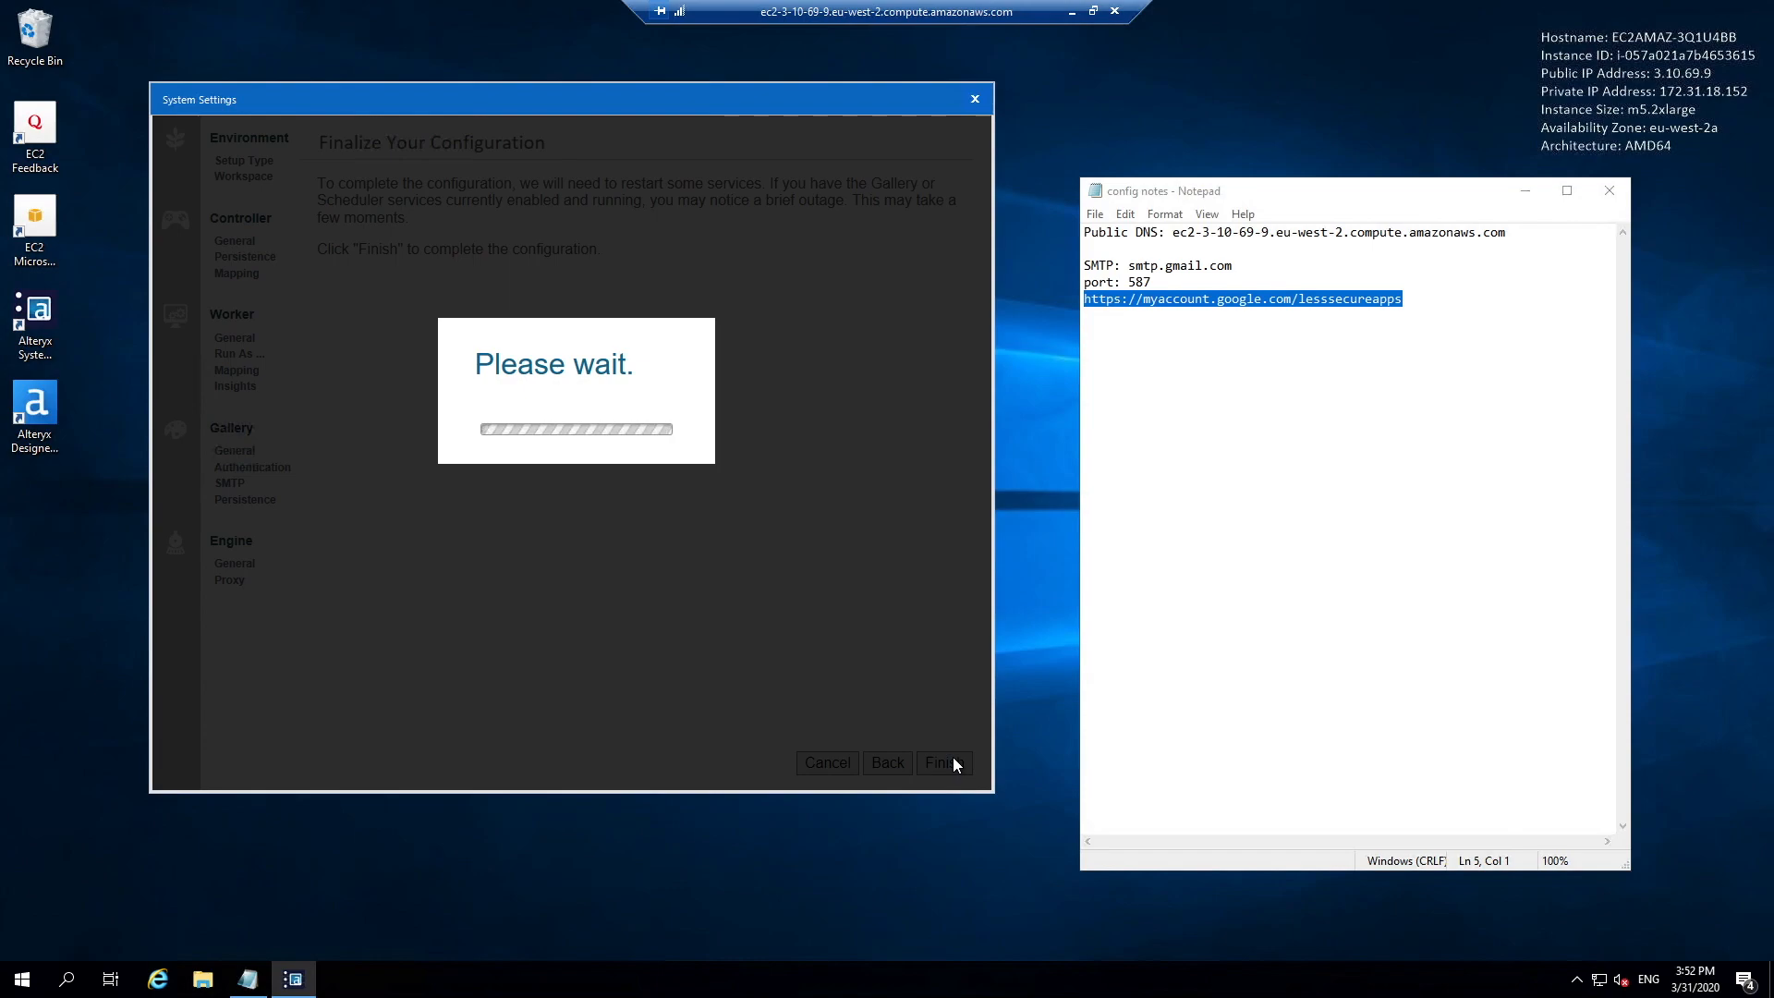
left_click(938, 763)
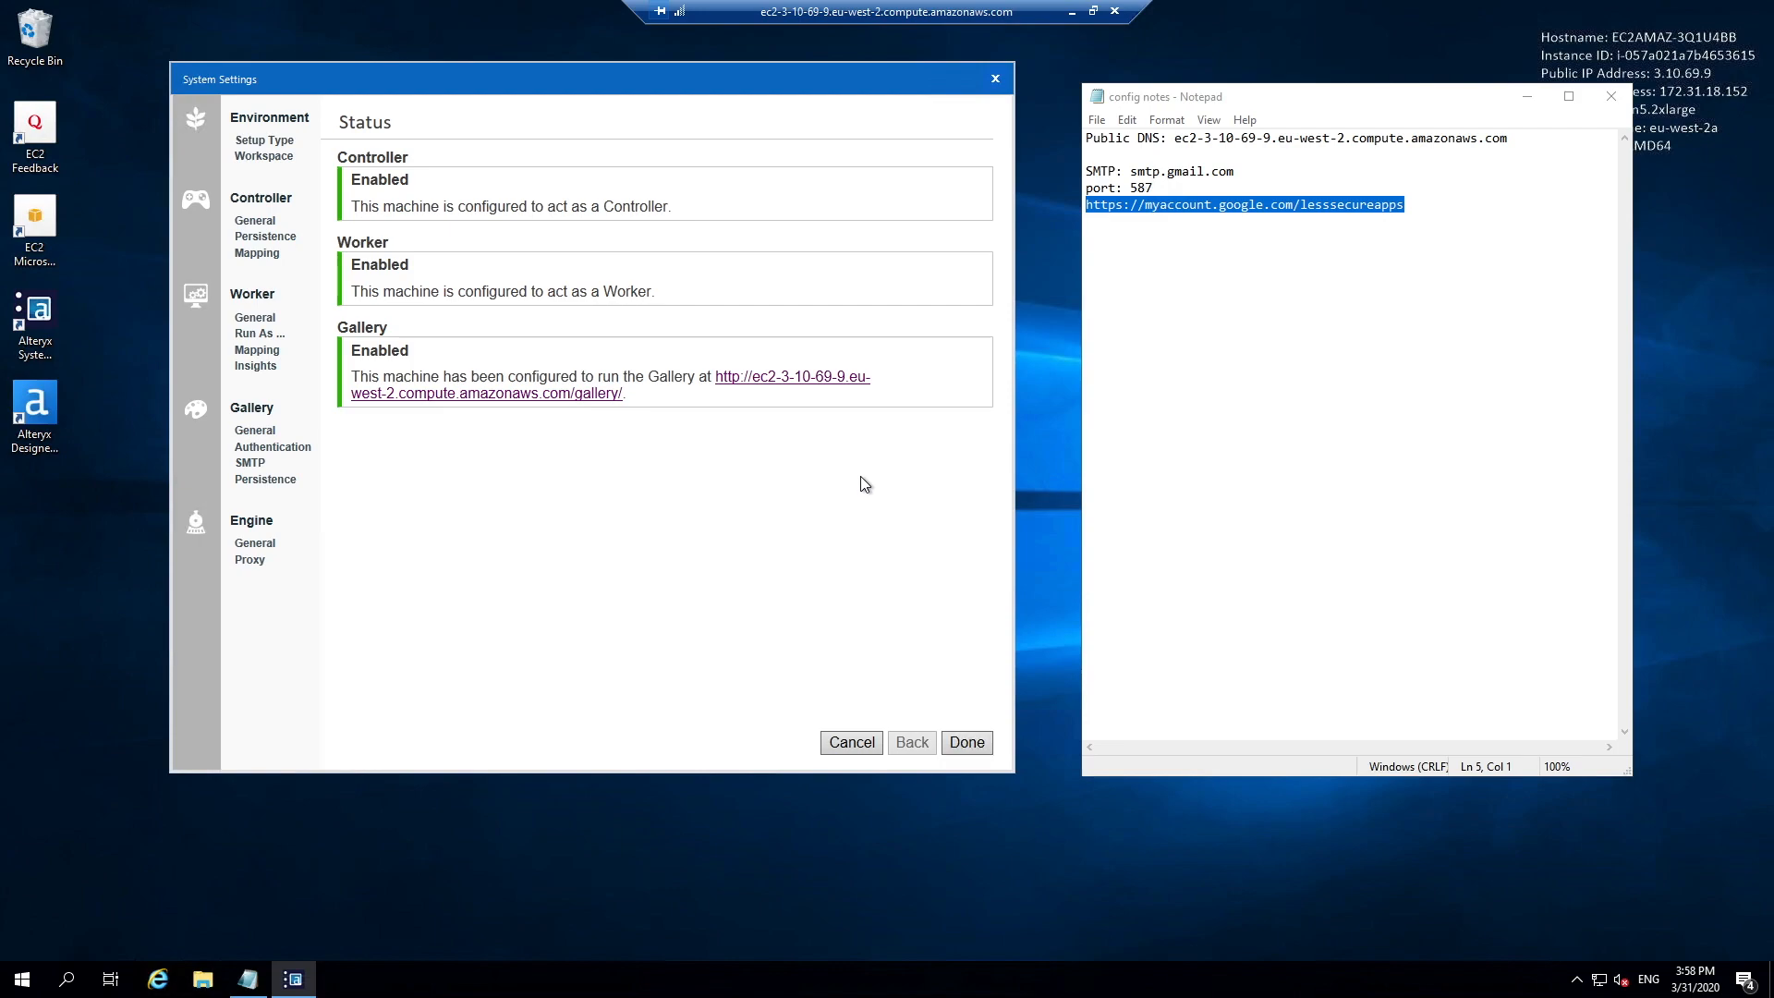
mouse_move(796, 385)
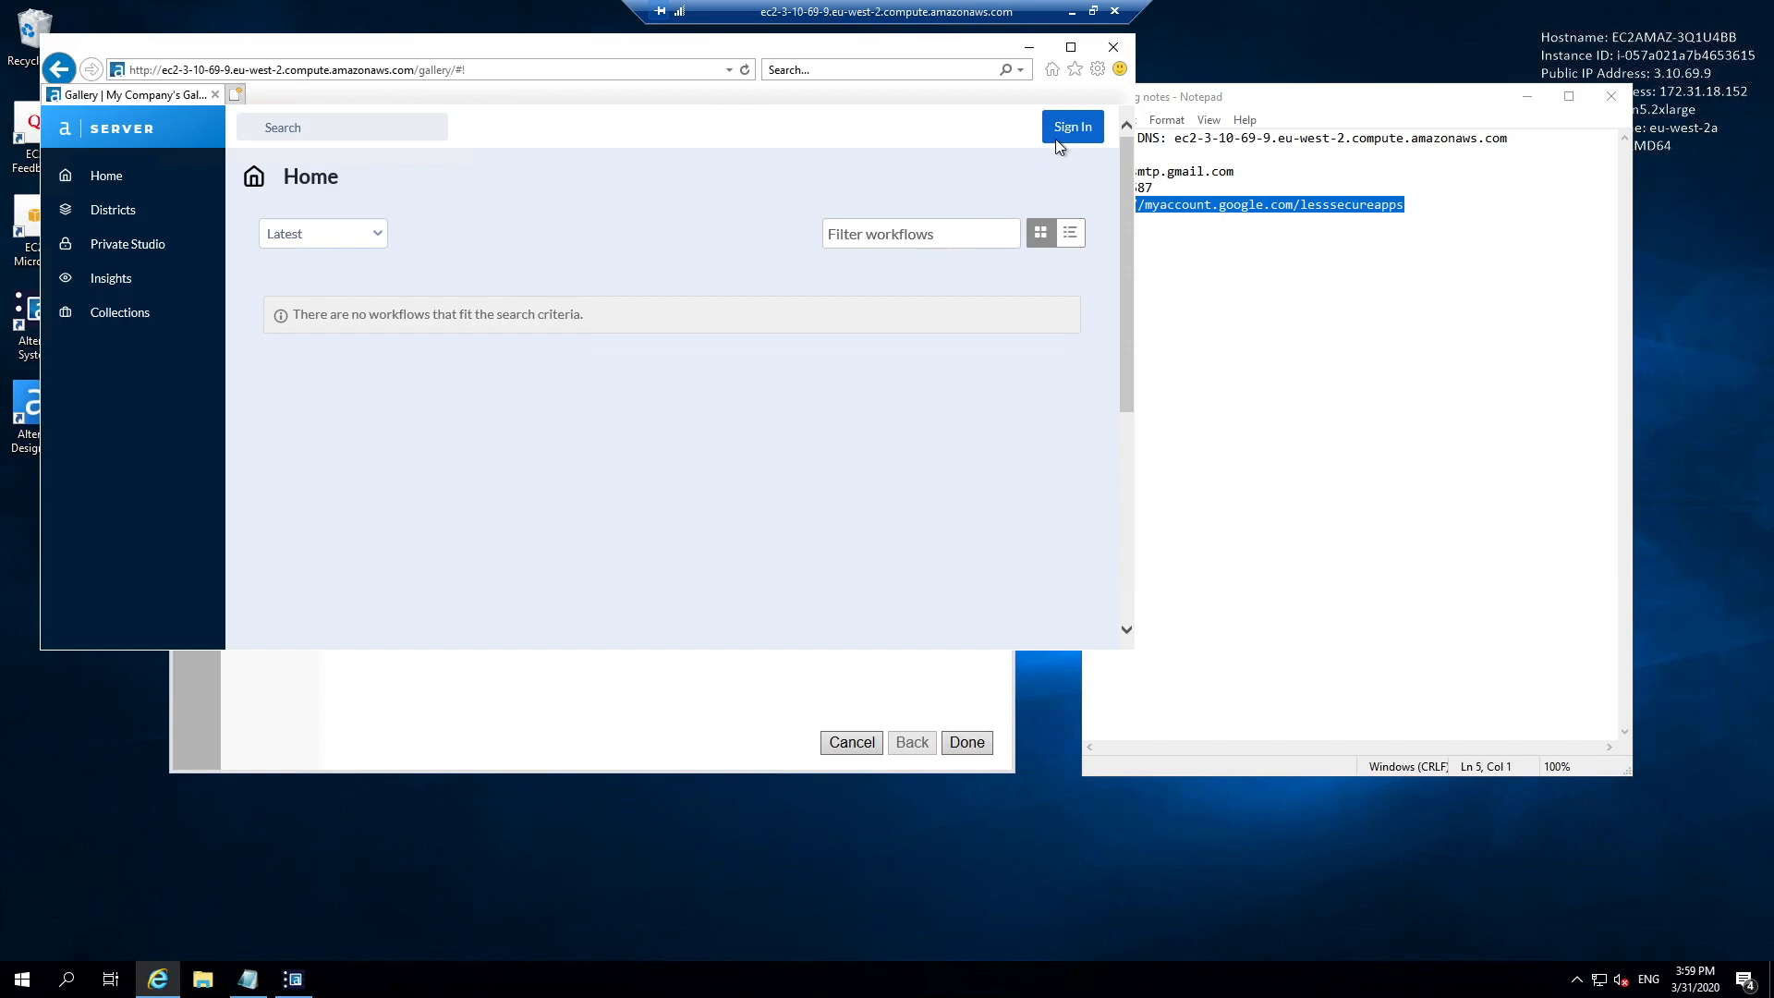
Go to the Gallery sign-in page and start creating a new account
left_click(1069, 126)
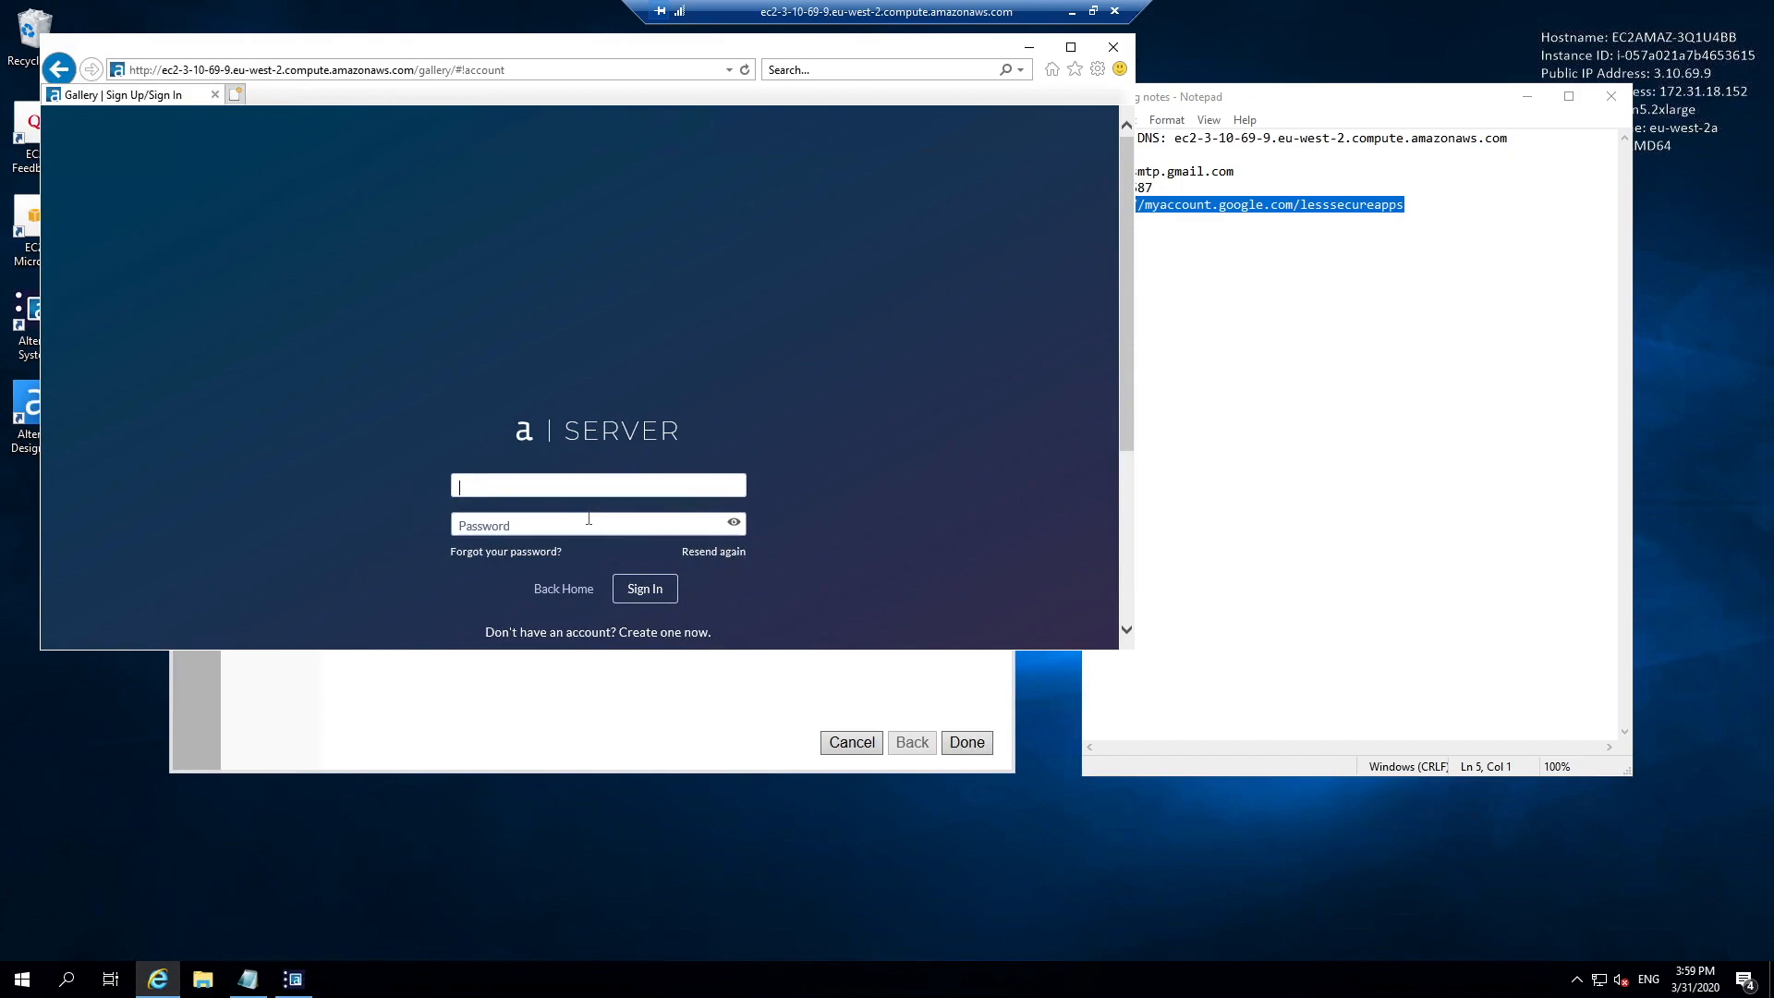
left_click(643, 587)
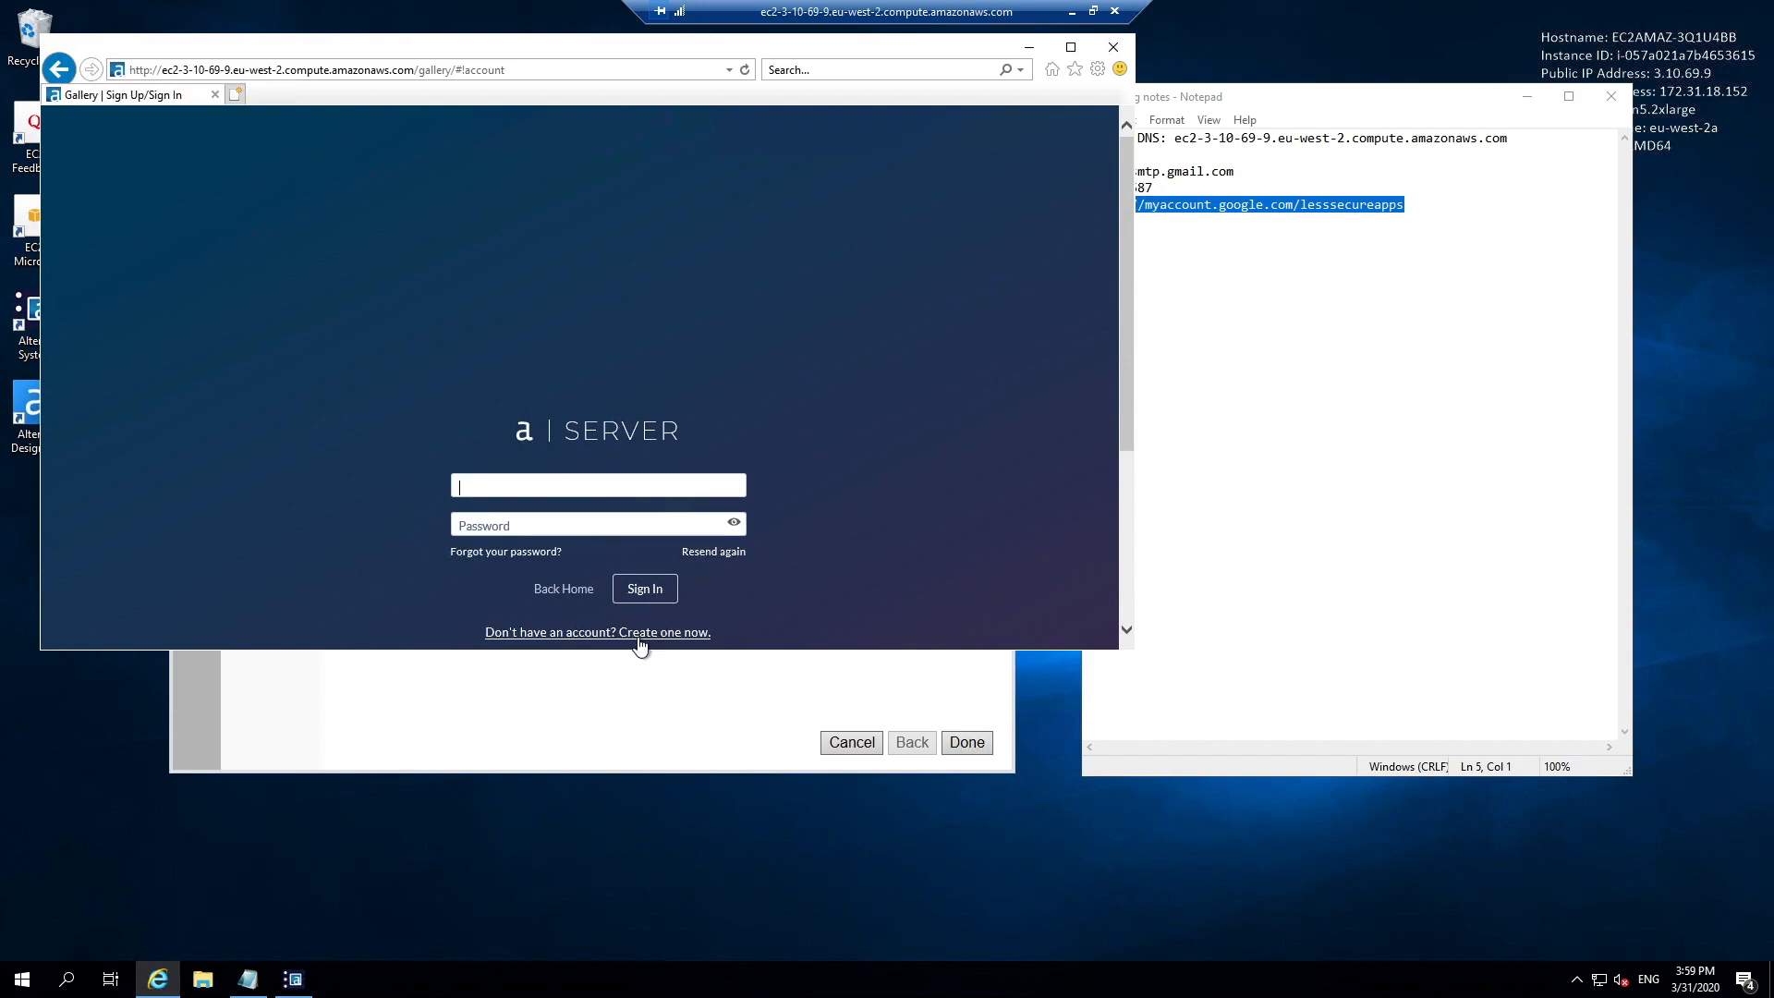
mouse_move(678, 643)
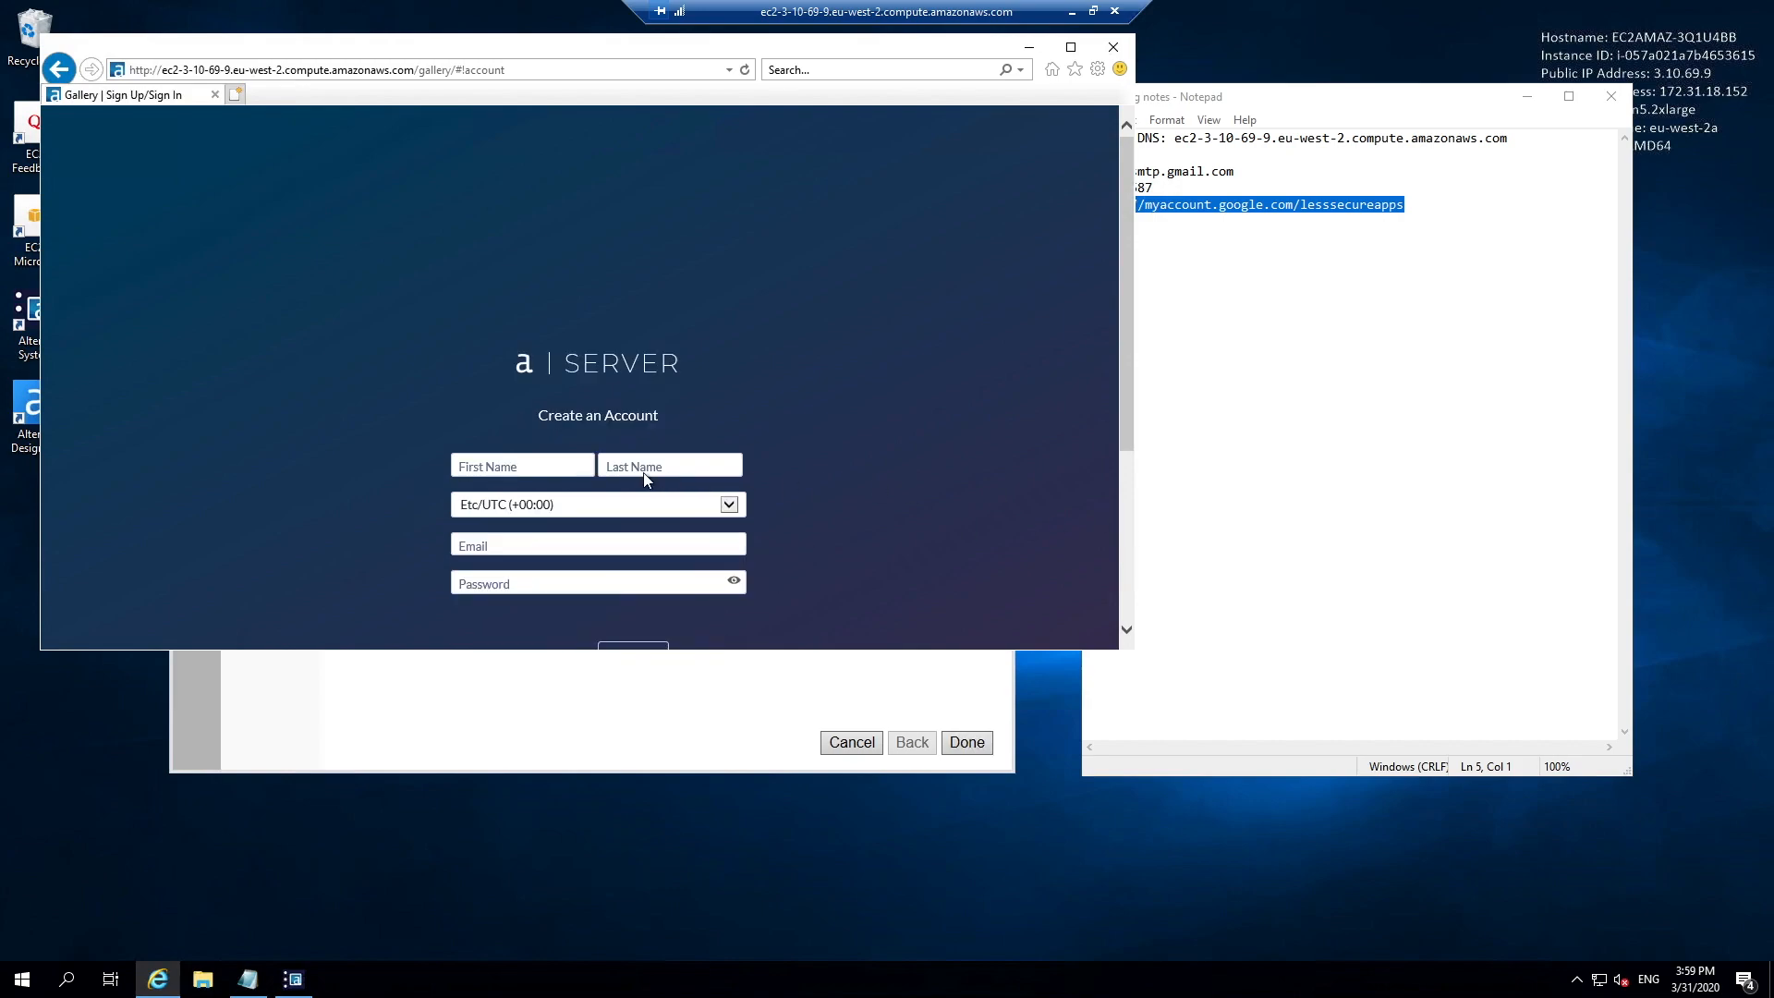
left_click(521, 466)
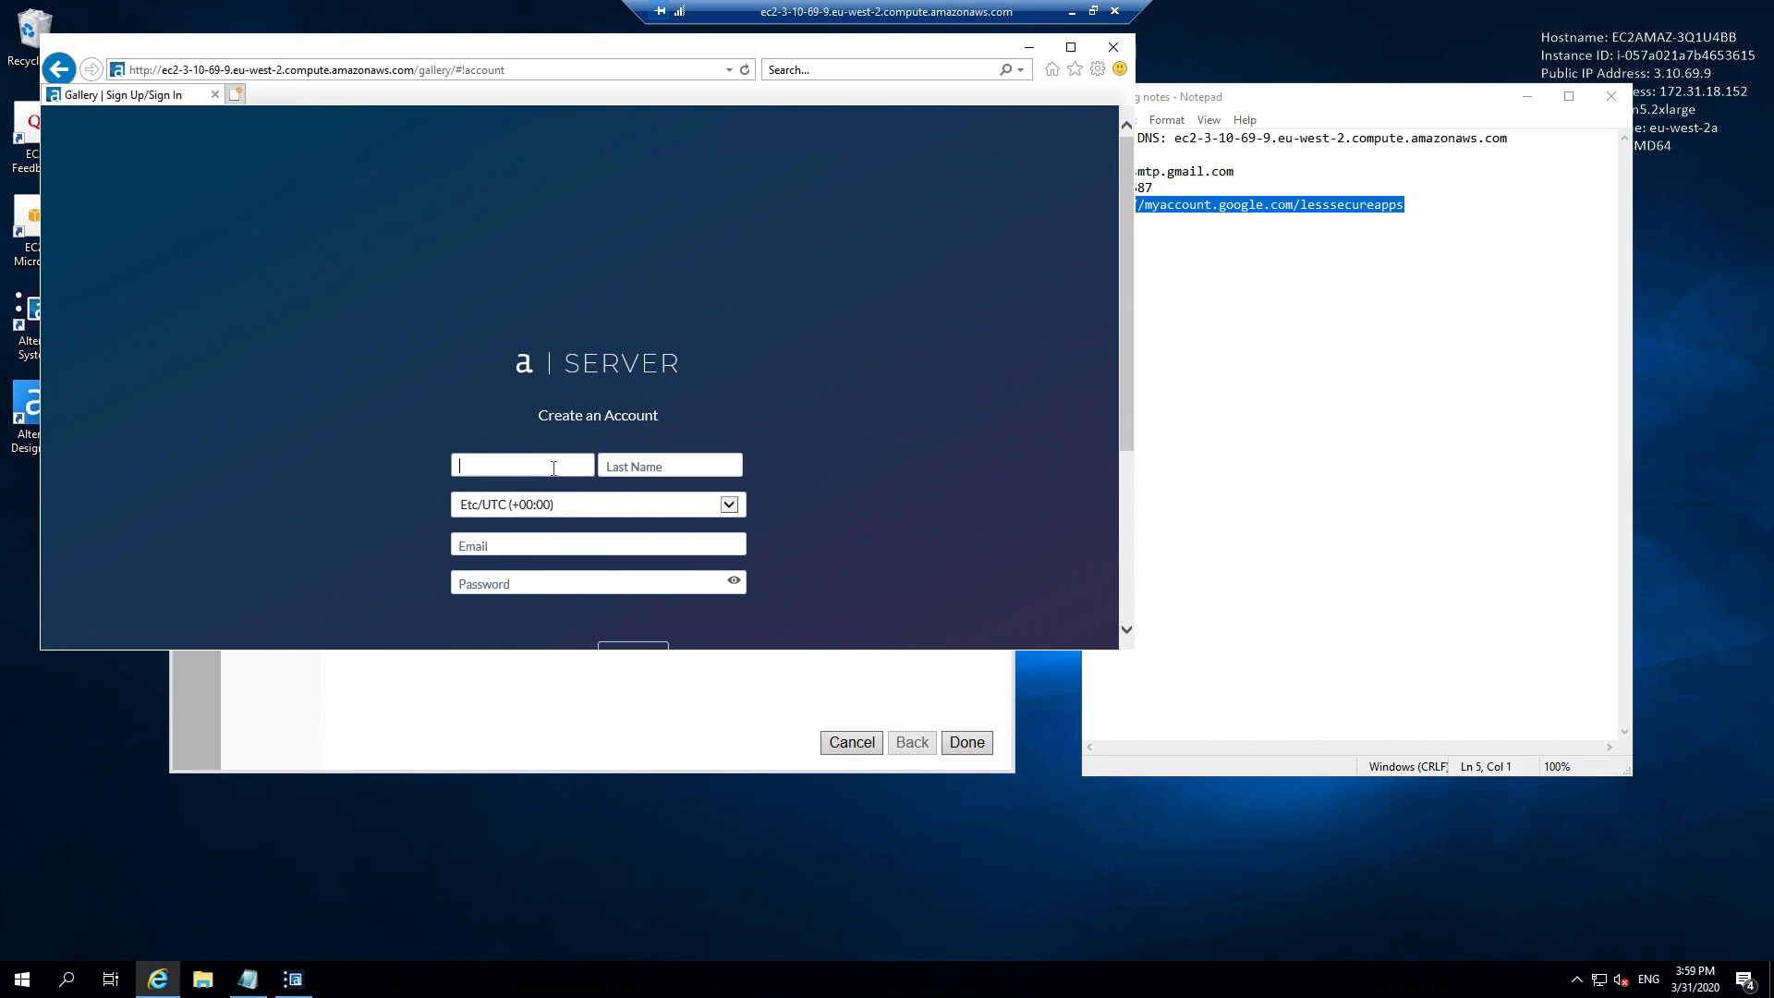
type("Be")
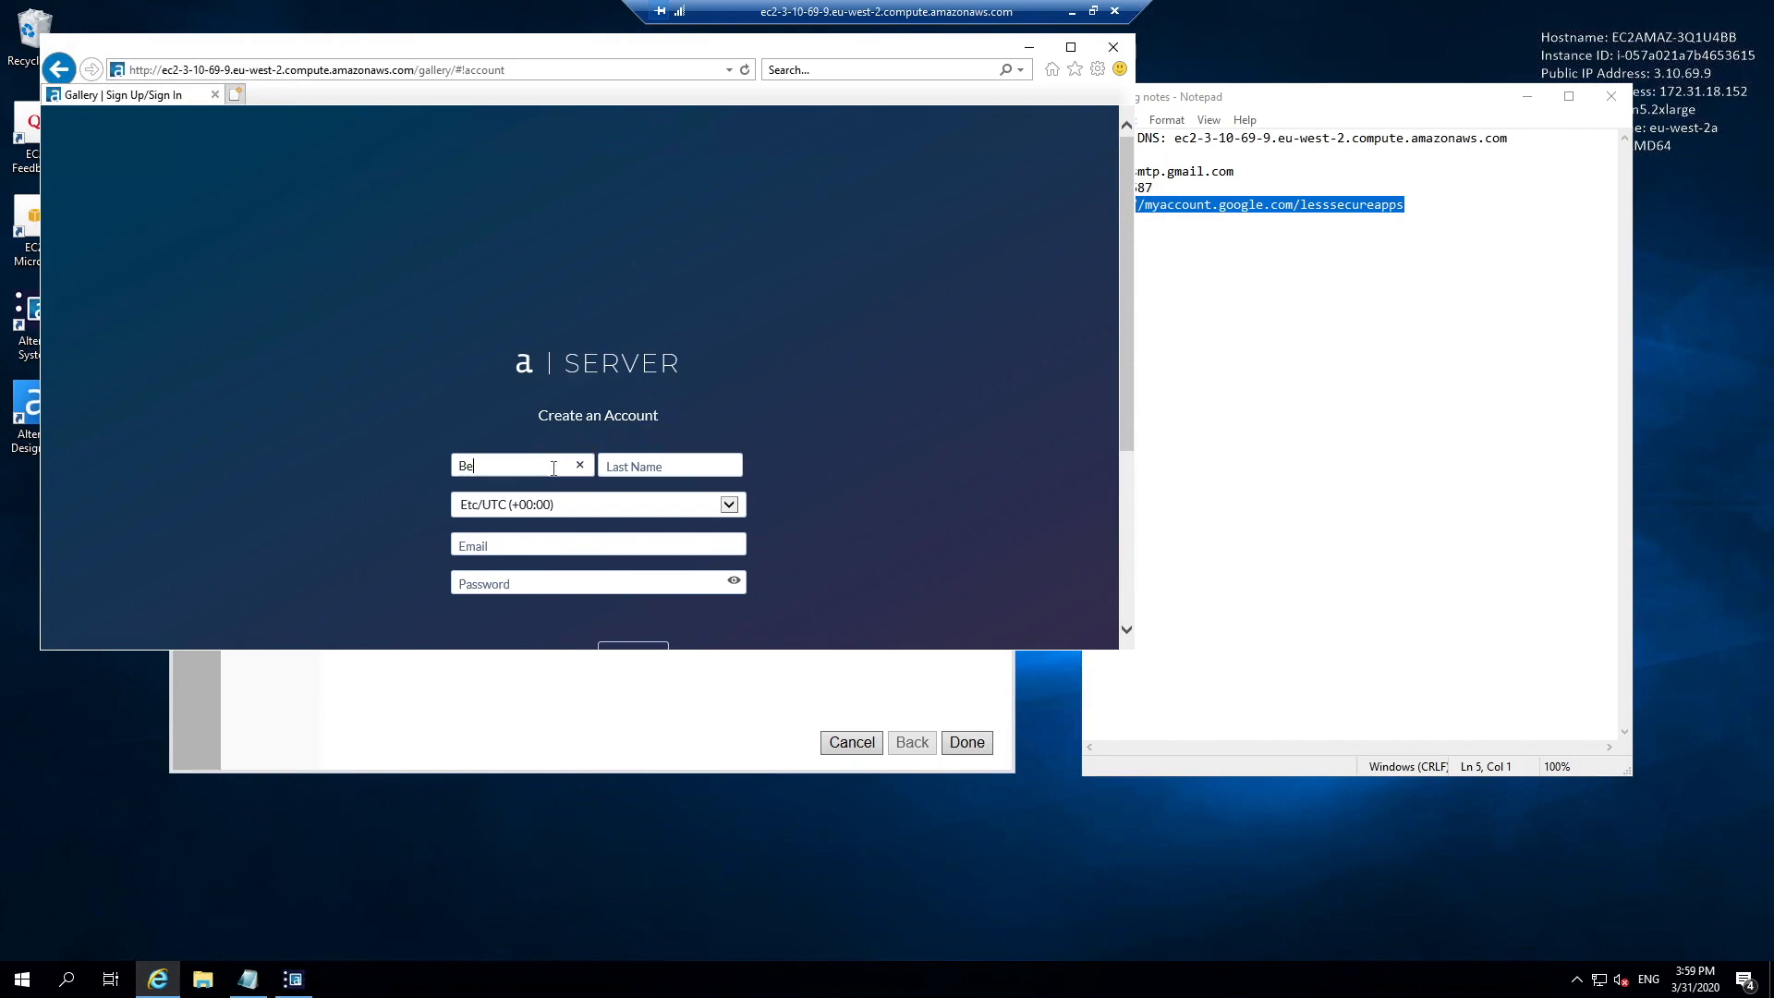
type("Moss")
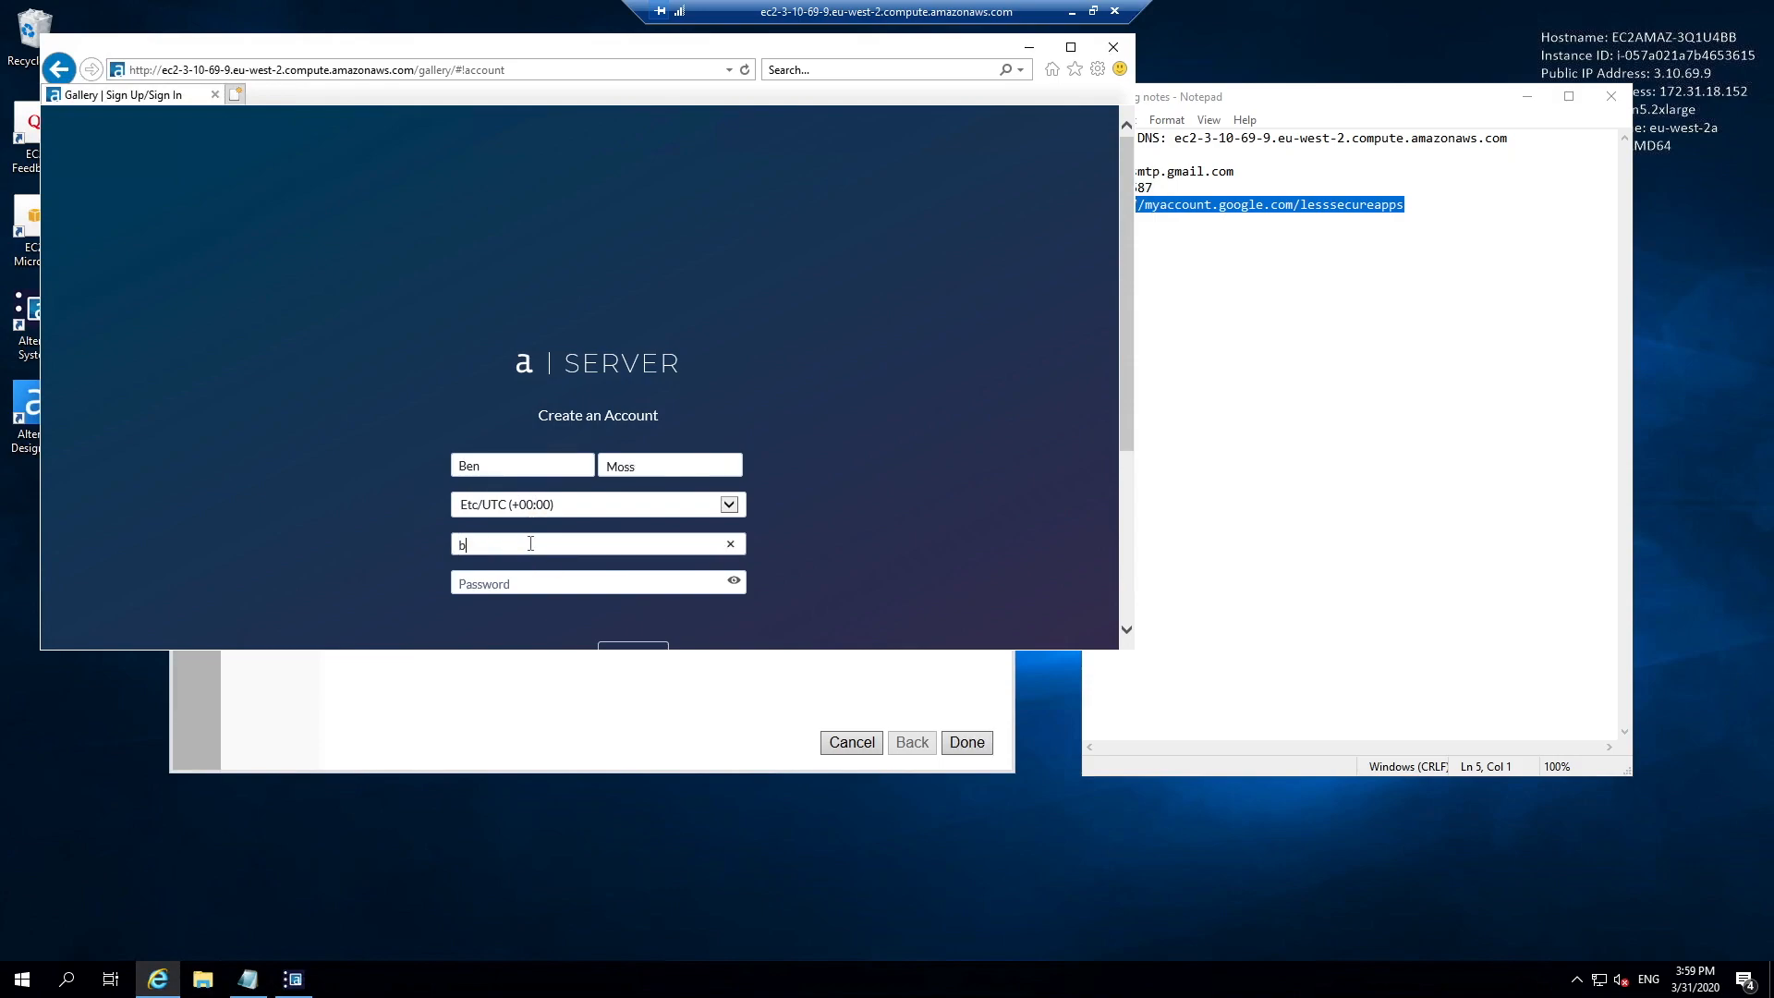
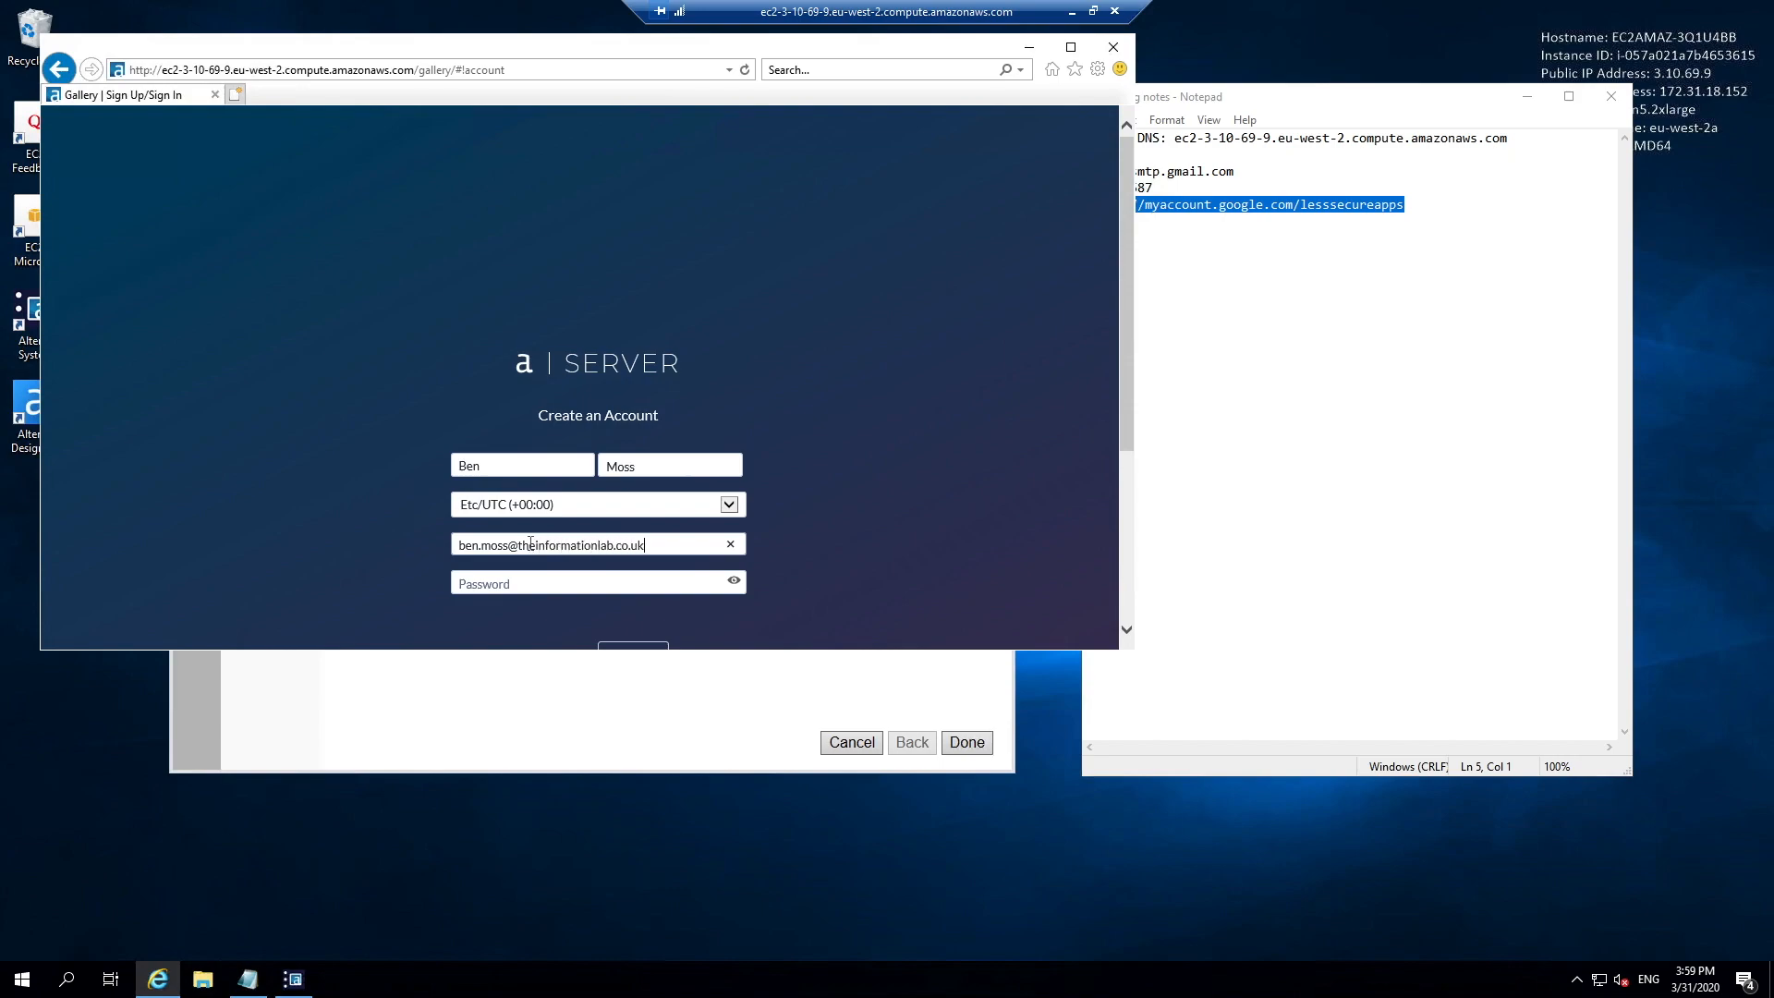
type("••••")
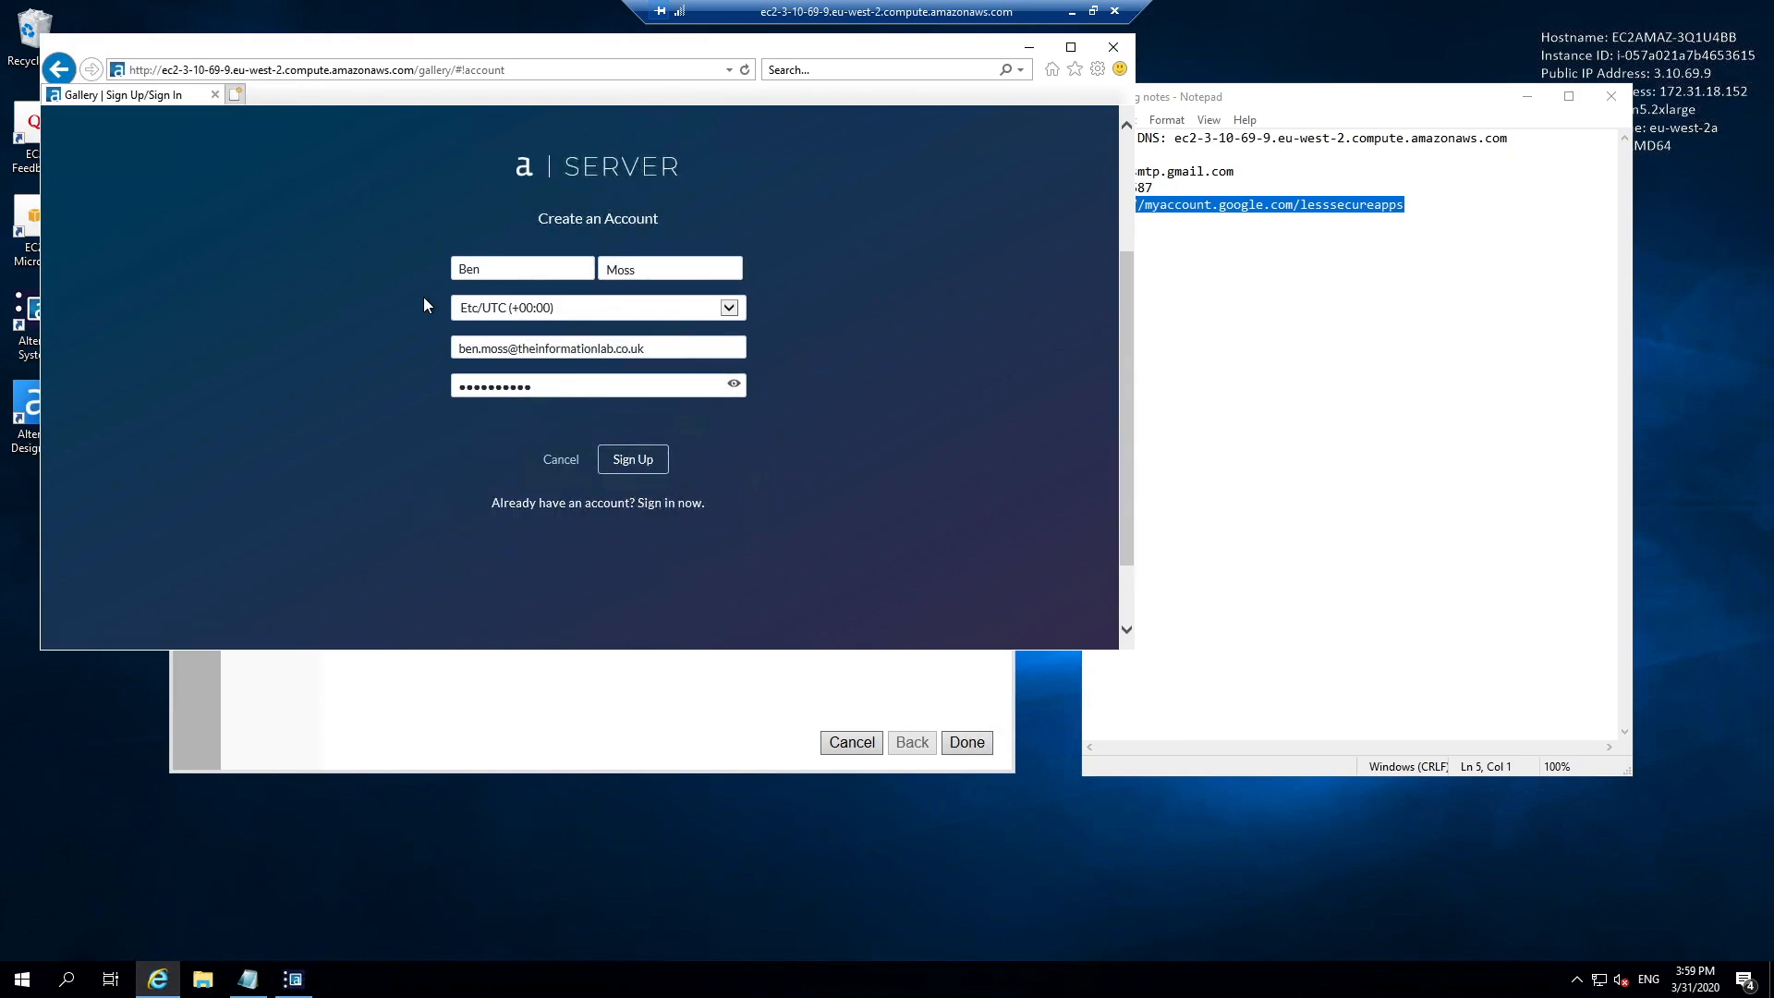
mouse_move(793, 331)
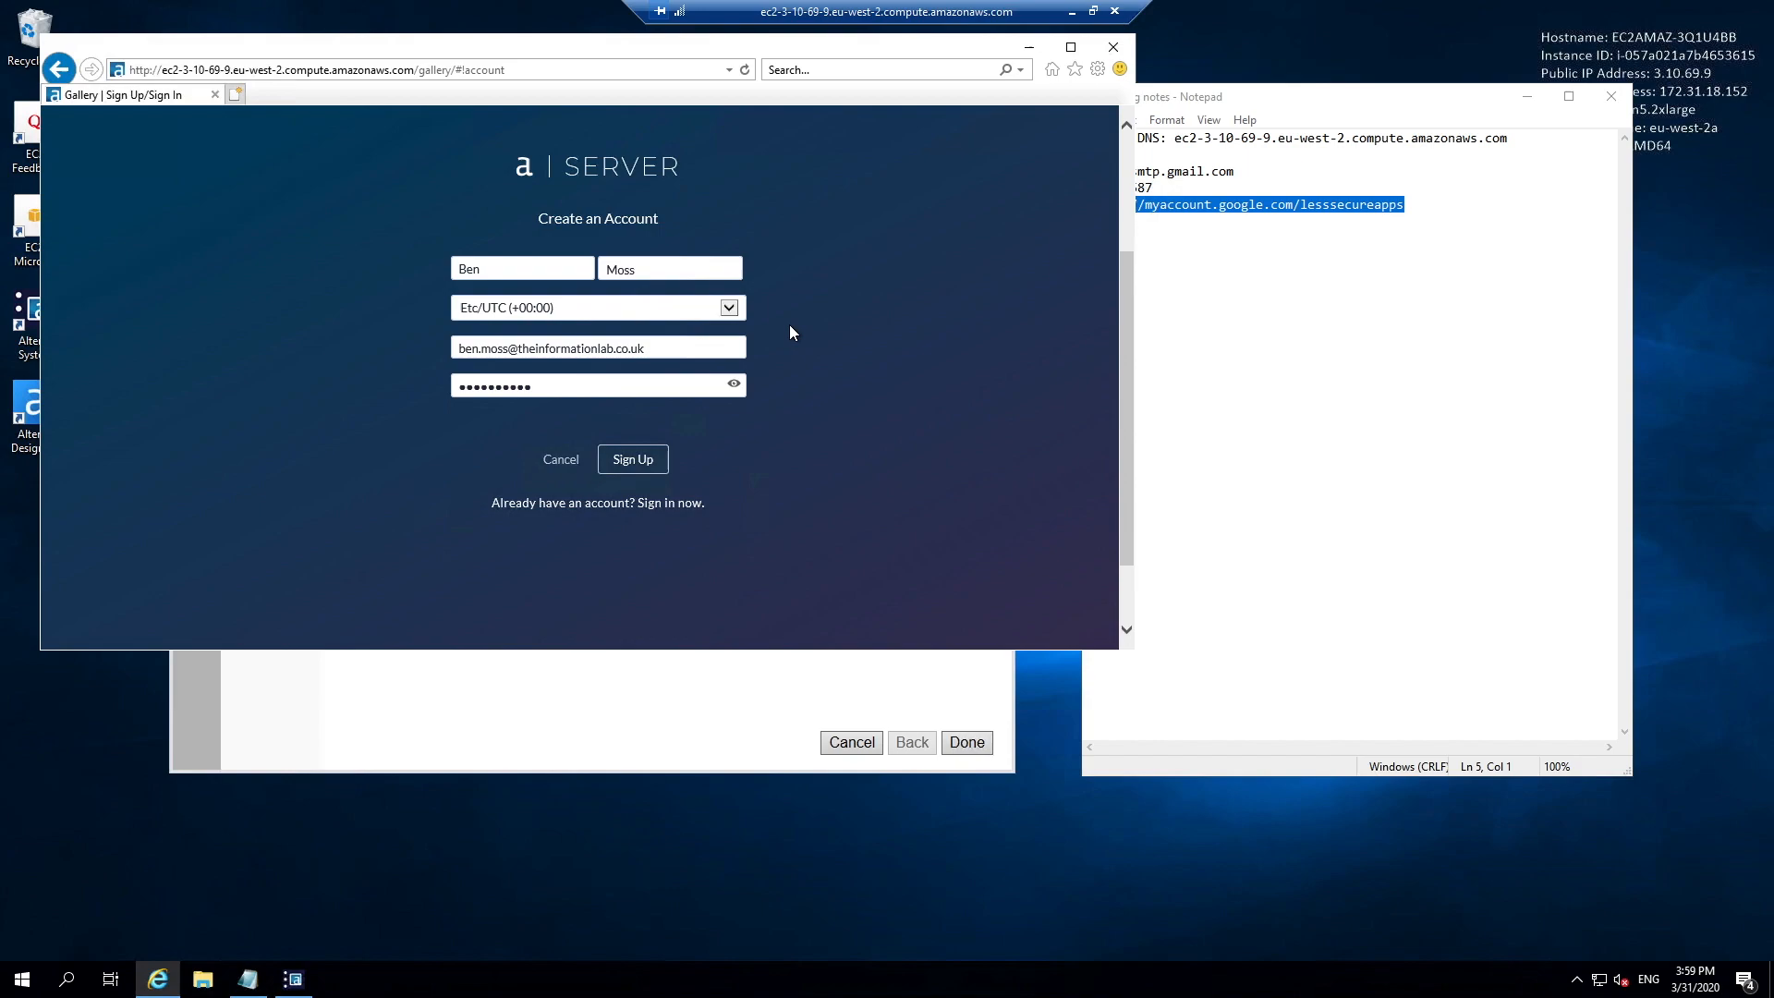
mouse_move(495, 297)
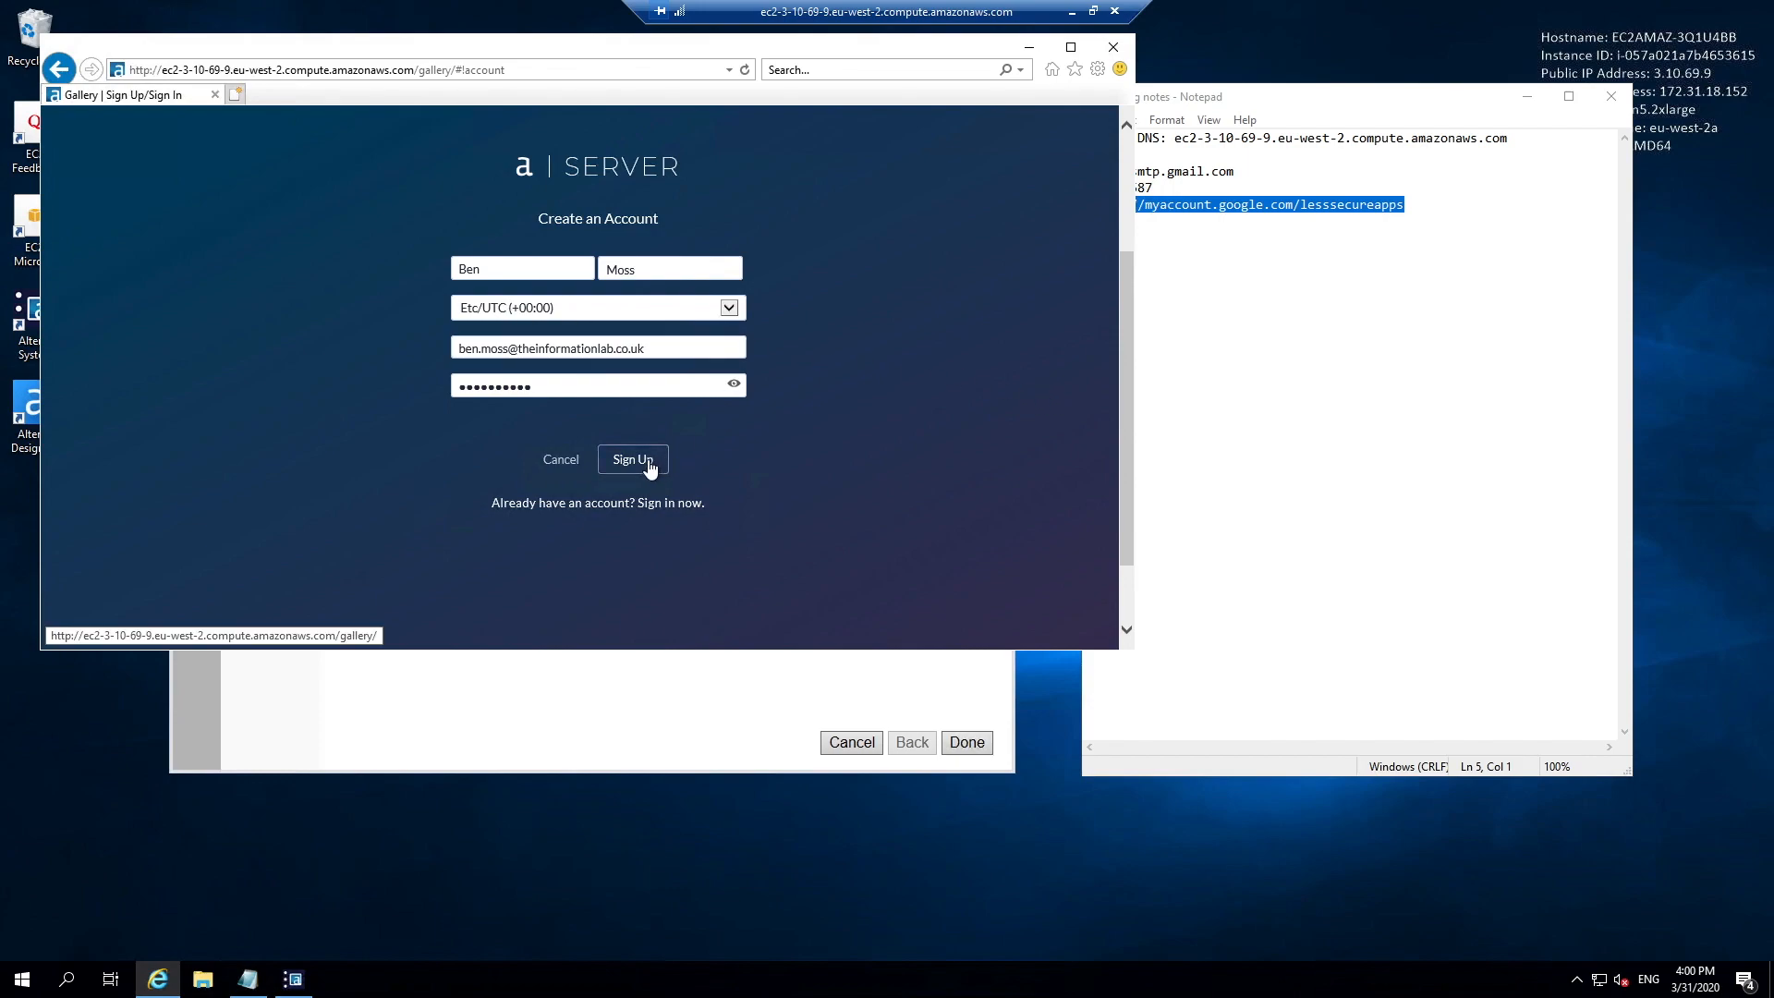
Sign up the account and go to the Gallery Admin area from the profile menu
left_click(632, 458)
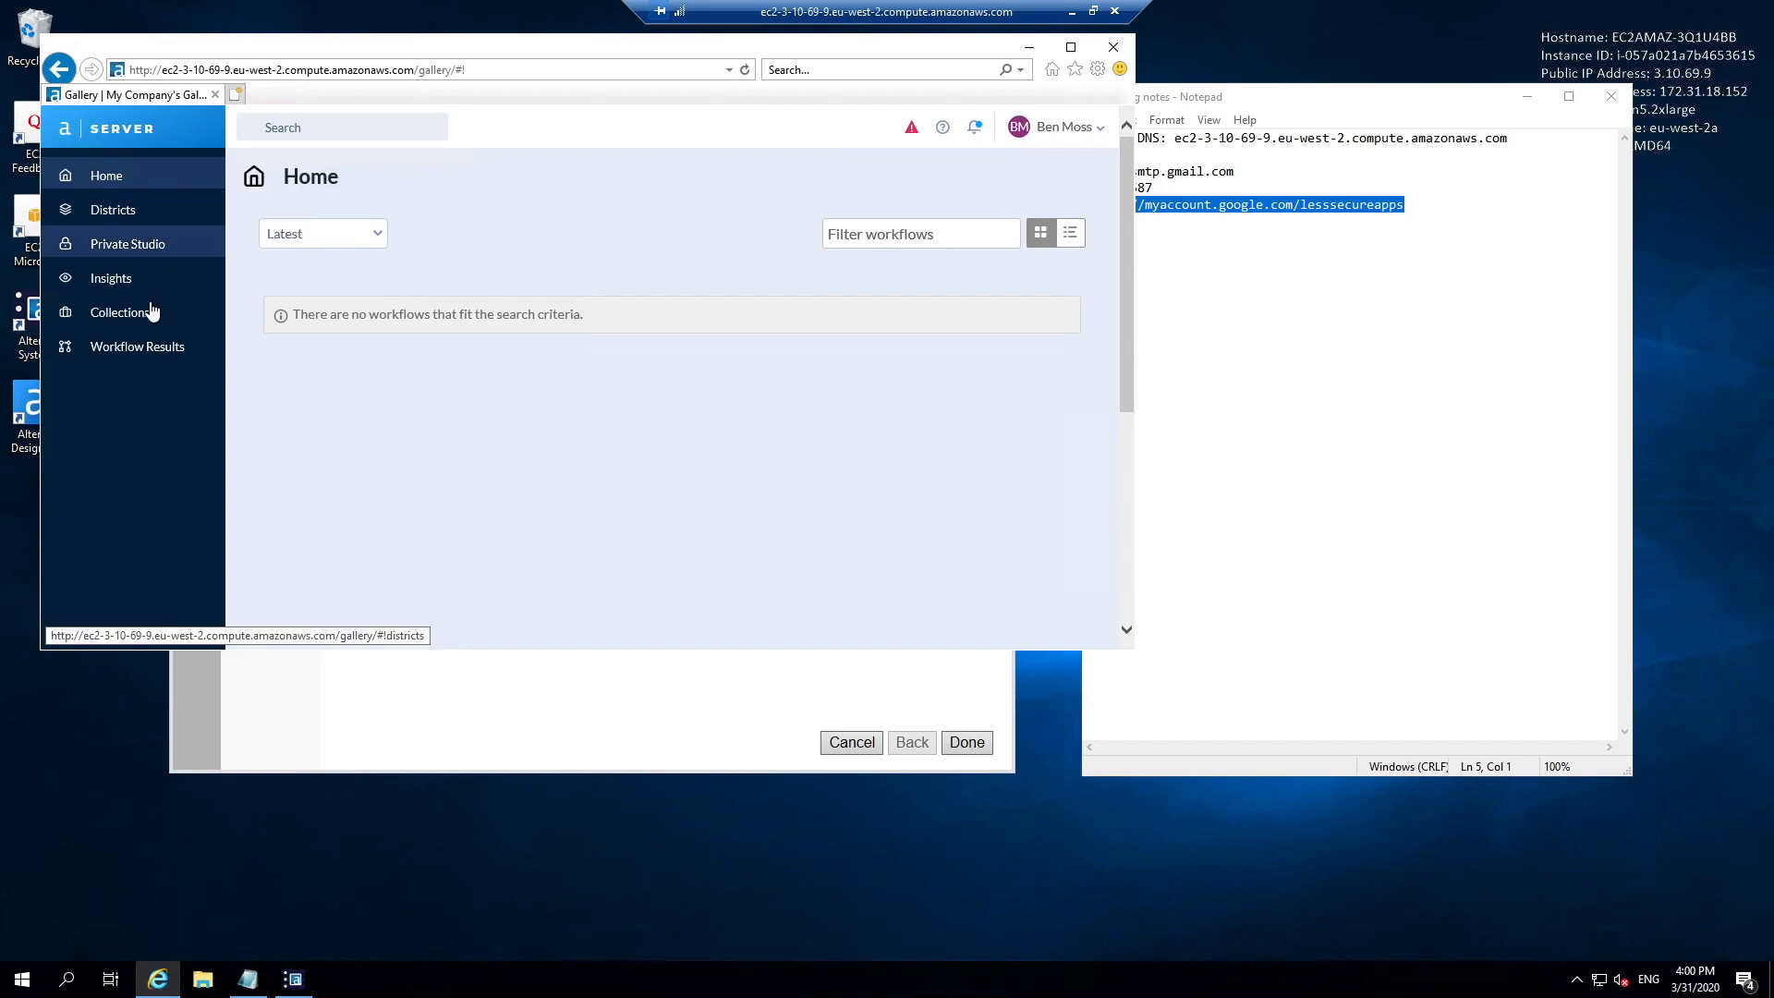
mouse_move(1014, 323)
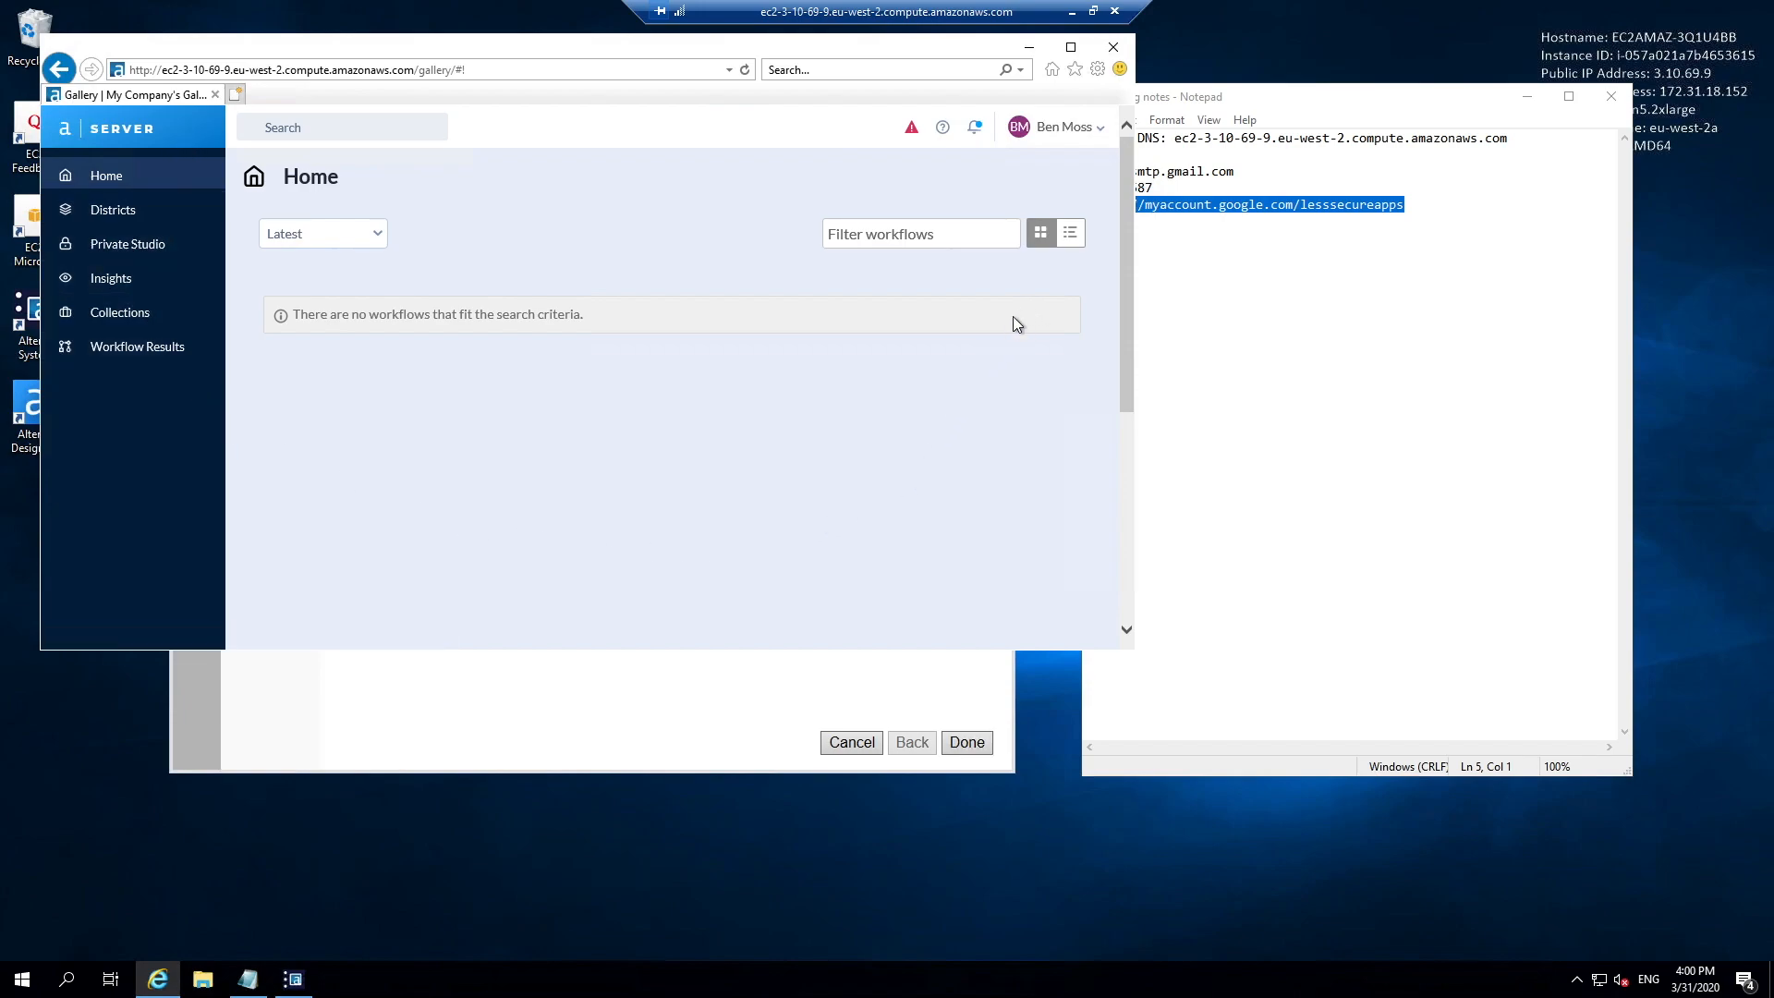
left_click(1061, 127)
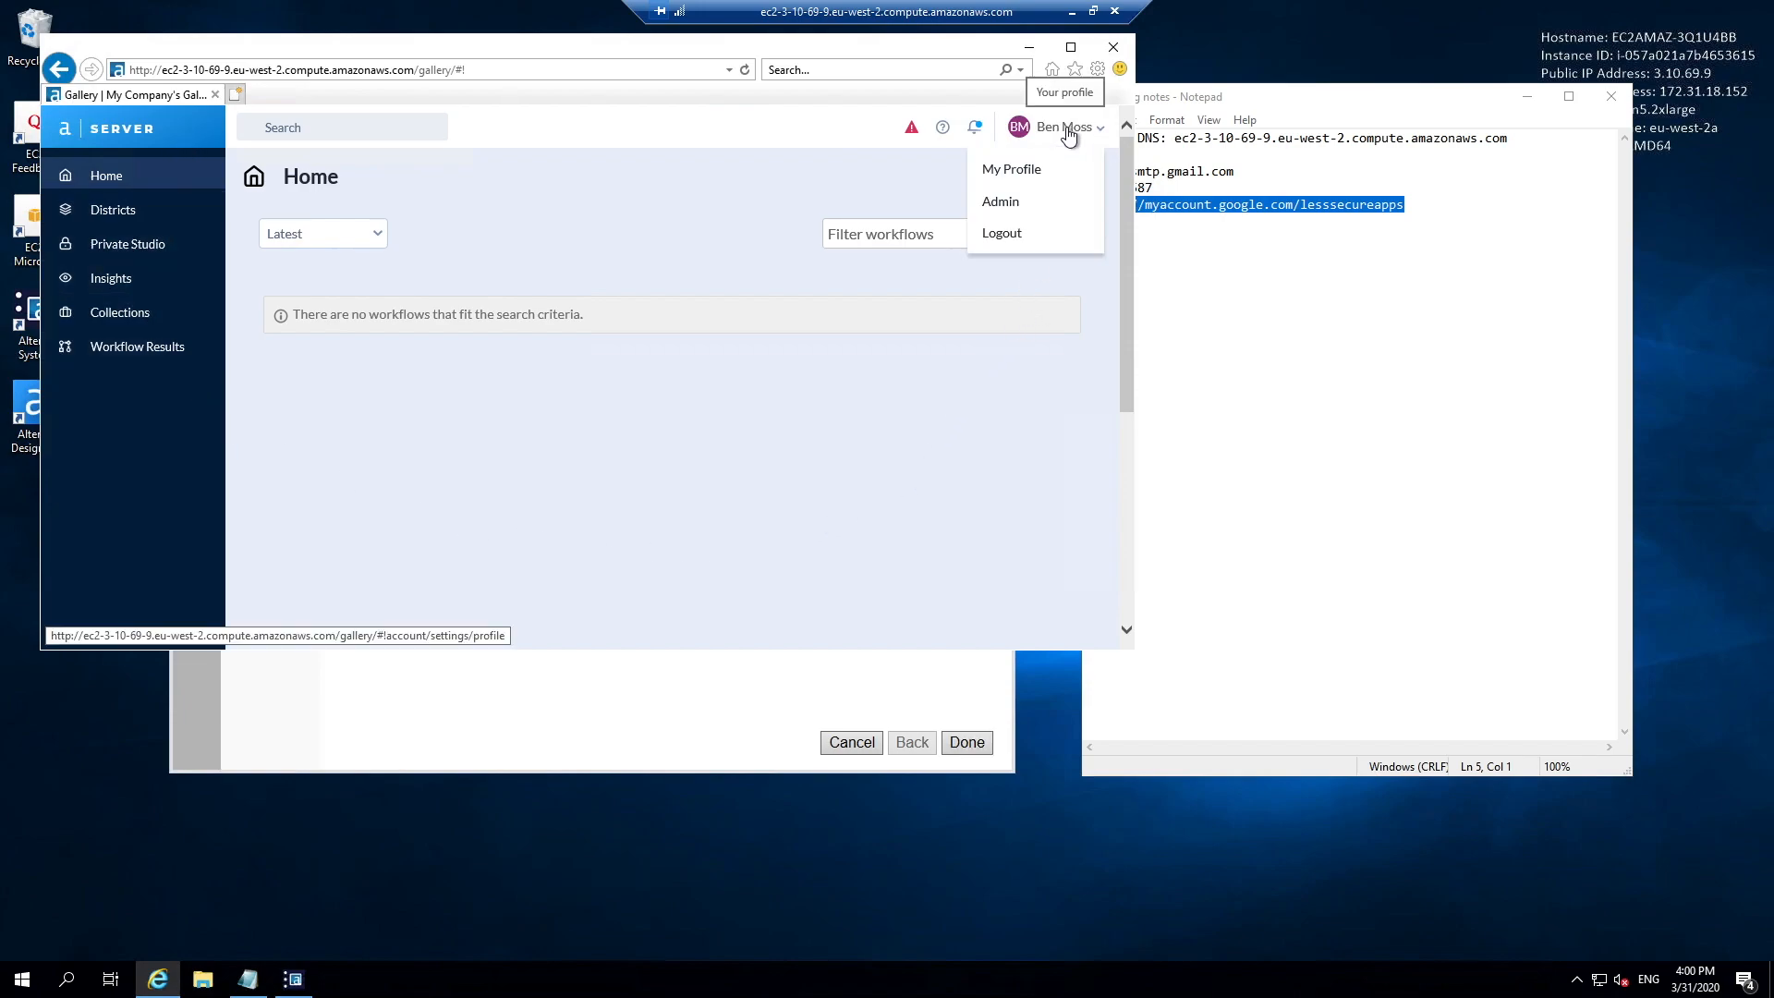
mouse_move(1027, 208)
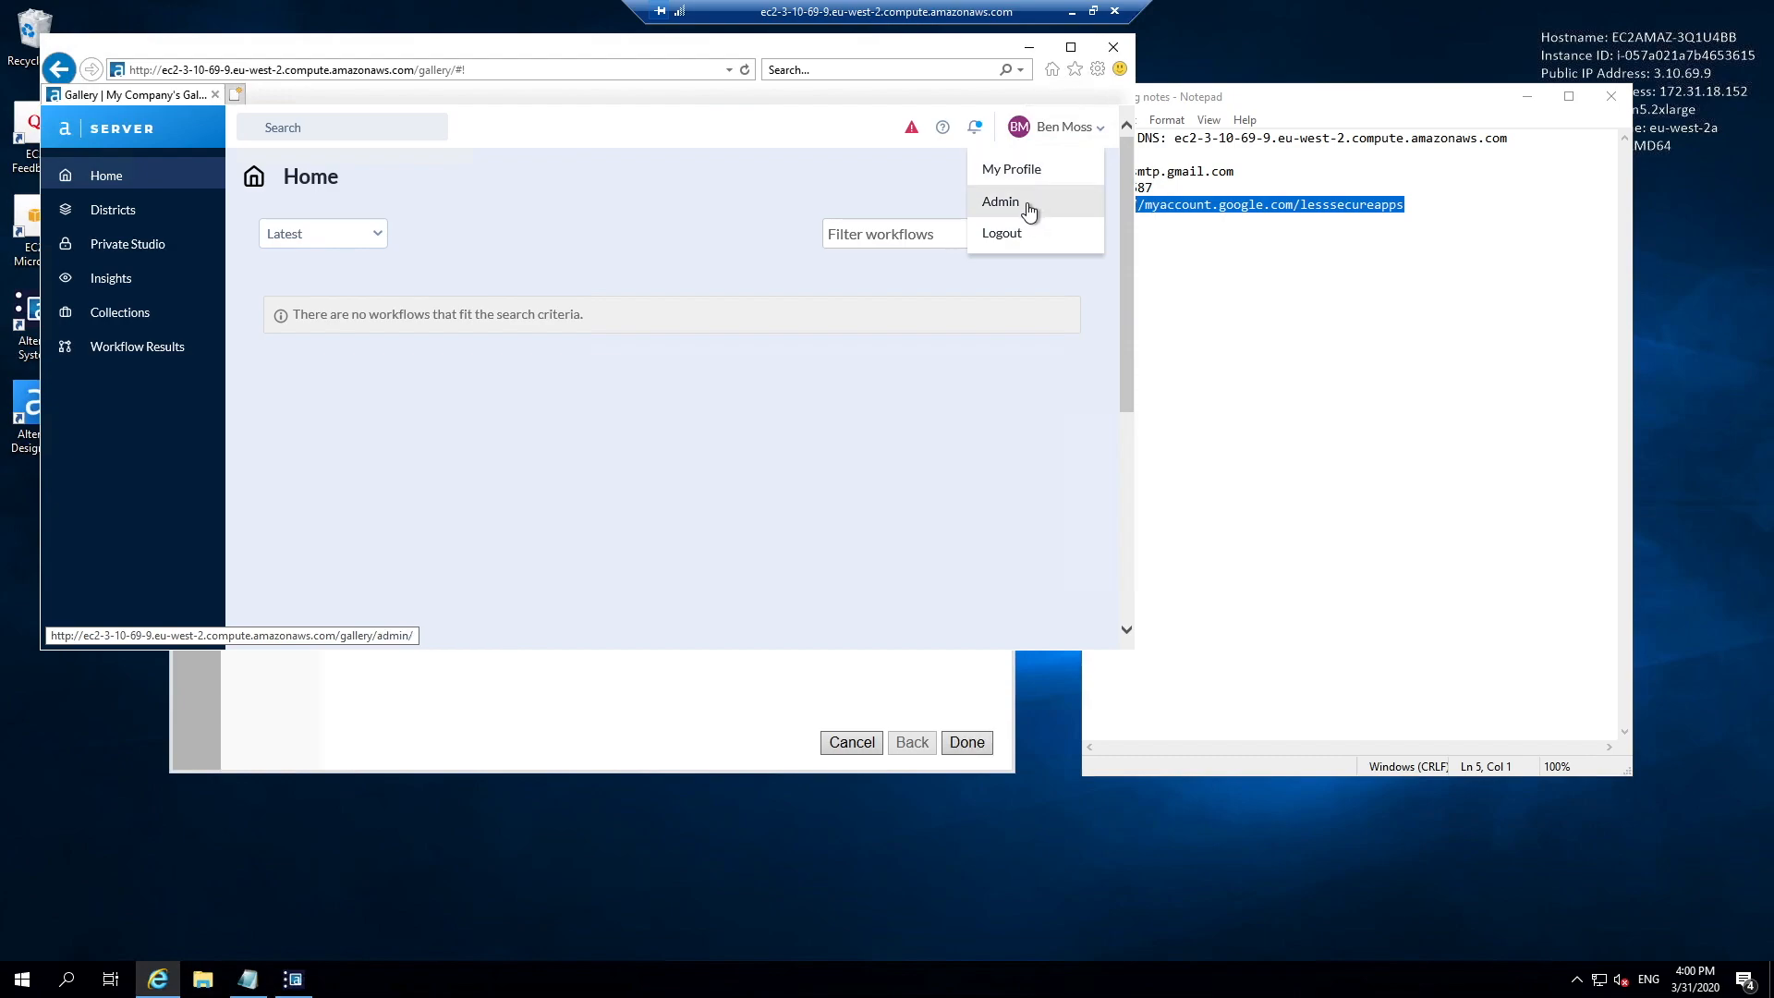
left_click(999, 201)
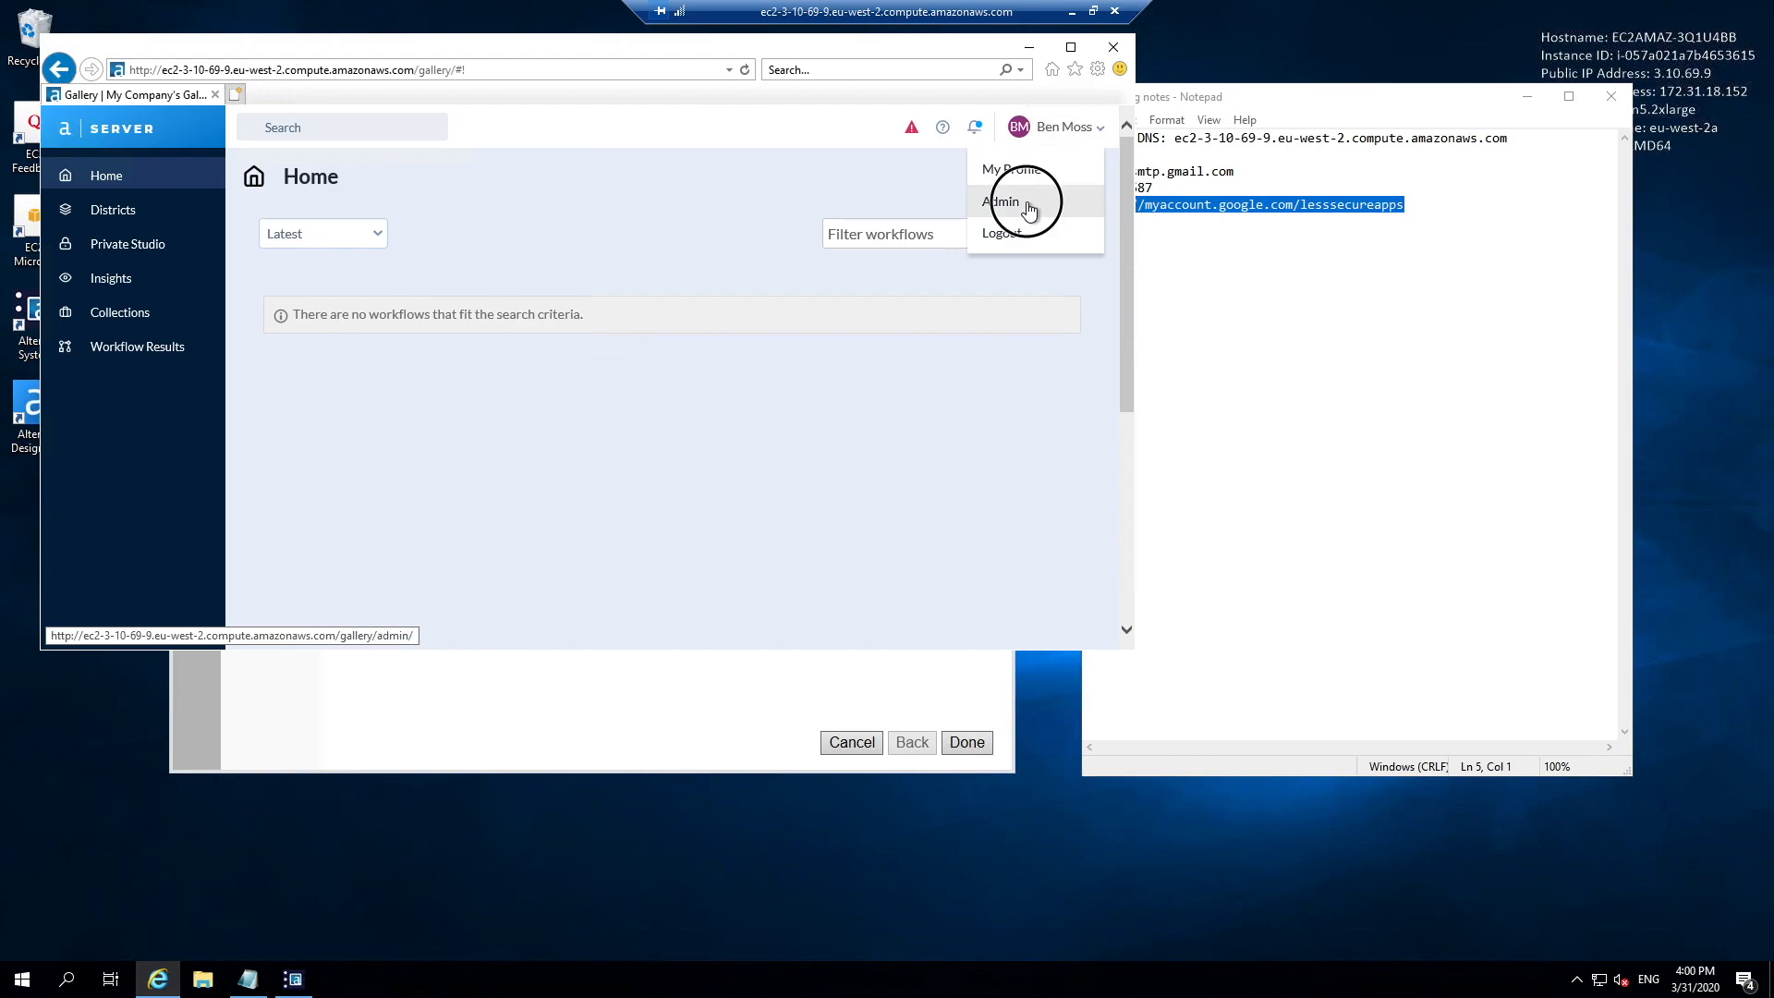
left_click(999, 201)
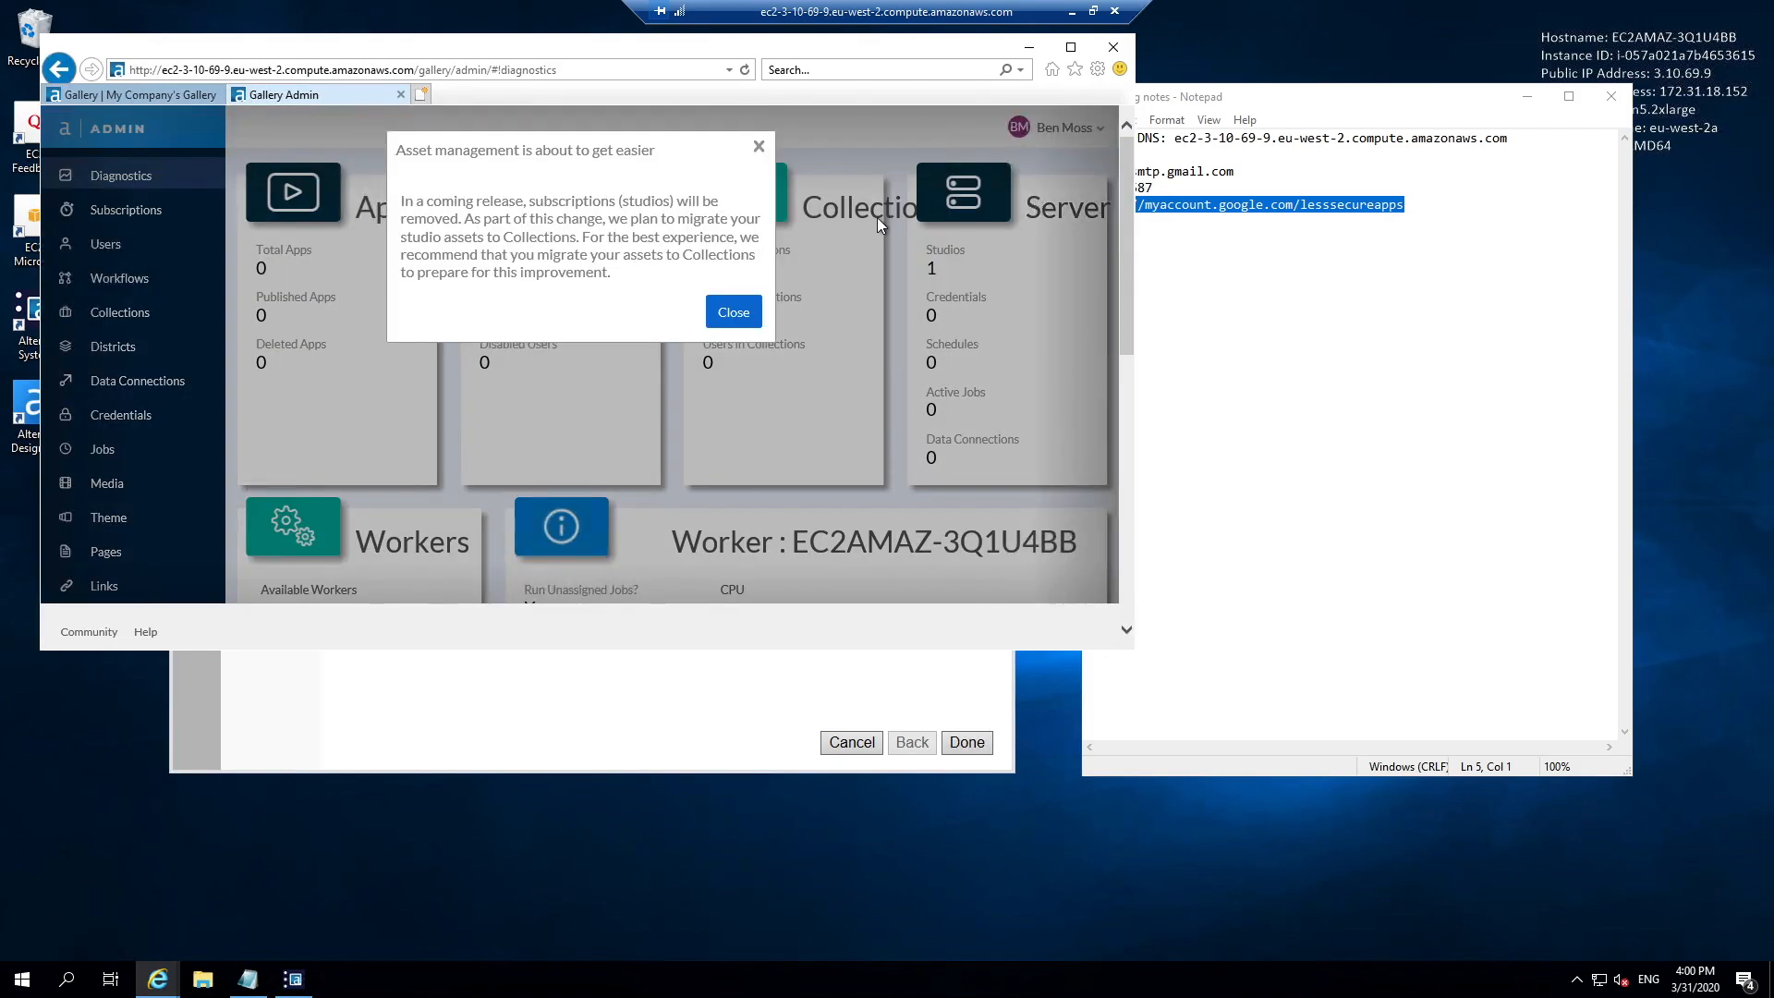
Dismiss the asset management notice and start a new local Firefox tab
left_click(731, 310)
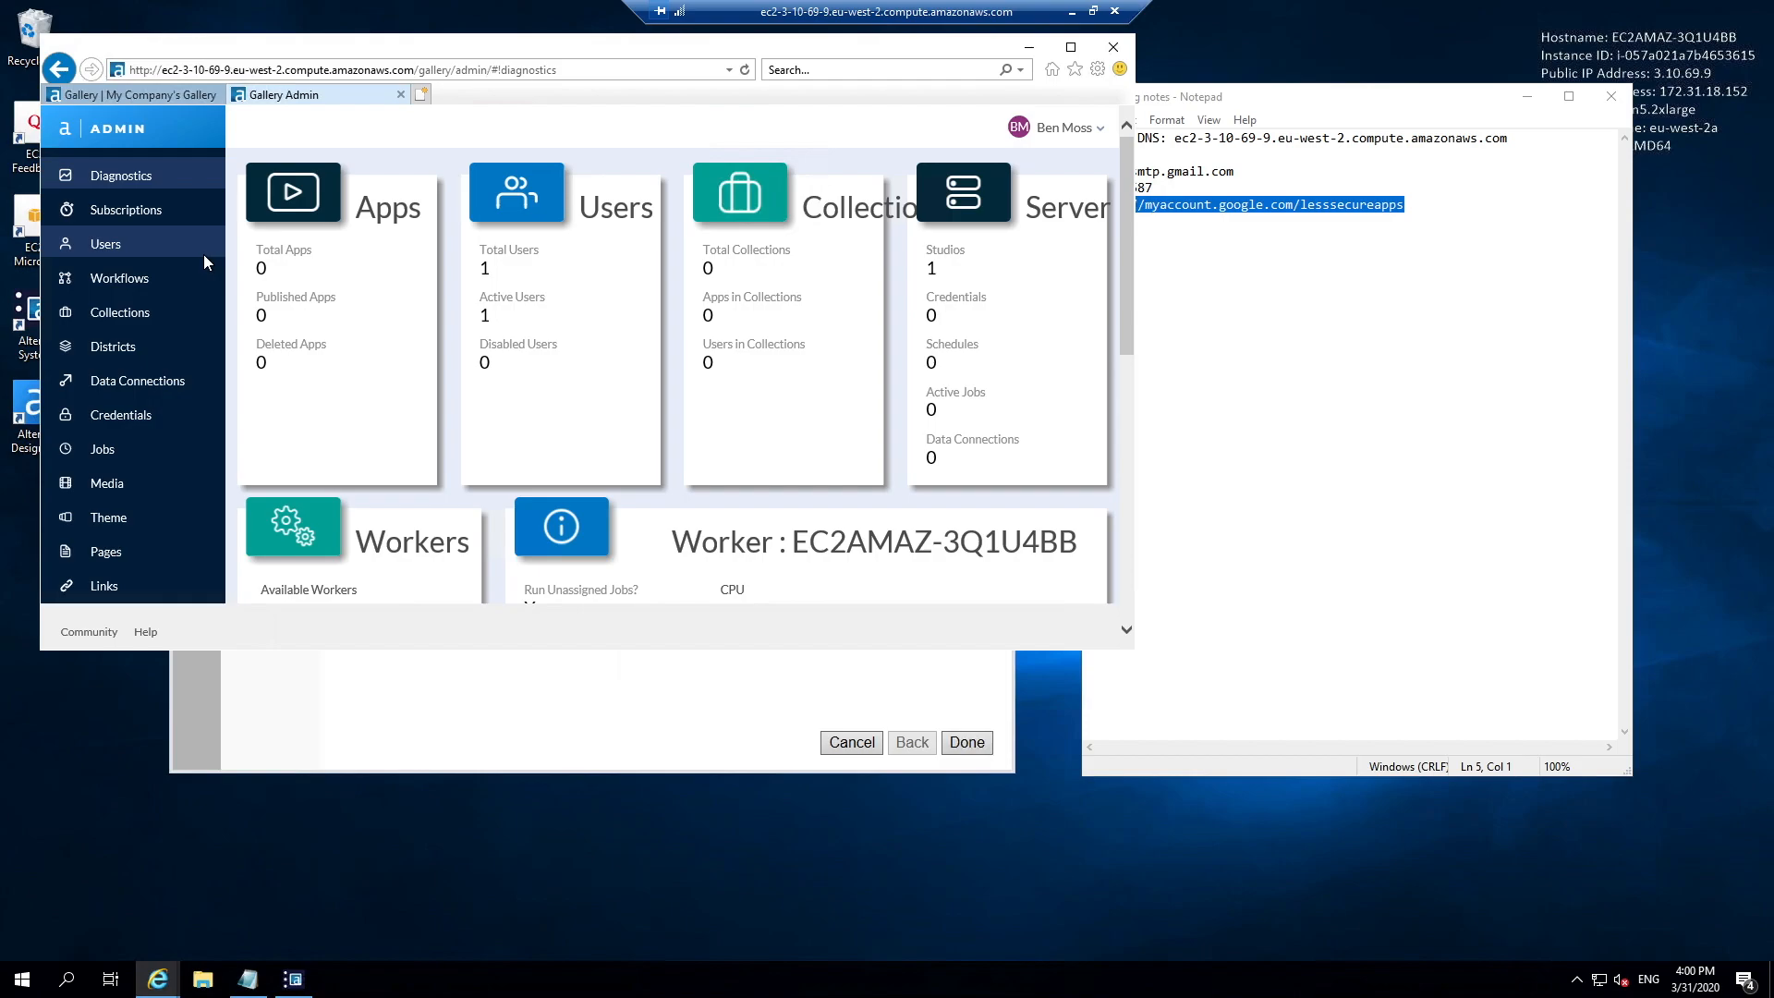
left_click(1051, 128)
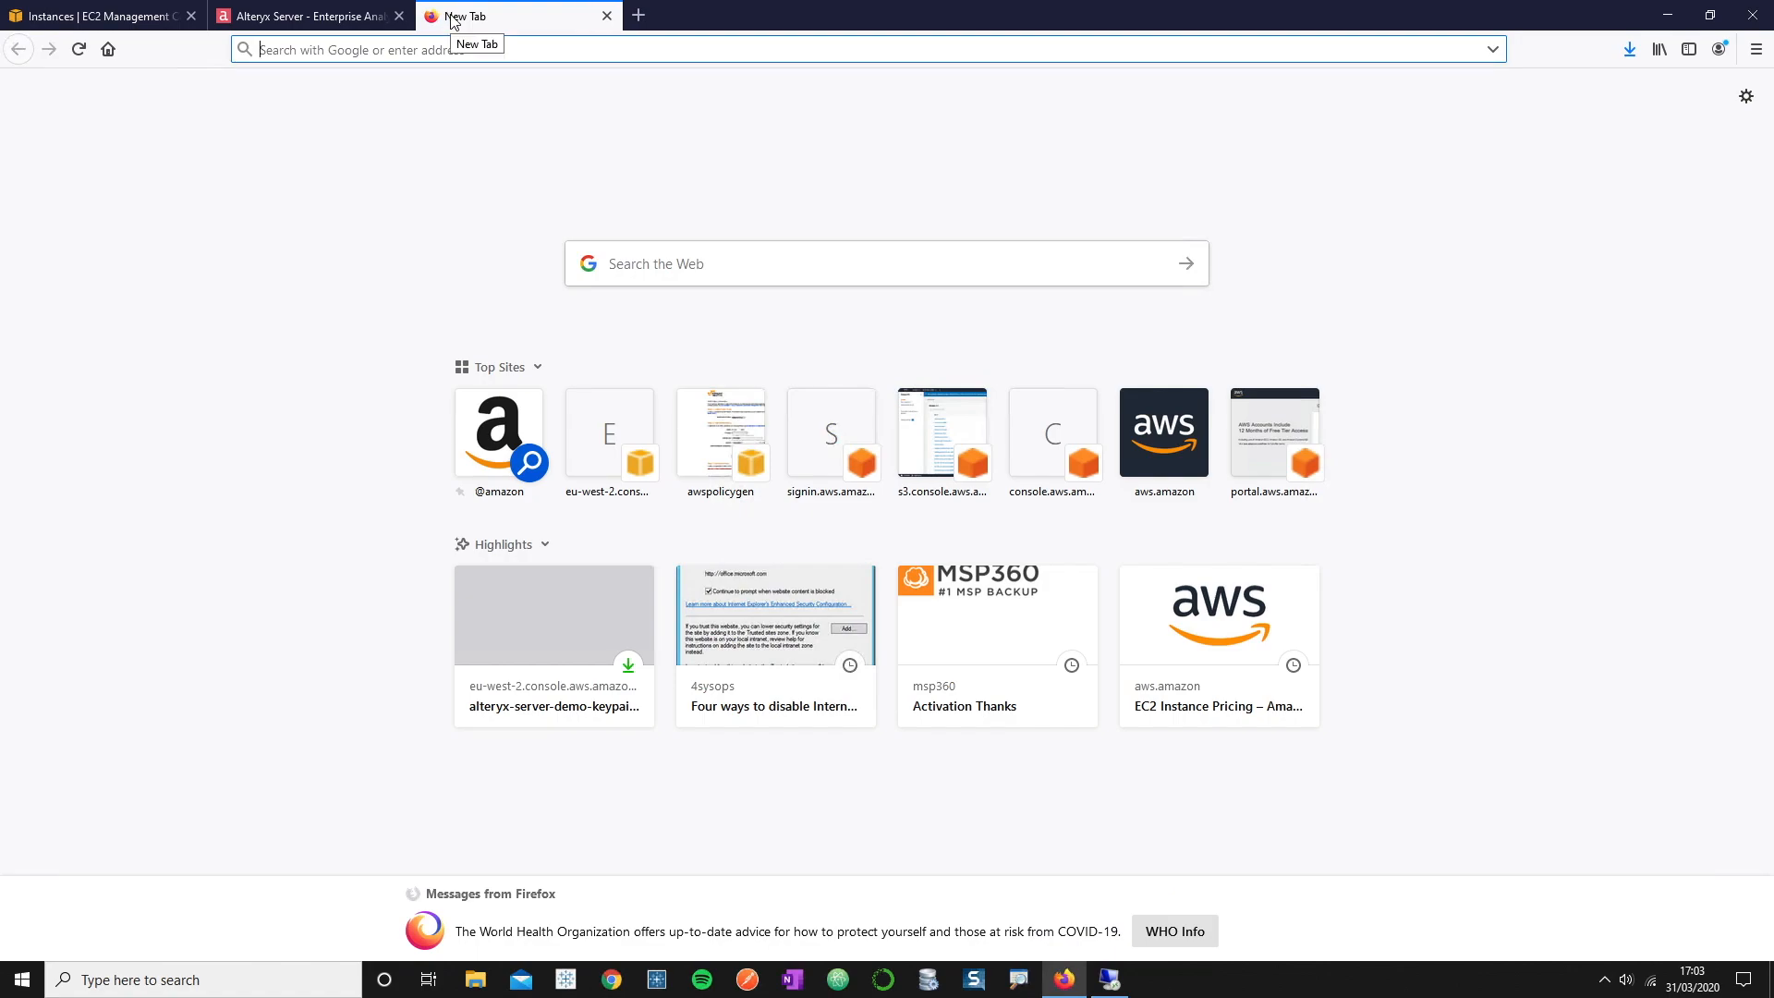
Load the Gallery at ec2-3-10-69-9.eu-west-2.compute.amazonaws.com and go to Sign In
type("ec2-3-10-69-9.eu-west-2.compute.amazonaws.com/gallery/#!")
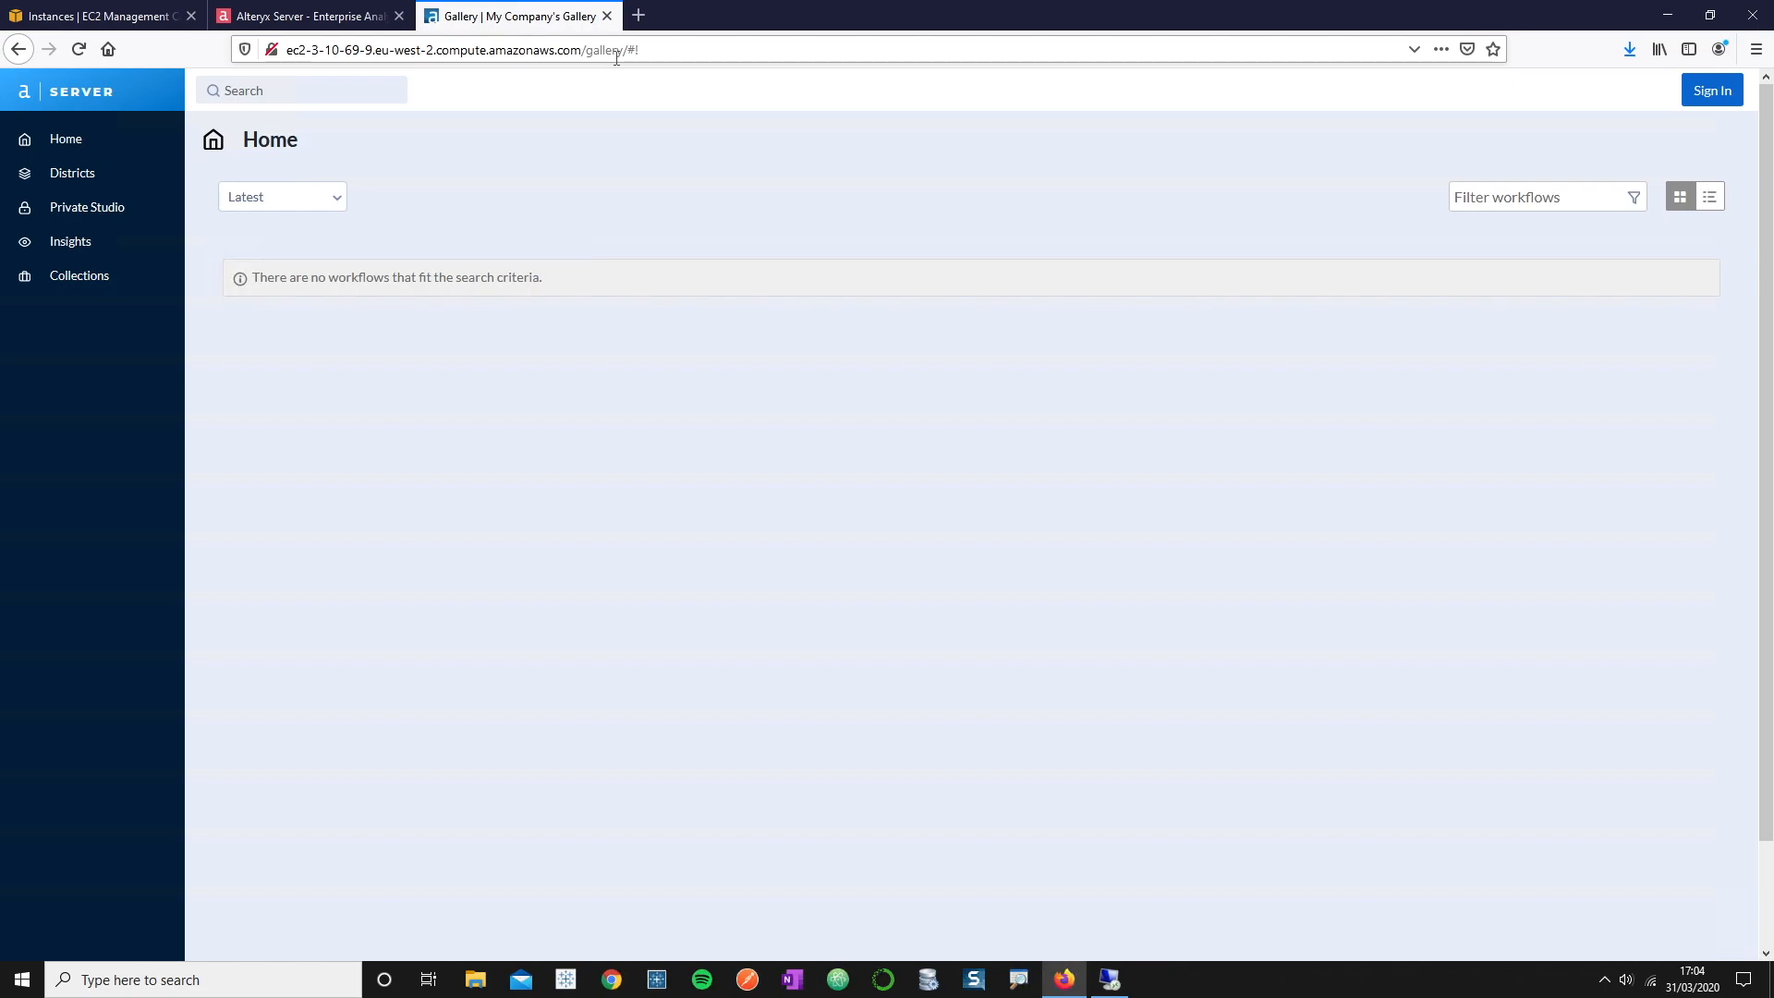
left_click(1710, 89)
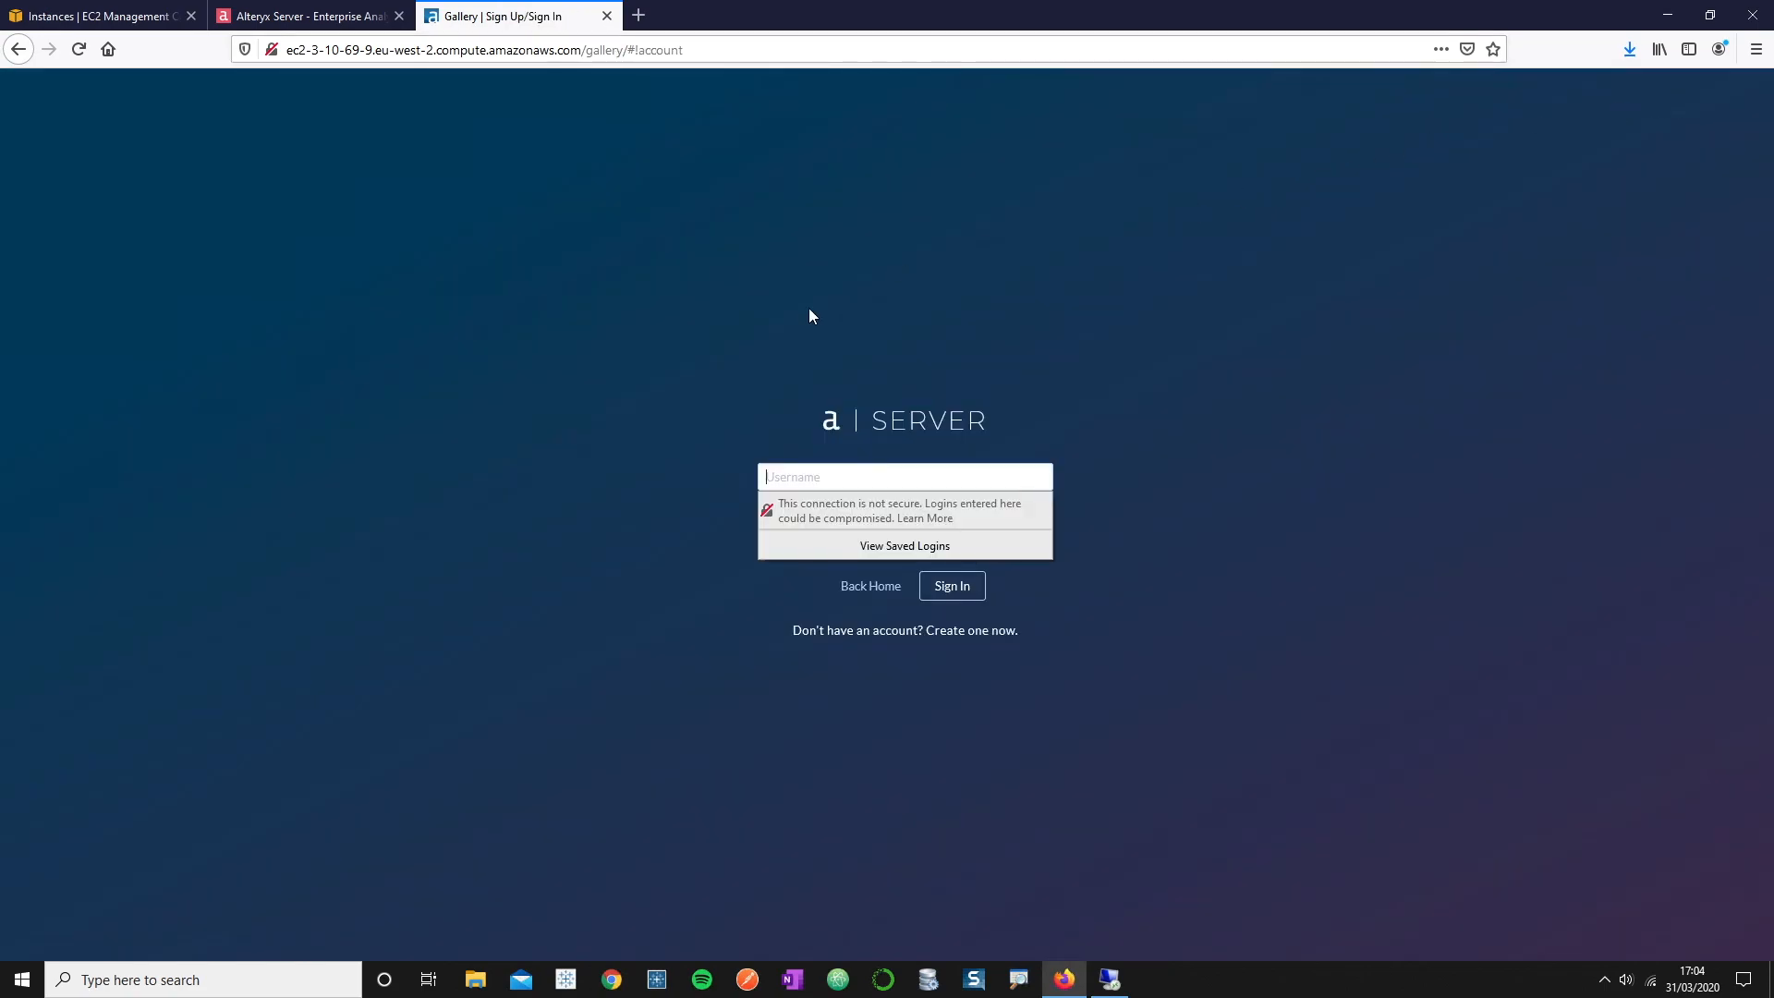
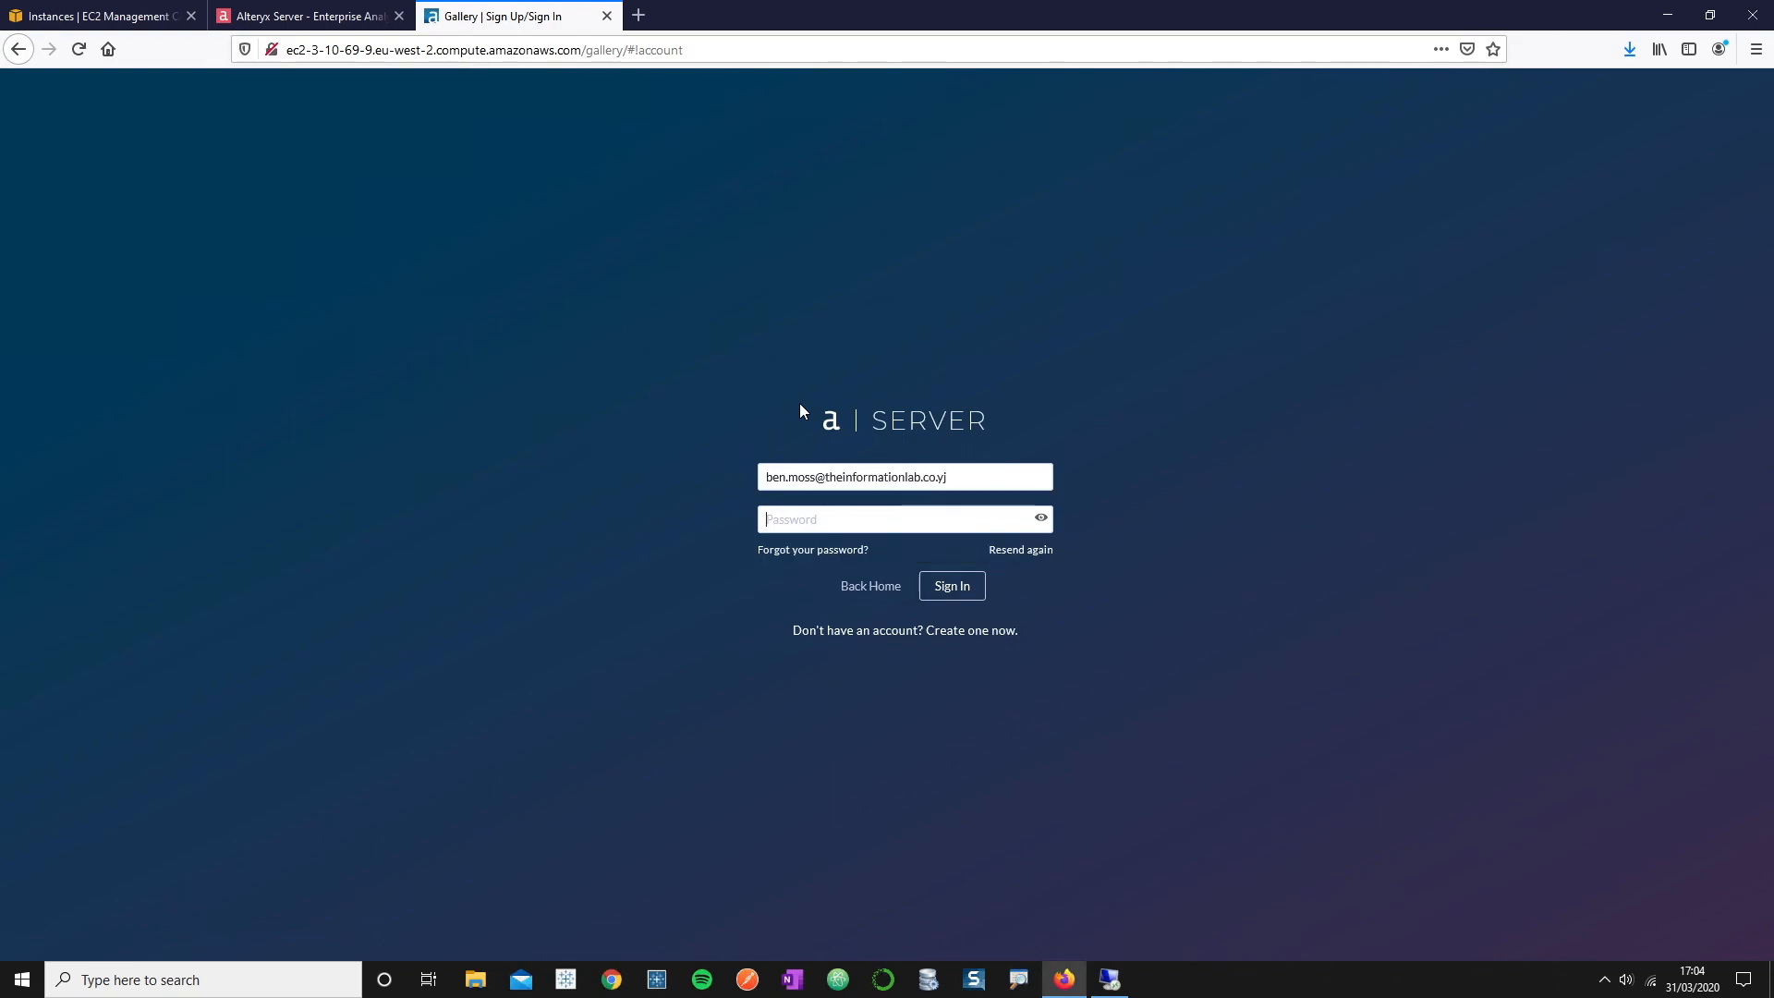
Sign in with the new admin account's email and password, dismissing the save-login prompt
left_click(903, 477)
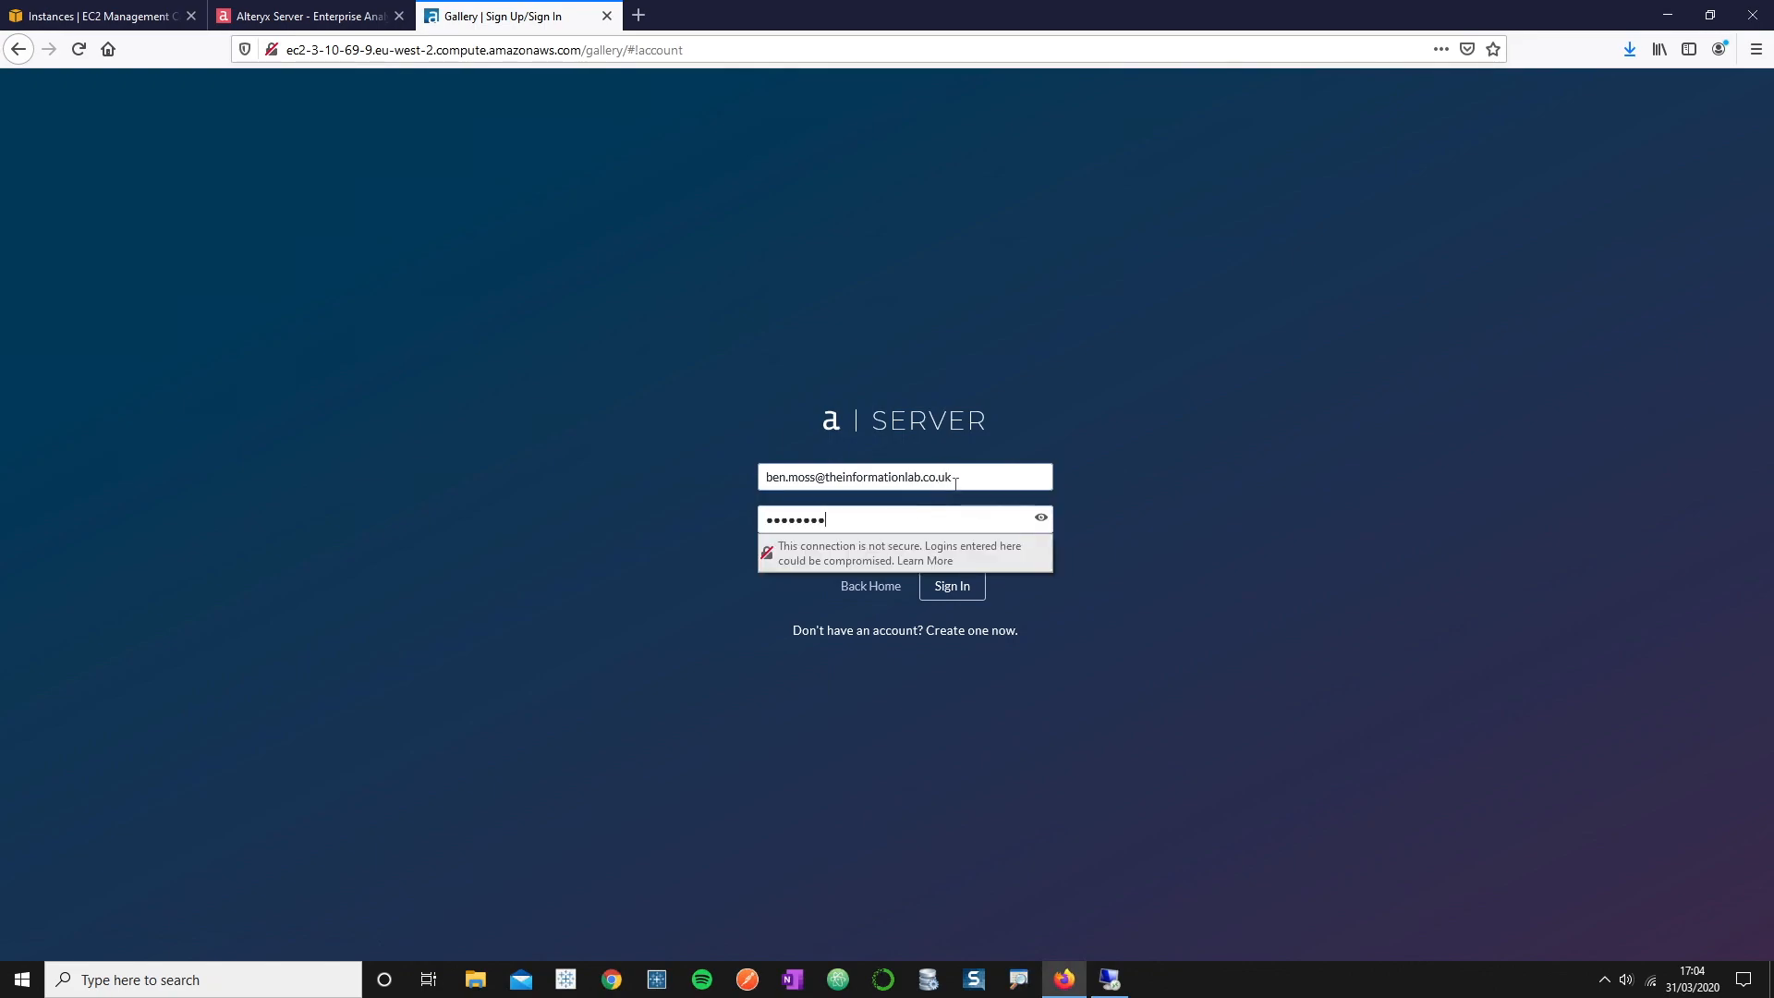
left_click(950, 586)
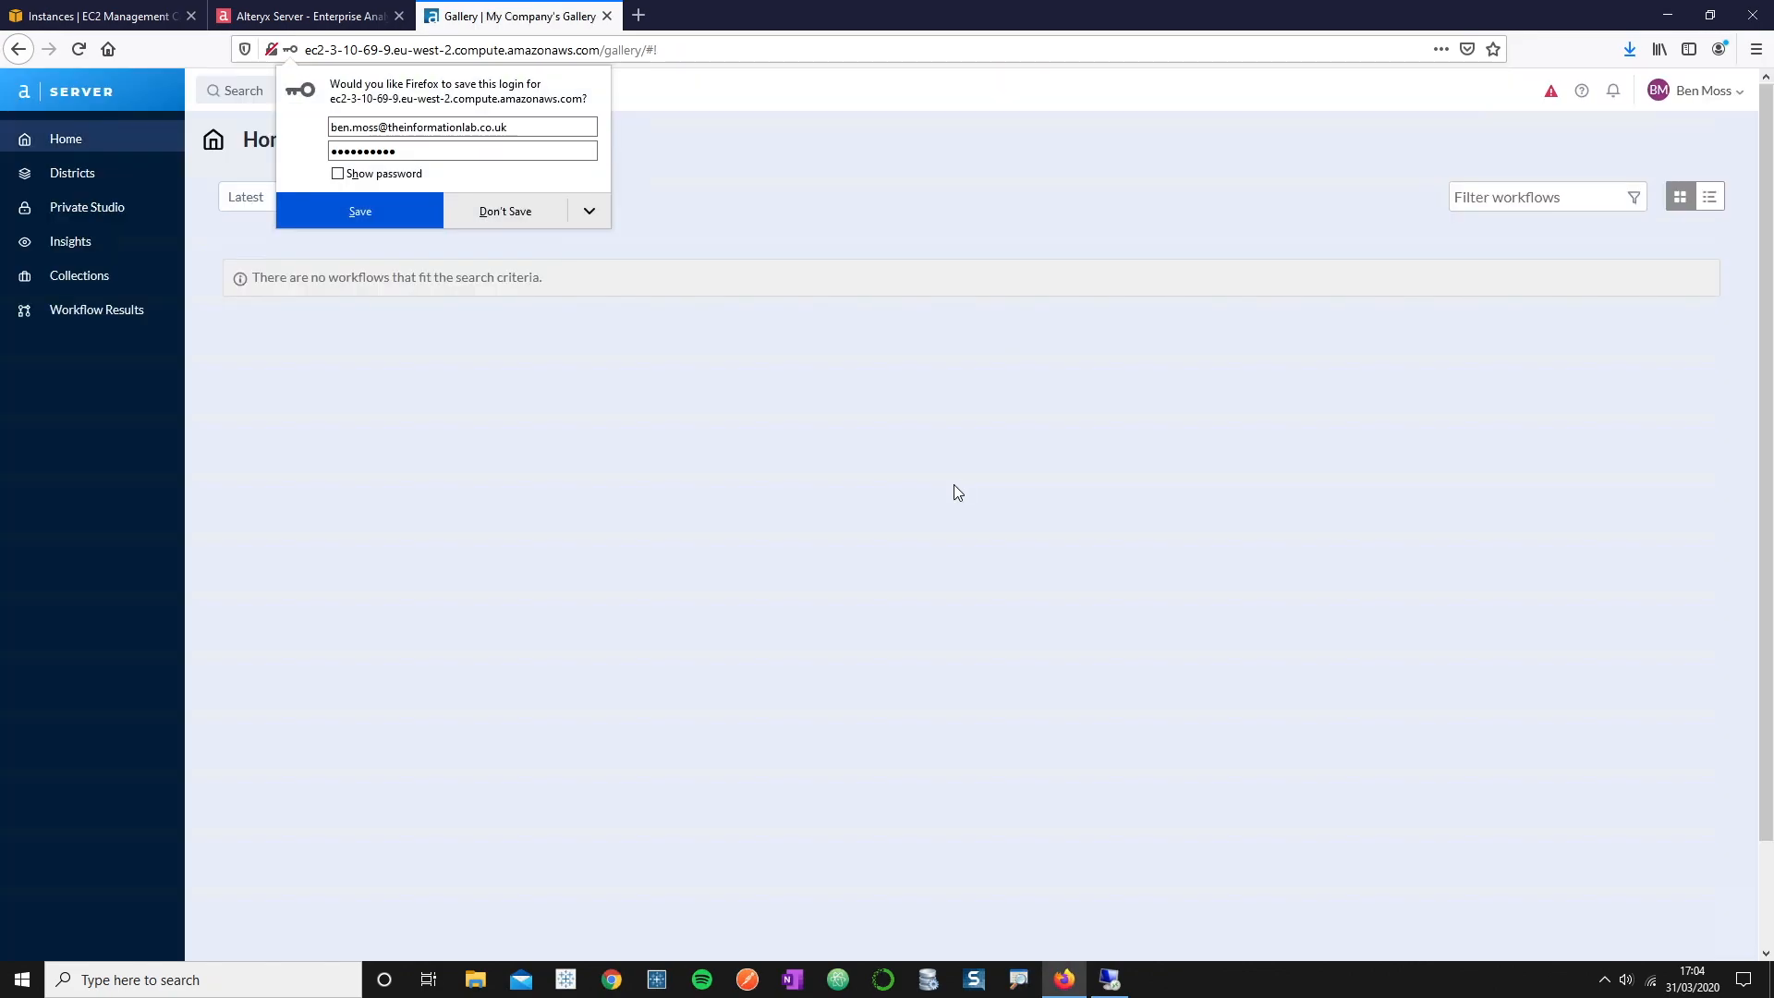
left_click(507, 215)
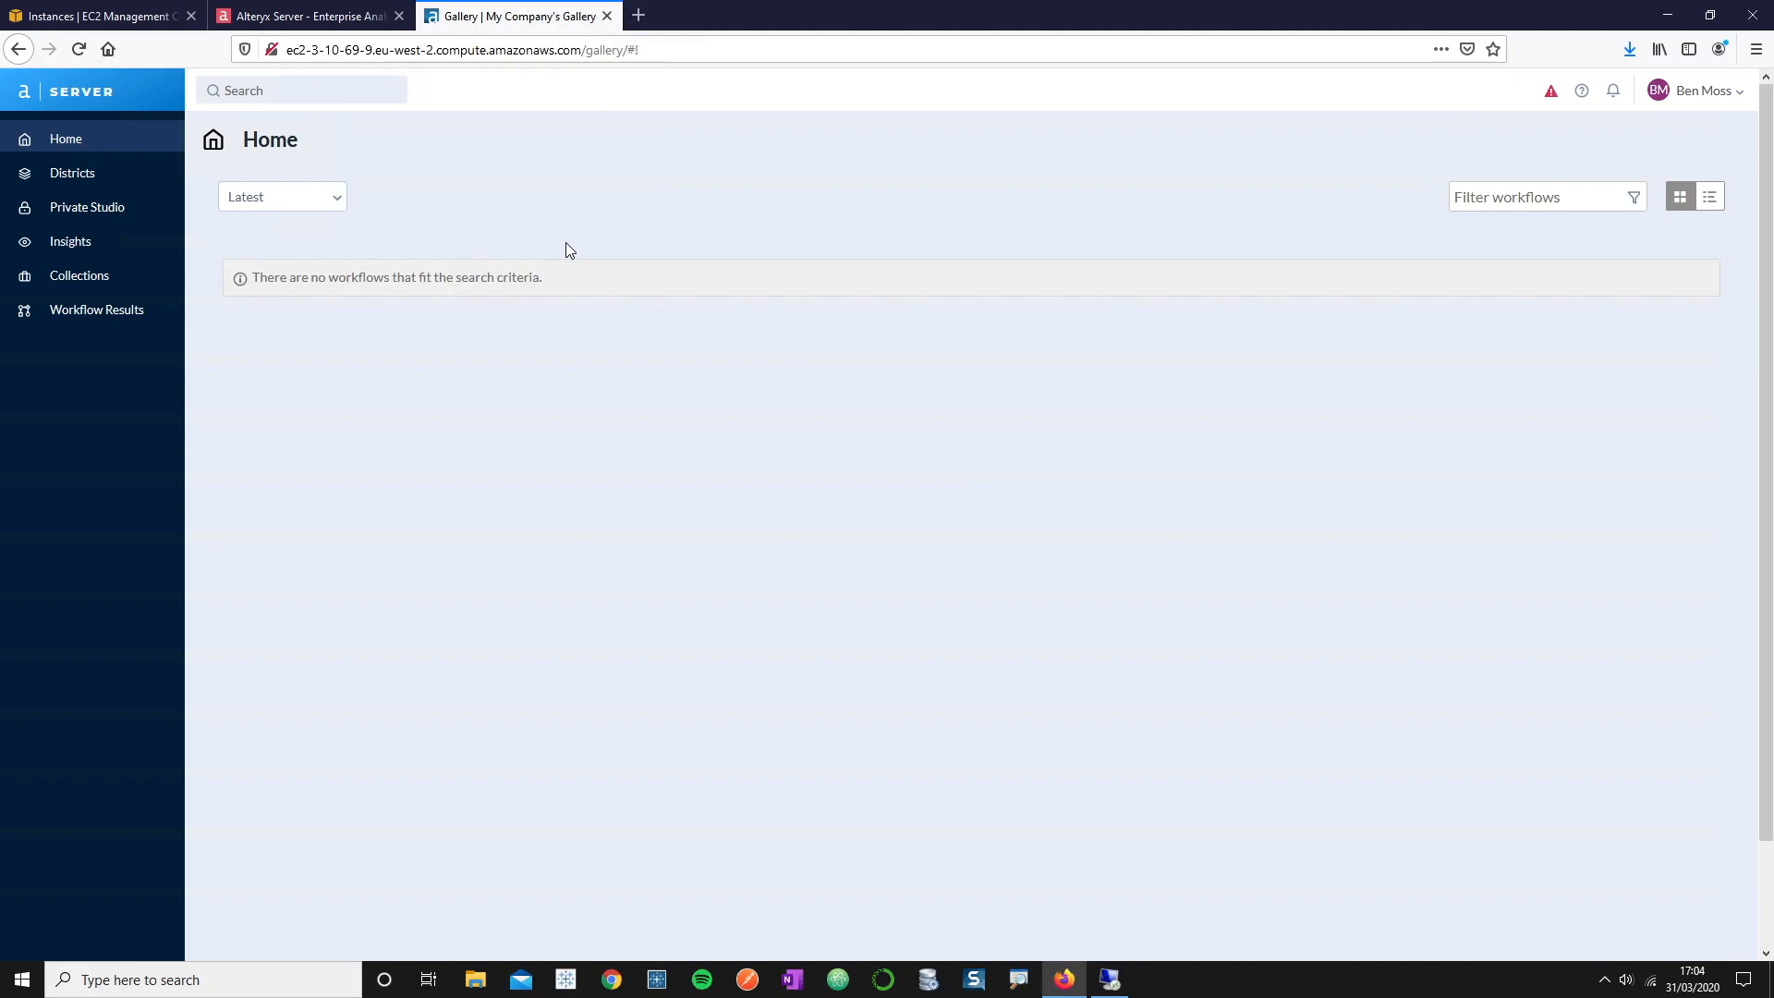